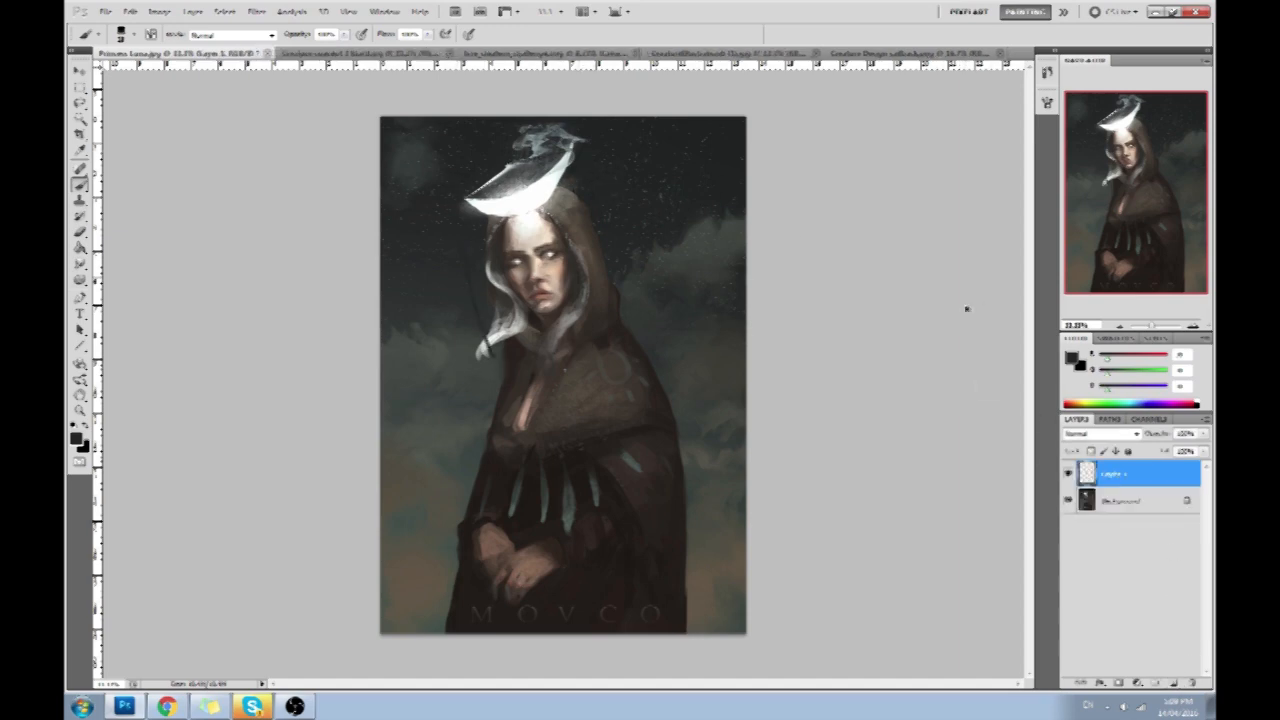
# Step: Paint red critique marks: a box round the head, an arrow to the lower cloak, brackets on the left edge
pyautogui.moveTo(584, 164); pyautogui.dragTo(632, 398)
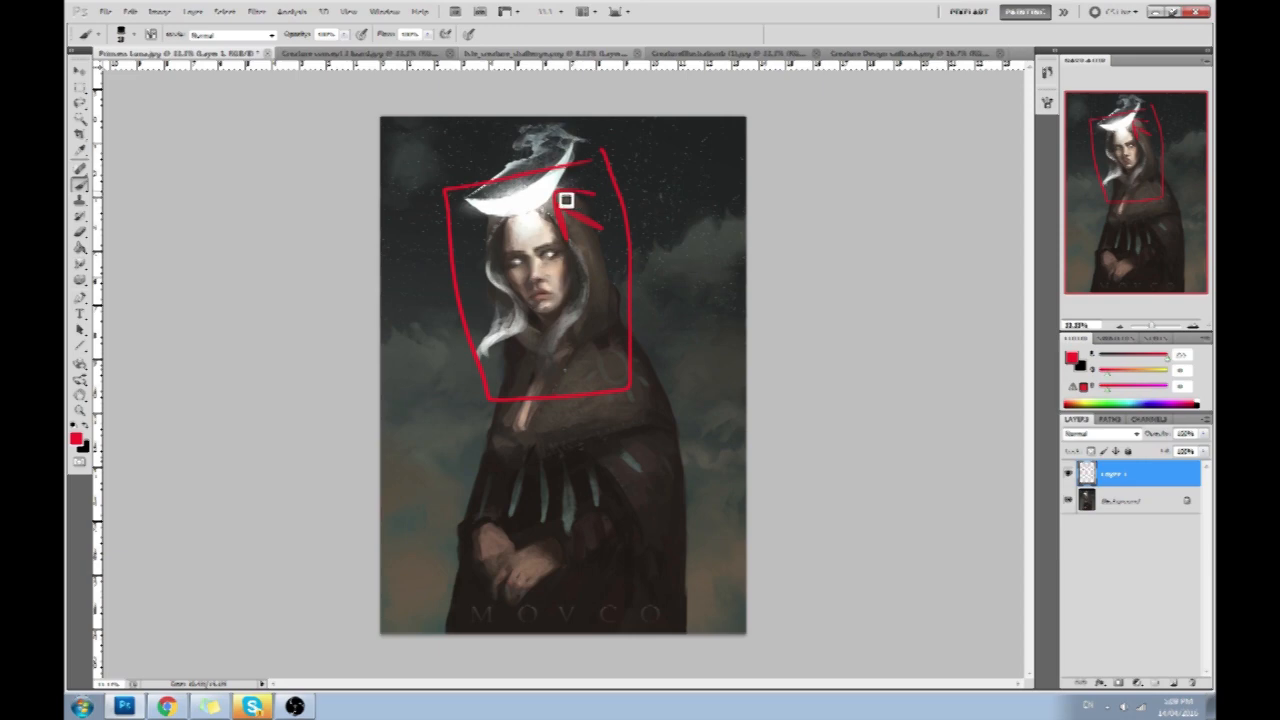
pyautogui.moveTo(564, 200); pyautogui.dragTo(618, 486)
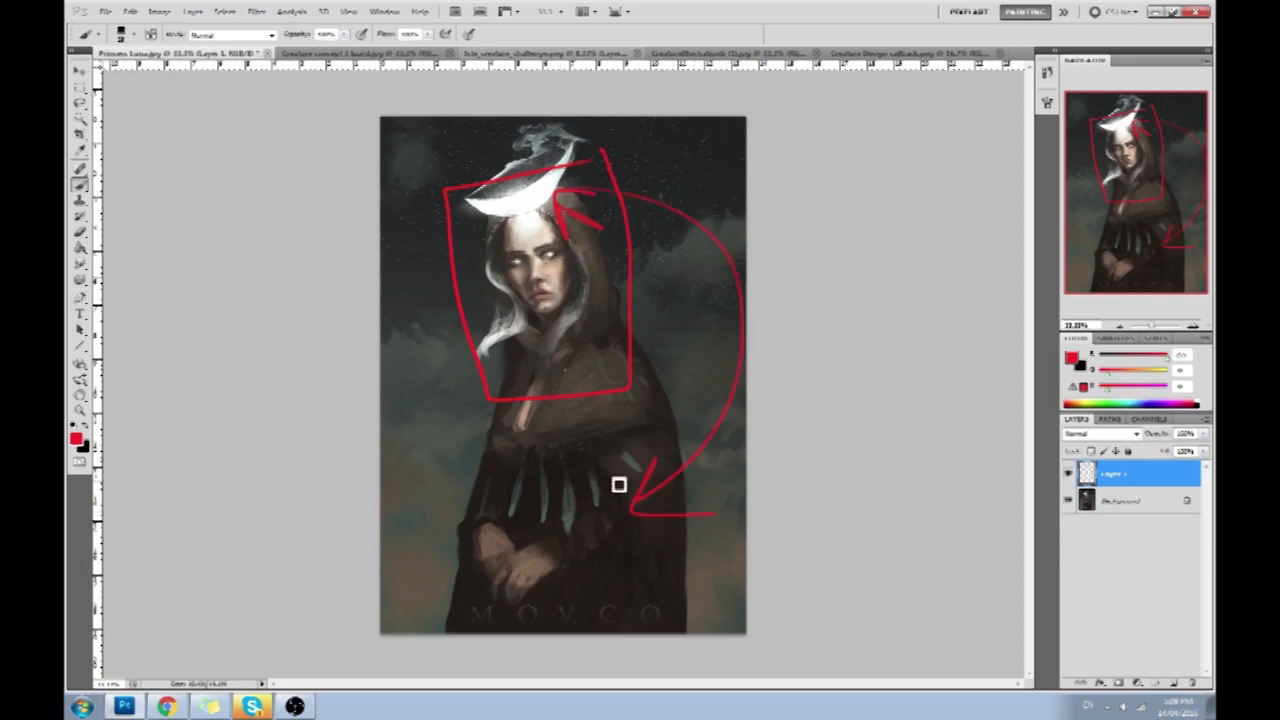
pyautogui.moveTo(452, 448)
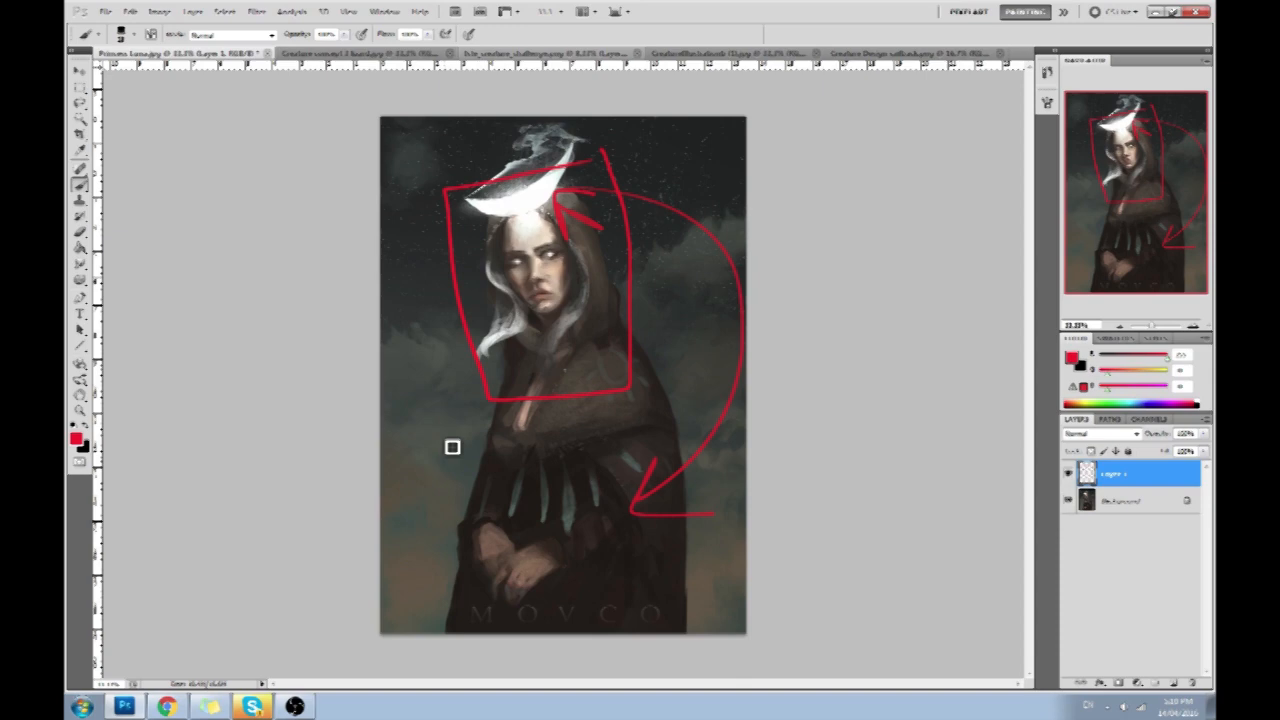
pyautogui.moveTo(452, 448); pyautogui.dragTo(452, 620)
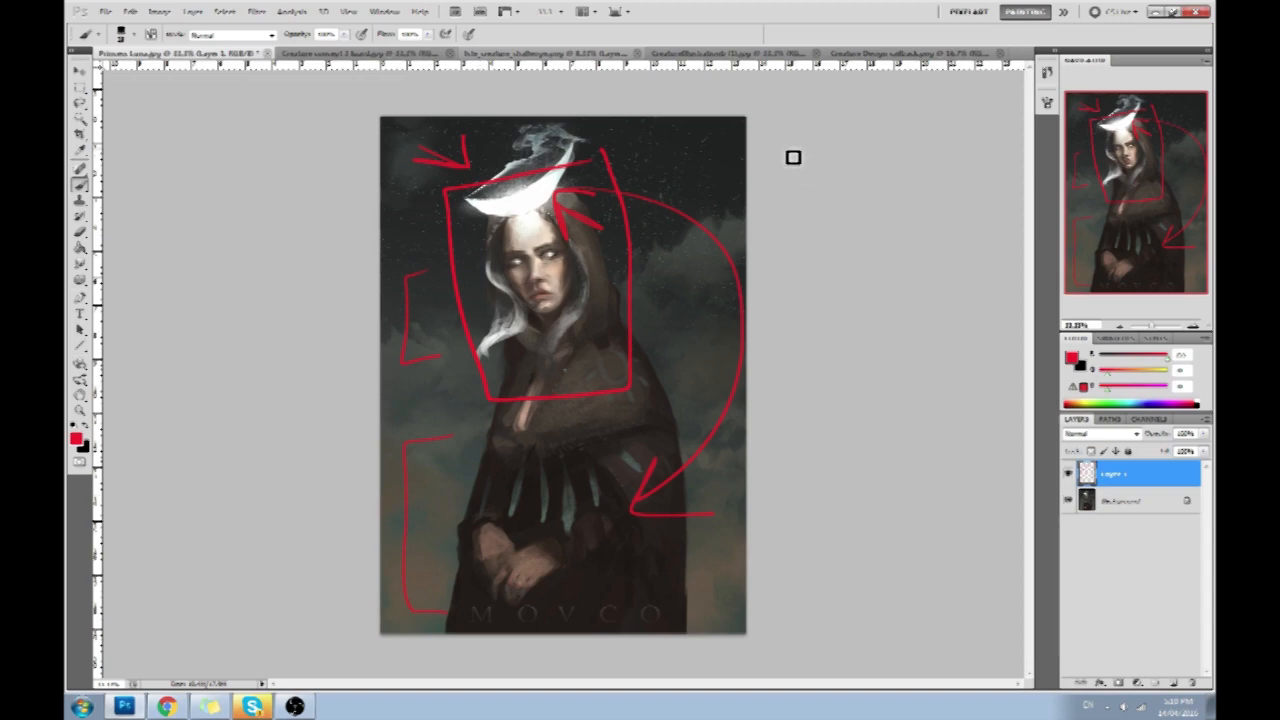
pyautogui.moveTo(724, 188)
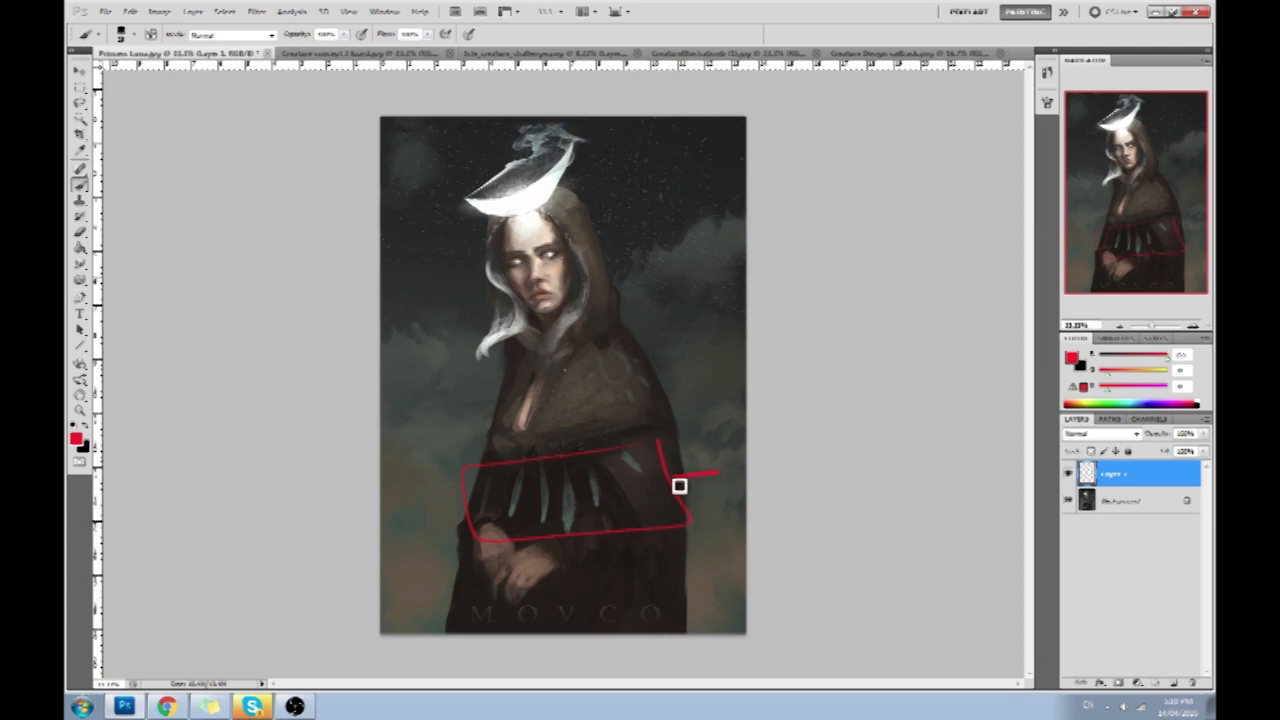
# Step: Outline the cloak feather band, frame the face and hood, and sketch sweeping spiral lines over the composition
pyautogui.moveTo(680, 488); pyautogui.dragTo(732, 424)
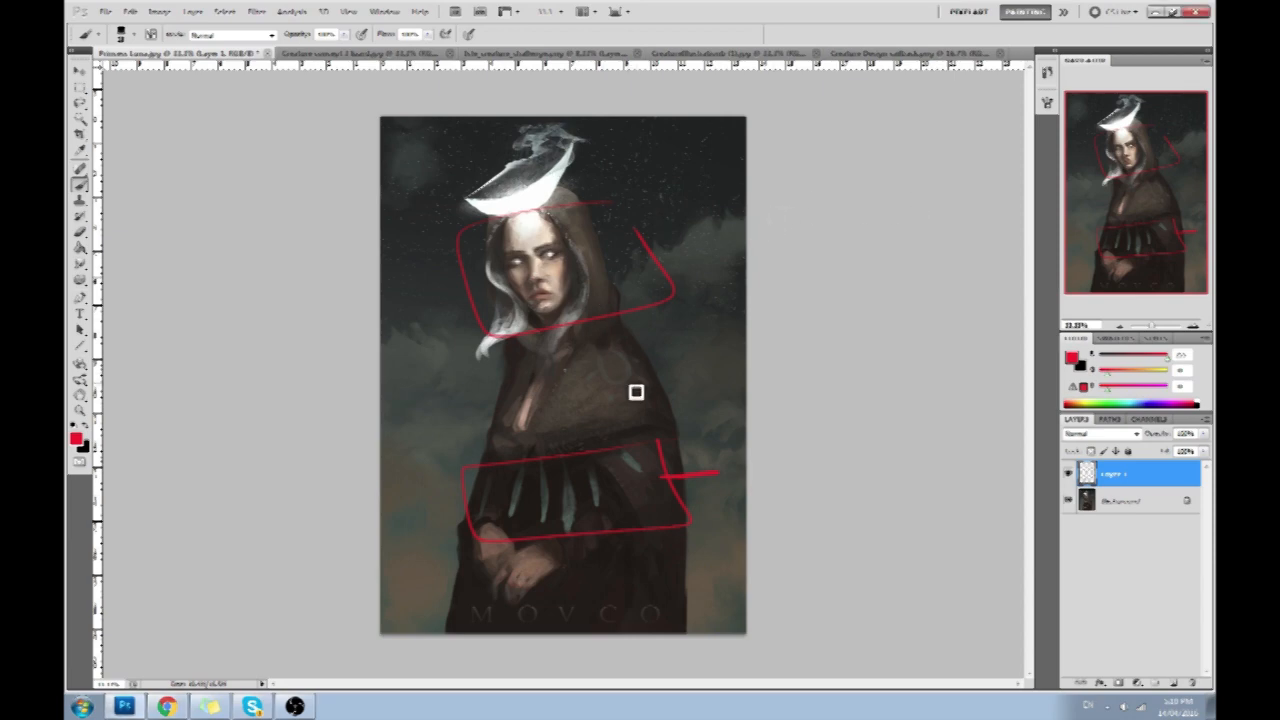
pyautogui.moveTo(664, 300); pyautogui.dragTo(600, 504)
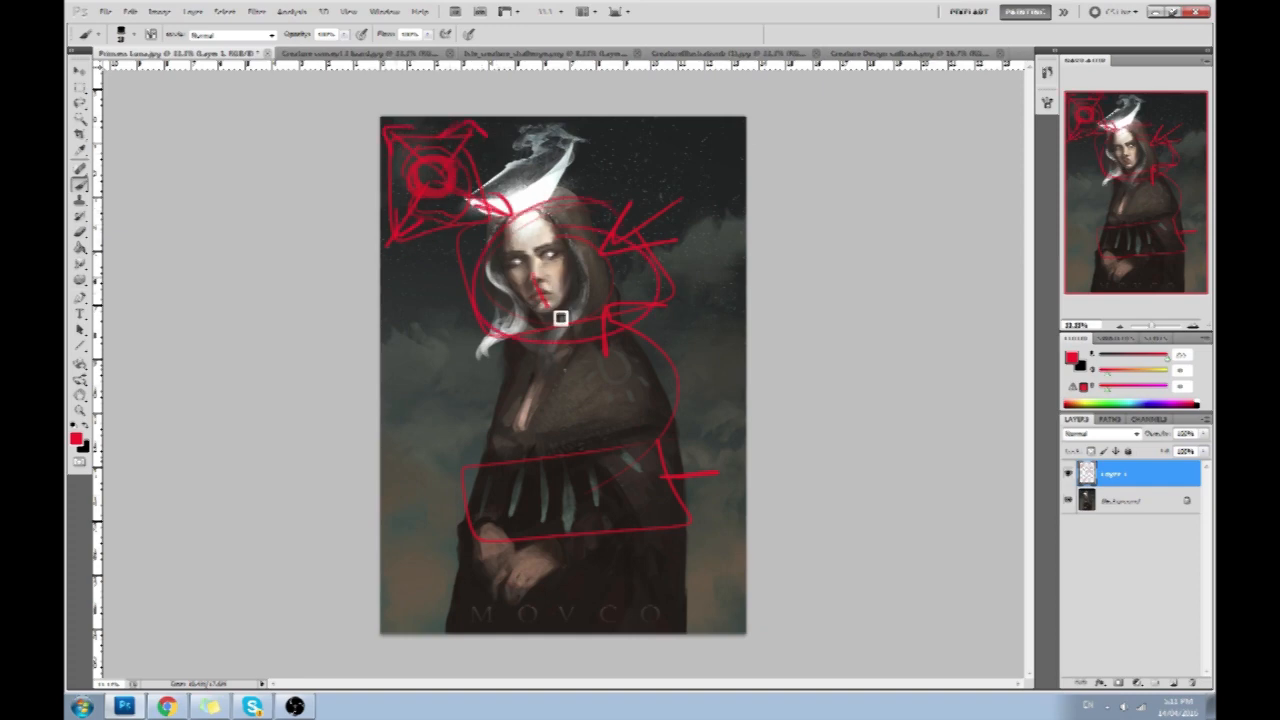
pyautogui.moveTo(560, 318); pyautogui.dragTo(588, 184)
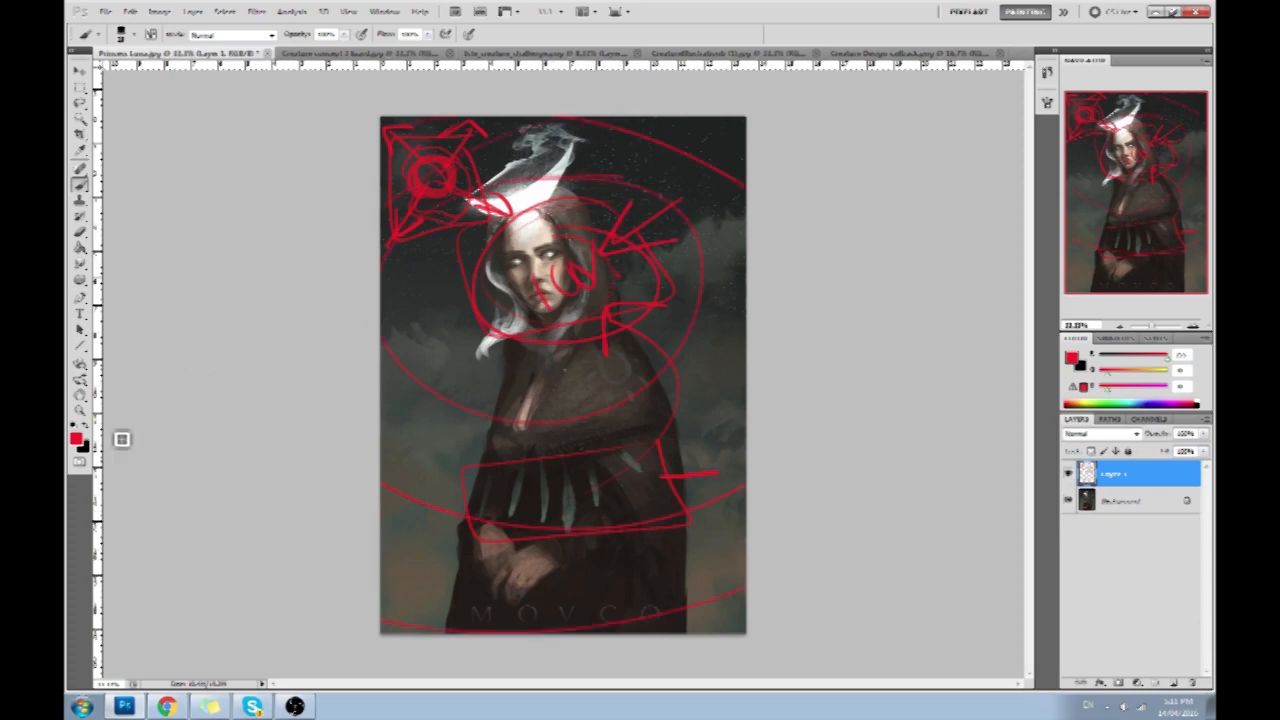
pyautogui.moveTo(504, 544); pyautogui.dragTo(504, 544)
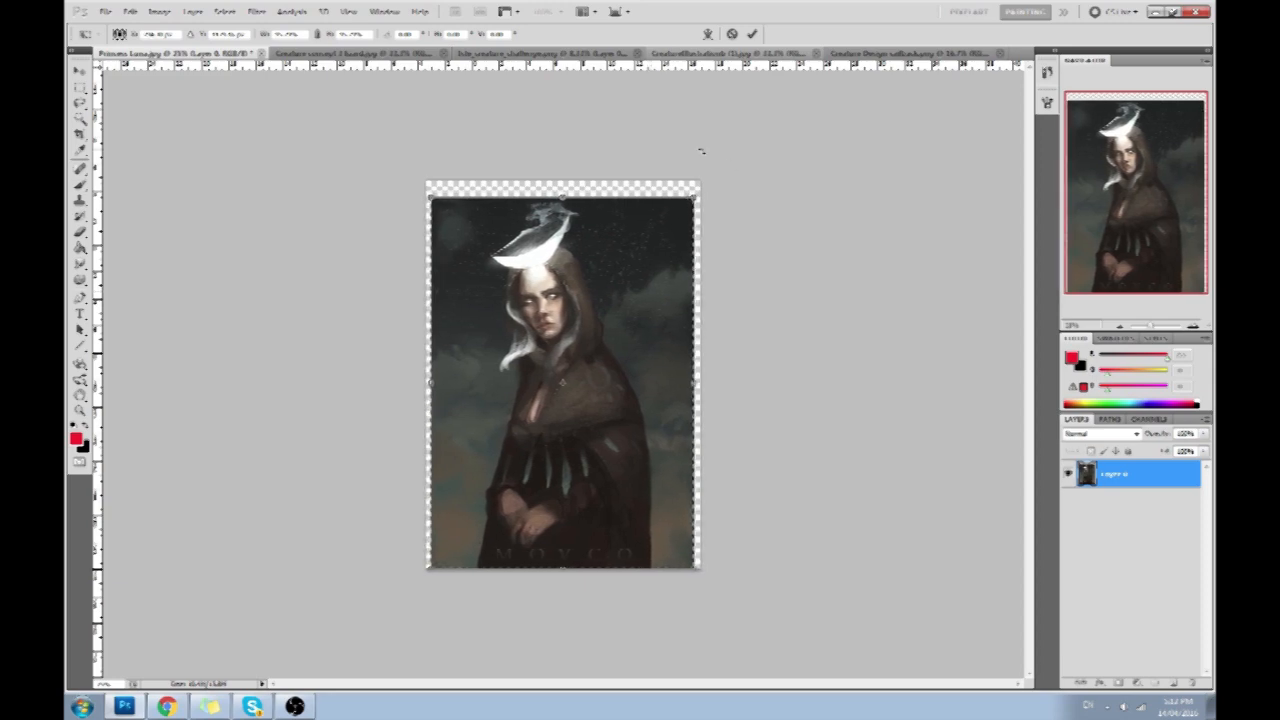
# Step: Select the Move tool, then the Rectangular Marquee tool, to prepare the canvas
pyautogui.click(80, 72)
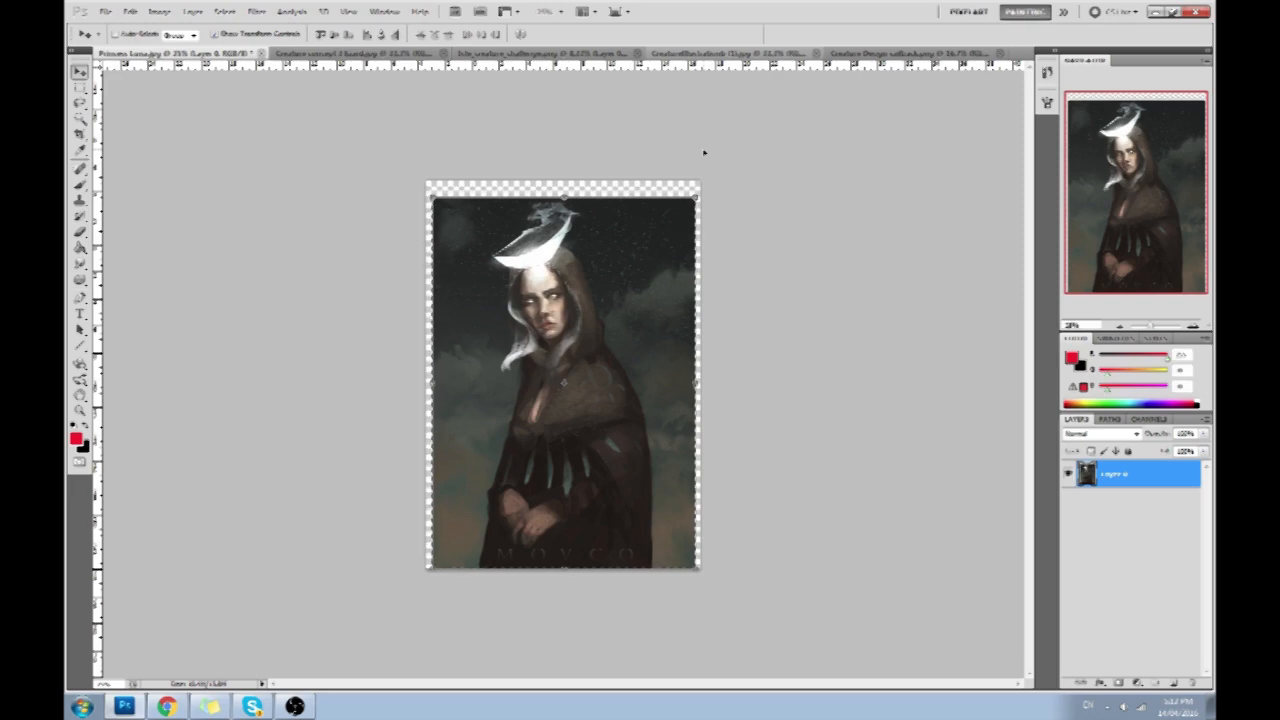
pyautogui.click(78, 88)
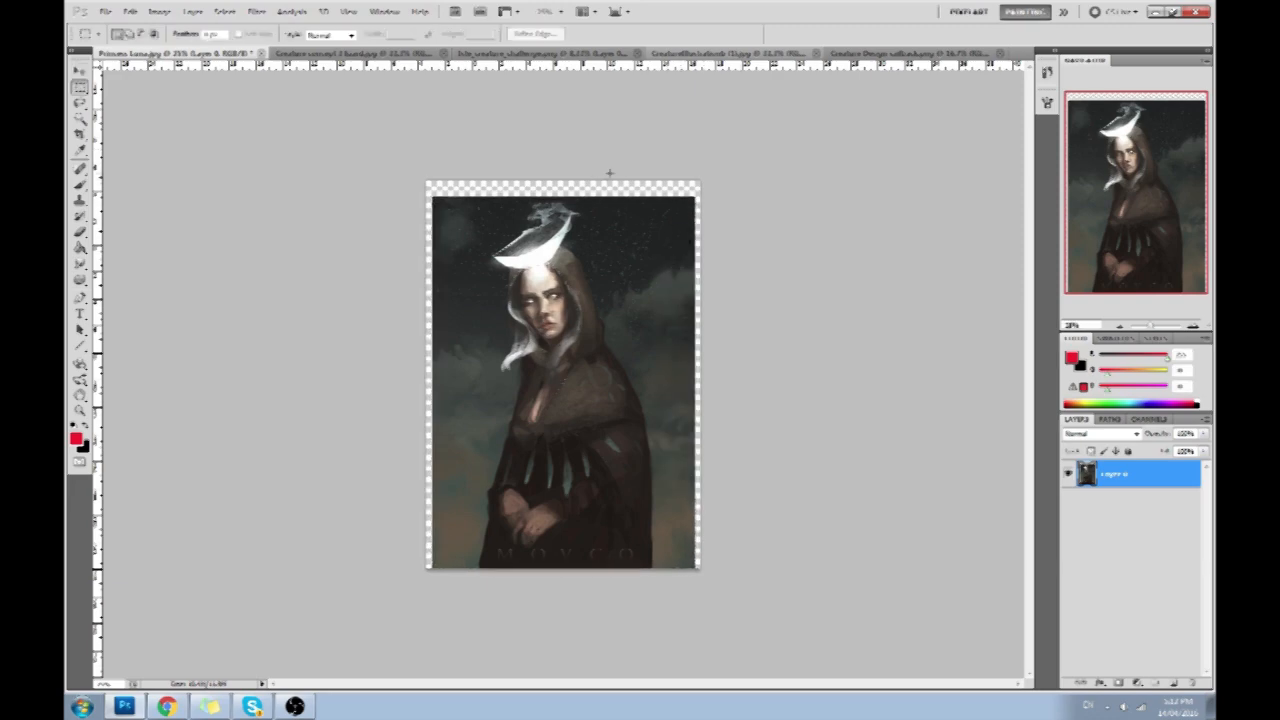
pyautogui.moveTo(568, 180)
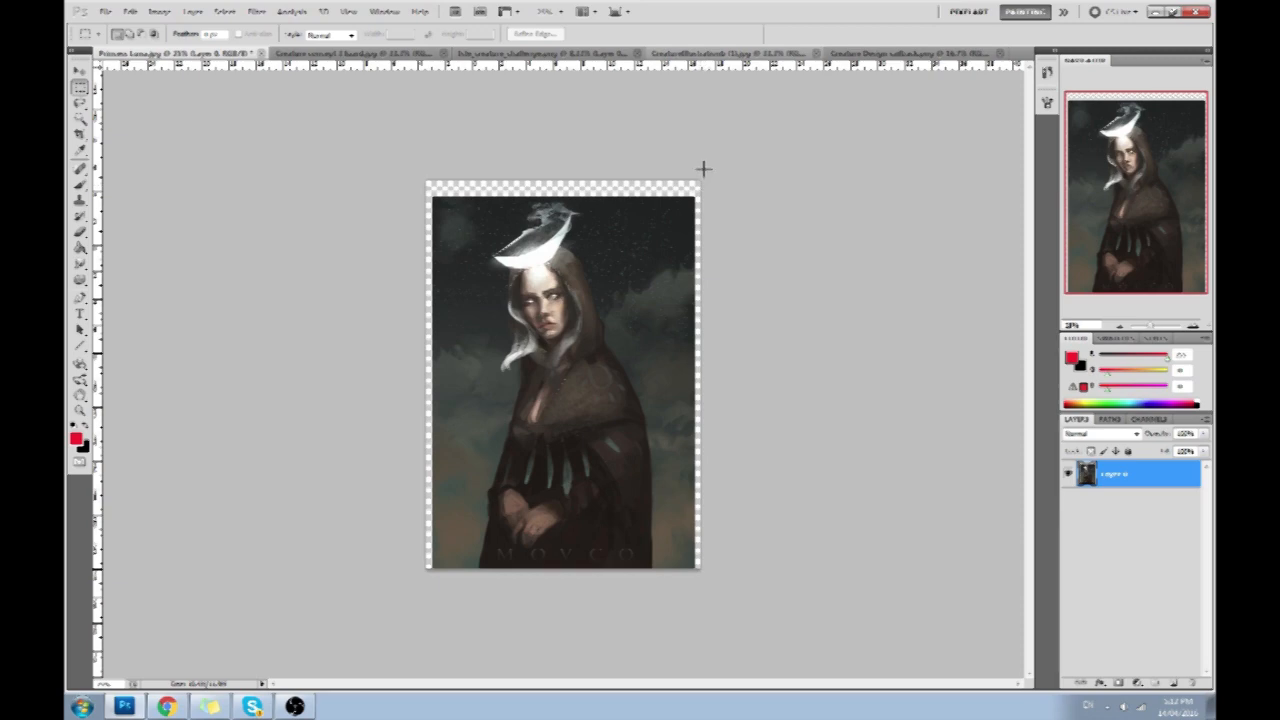
pyautogui.moveTo(758, 210)
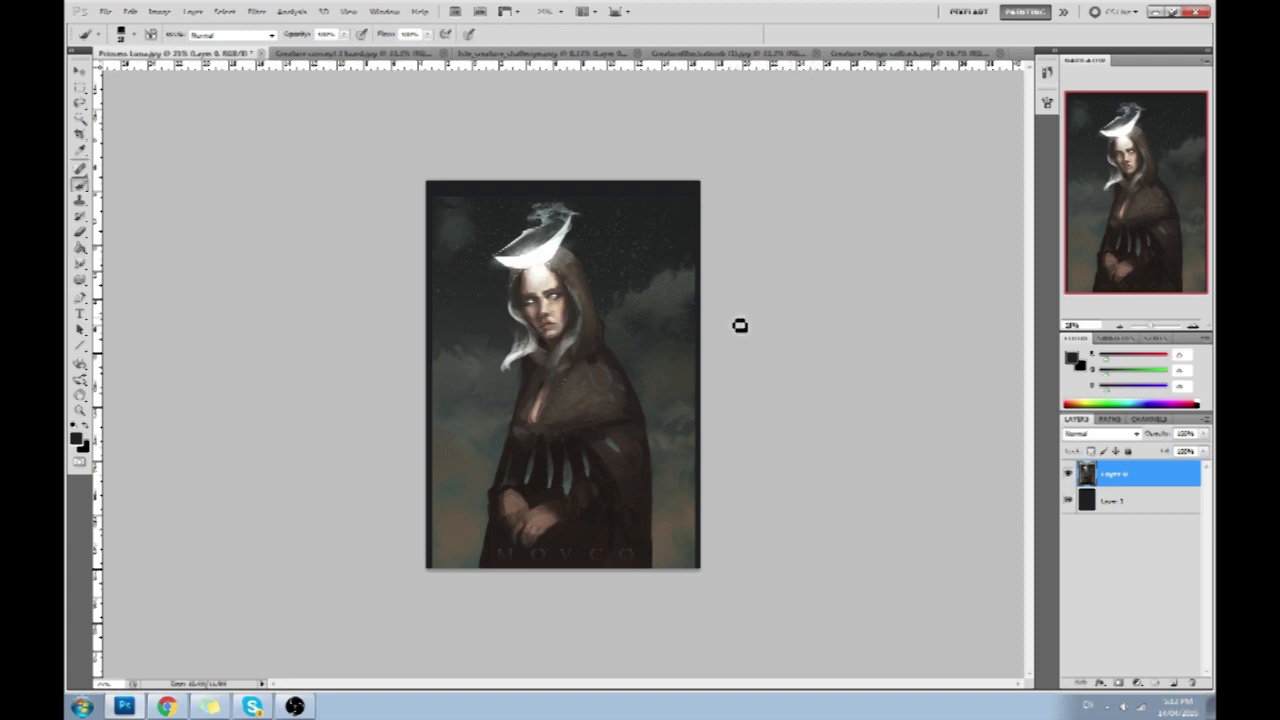
# Step: Add a layer beneath Layer 0 in the Layers panel for a dark background fill
pyautogui.click(1130, 500)
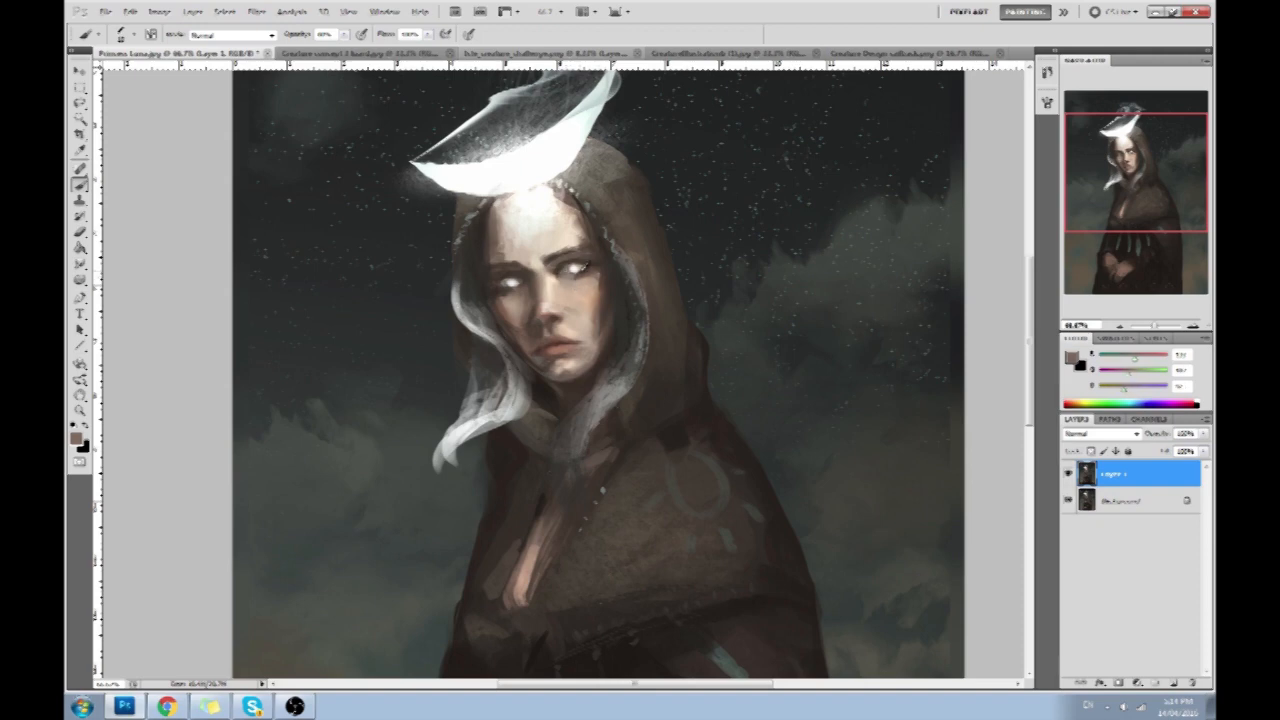
# Step: Paint touches on the hooded face, including small dark marks on the cheek below the eye
pyautogui.click(584, 278)
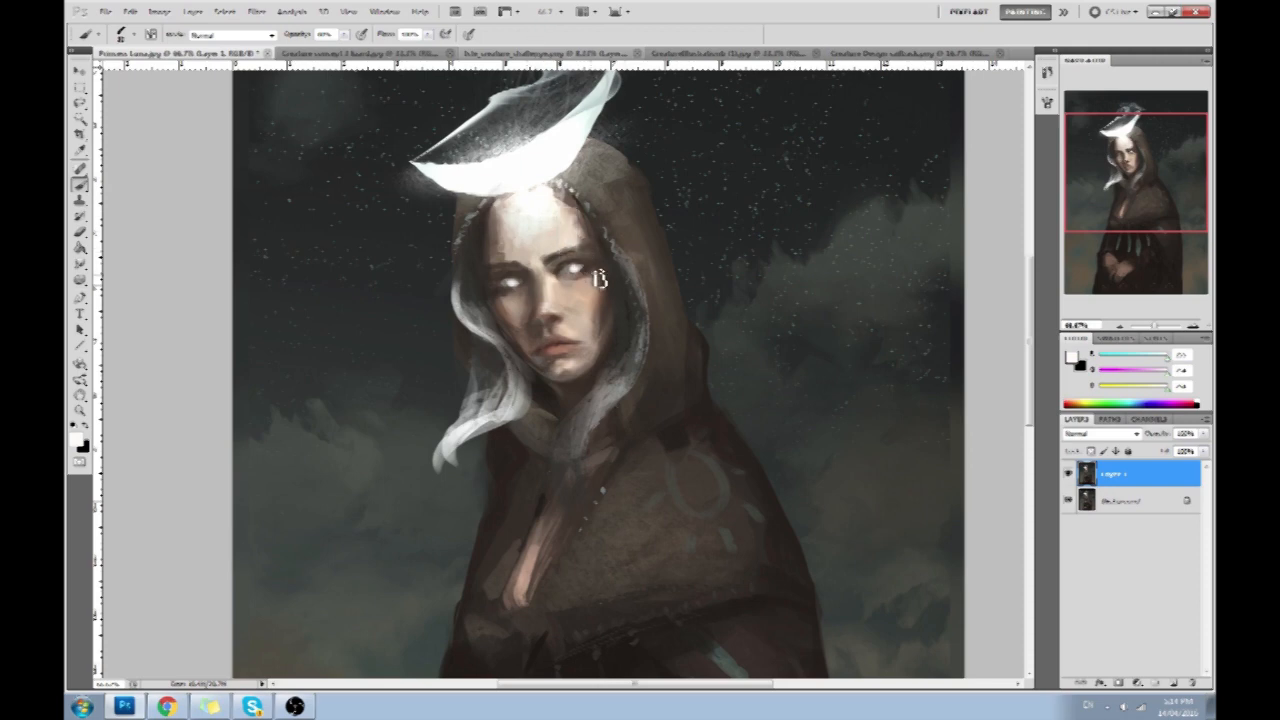
pyautogui.click(588, 284)
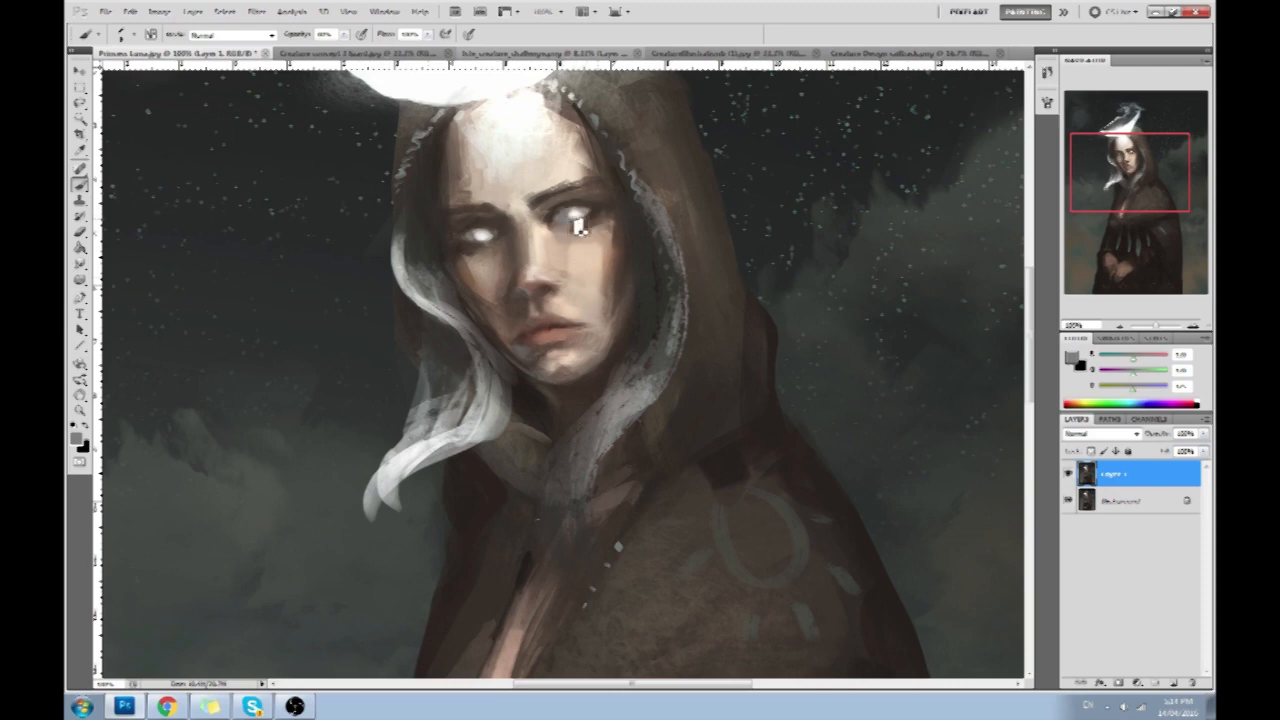
pyautogui.click(576, 220)
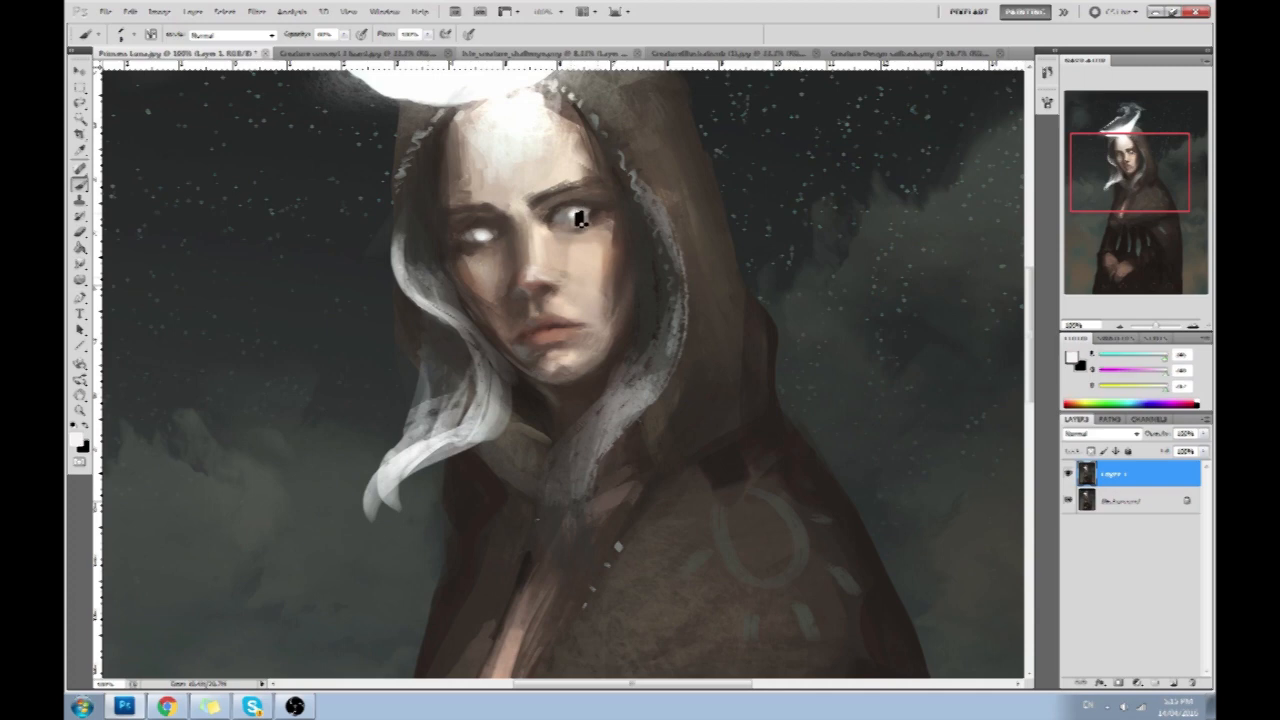
pyautogui.click(578, 218)
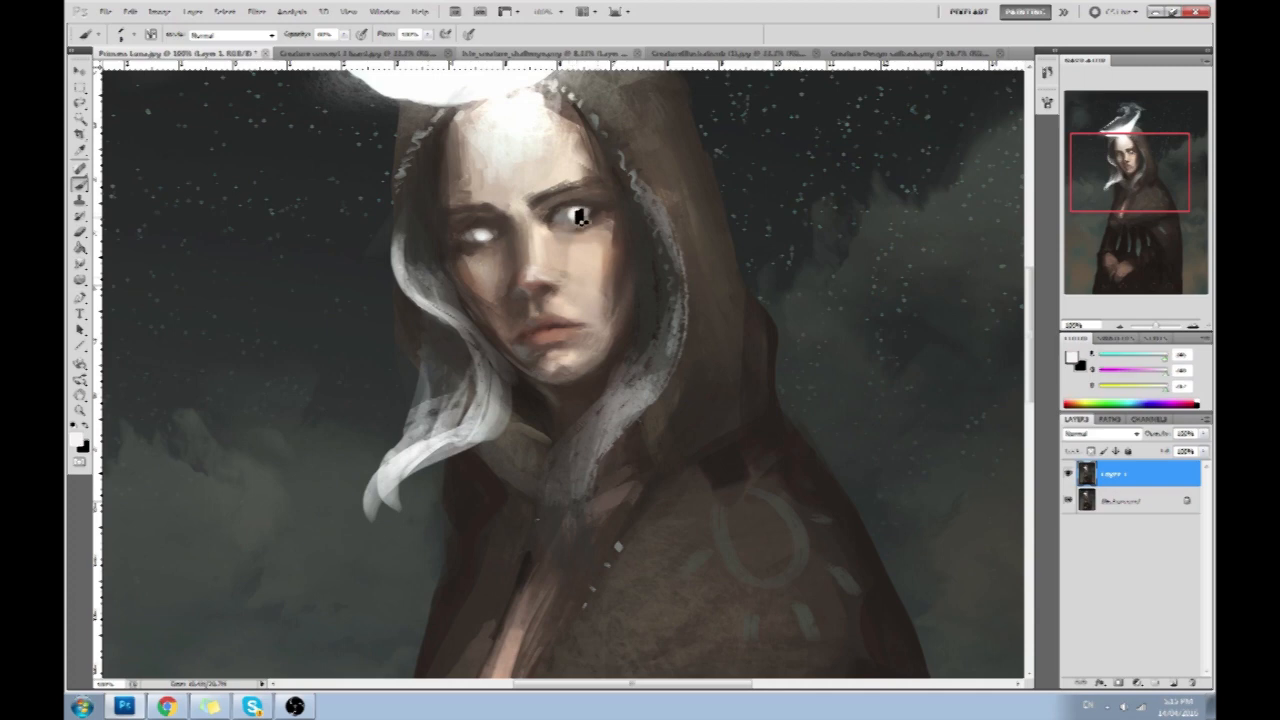
pyautogui.click(578, 218)
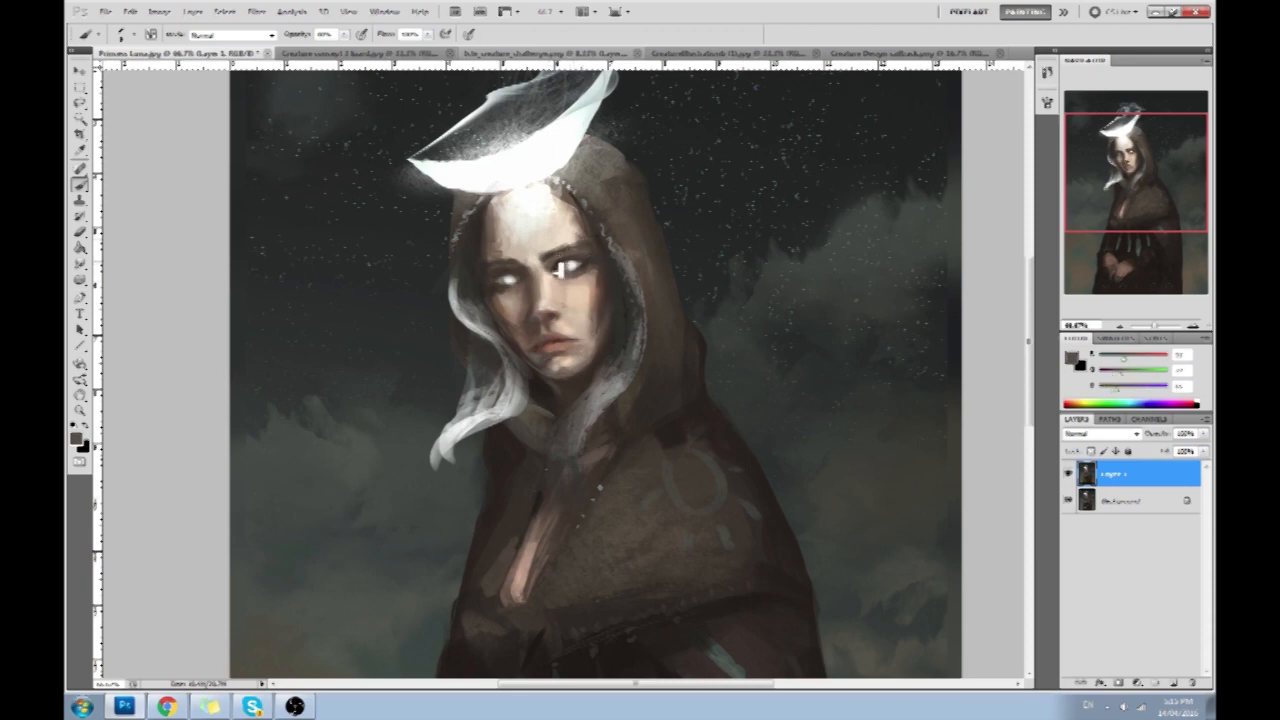
pyautogui.click(572, 262)
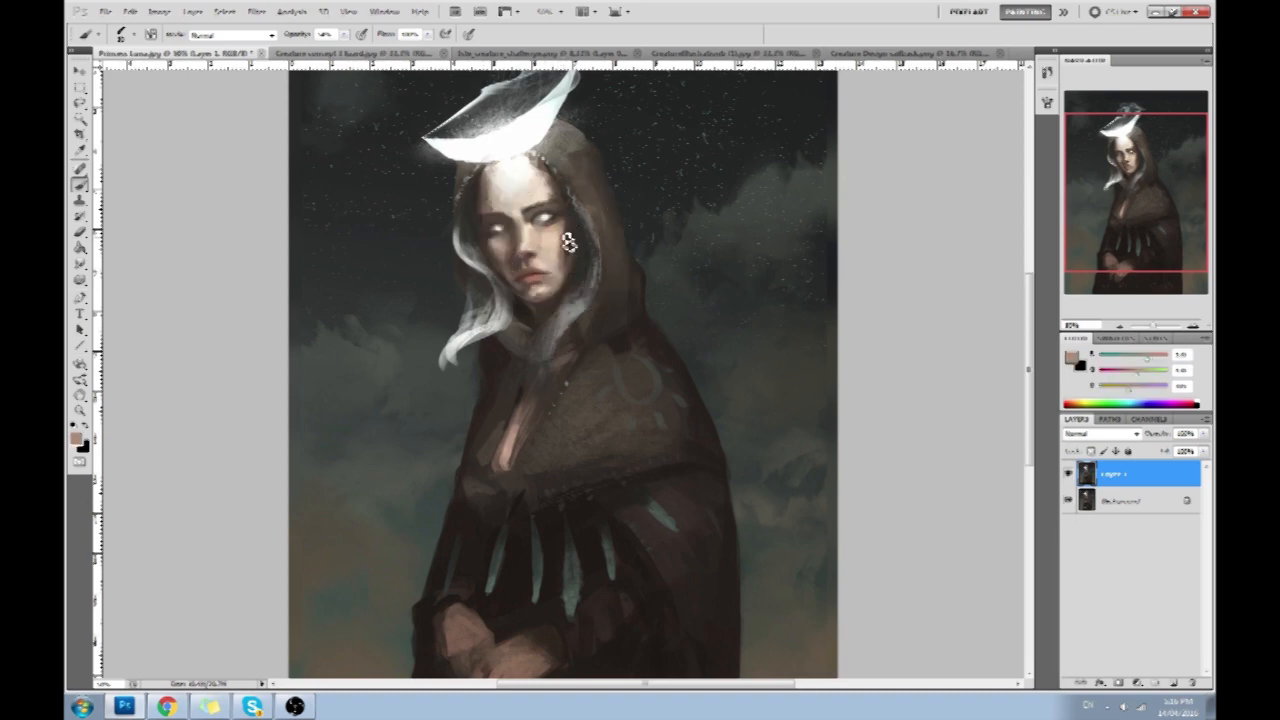
pyautogui.click(522, 210)
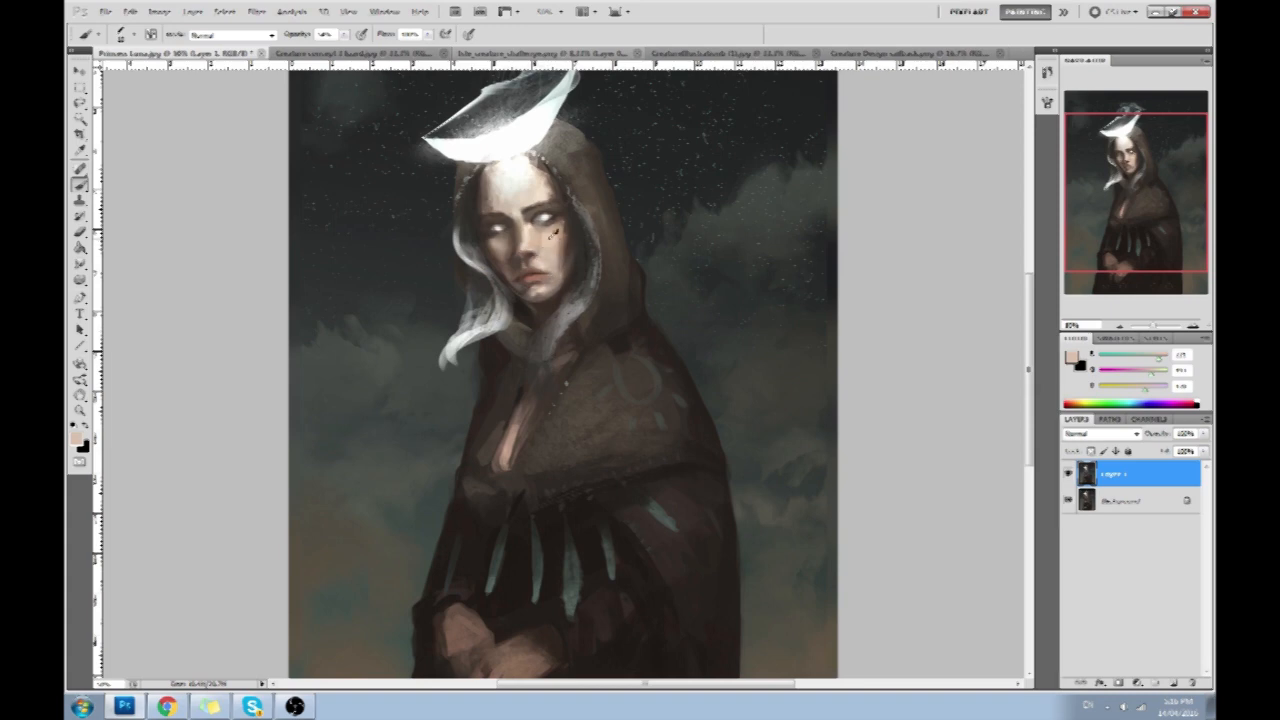
pyautogui.click(548, 250)
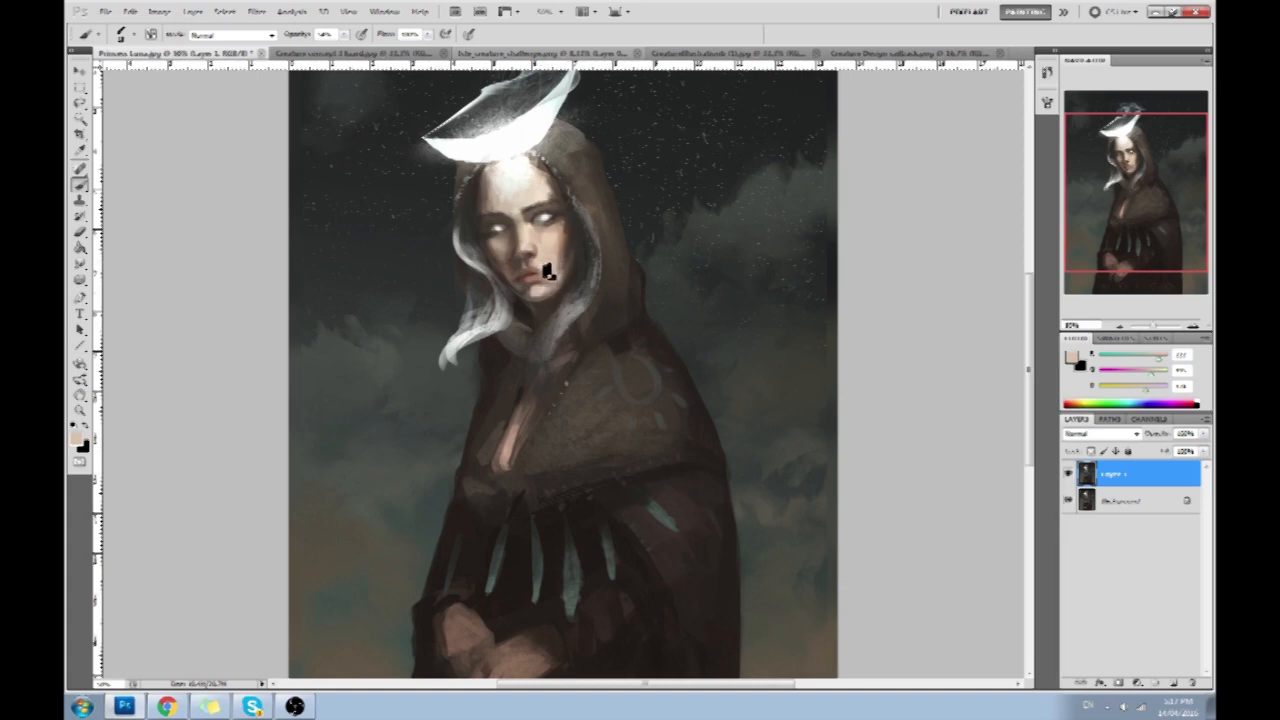
pyautogui.moveTo(550, 304)
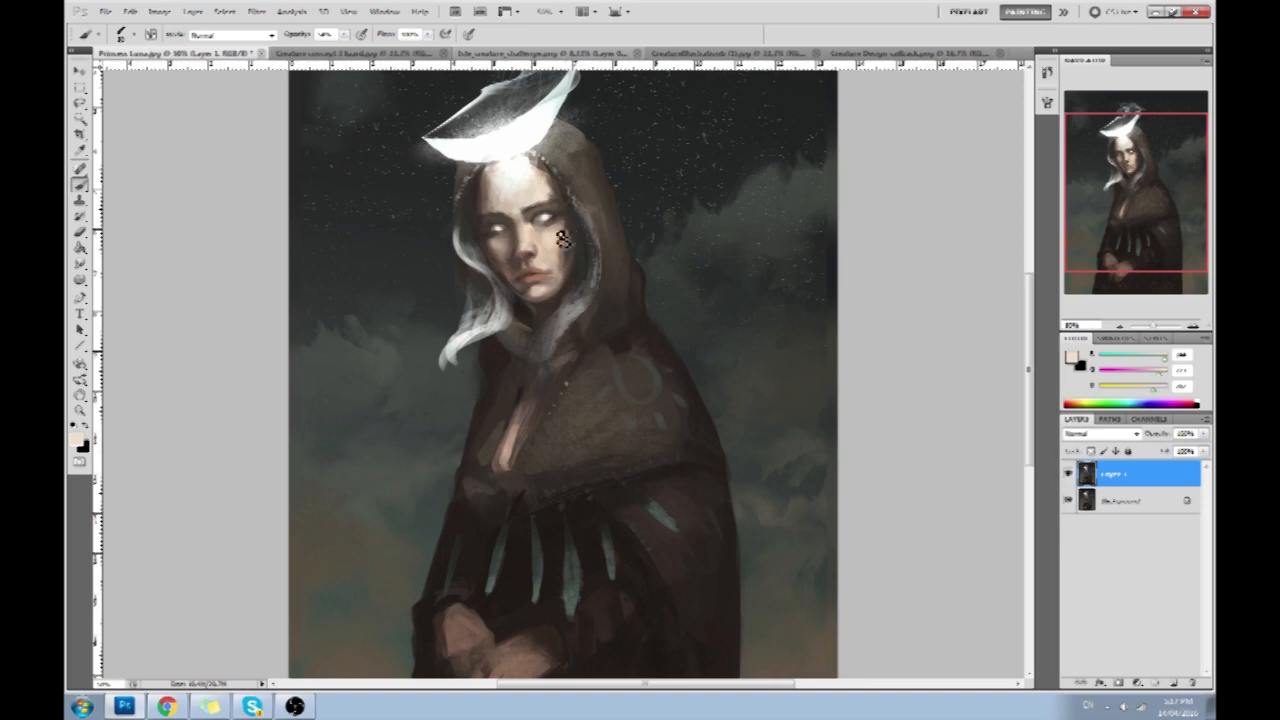
pyautogui.click(562, 234)
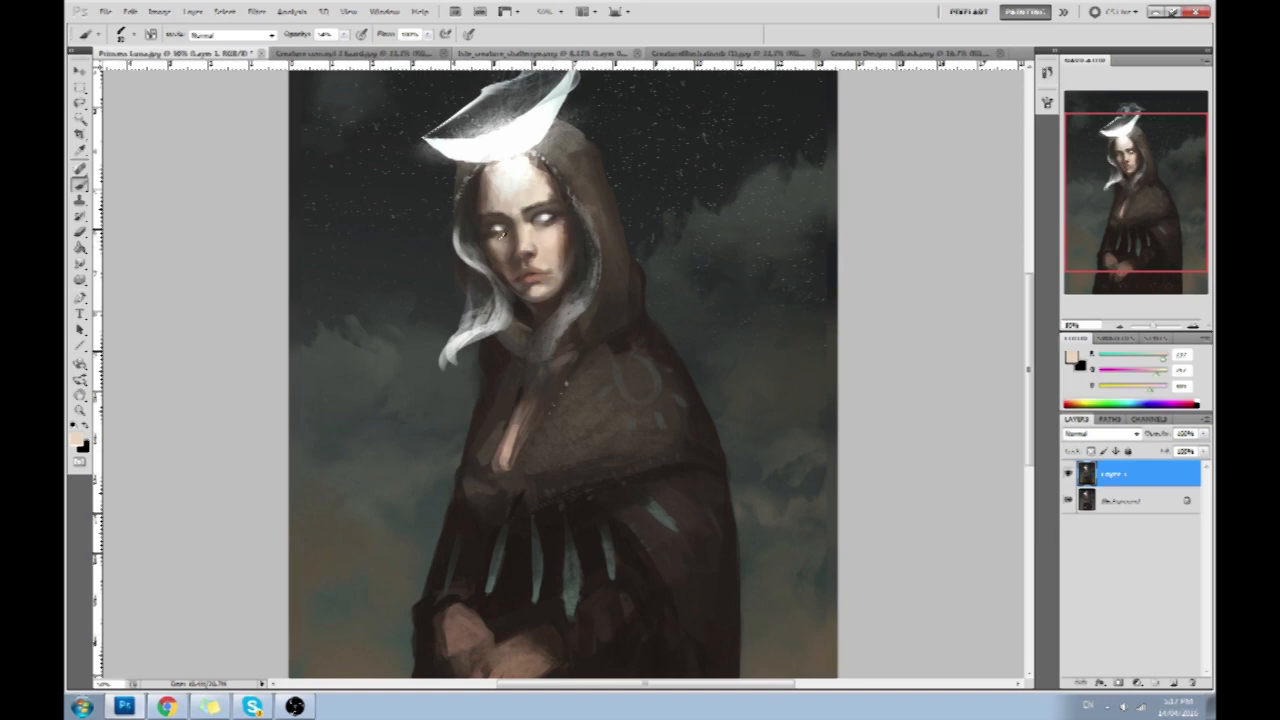
pyautogui.moveTo(476, 218)
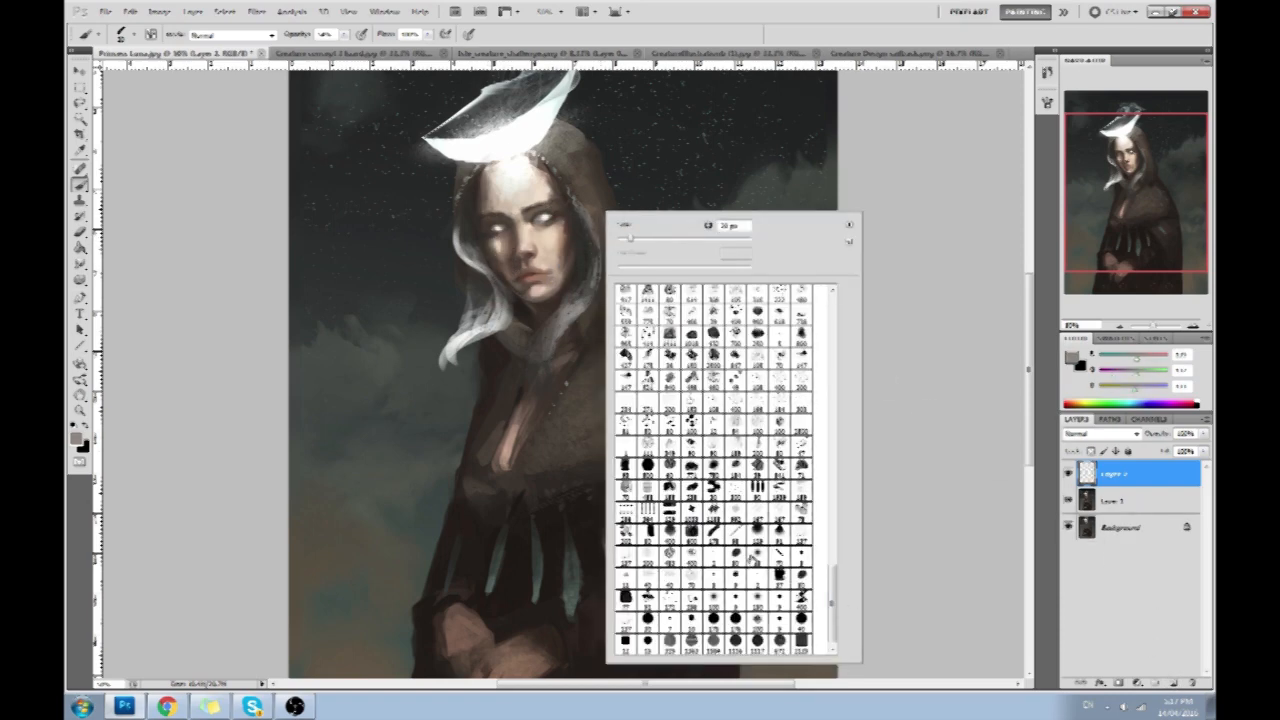
# Step: Dismiss the brush picker and toggle the paintover layer's visibility to compare versions
pyautogui.click(990, 432)
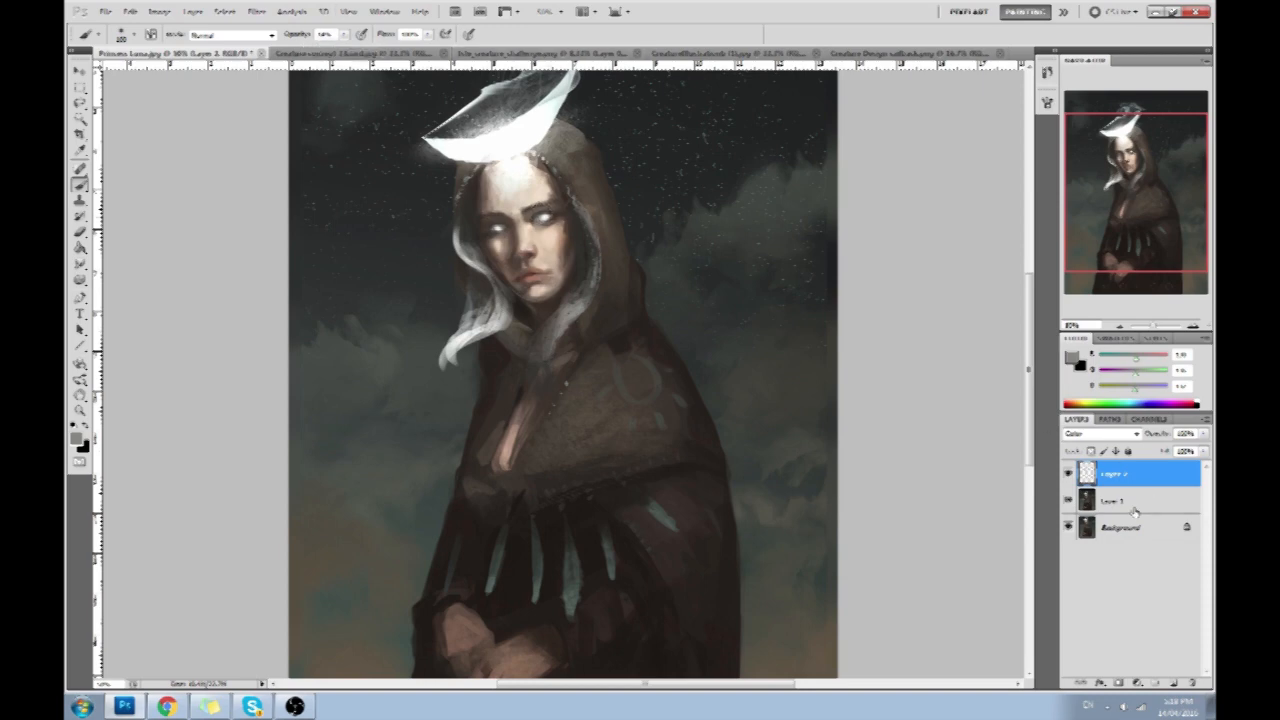
pyautogui.click(1112, 500)
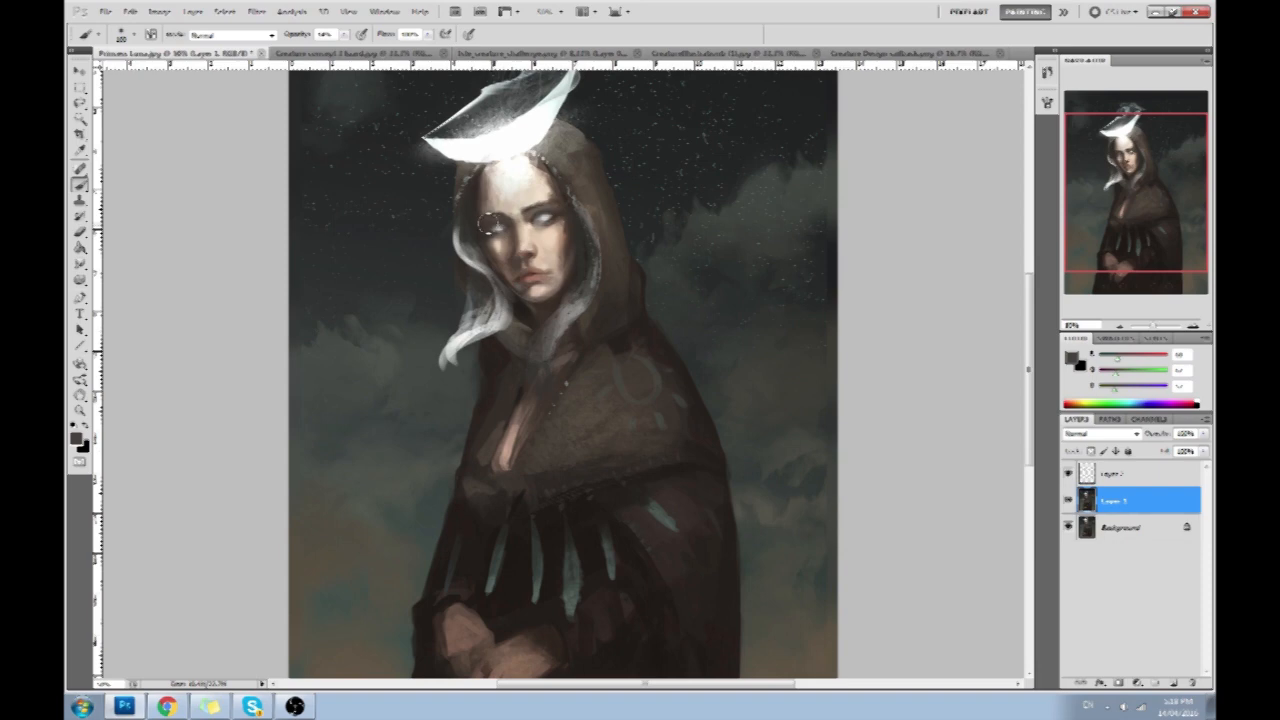
pyautogui.moveTo(704, 256)
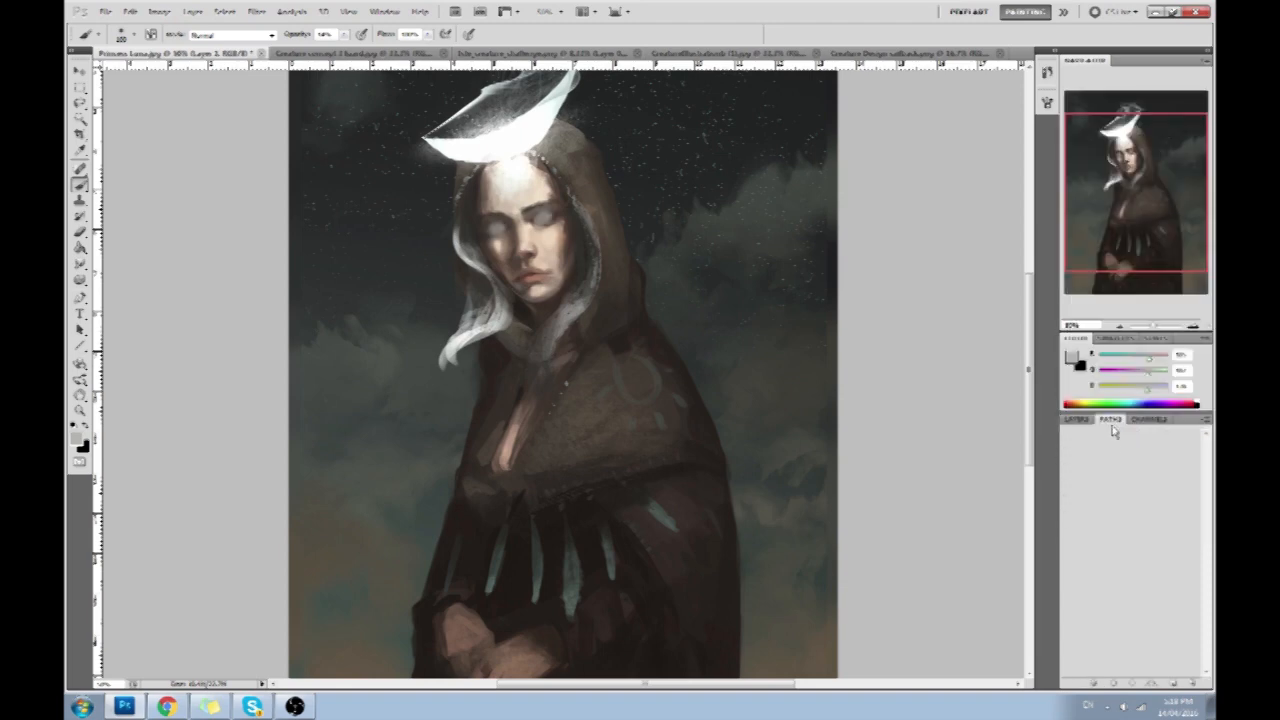
pyautogui.click(1078, 418)
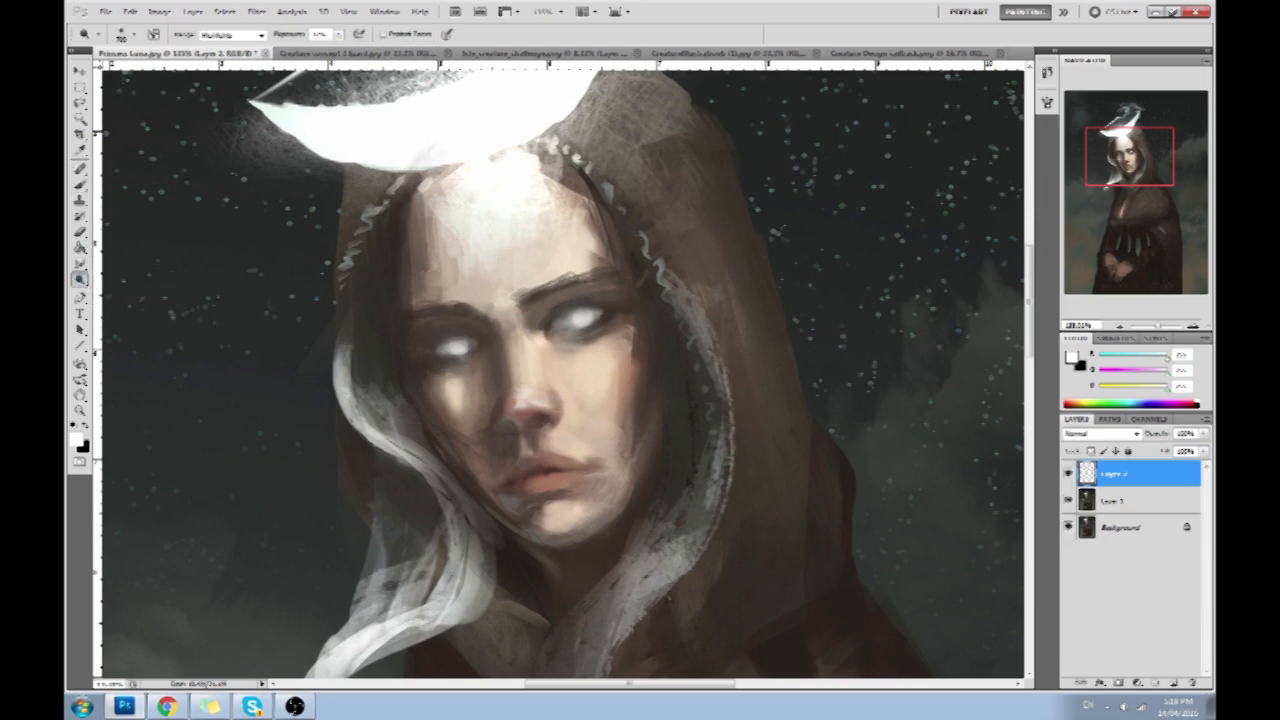
# Step: Bring up the layer's context menu to duplicate the top paint layer
pyautogui.rightClick(1110, 472)
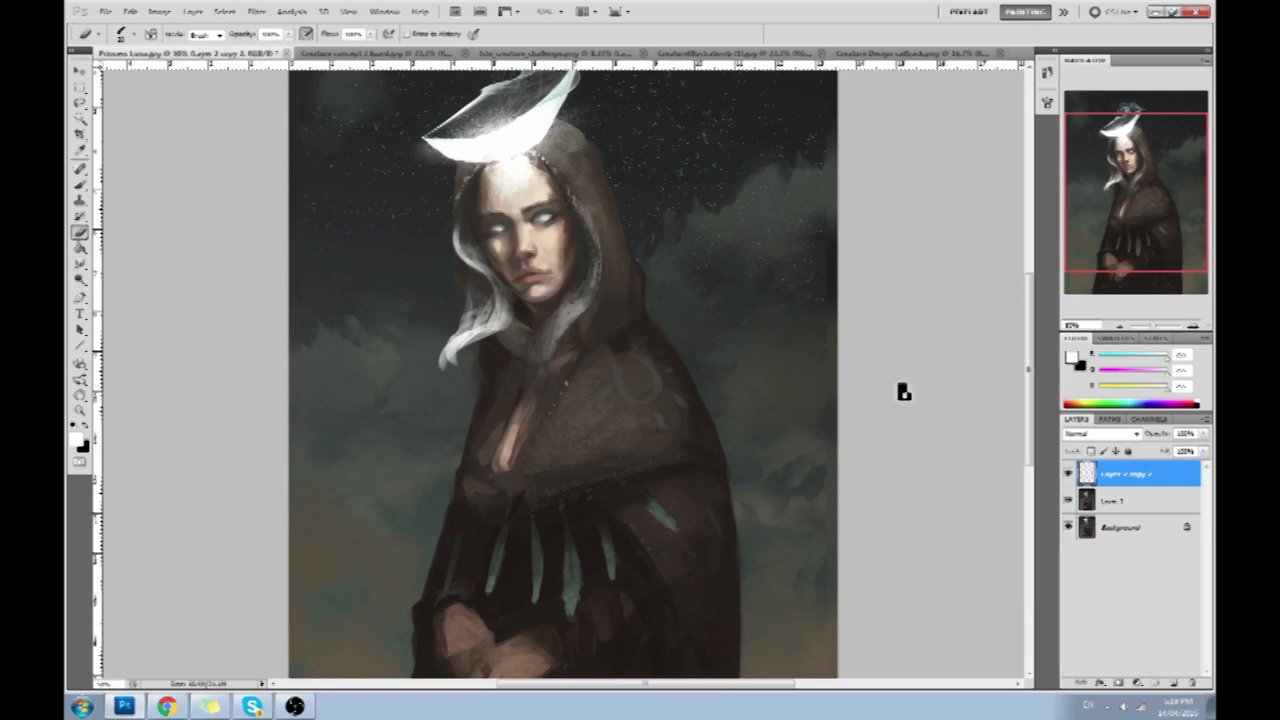
pyautogui.moveTo(780, 336)
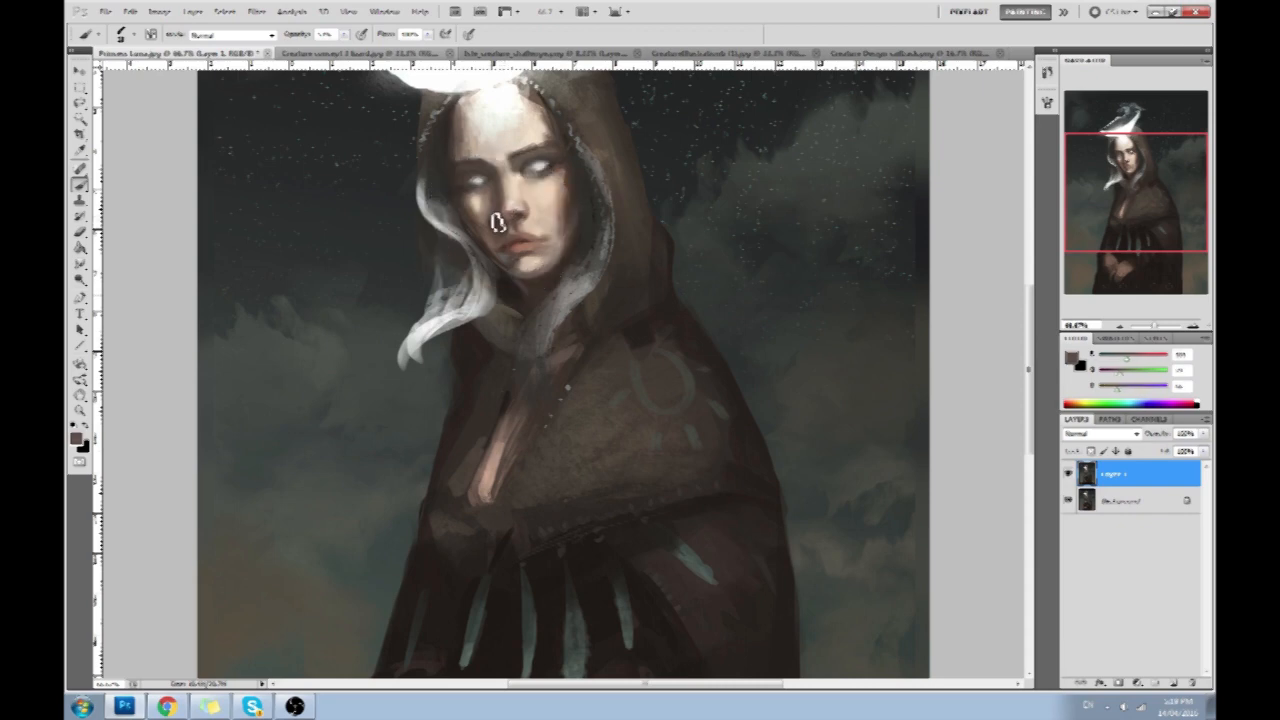
pyautogui.click(500, 220)
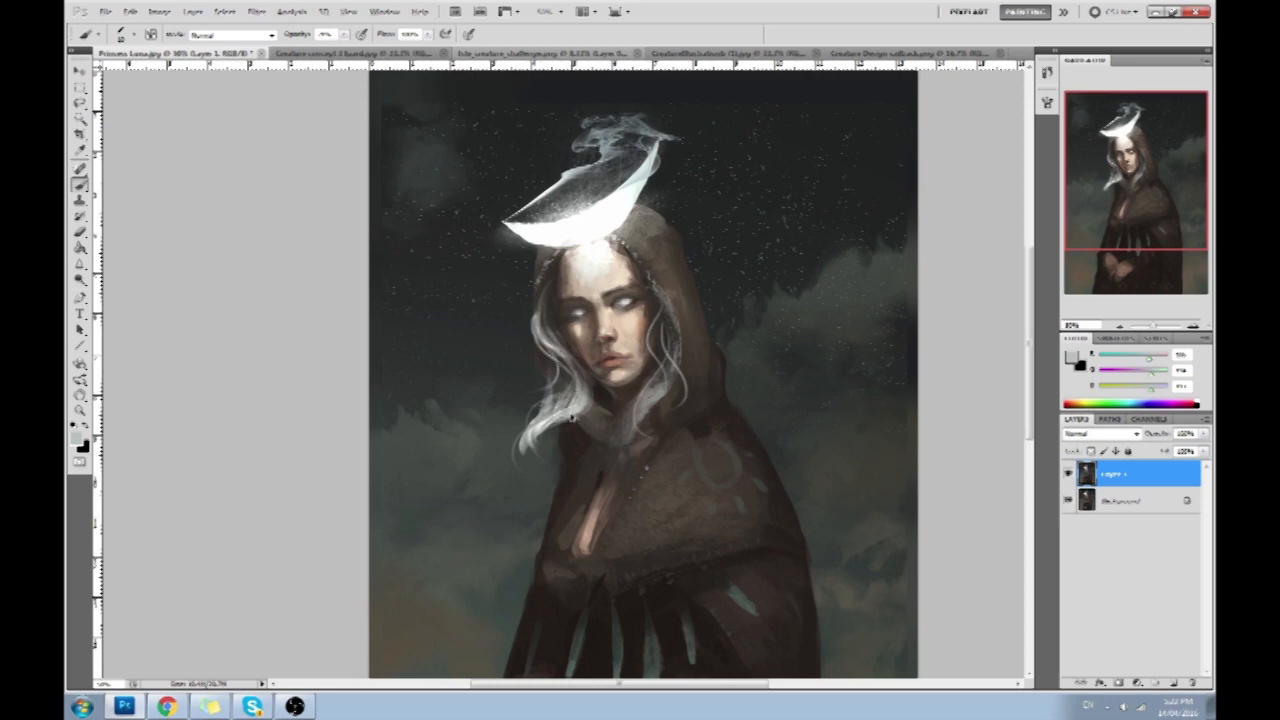
pyautogui.click(584, 348)
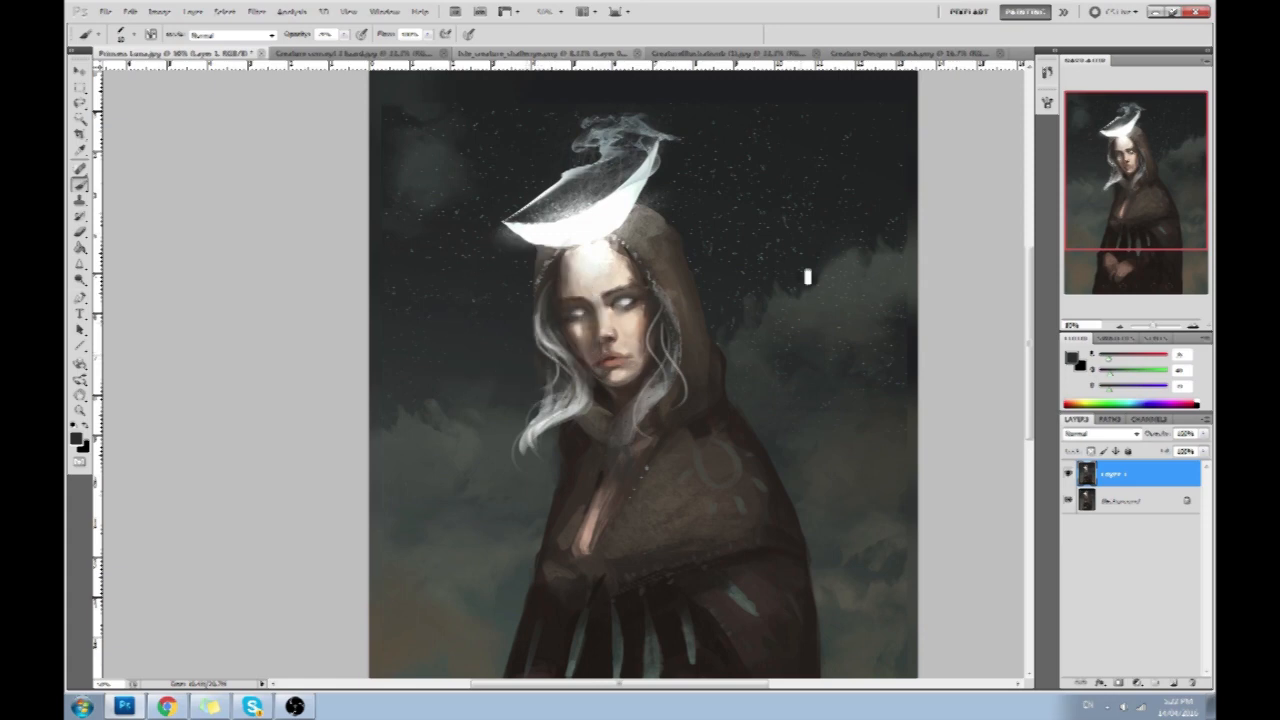
pyautogui.moveTo(718, 258)
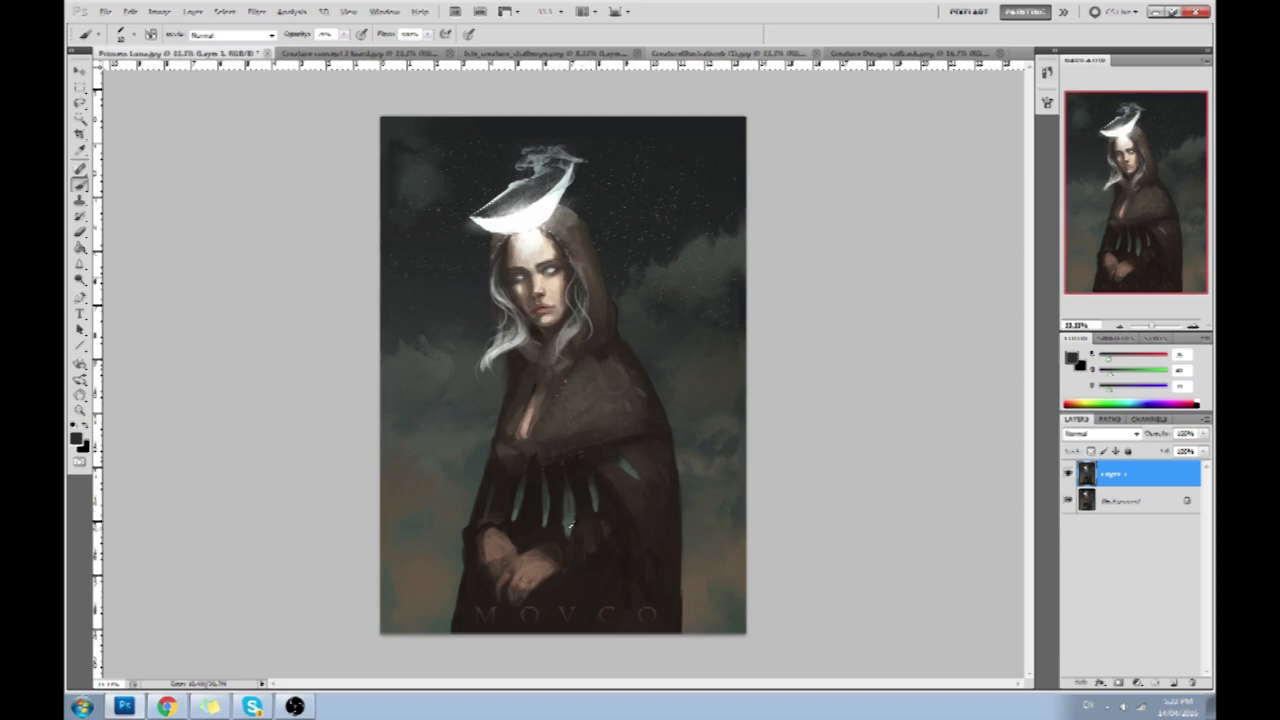
pyautogui.click(80, 118)
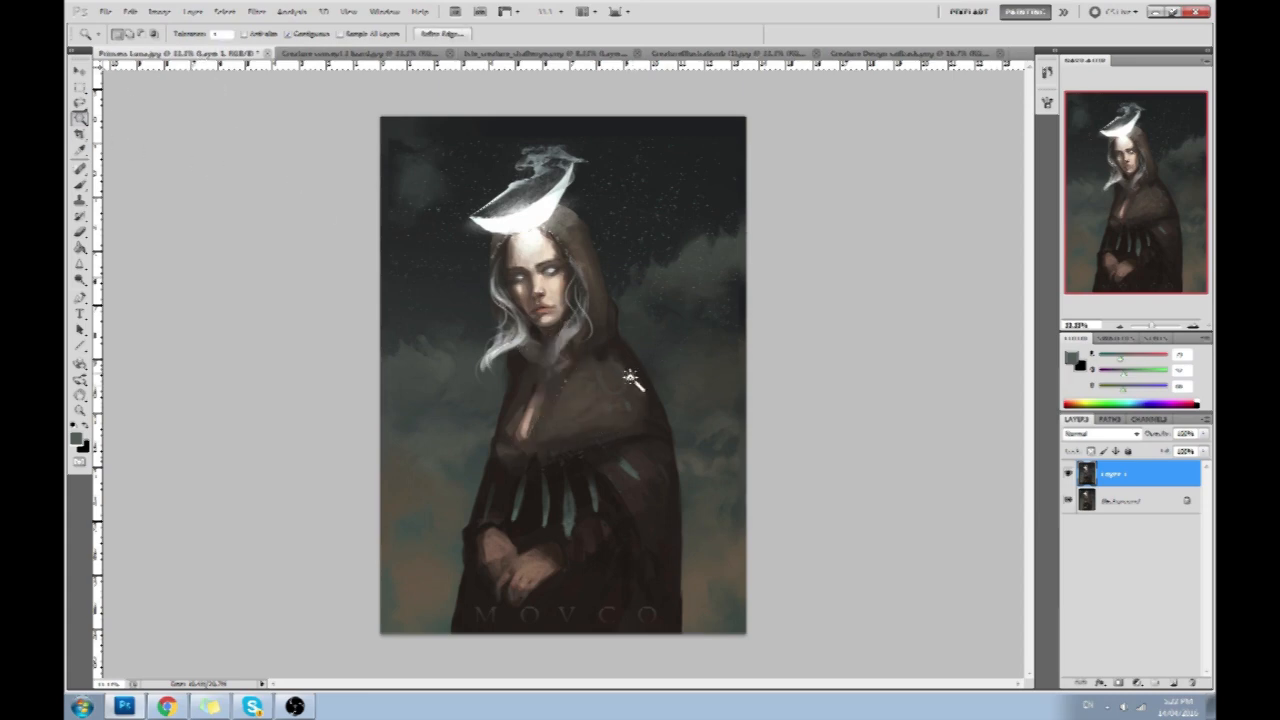
pyautogui.moveTo(408, 142)
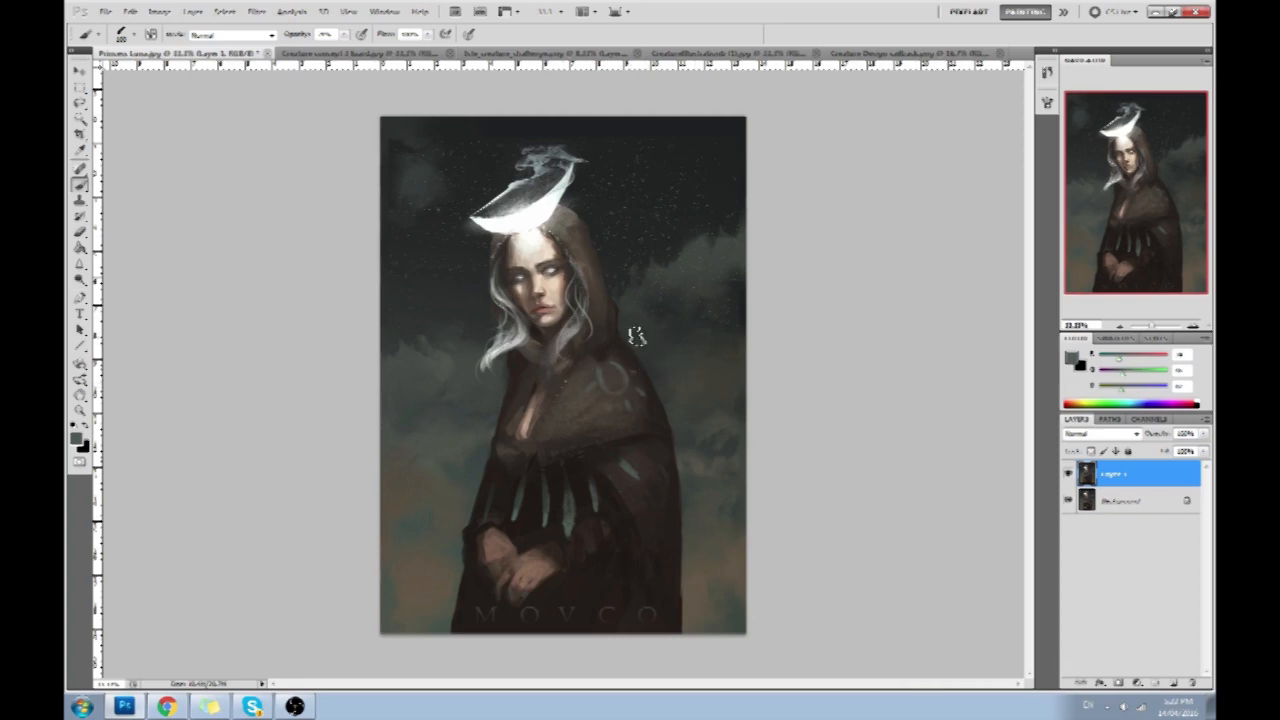
pyautogui.click(80, 280)
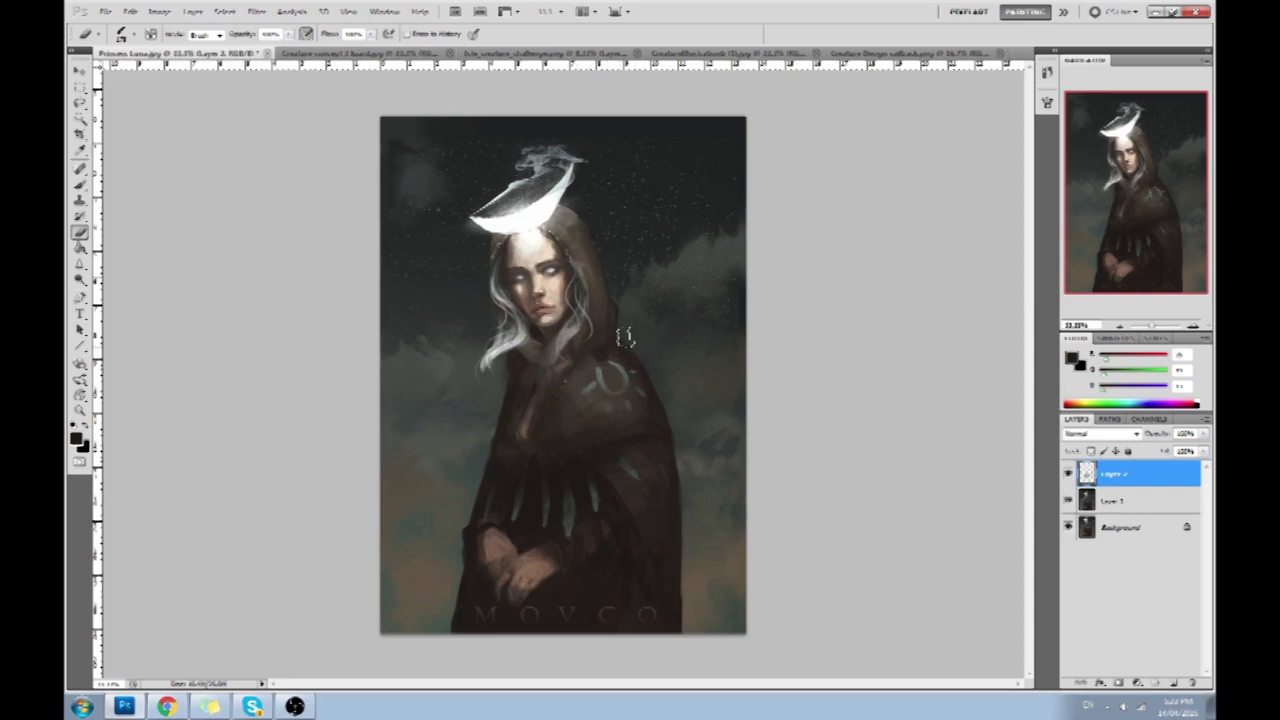
pyautogui.moveTo(628, 424)
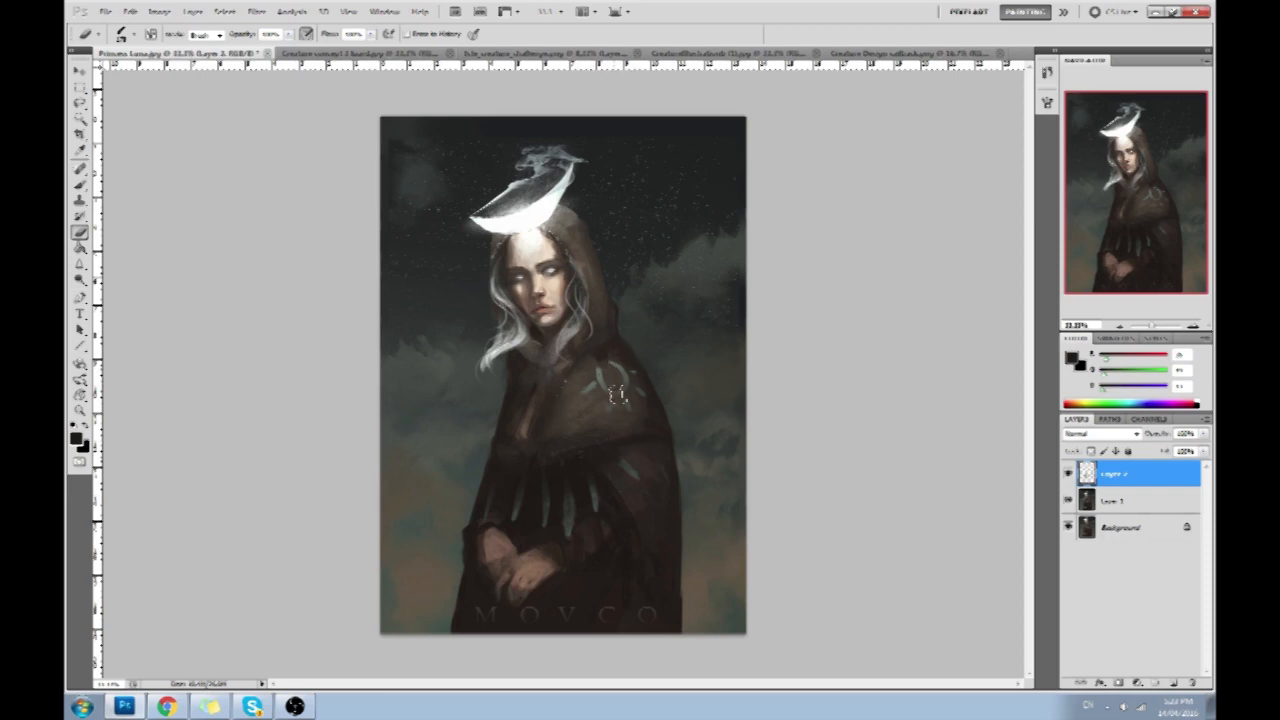
# Step: Bring up the paintover layer's context menu to merge it down
pyautogui.rightClick(1116, 472)
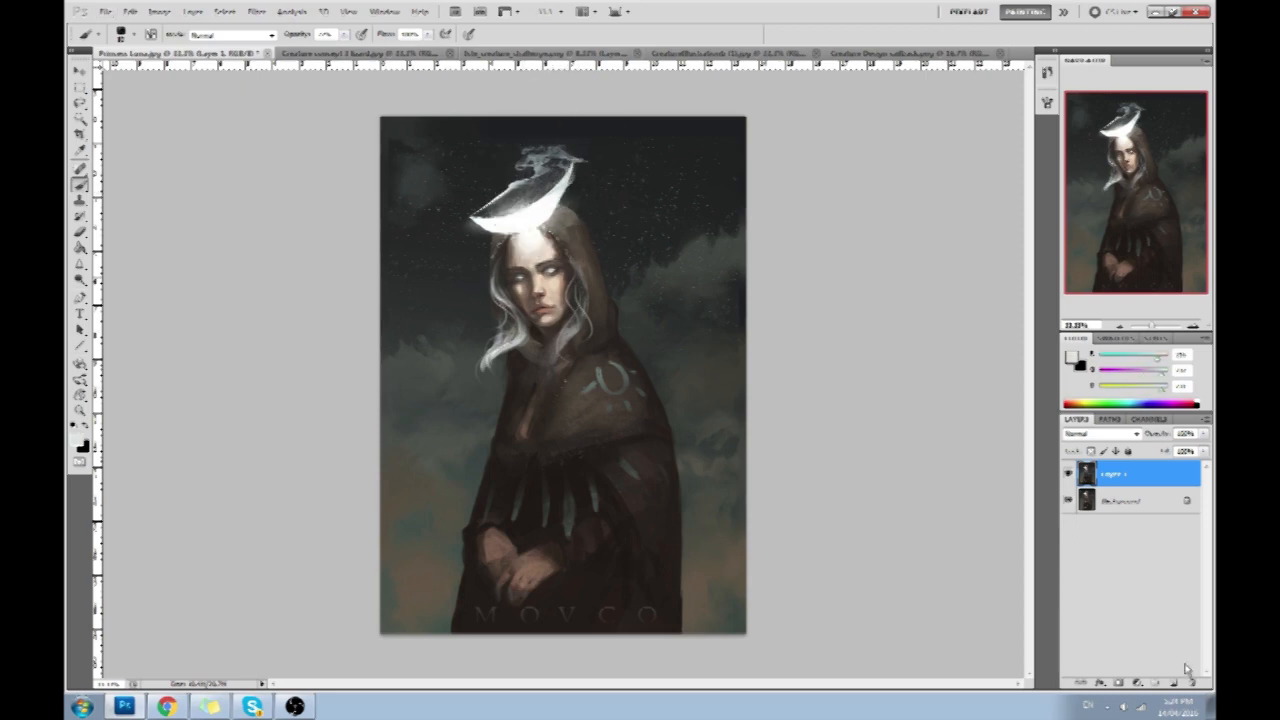
# Step: Create a new layer above the painting and change its blend mode from Normal
pyautogui.click(1100, 432)
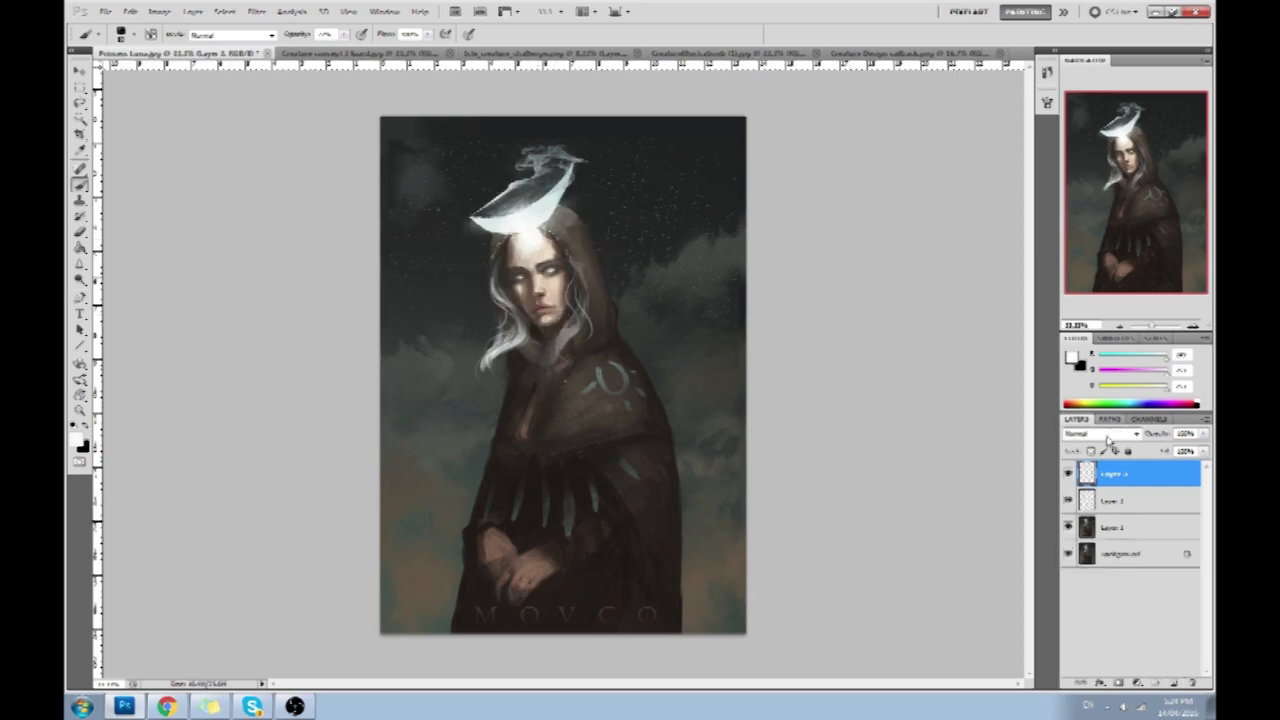
pyautogui.click(1136, 434)
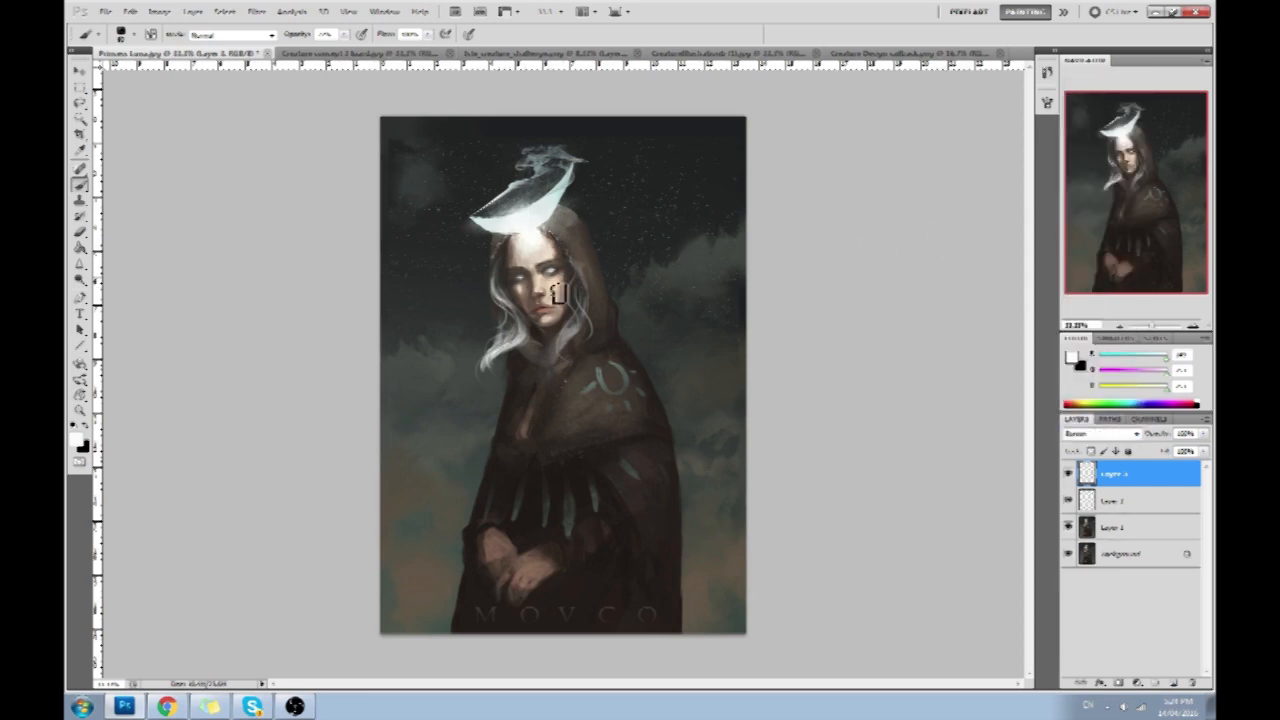
pyautogui.moveTo(556, 232)
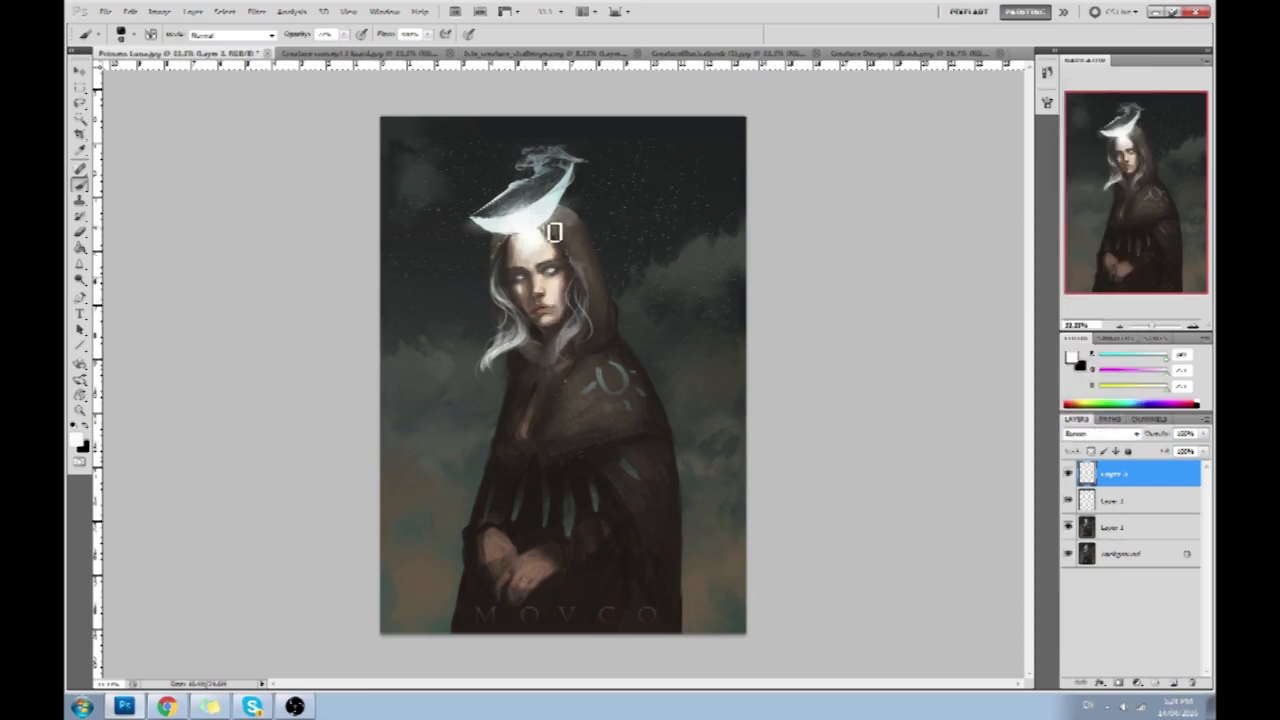
pyautogui.moveTo(560, 308)
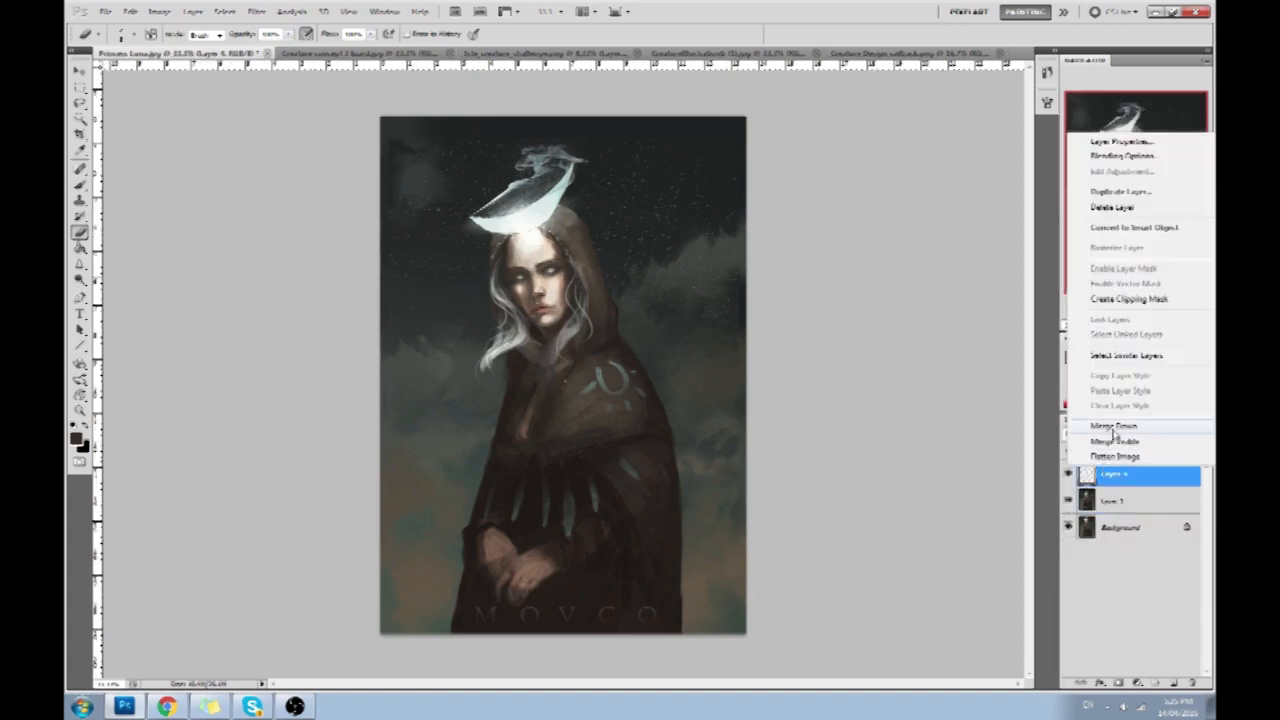
# Step: Merge the paintover into the layer below and repaint the face glancing sideways
pyautogui.click(1112, 426)
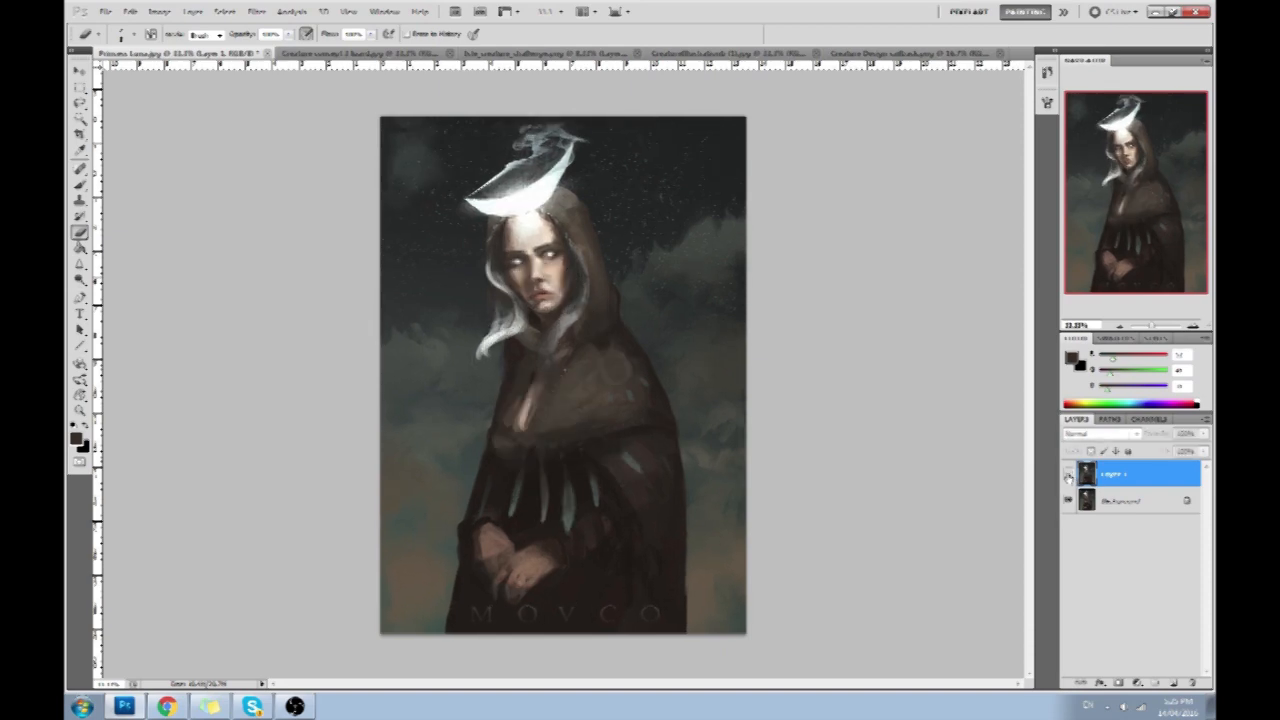
pyautogui.click(548, 256)
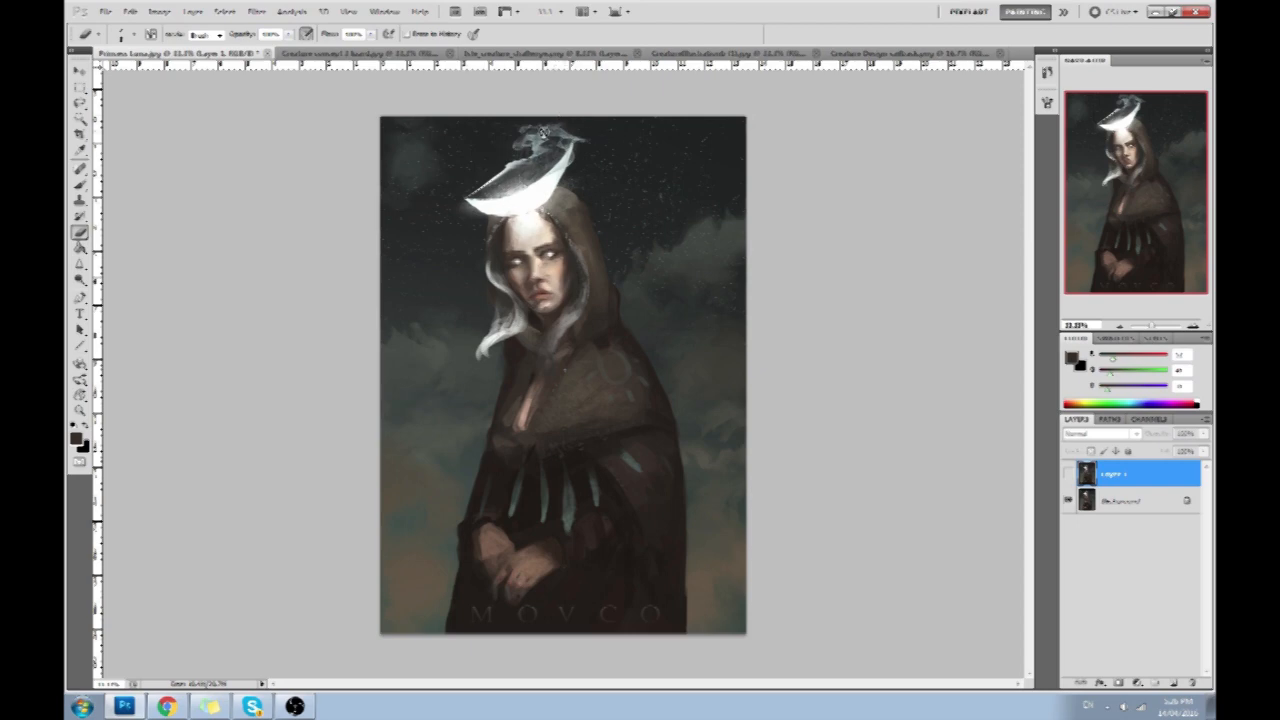
pyautogui.moveTo(662, 318)
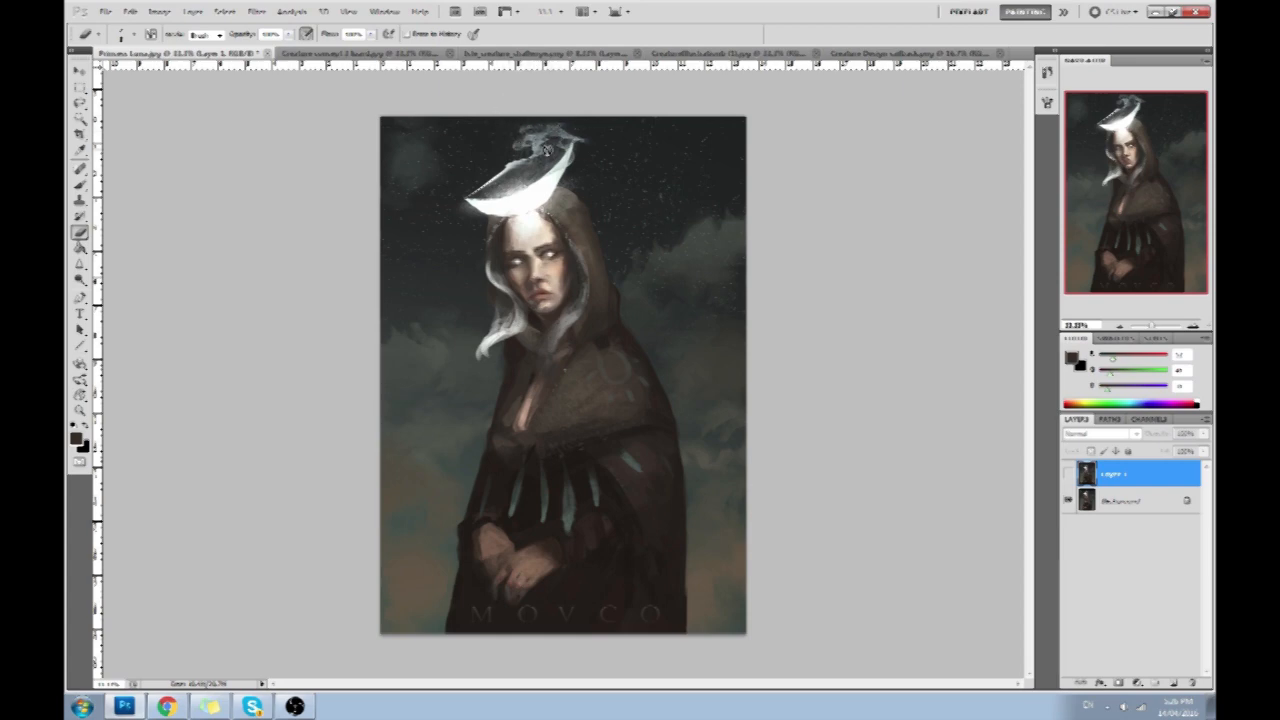
pyautogui.moveTo(988, 418)
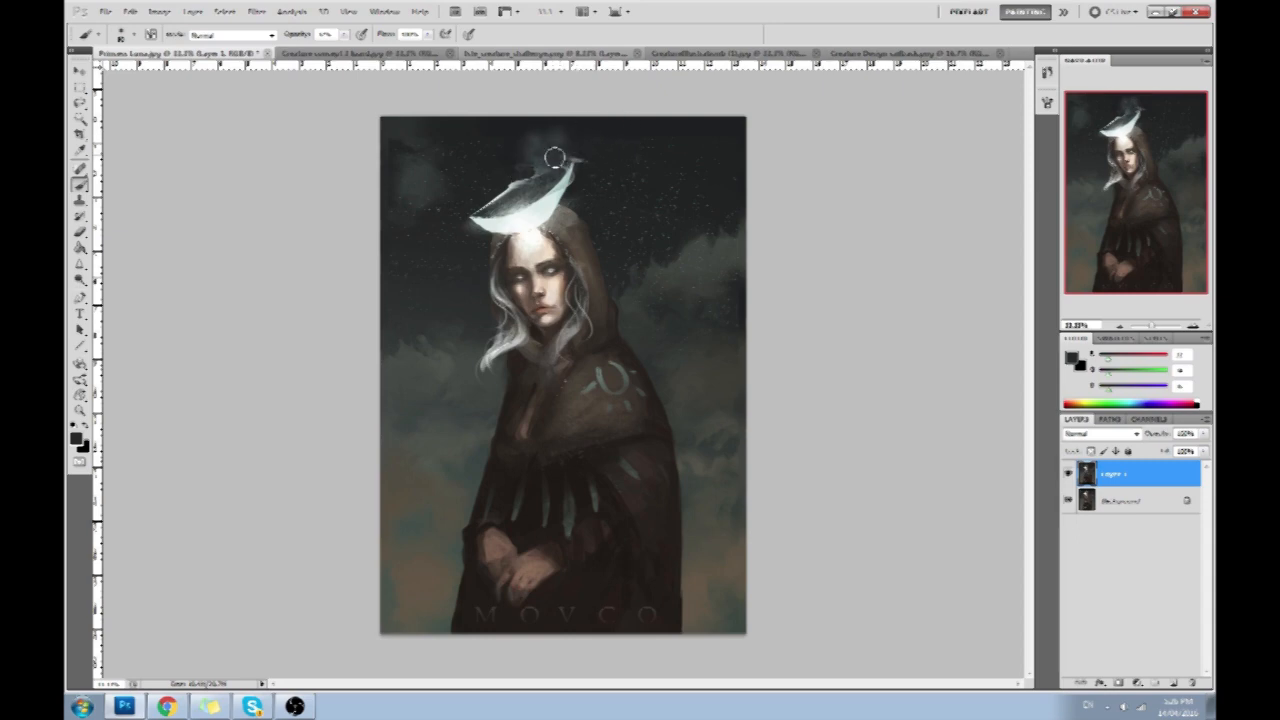
pyautogui.moveTo(538, 138)
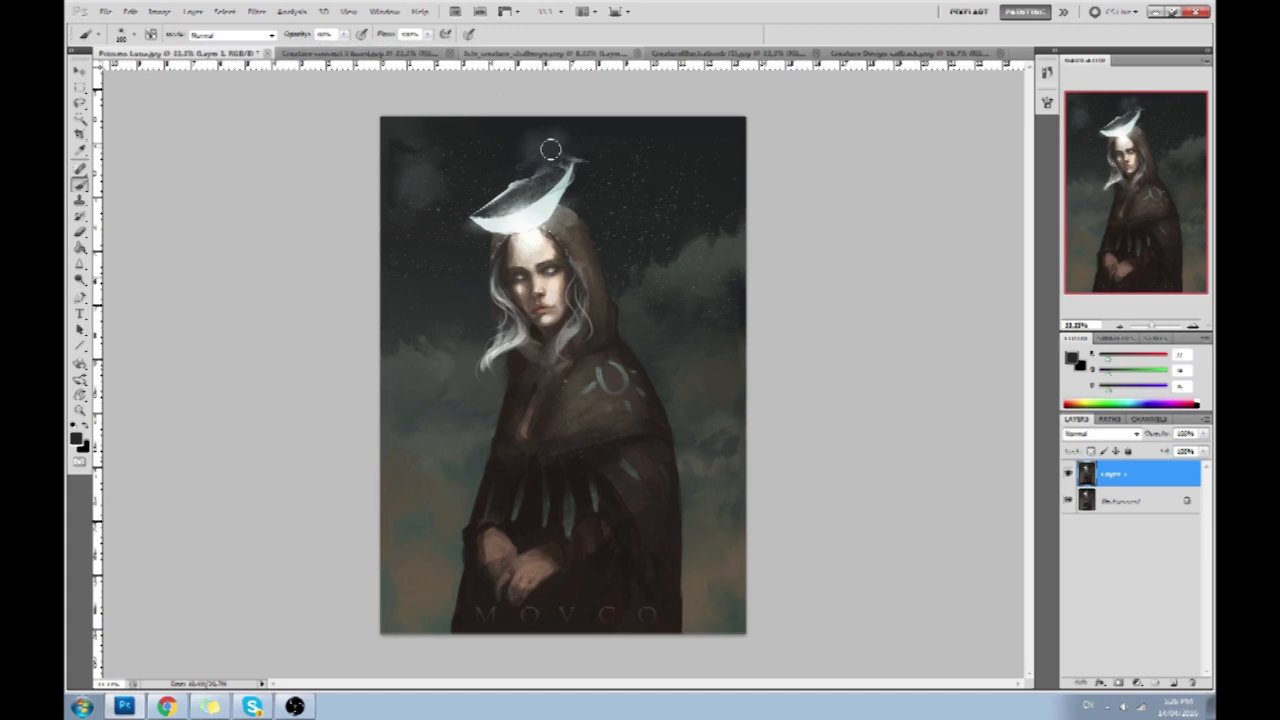
pyautogui.moveTo(560, 138)
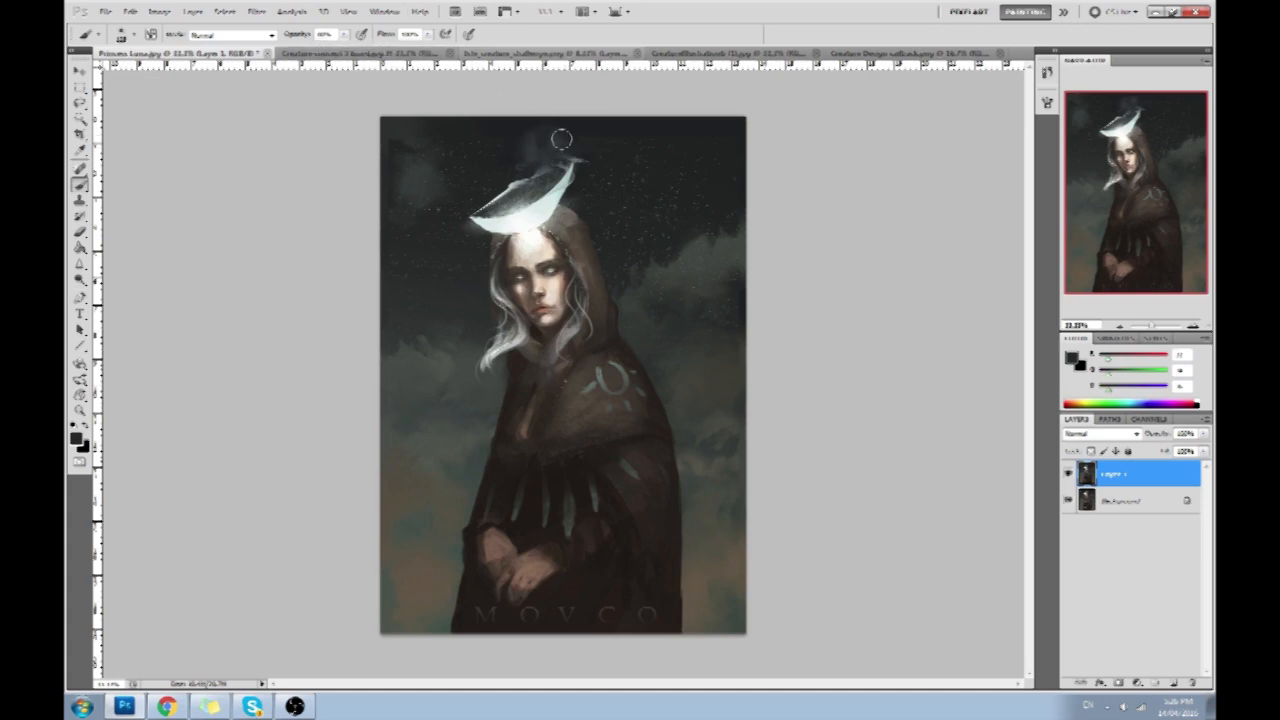
pyautogui.moveTo(710, 396)
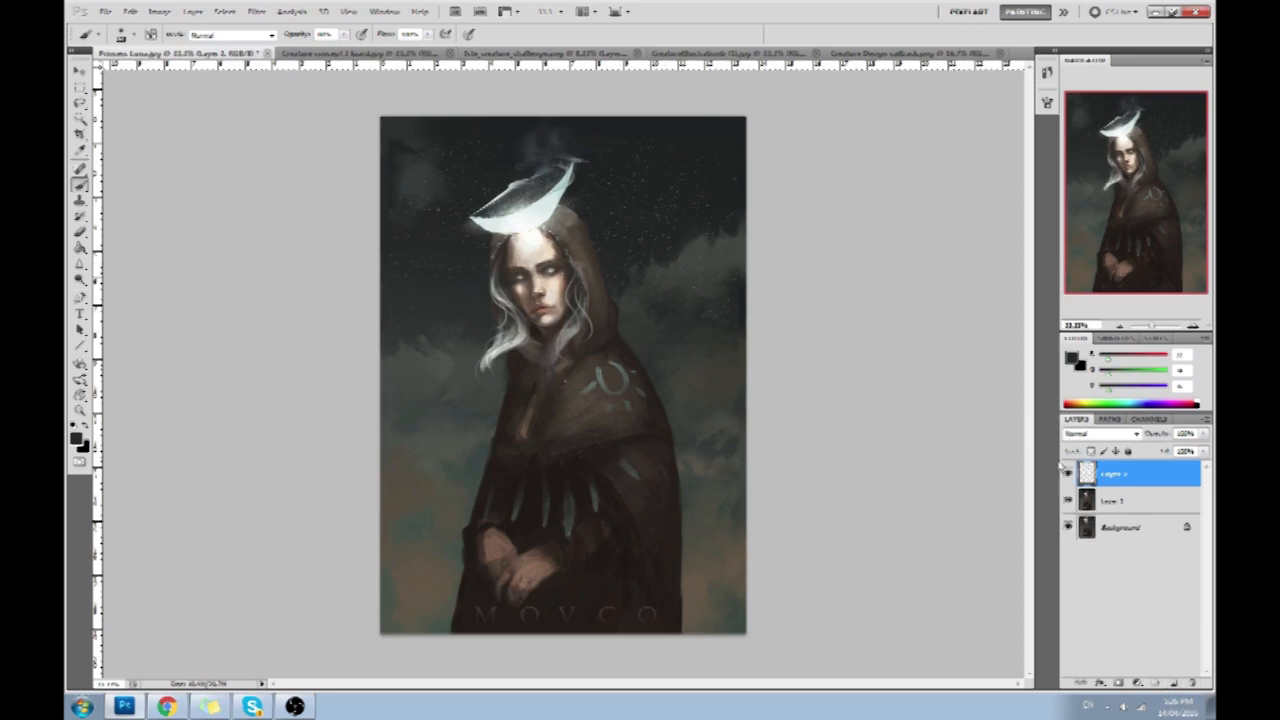
# Step: Choose a dark purple as the foreground painting colour in the Color Picker
pyautogui.click(76, 436)
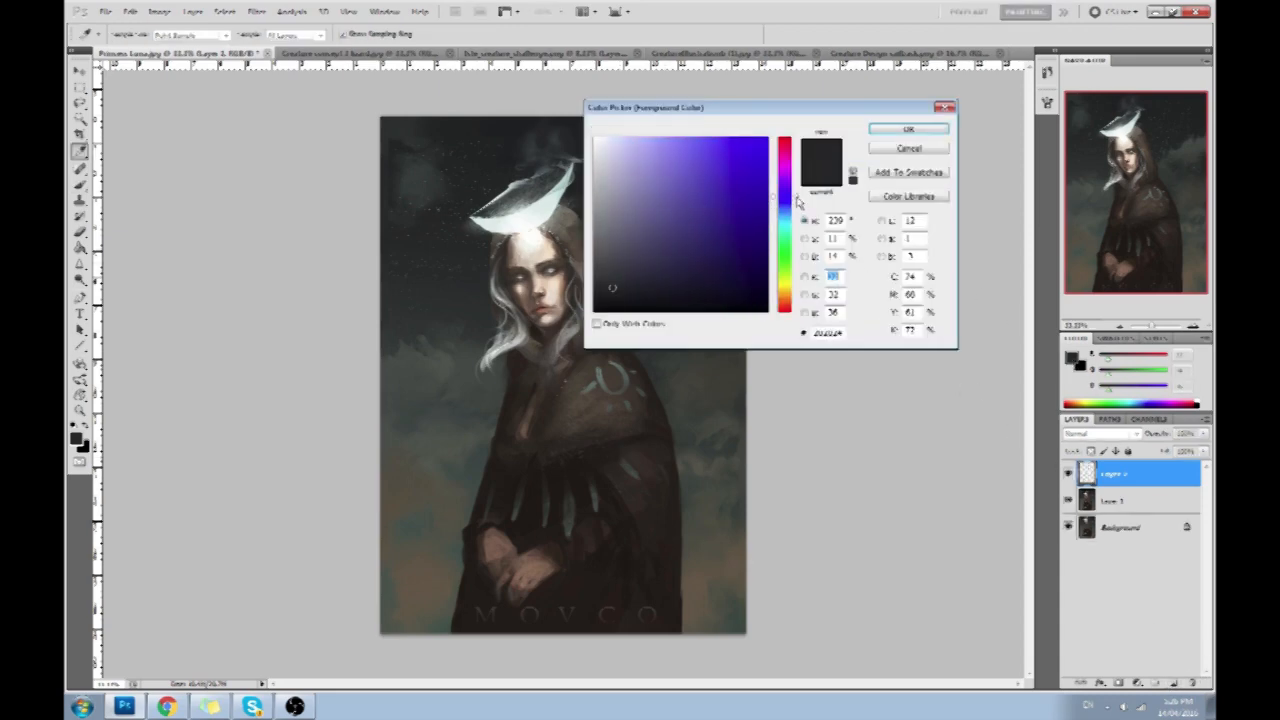
pyautogui.click(648, 248)
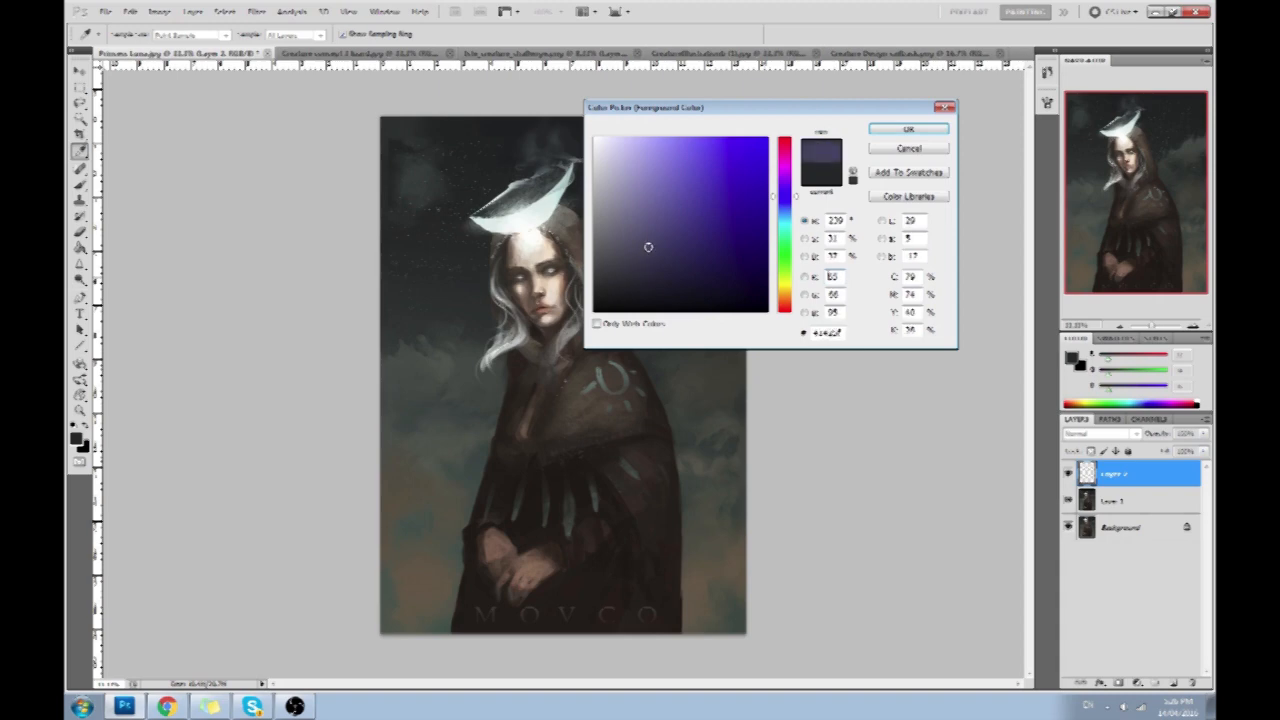
pyautogui.click(908, 128)
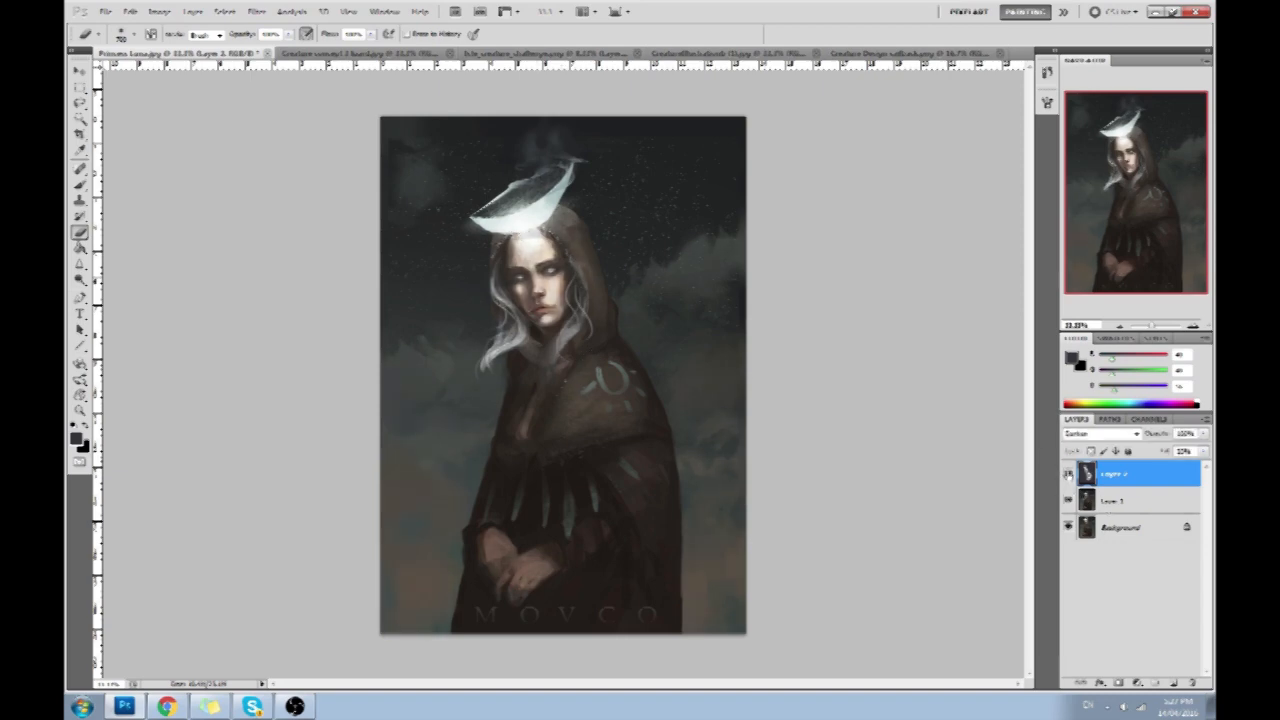
# Step: Lower the portrait's saturation with Hue/Saturation so its tones read more muted
pyautogui.click(80, 152)
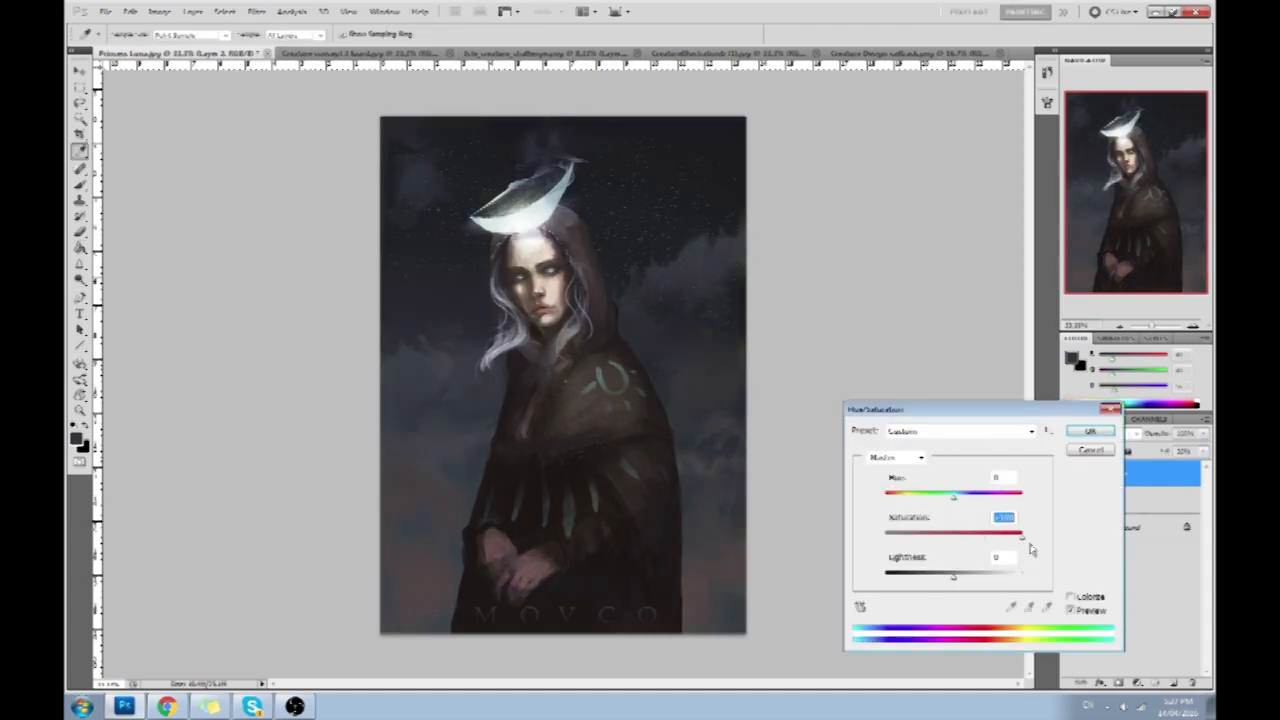
pyautogui.moveTo(1020, 532); pyautogui.dragTo(1000, 532)
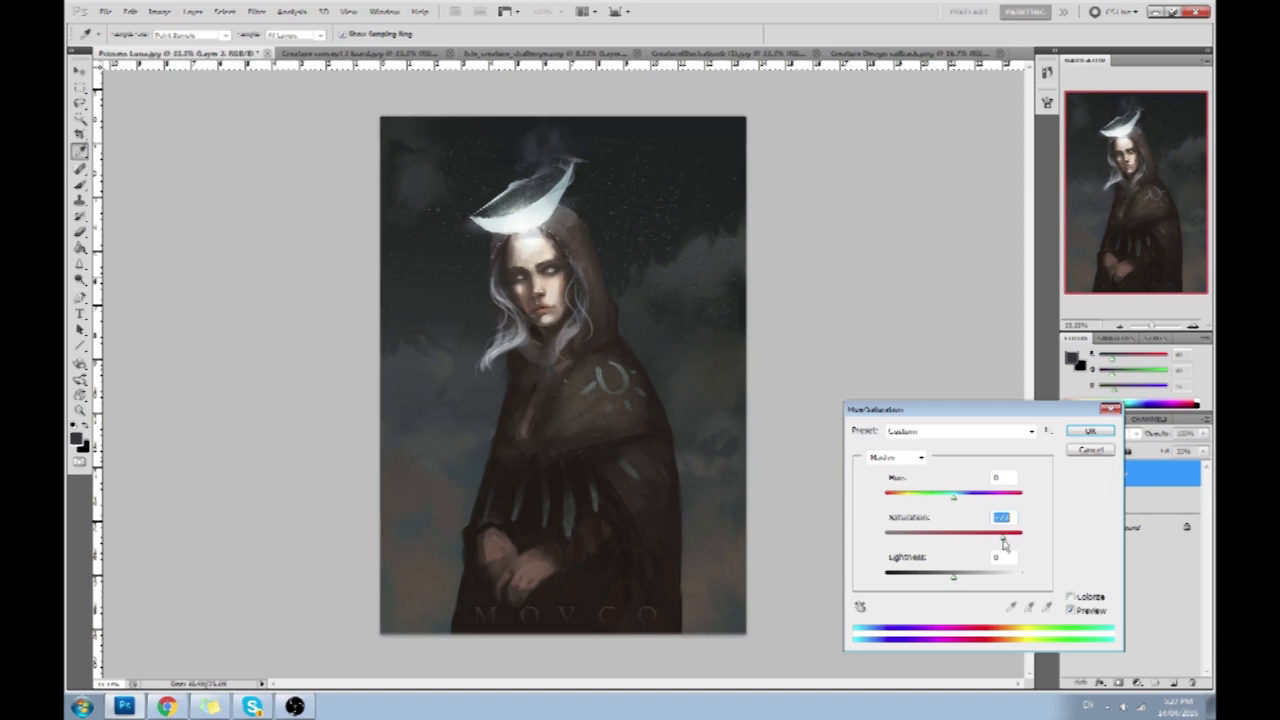
pyautogui.click(1090, 432)
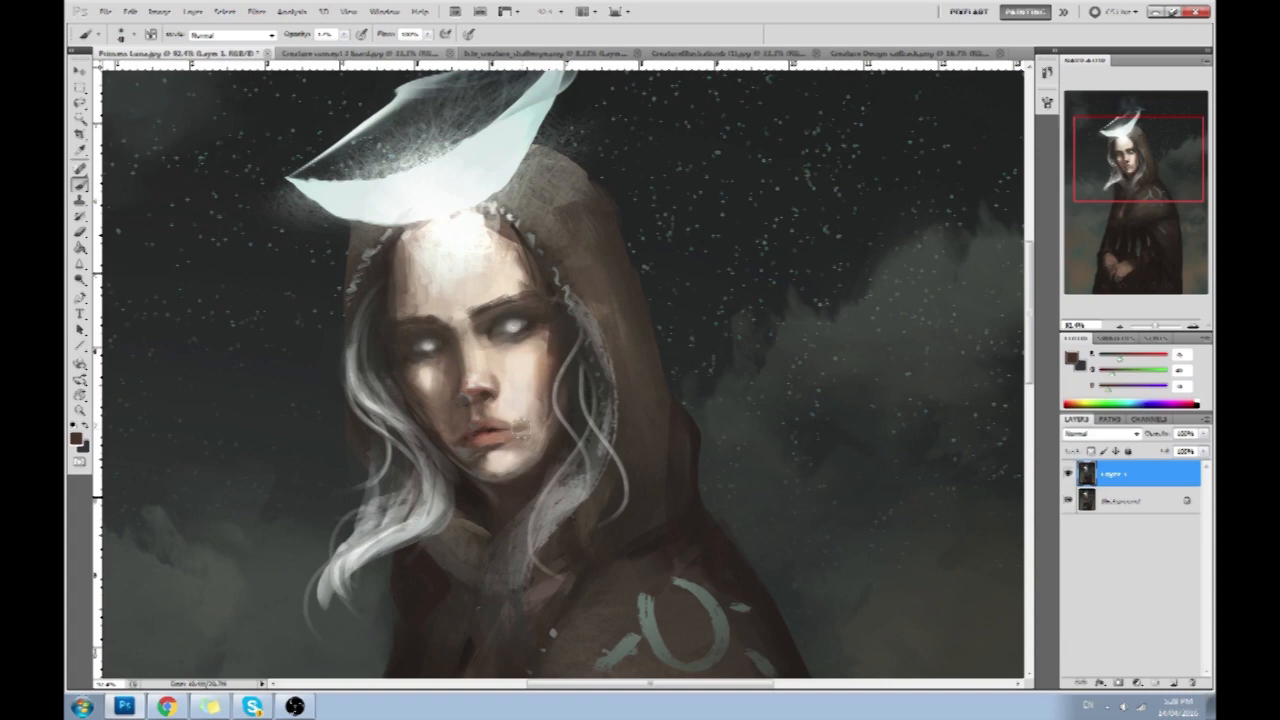
# Step: Paint over the woman's eyes and features under the hood to soften them
pyautogui.click(524, 424)
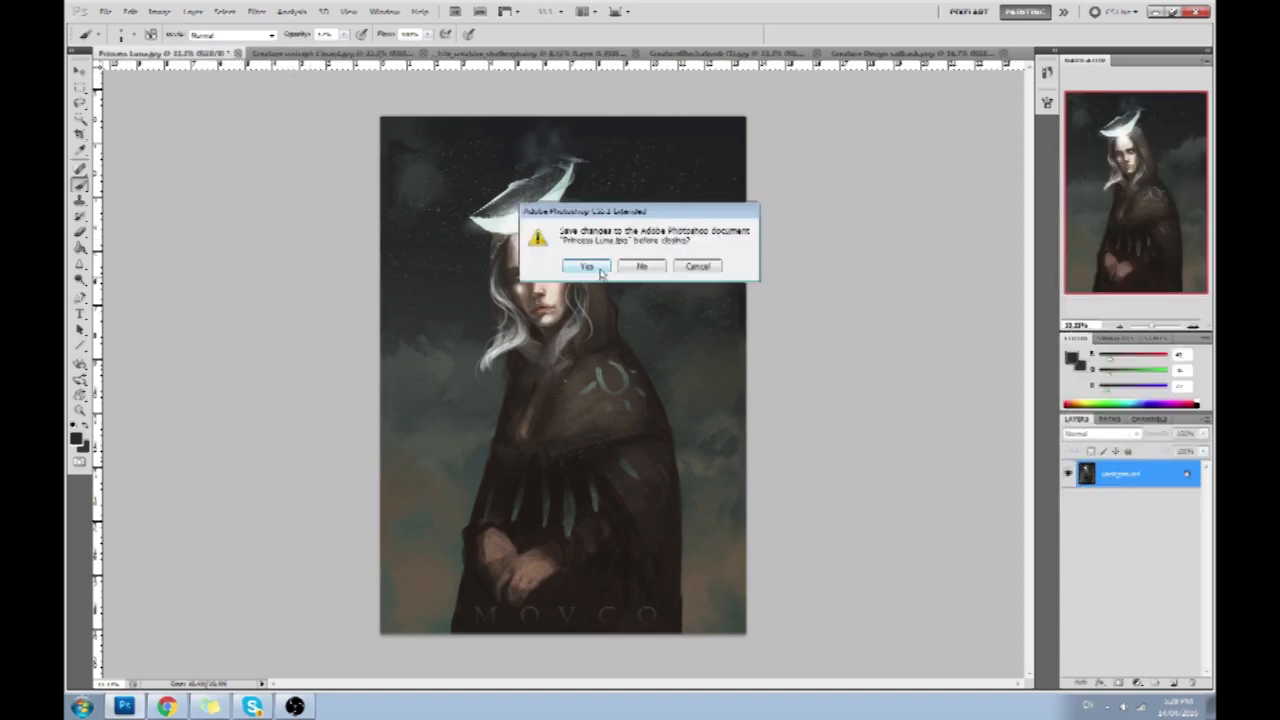
# Step: Save the portrait on close, then sketch a curve and small arrow over the creature's back
pyautogui.click(586, 268)
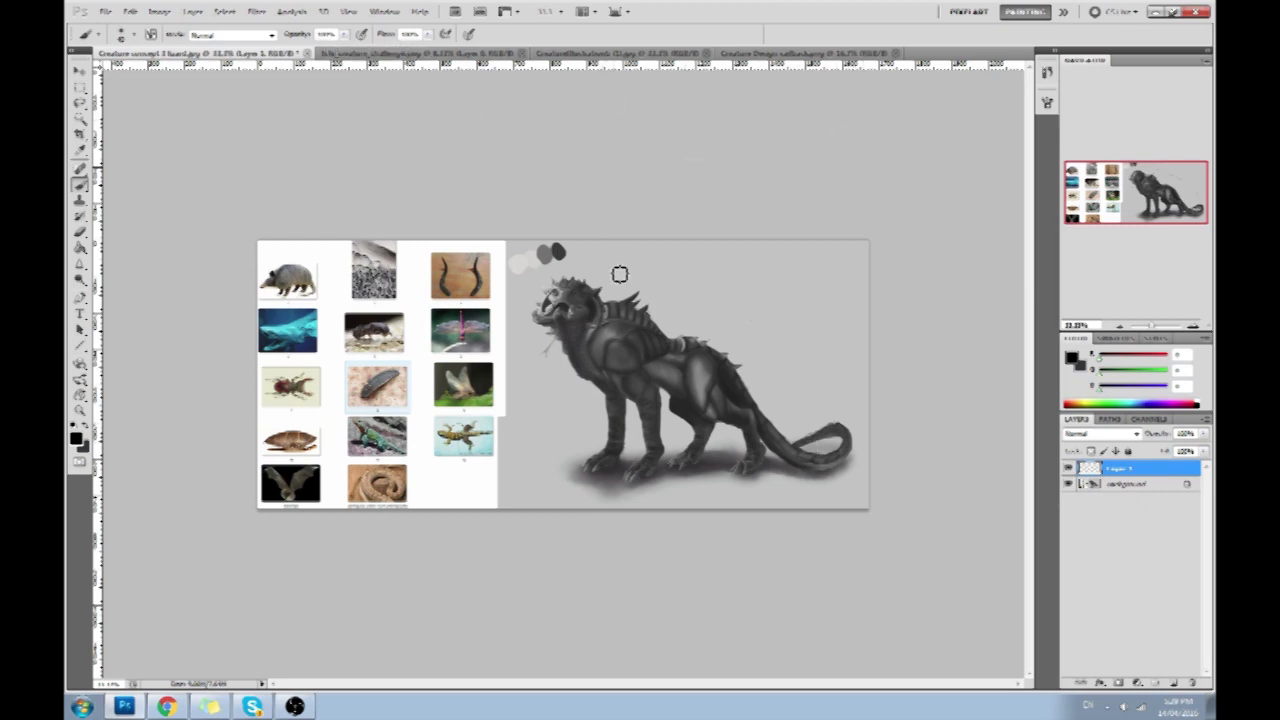
pyautogui.moveTo(654, 274)
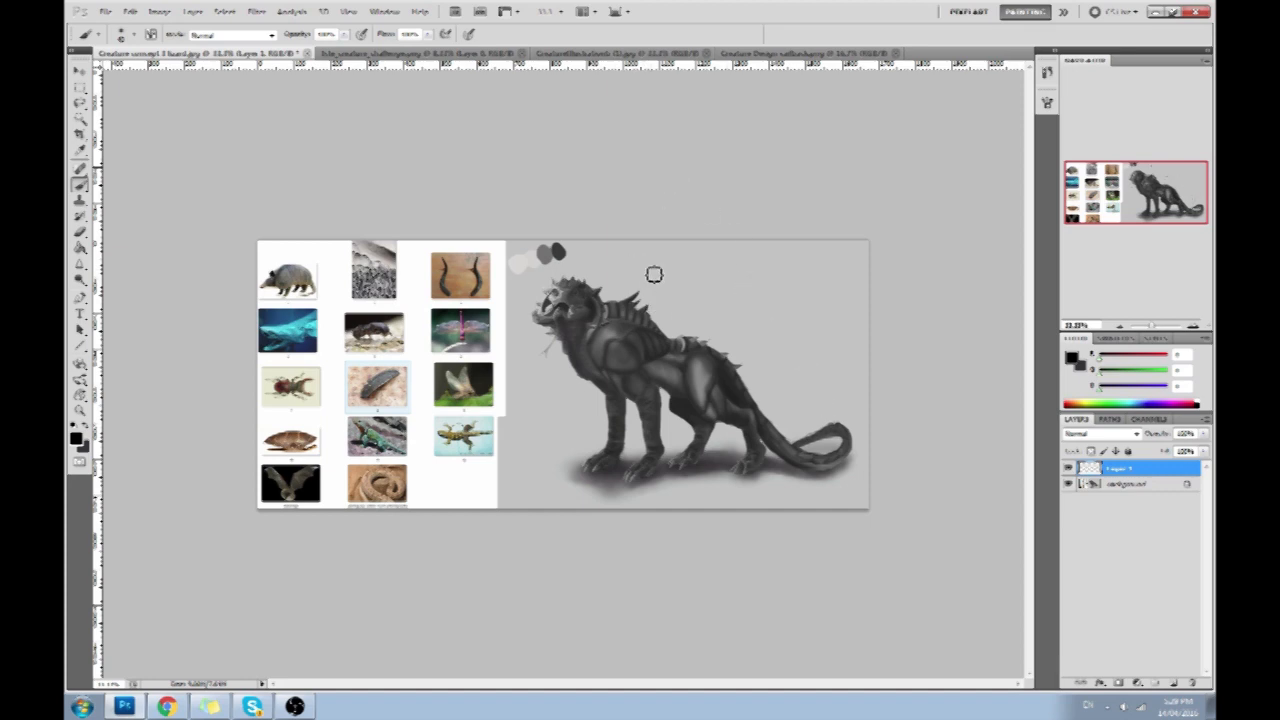
pyautogui.moveTo(632, 250); pyautogui.dragTo(820, 400)
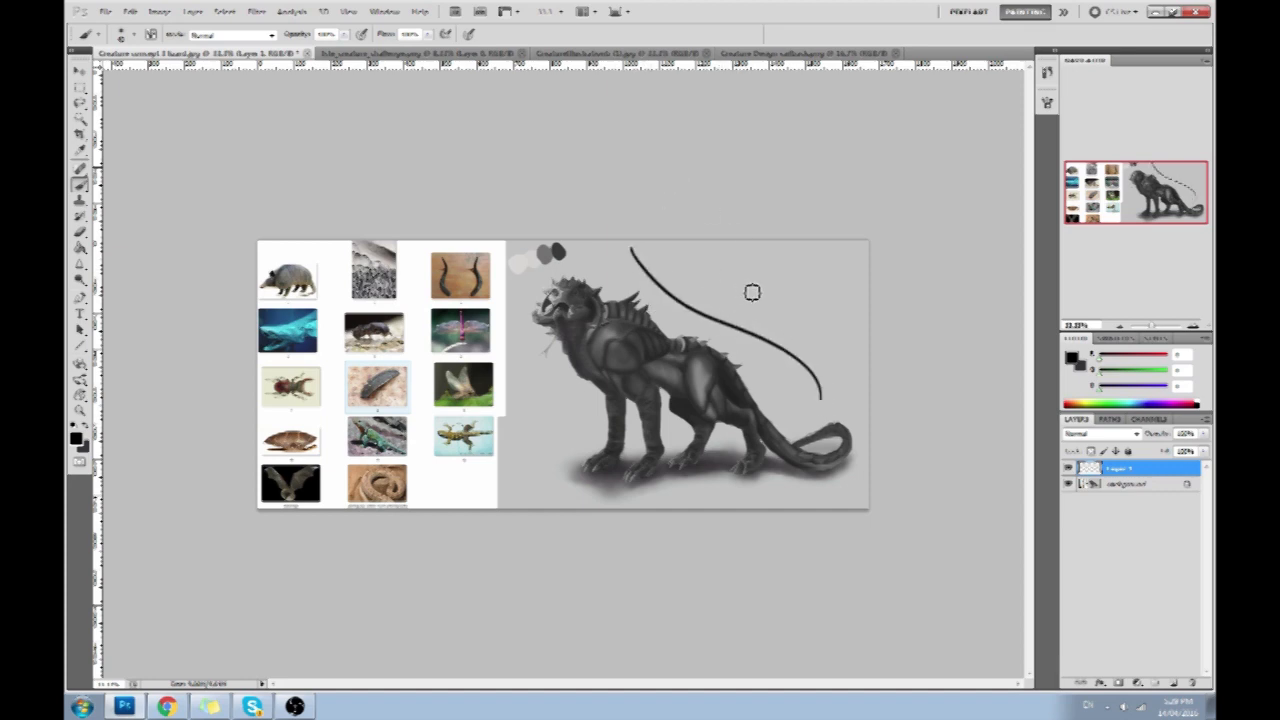
pyautogui.moveTo(730, 304); pyautogui.dragTo(744, 280)
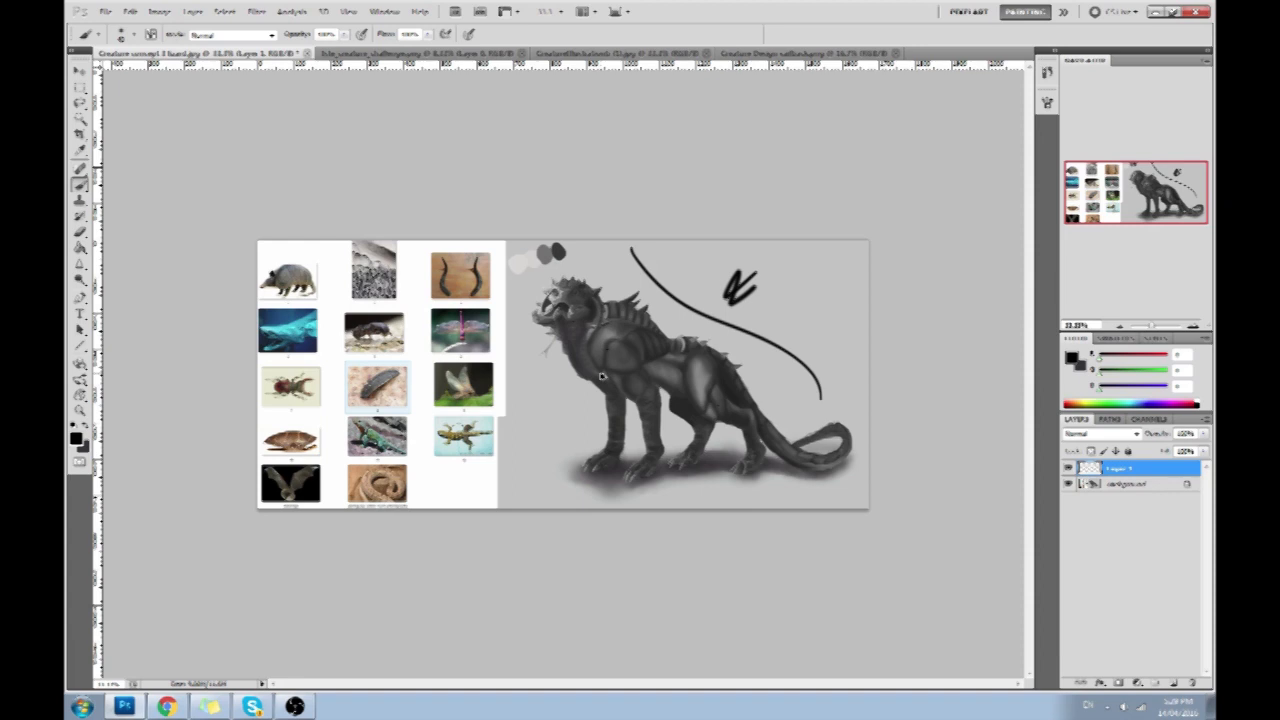
pyautogui.moveTo(898, 190)
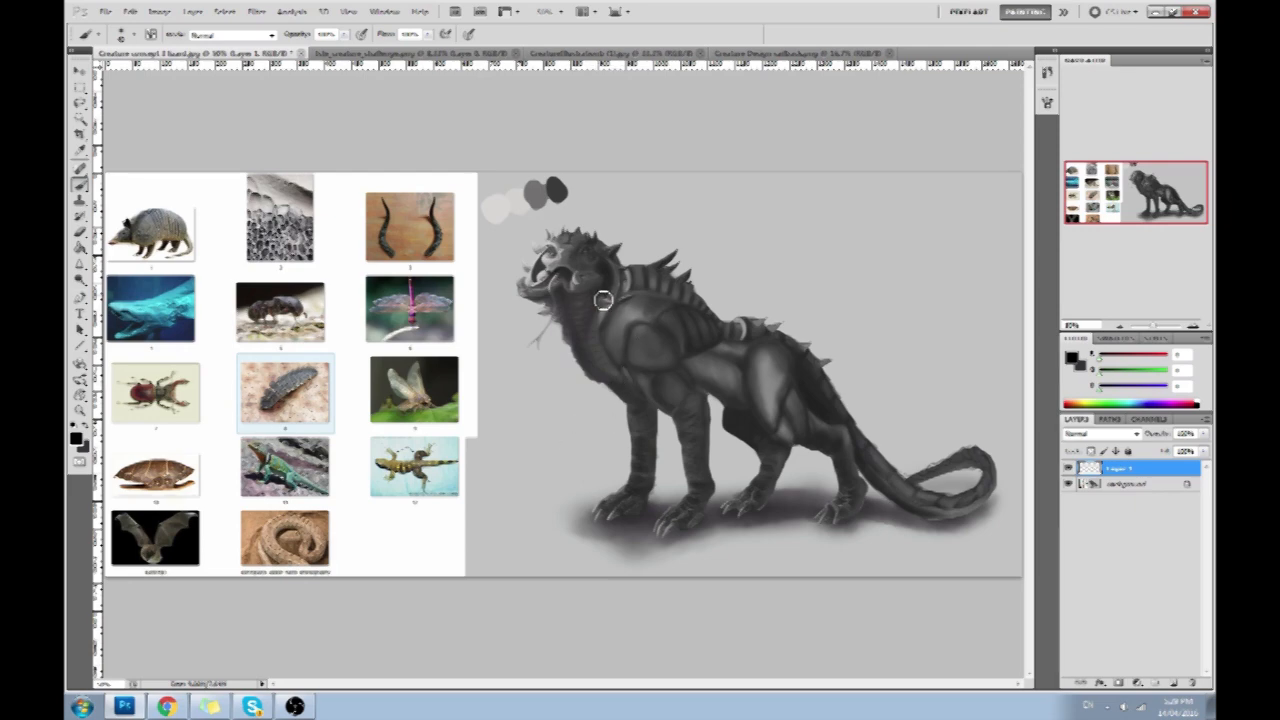
pyautogui.moveTo(518, 268)
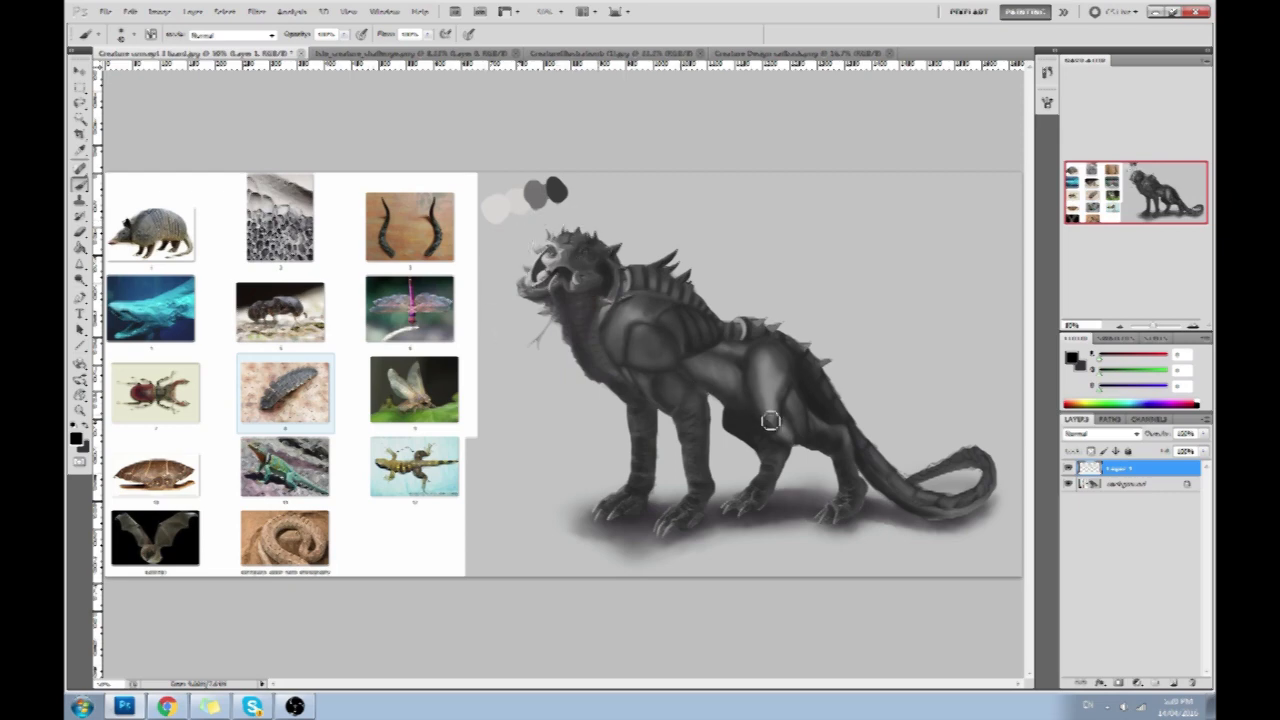
pyautogui.moveTo(702, 356)
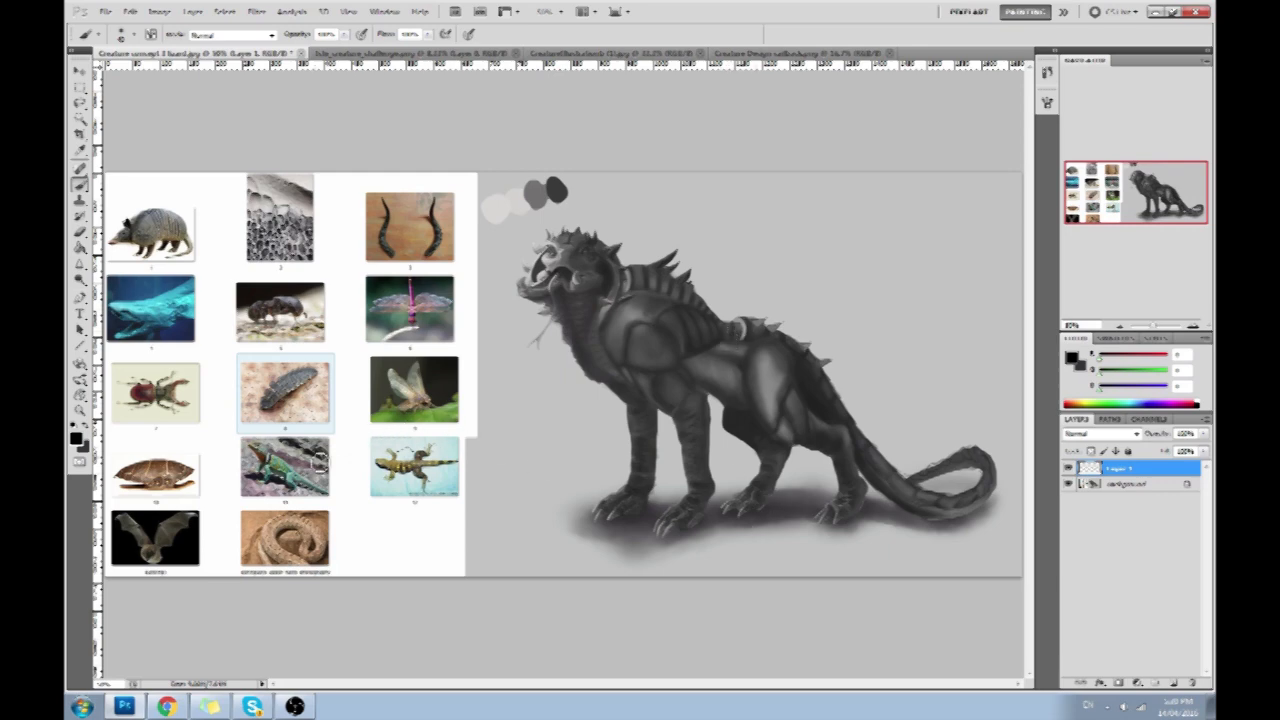
pyautogui.moveTo(300, 500)
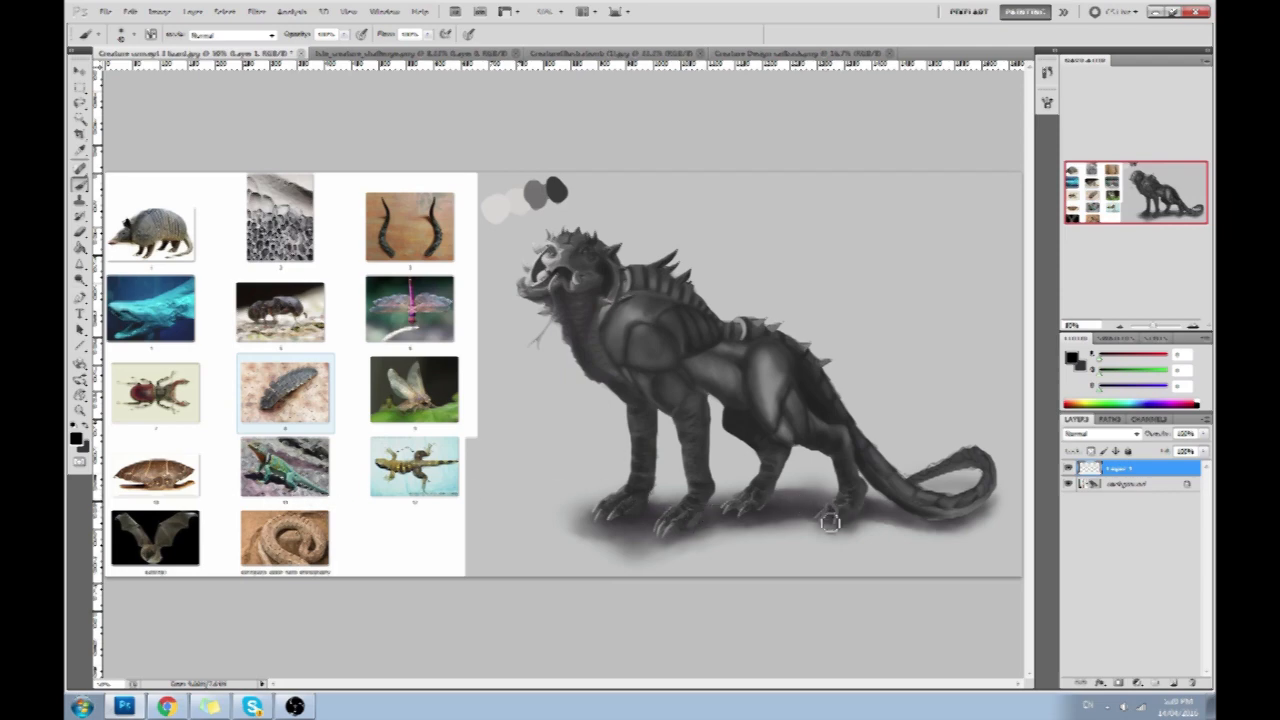
pyautogui.moveTo(666, 436)
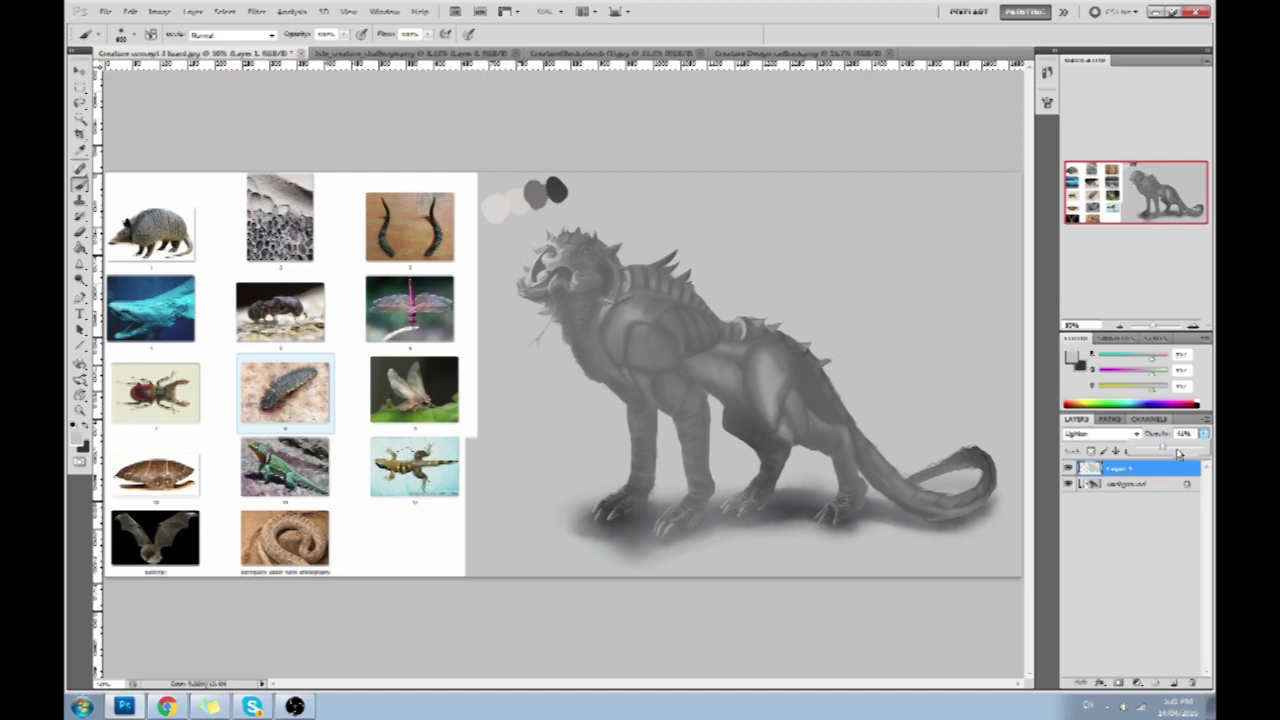
pyautogui.click(1120, 468)
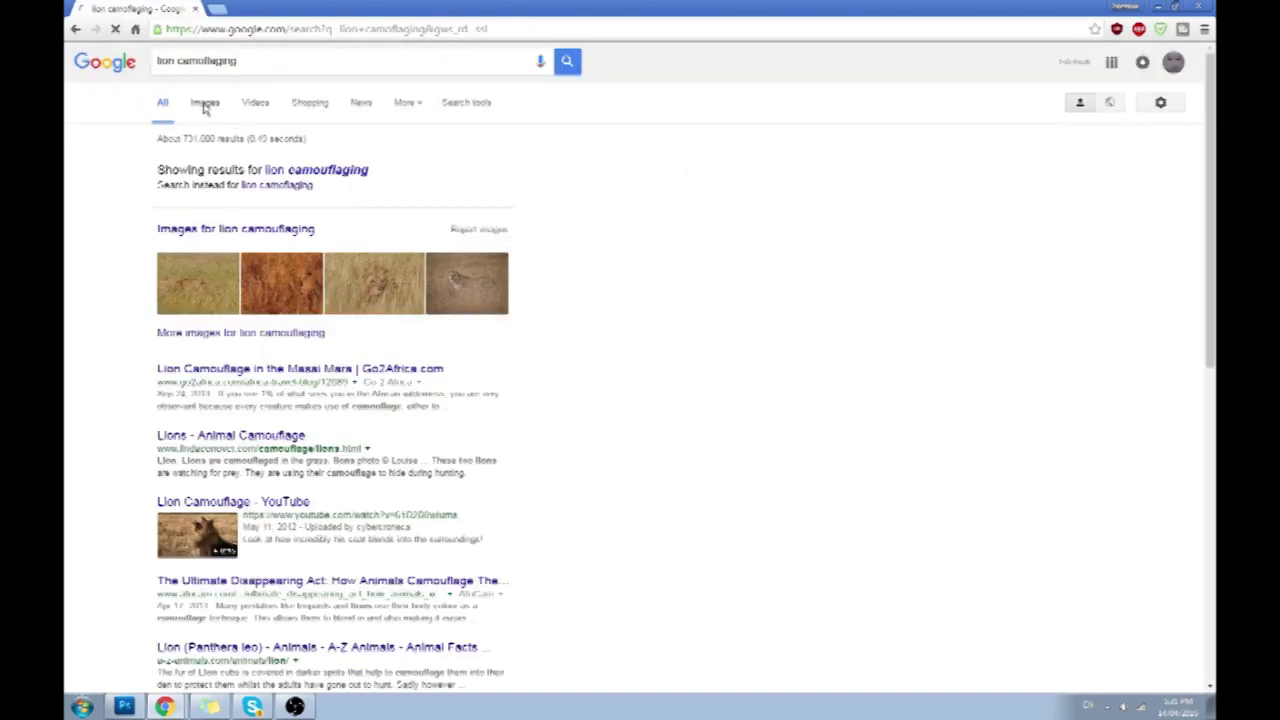
# Step: Browse the Google Images results for 'lion camouflaging'
pyautogui.click(204, 102)
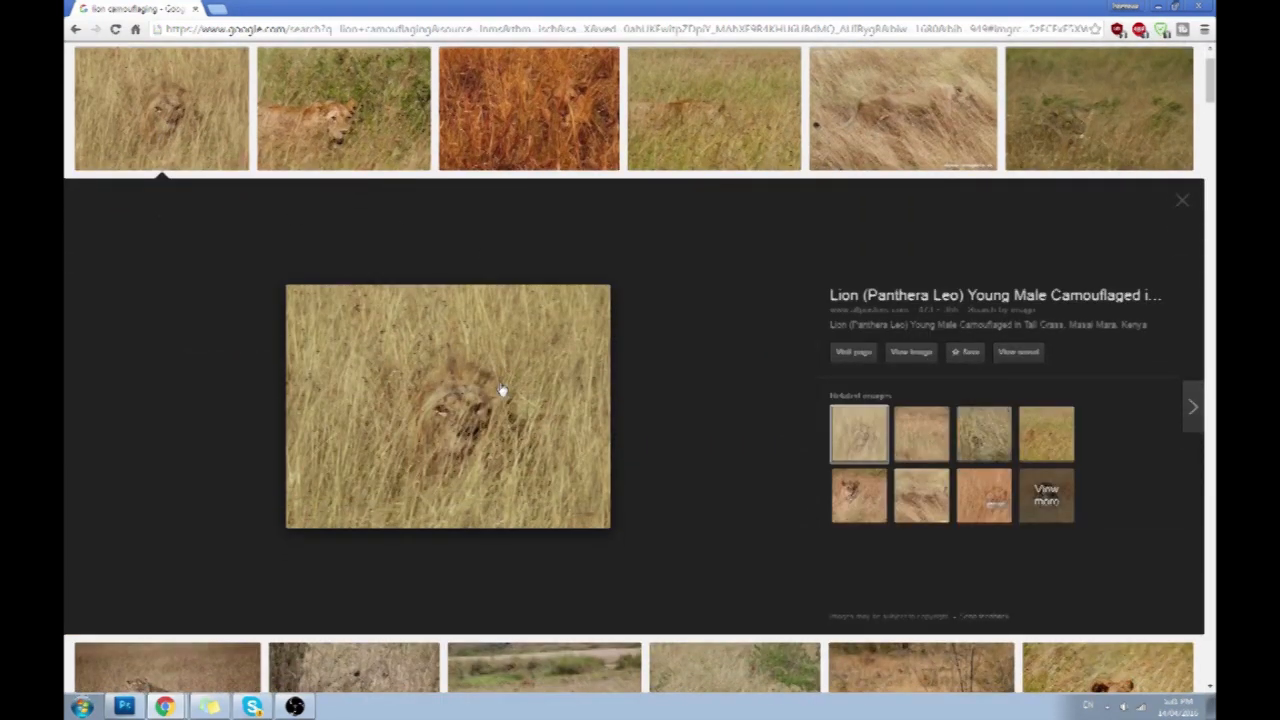
pyautogui.moveTo(484, 396)
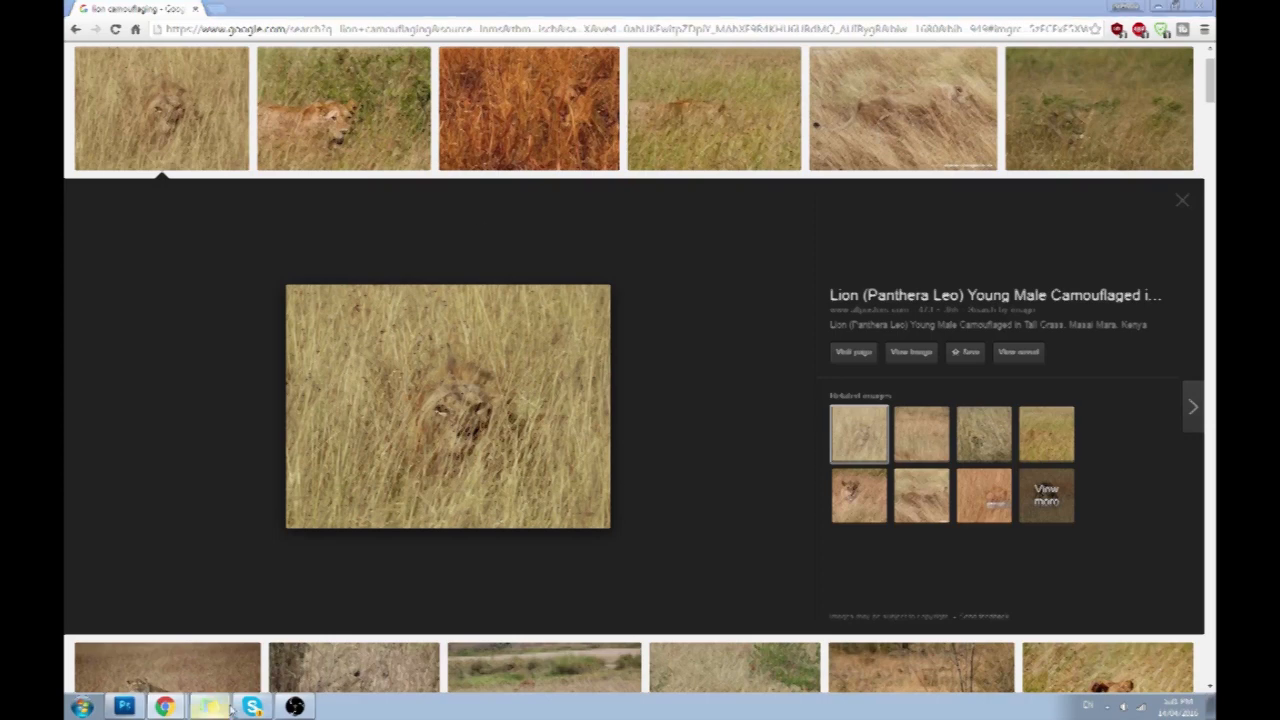
pyautogui.click(124, 706)
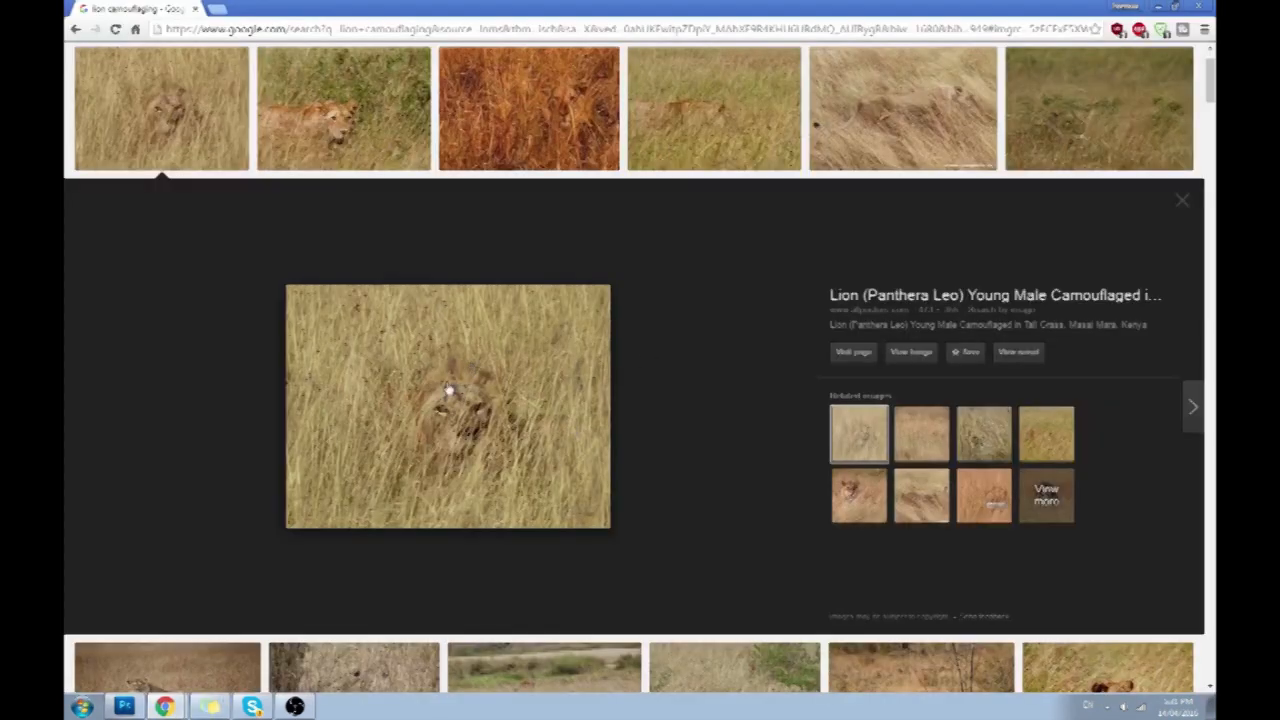
pyautogui.scroll(3)
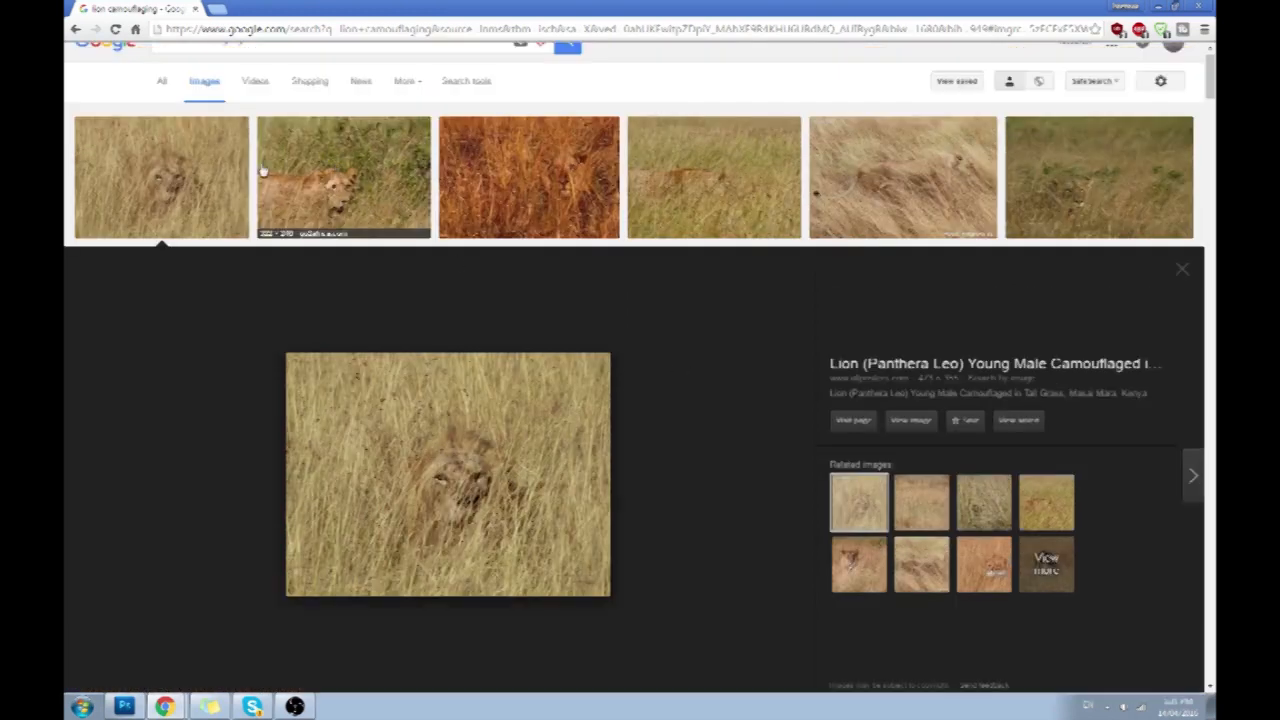
pyautogui.moveTo(556, 208)
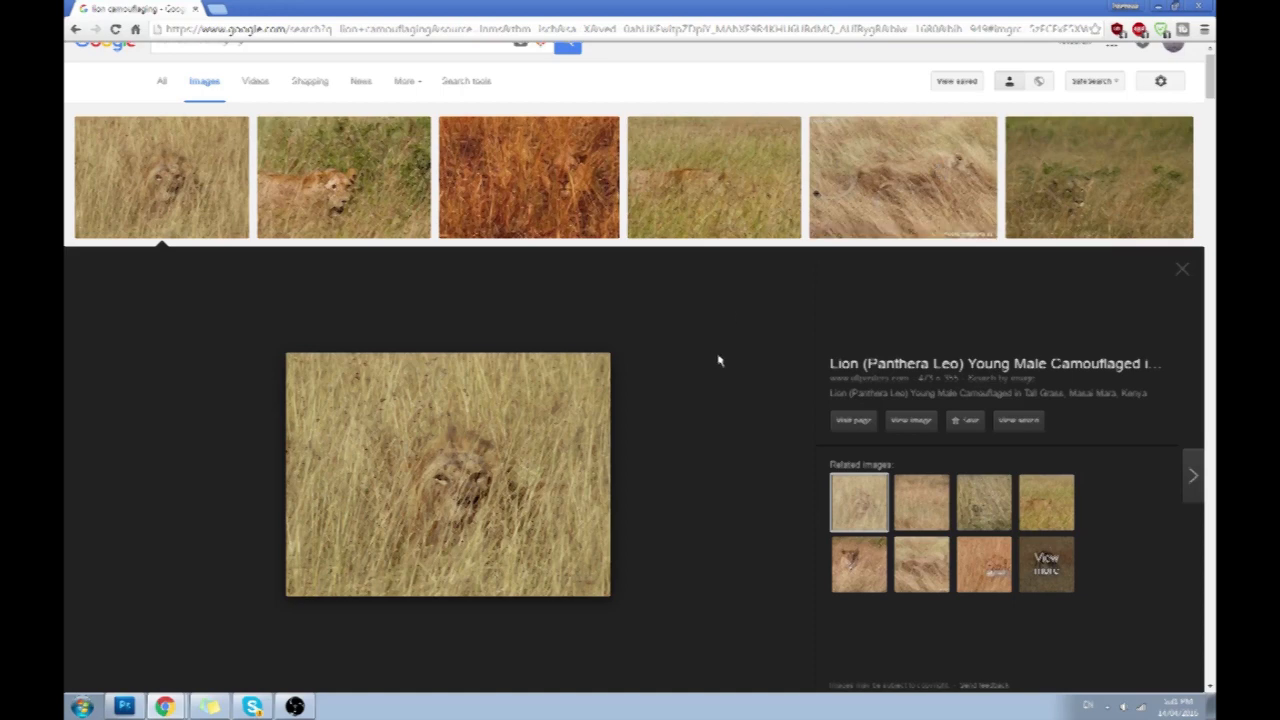
pyautogui.moveTo(614, 194)
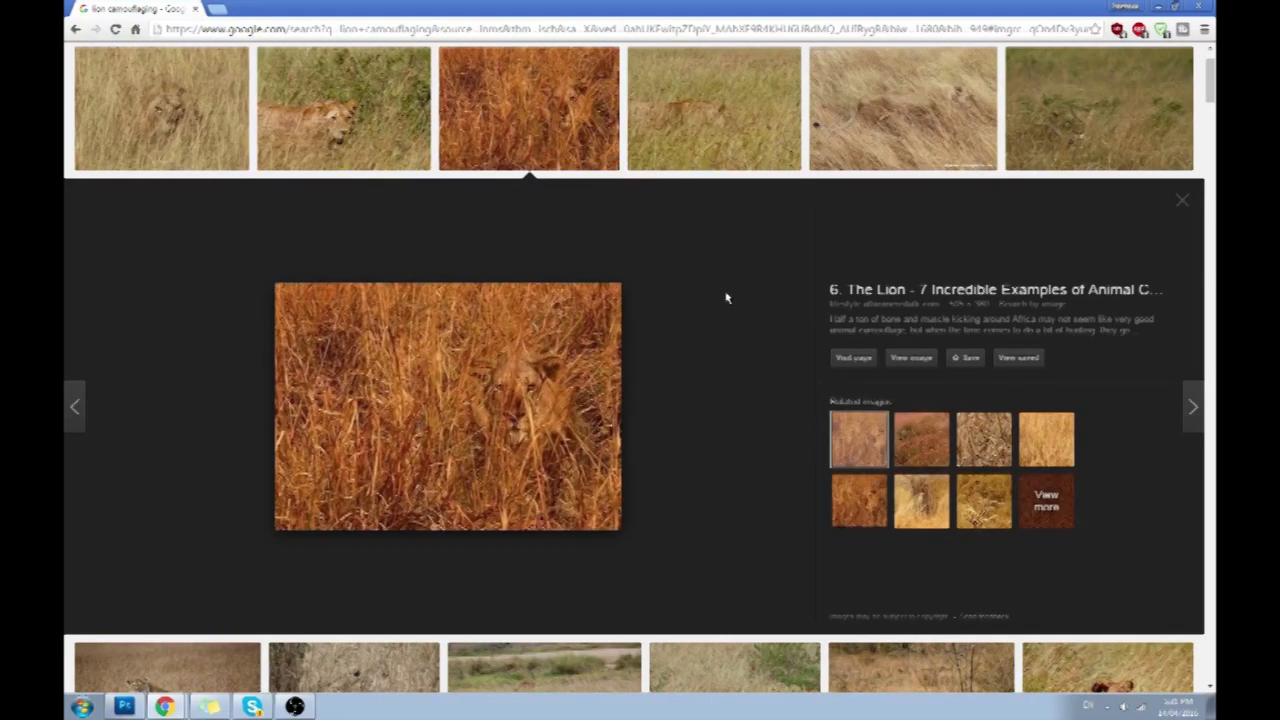
pyautogui.scroll(-3)
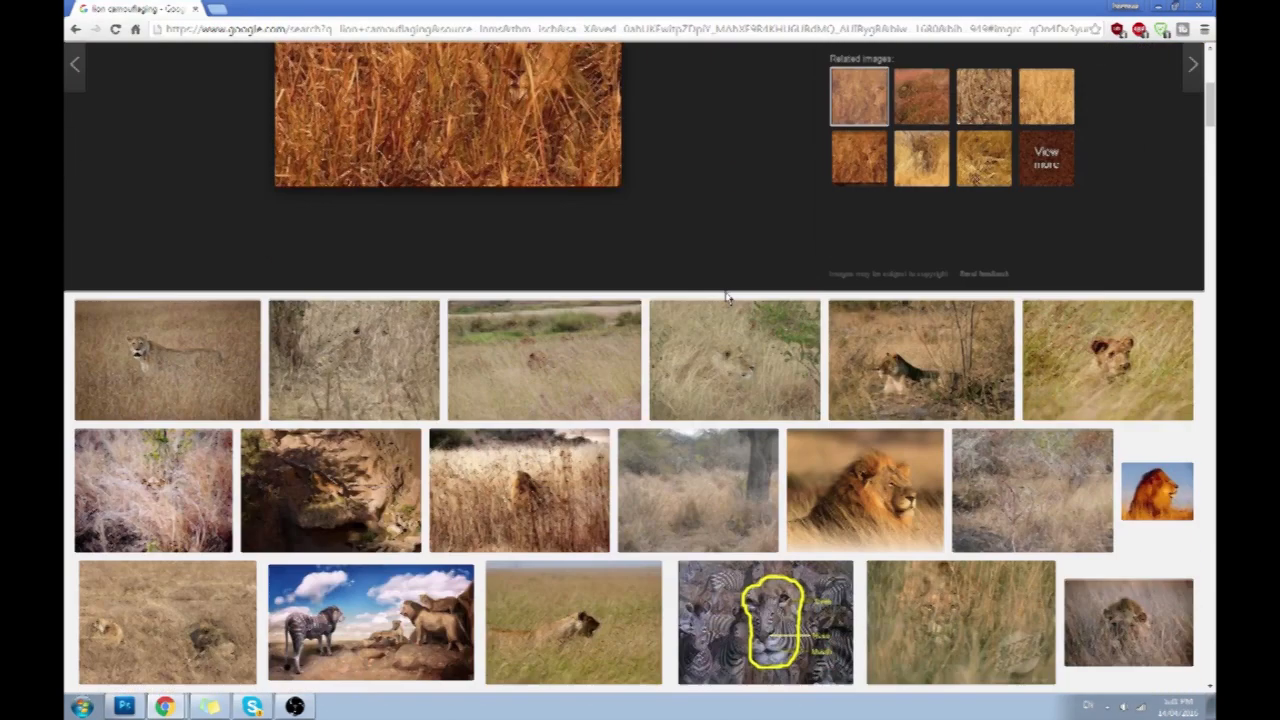
pyautogui.scroll(-3)
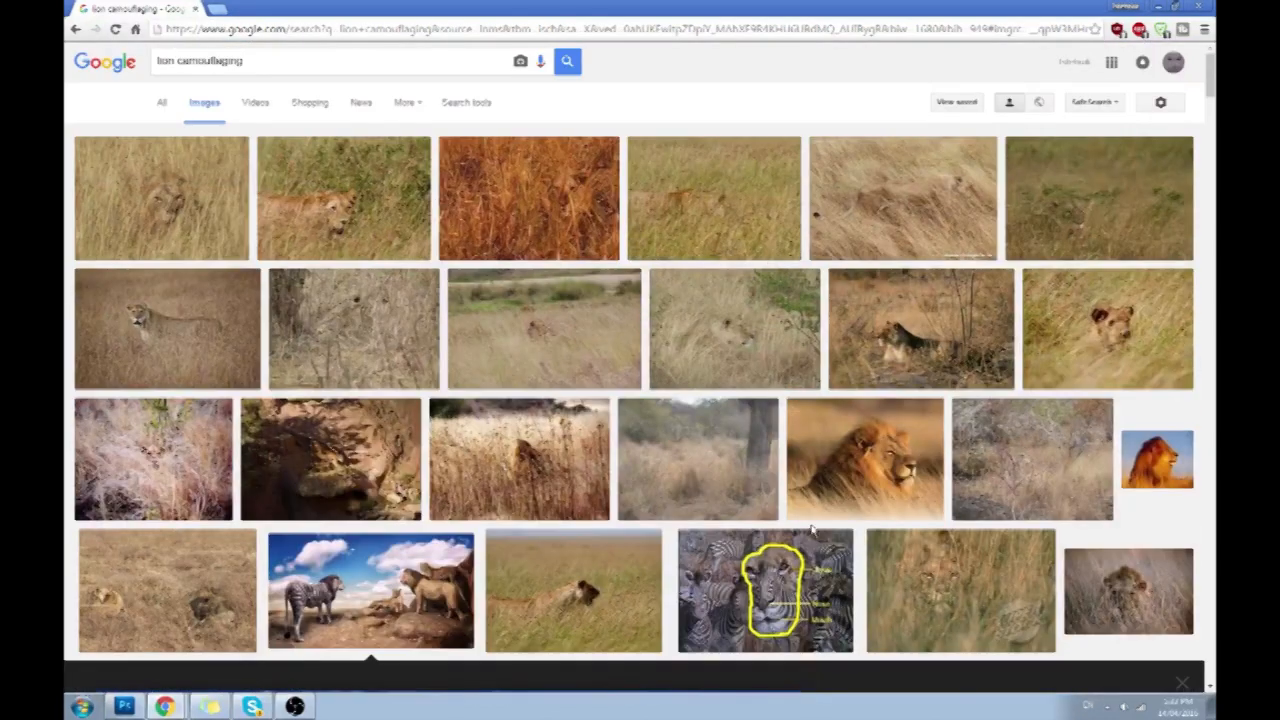
# Step: Preview the zebra camouflage image, close it, and return to the creature sheet
pyautogui.click(766, 590)
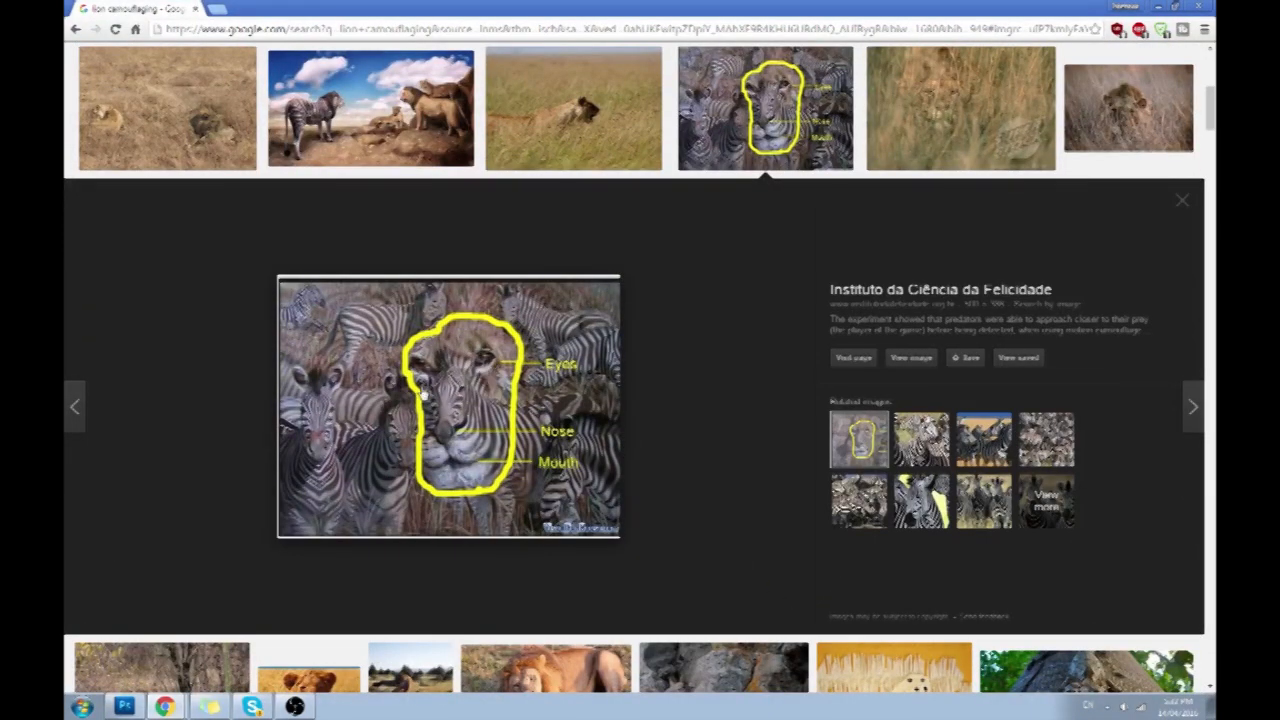
pyautogui.click(1182, 200)
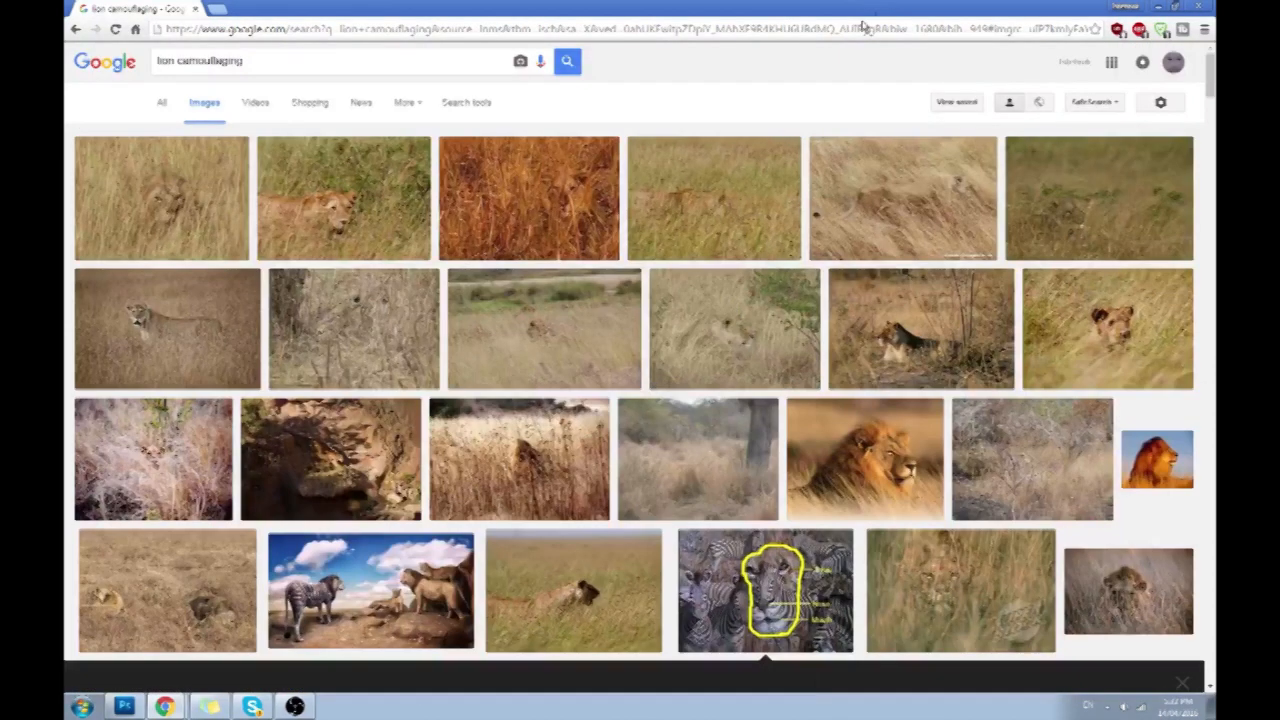
pyautogui.click(124, 706)
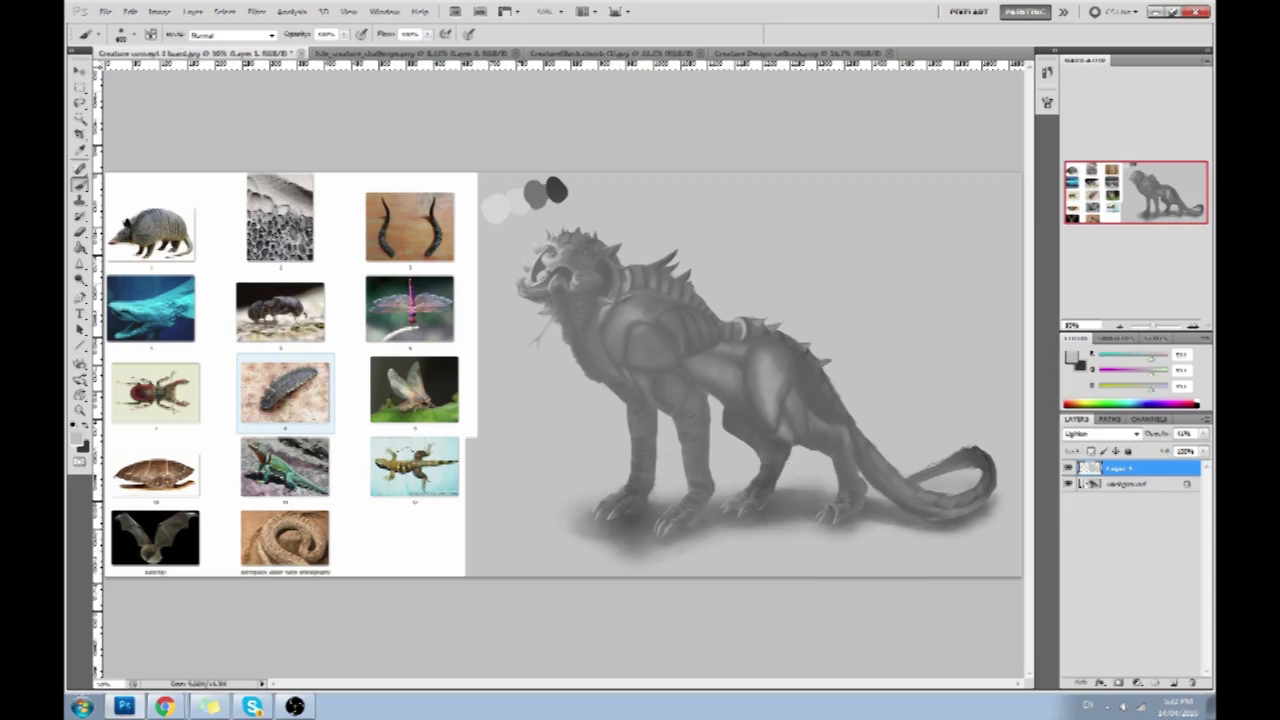
pyautogui.moveTo(710, 232)
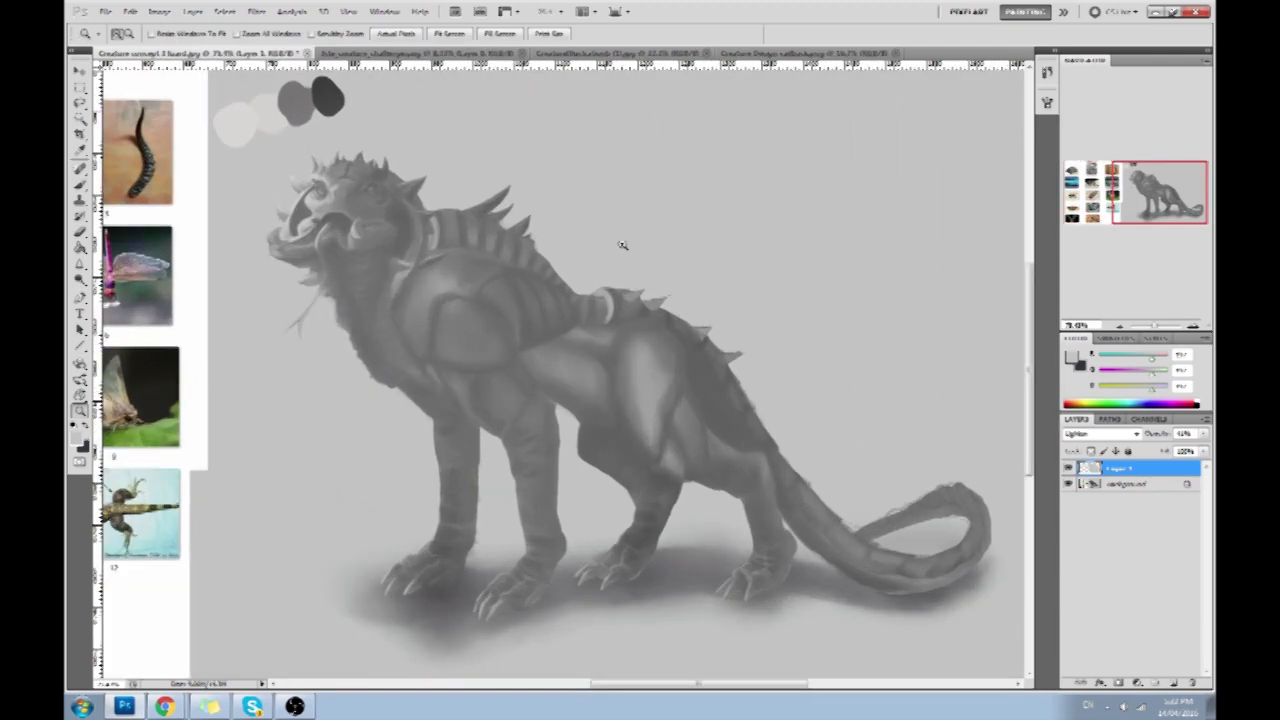
# Step: Zoom in on the Terra Testa Lizard painting and back out to the full sheet
pyautogui.click(80, 232)
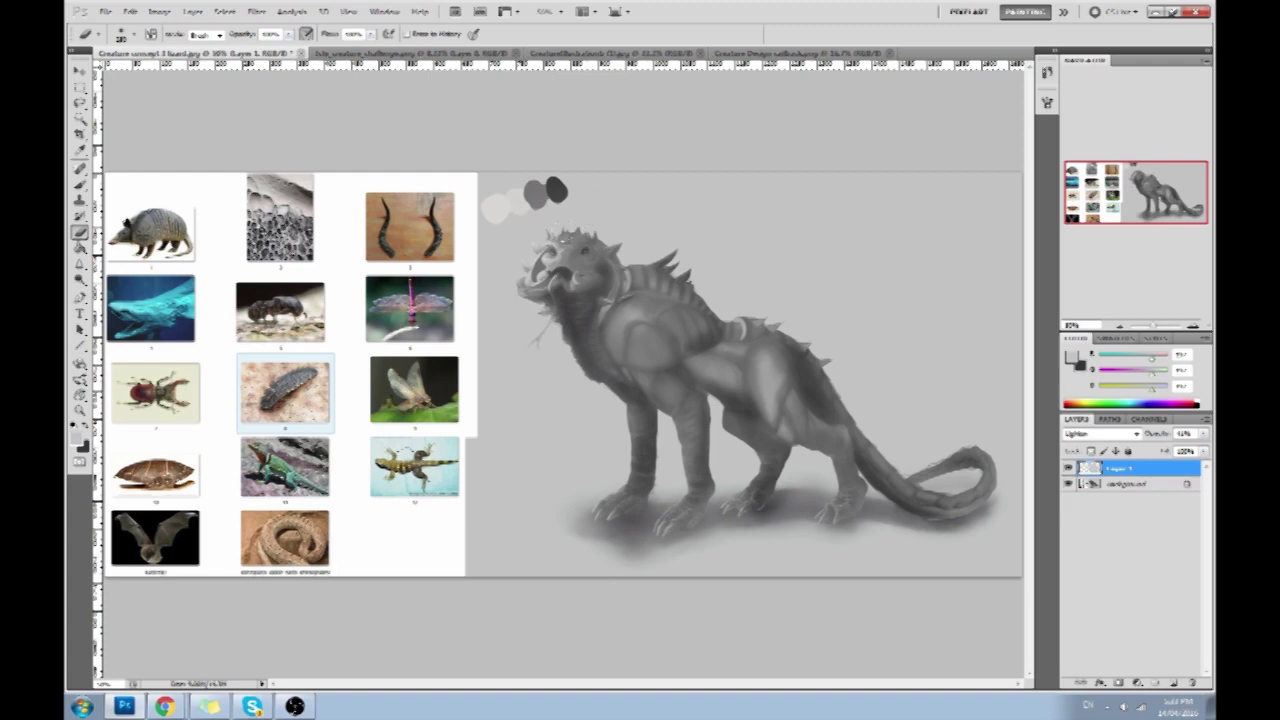
pyautogui.moveTo(610, 168)
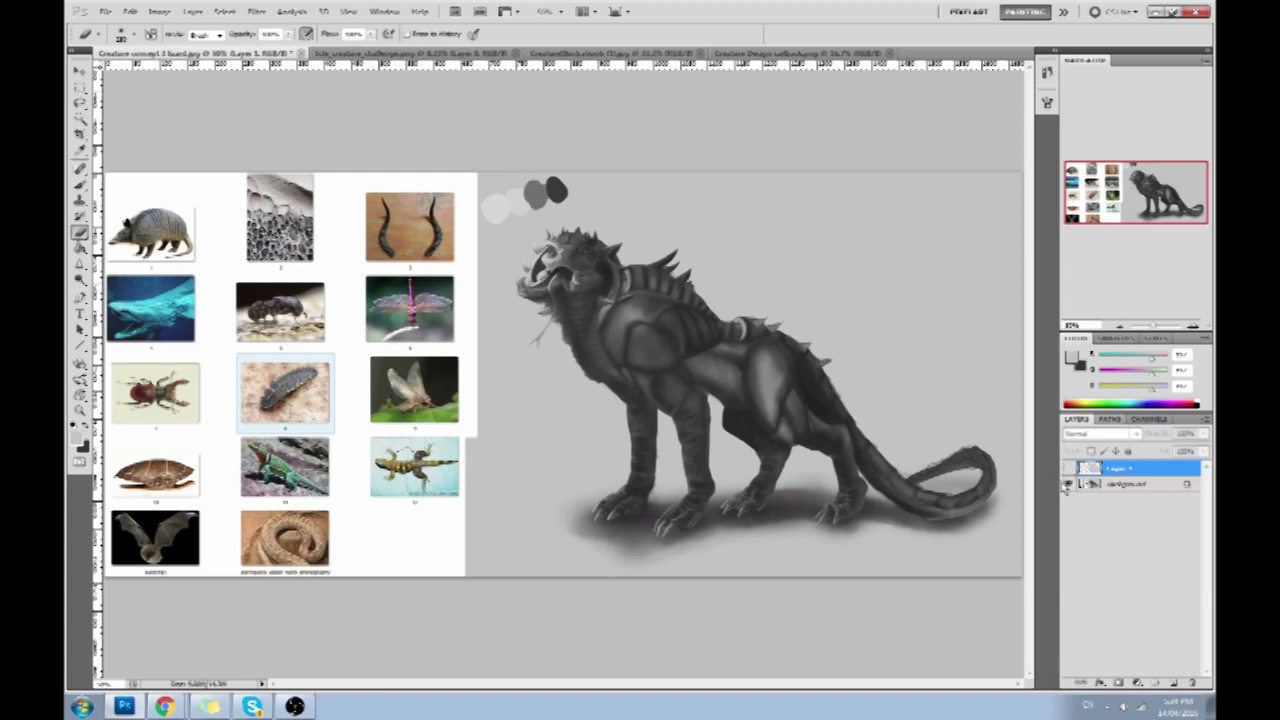
pyautogui.moveTo(634, 308)
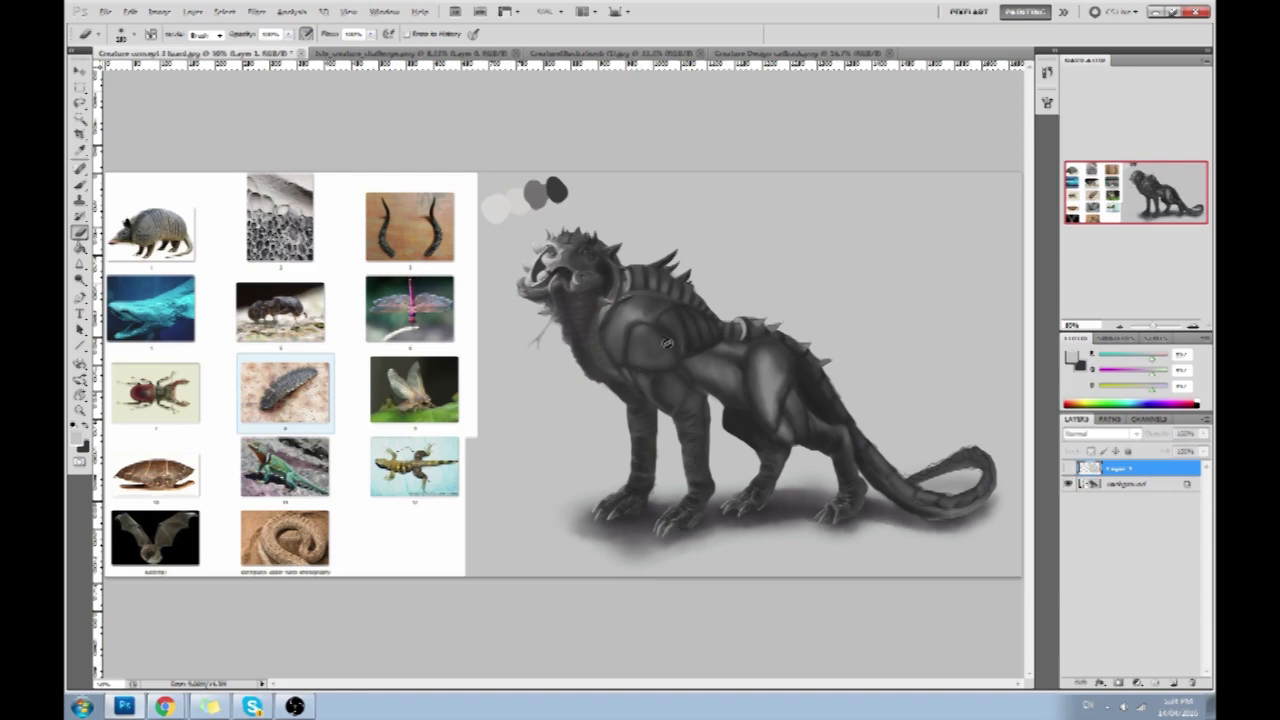
pyautogui.moveTo(660, 370)
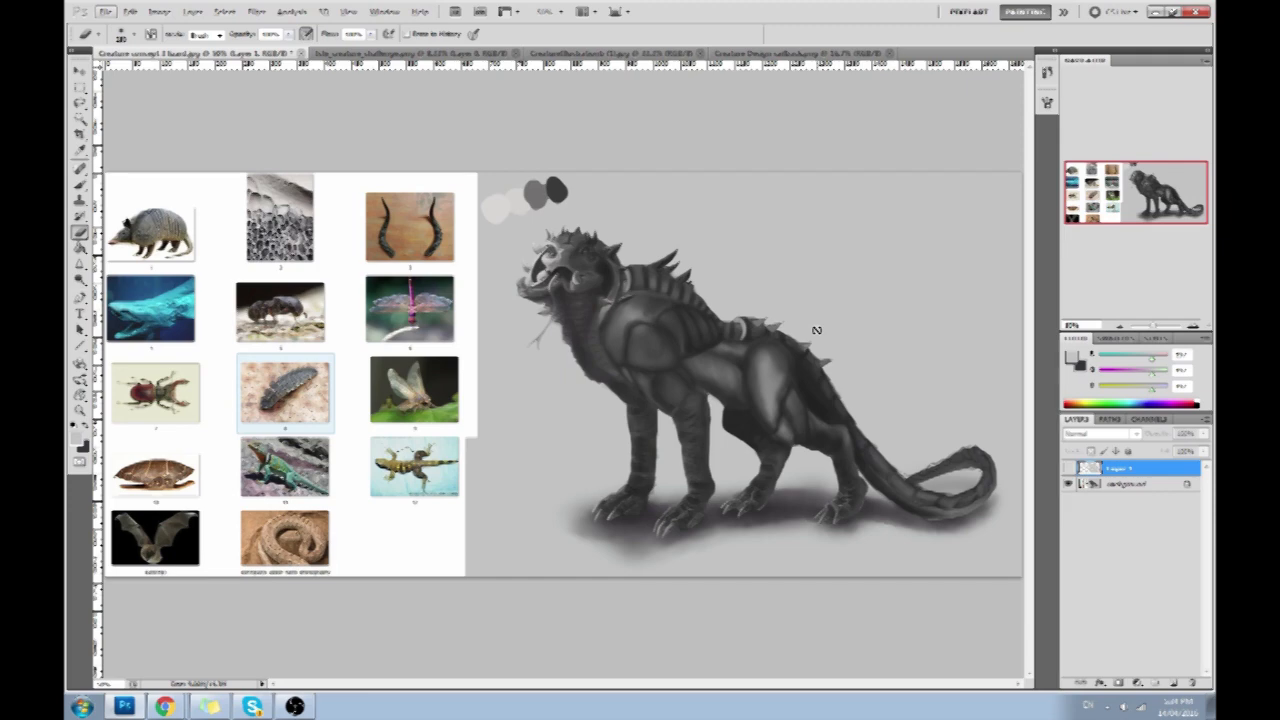
pyautogui.moveTo(656, 370)
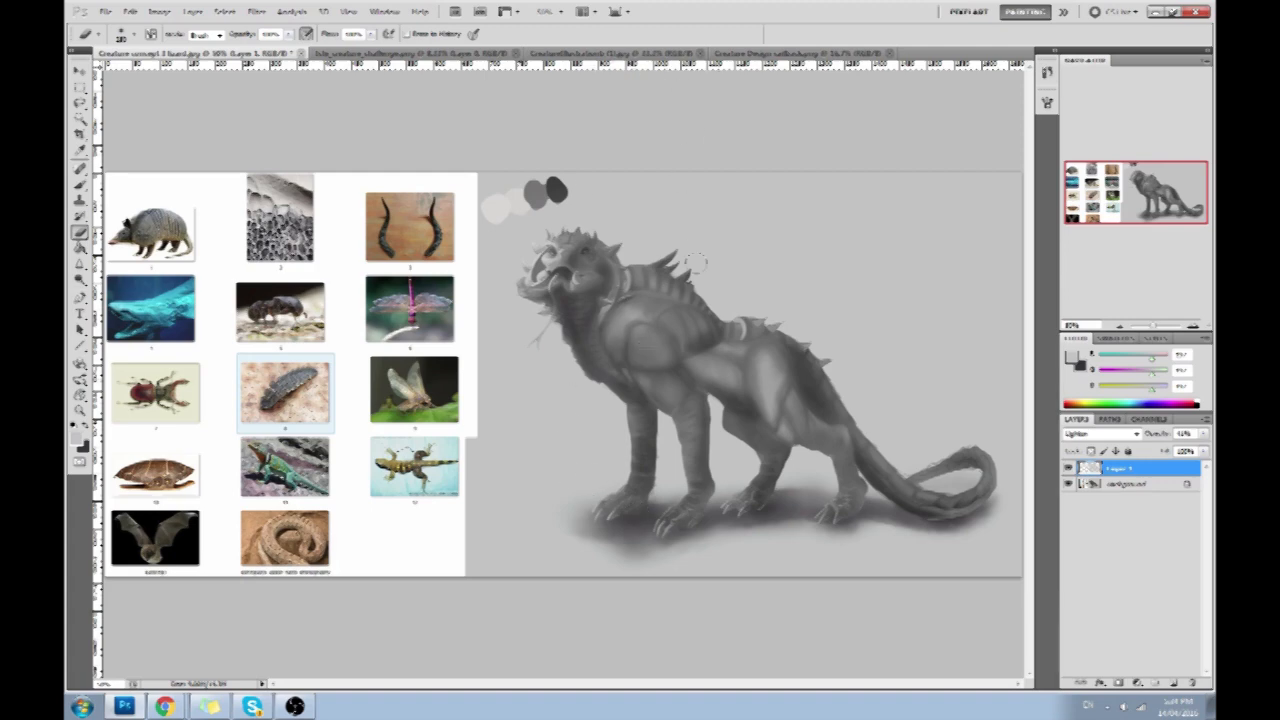
pyautogui.moveTo(758, 290)
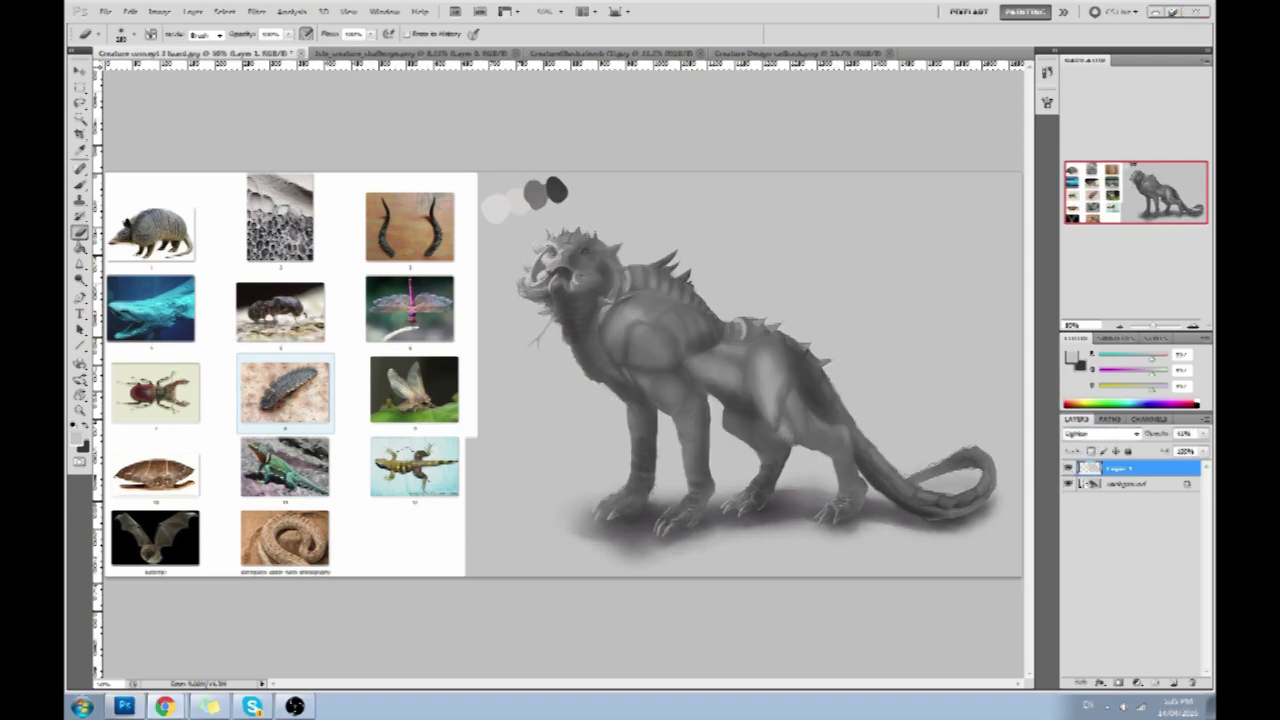
pyautogui.moveTo(924, 62)
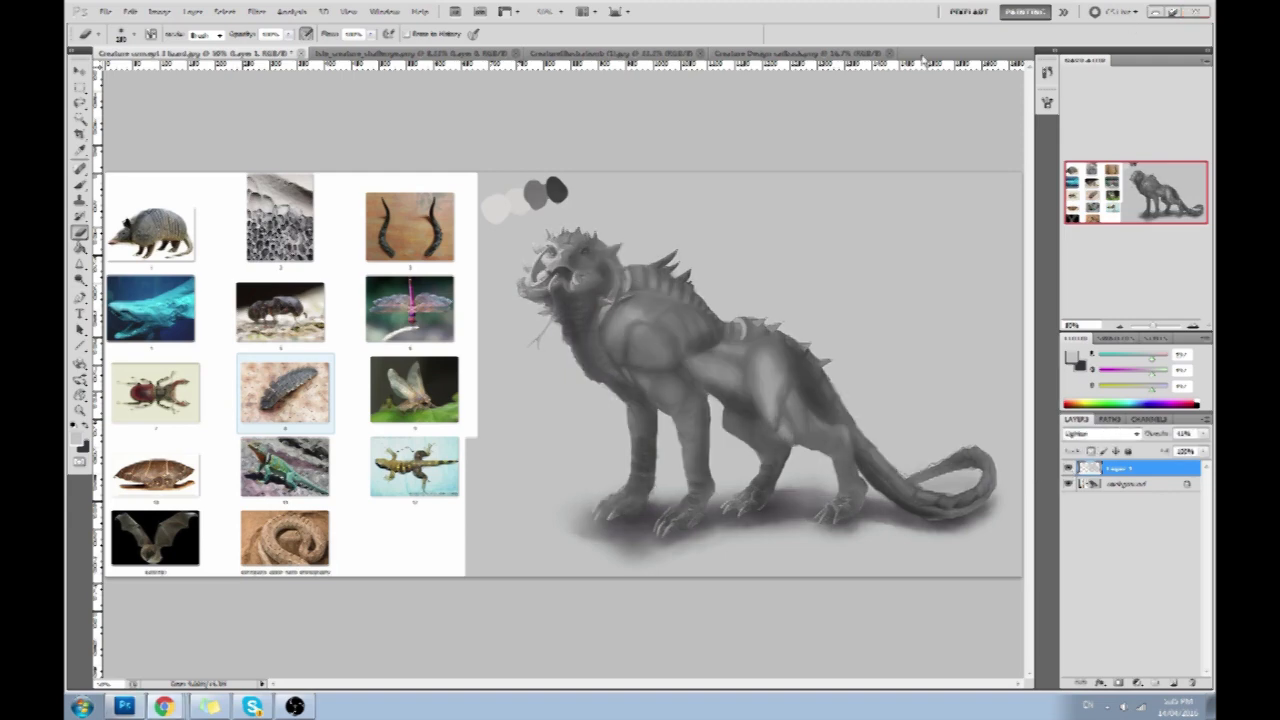
# Step: Switch to Chrome and show Google Images results for 'toothless'
pyautogui.click(164, 706)
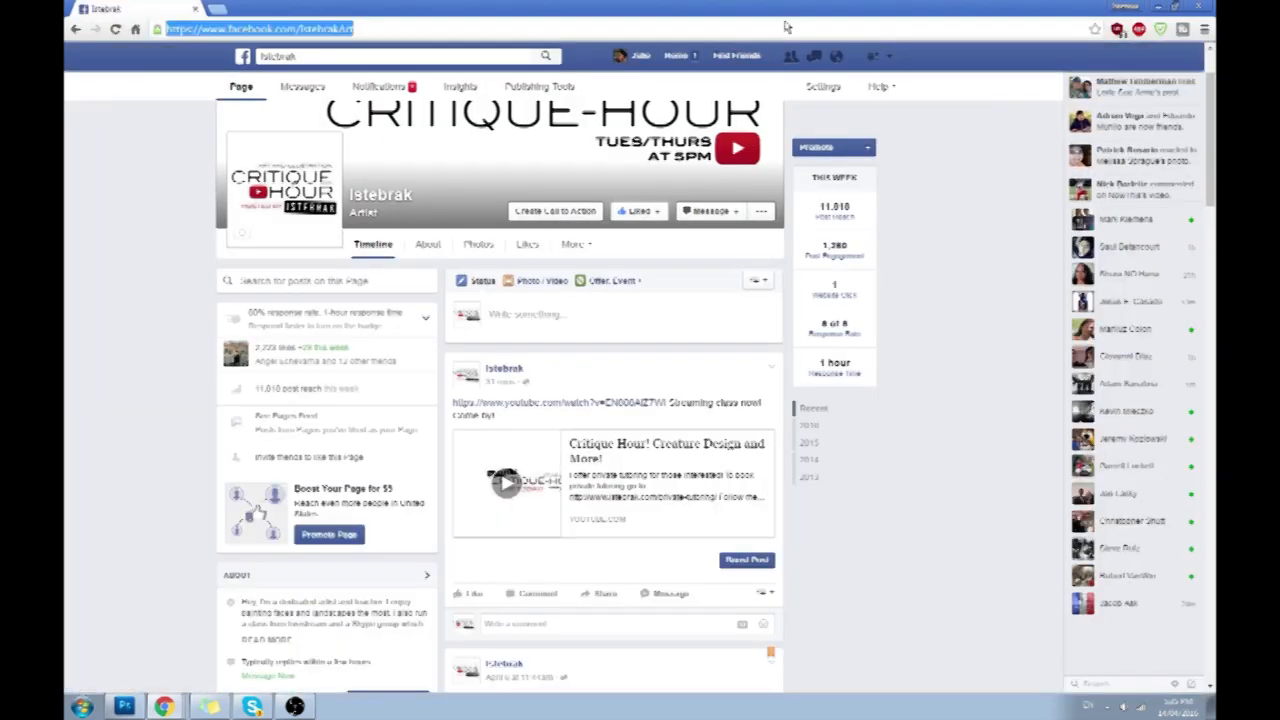
pyautogui.click(400, 28)
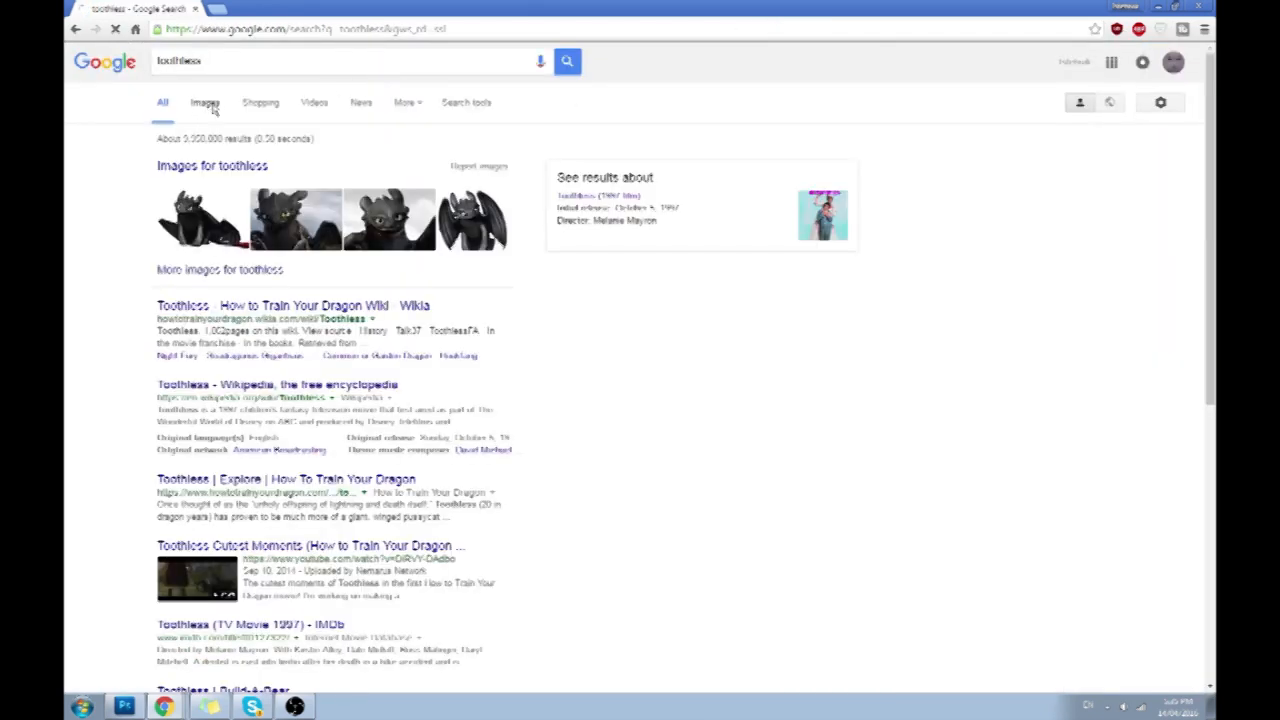
pyautogui.click(204, 102)
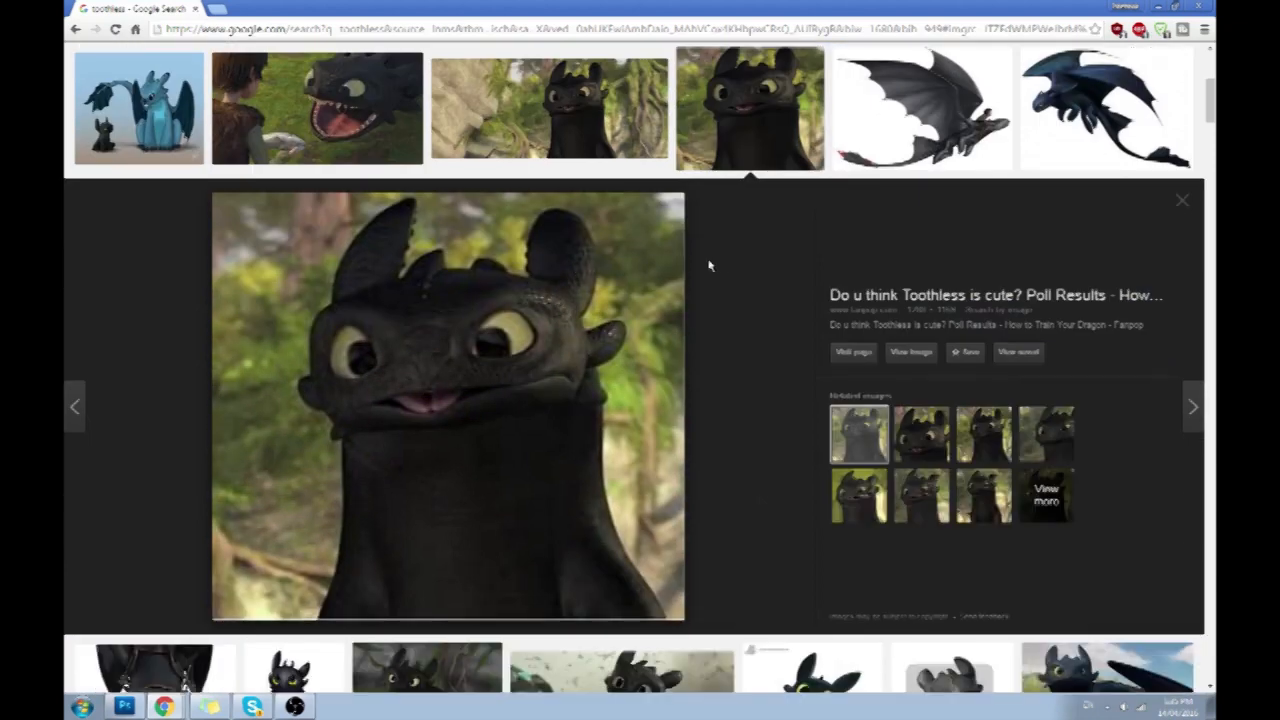
pyautogui.moveTo(726, 276)
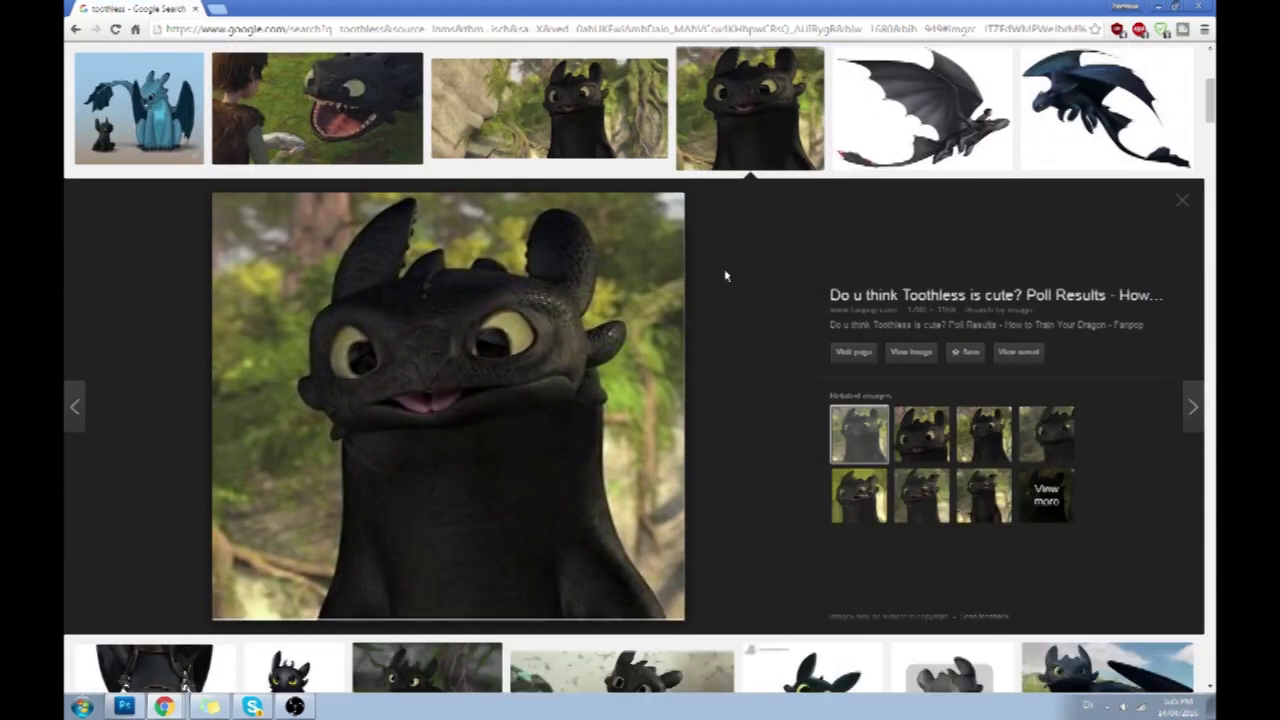
pyautogui.moveTo(752, 316)
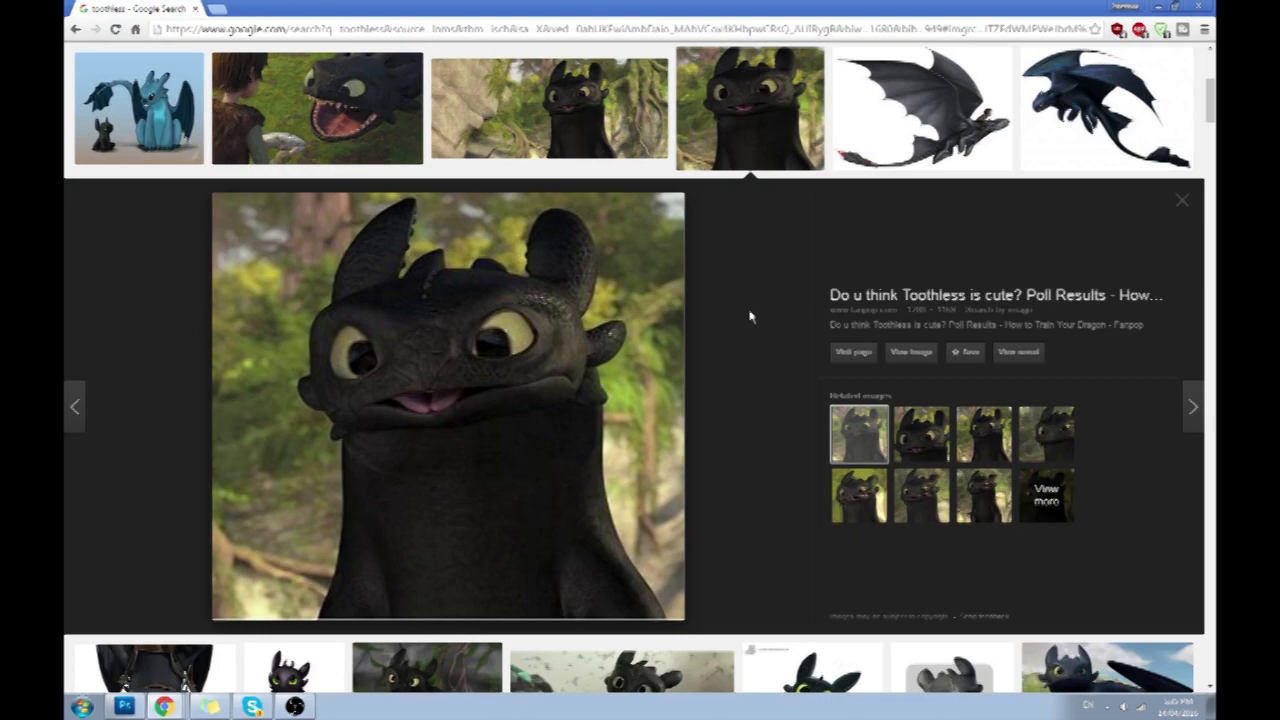
# Step: Scroll the Toothless results and preview several dragon images
pyautogui.click(1104, 108)
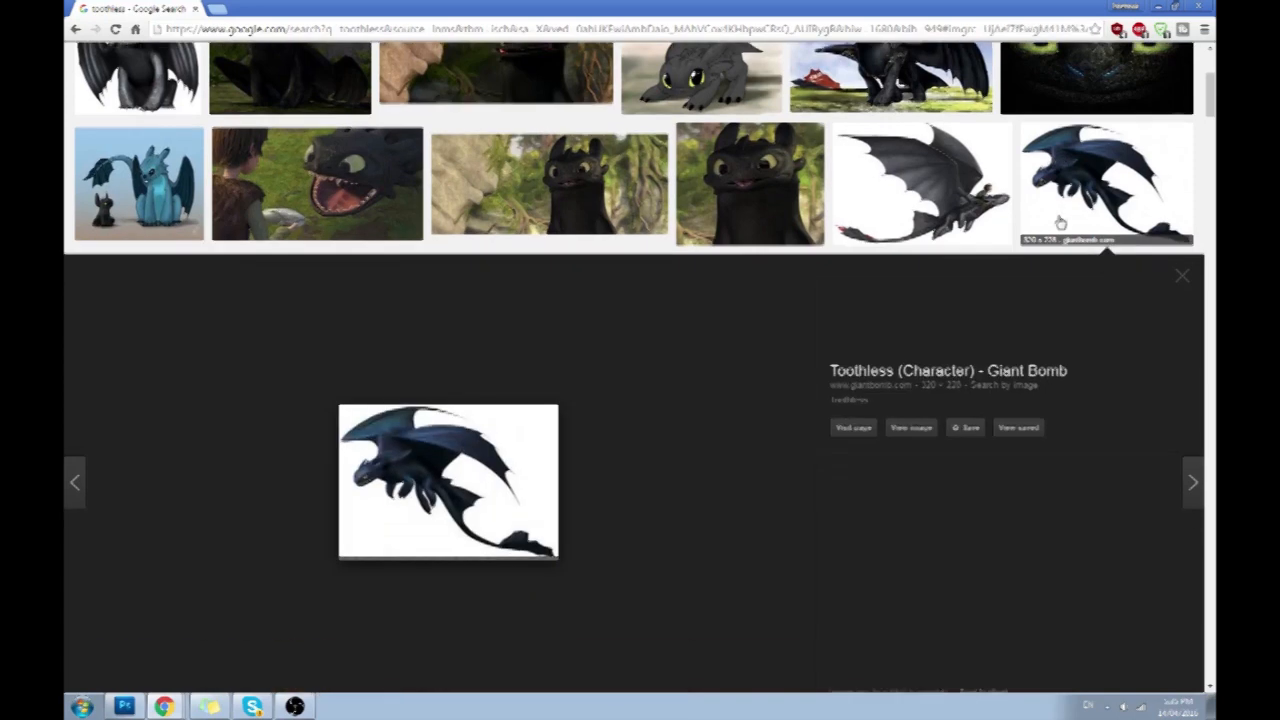
pyautogui.scroll(-3)
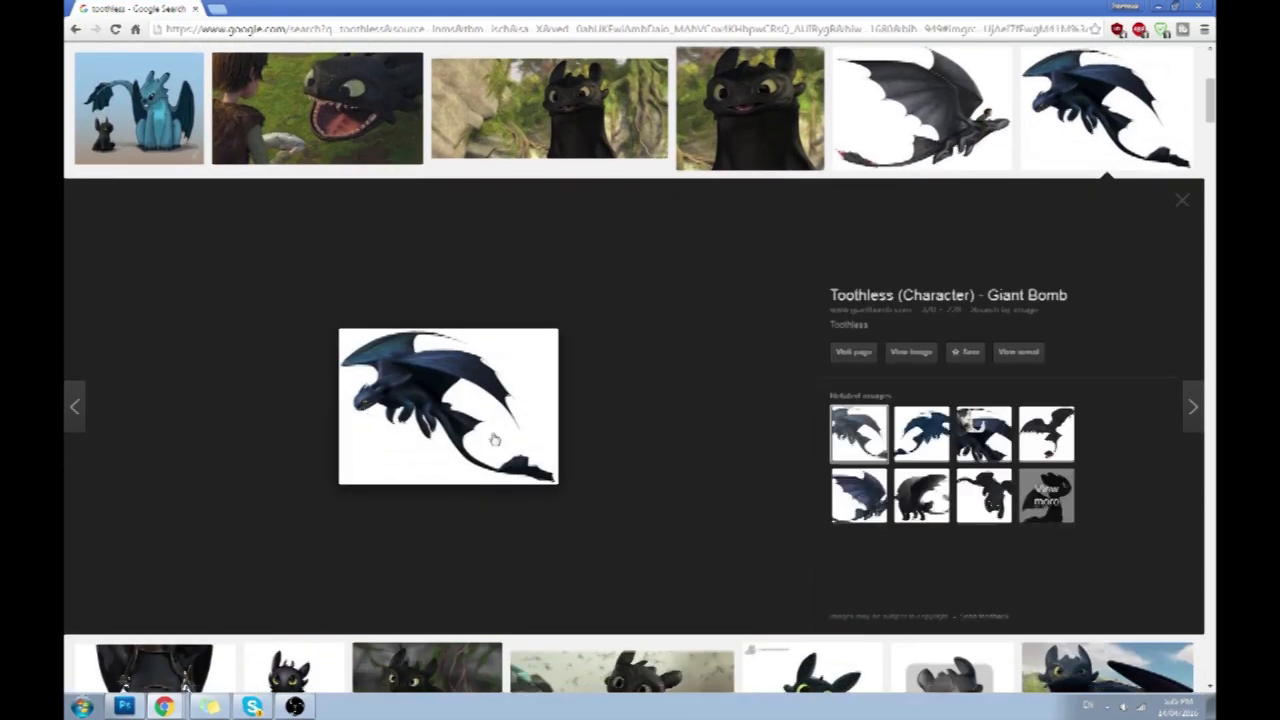
pyautogui.moveTo(590, 496)
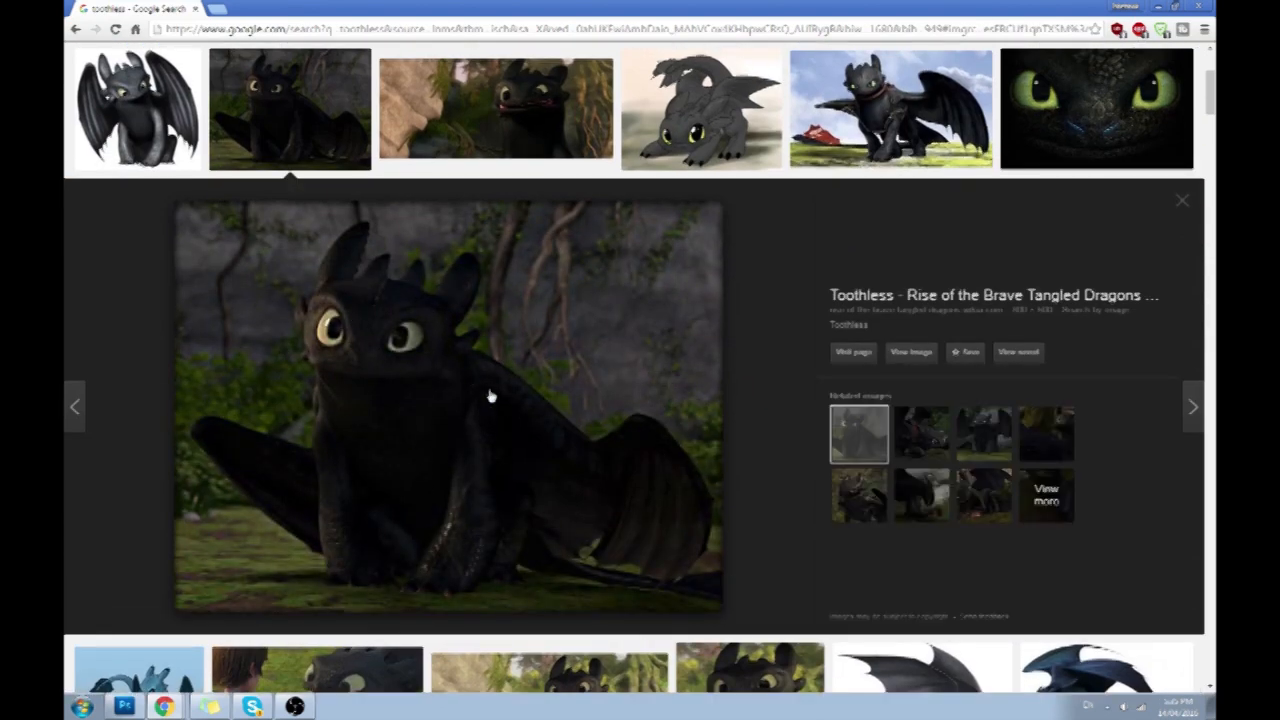
pyautogui.moveTo(600, 412)
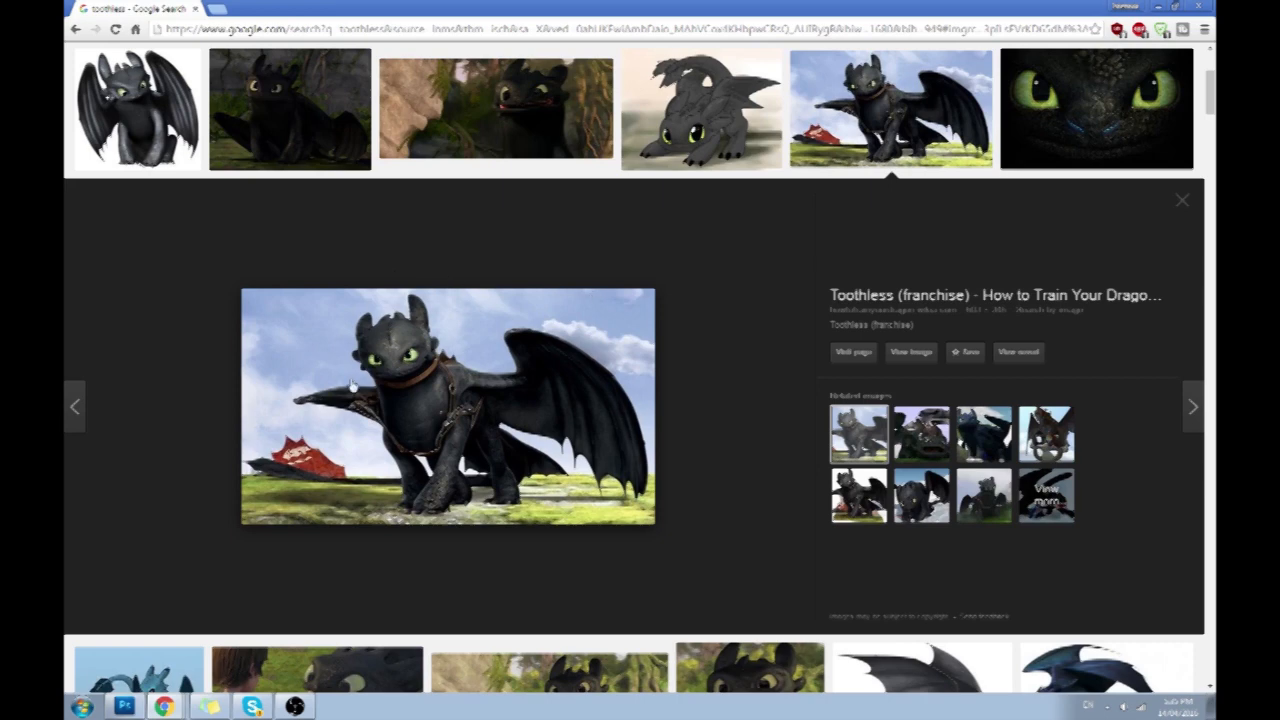
pyautogui.scroll(-3)
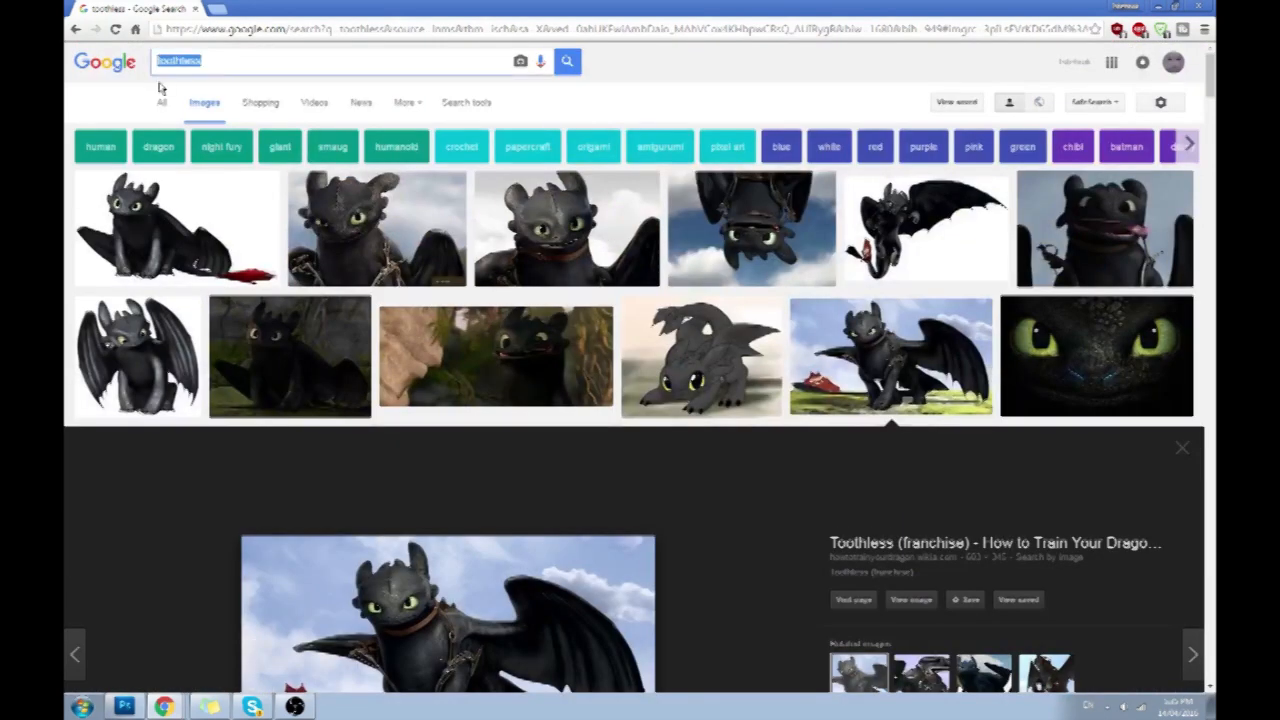
# Step: Search 'how to train your dragon', preview the group still, and shrink the browser over Photoshop
pyautogui.write('how to train your dragon')
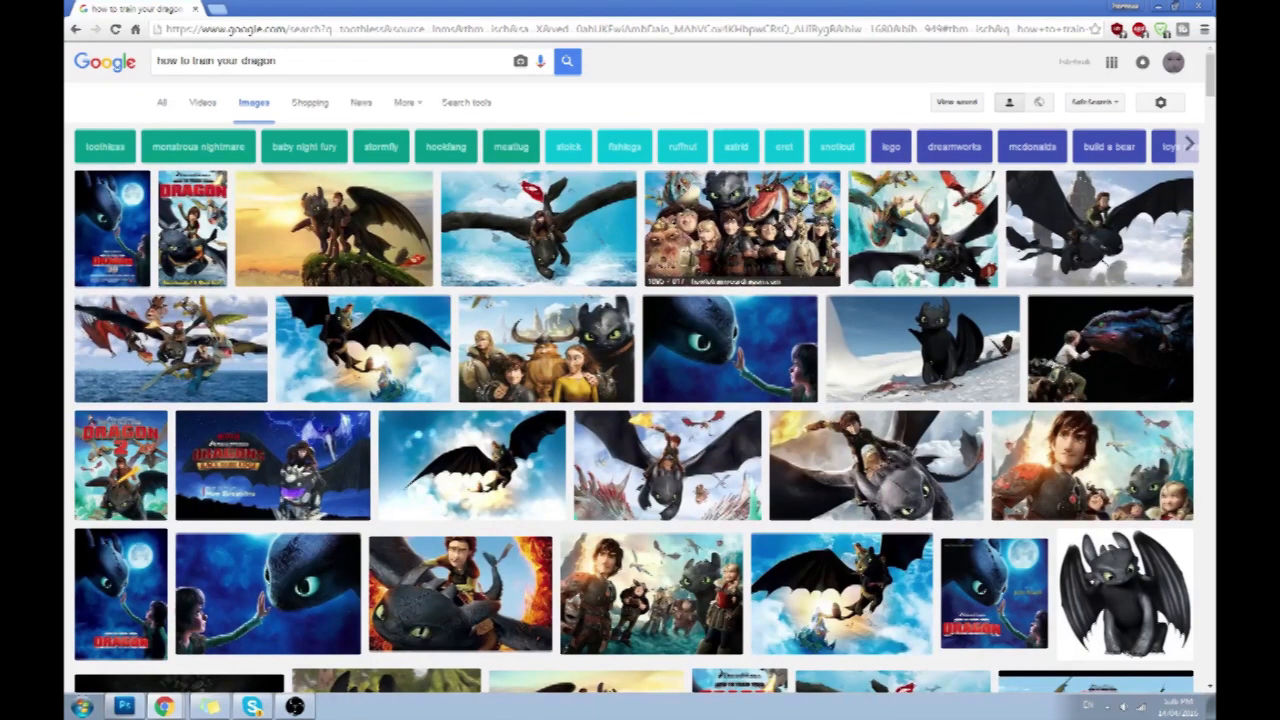
pyautogui.click(744, 228)
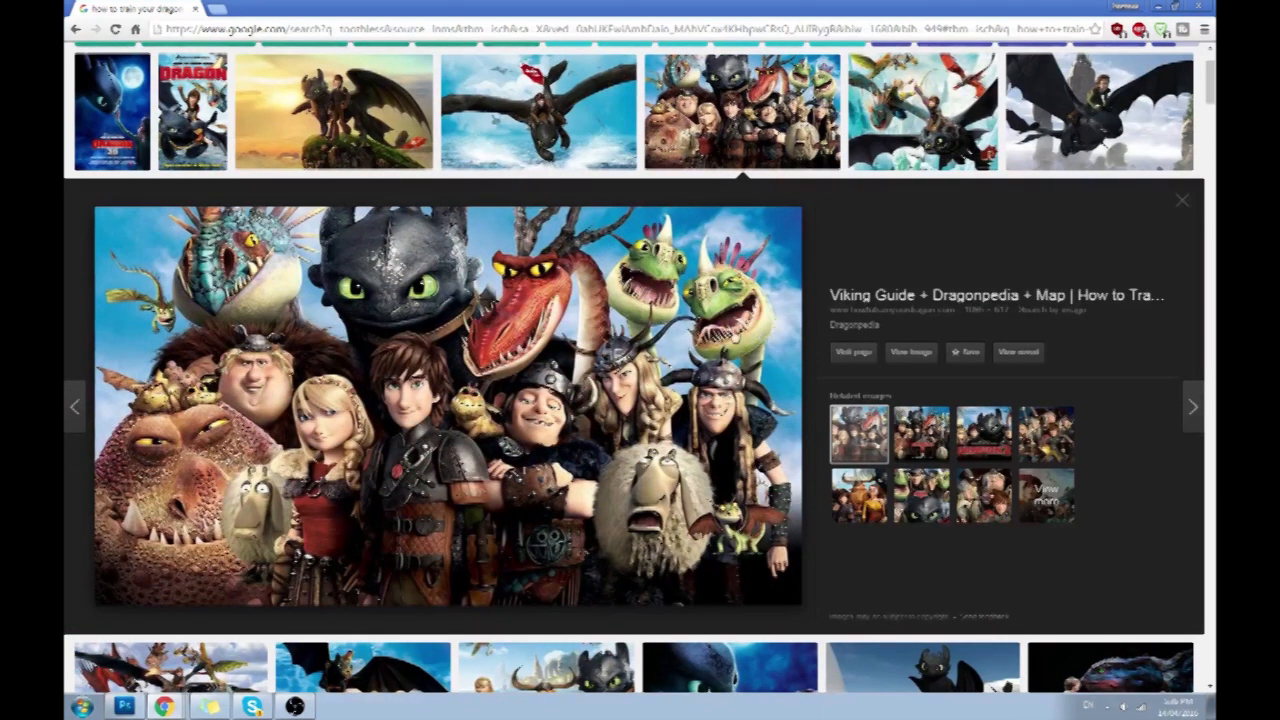
pyautogui.moveTo(348, 308)
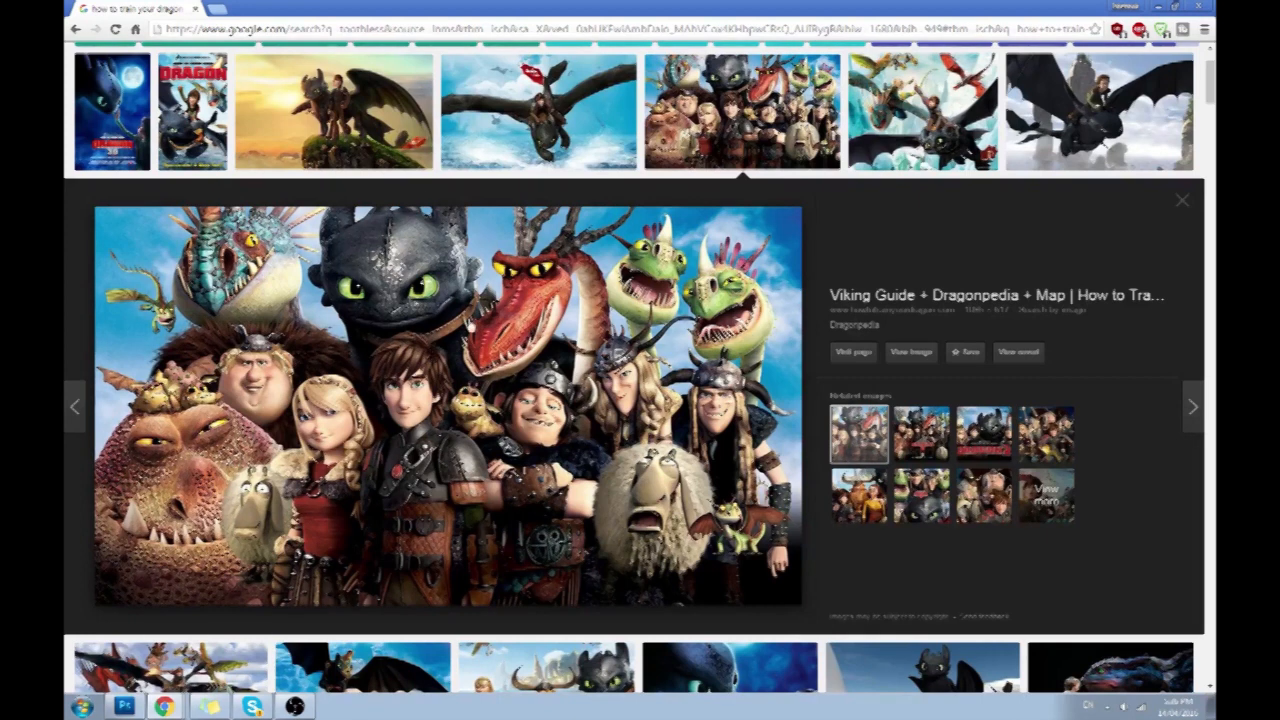
pyautogui.moveTo(644, 340)
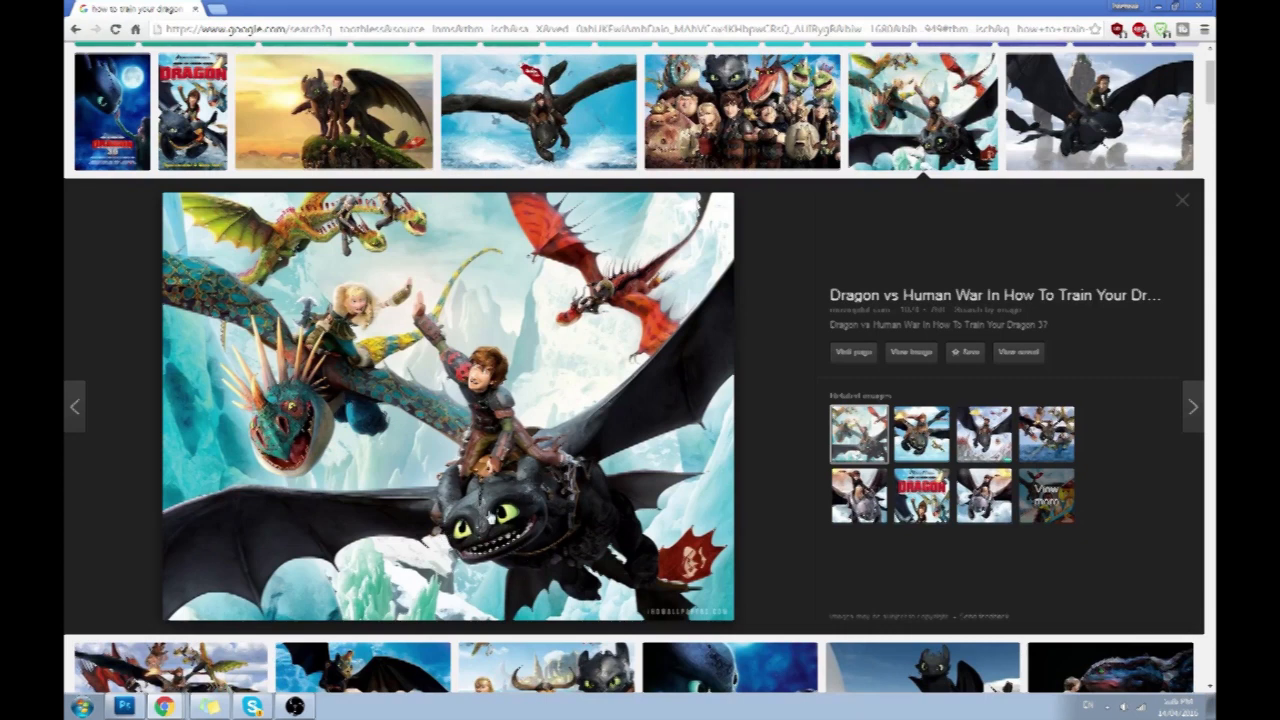
pyautogui.moveTo(564, 530)
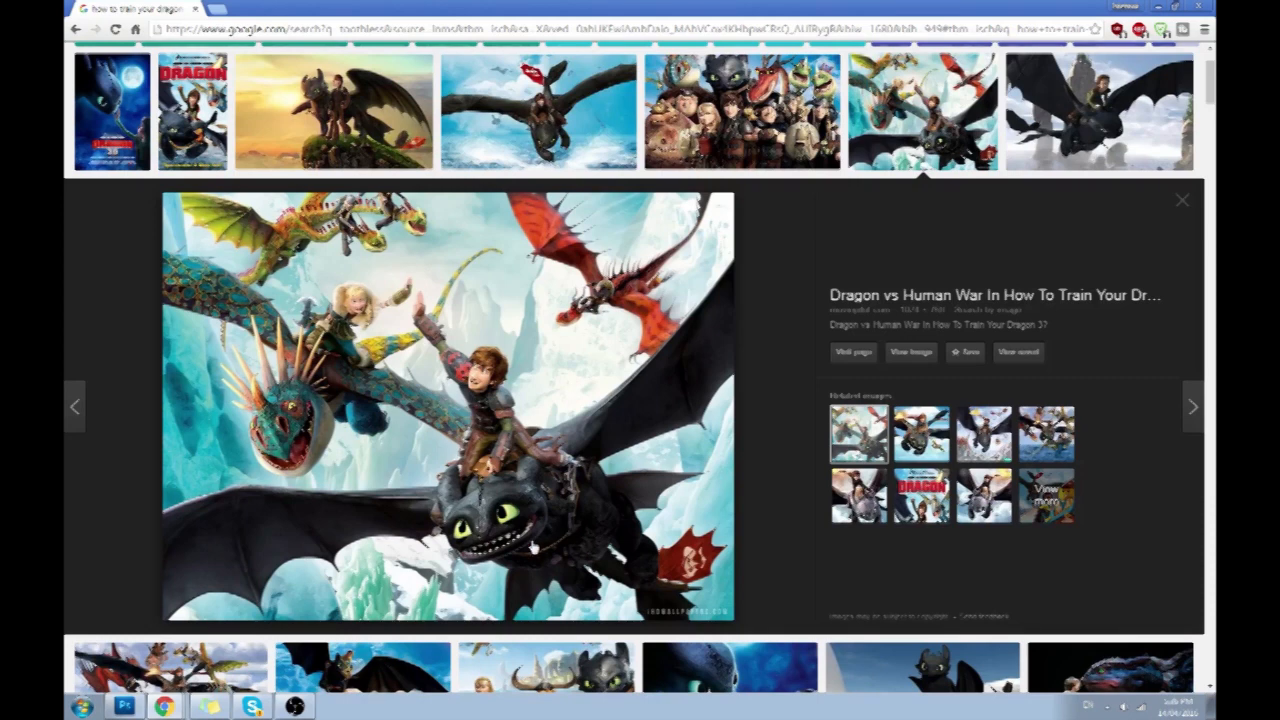
pyautogui.moveTo(532, 548)
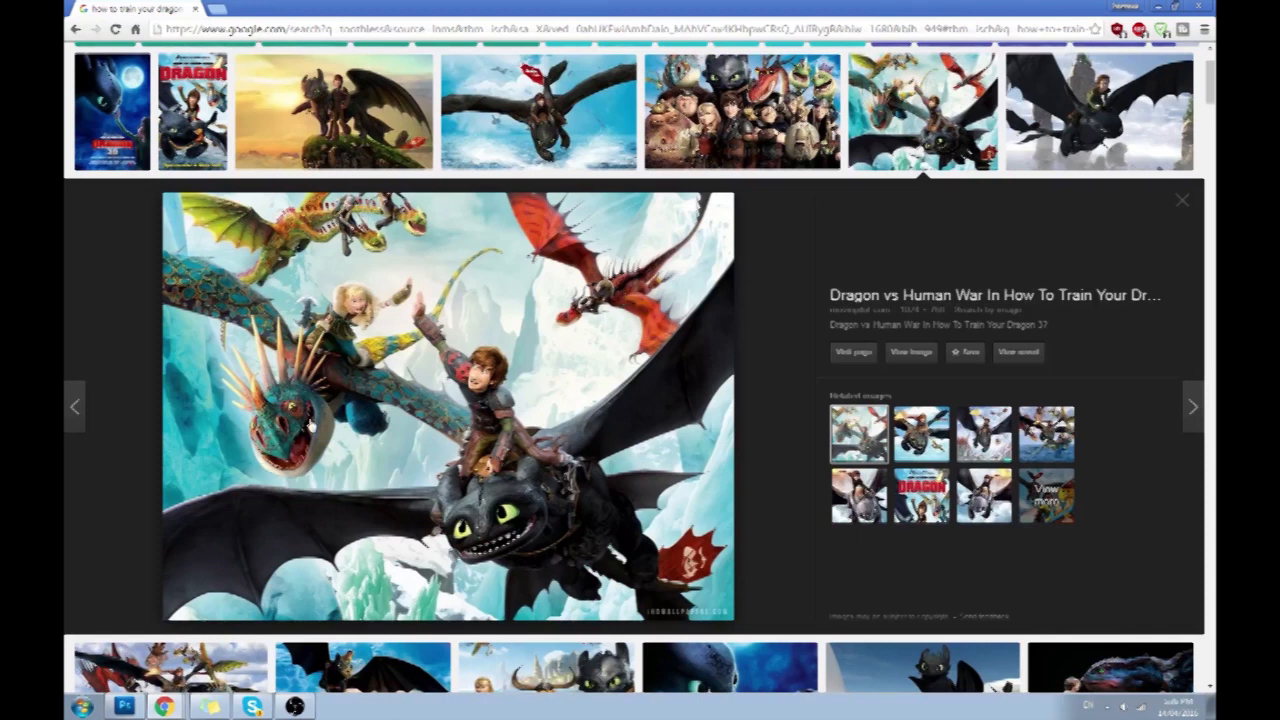
pyautogui.moveTo(620, 308)
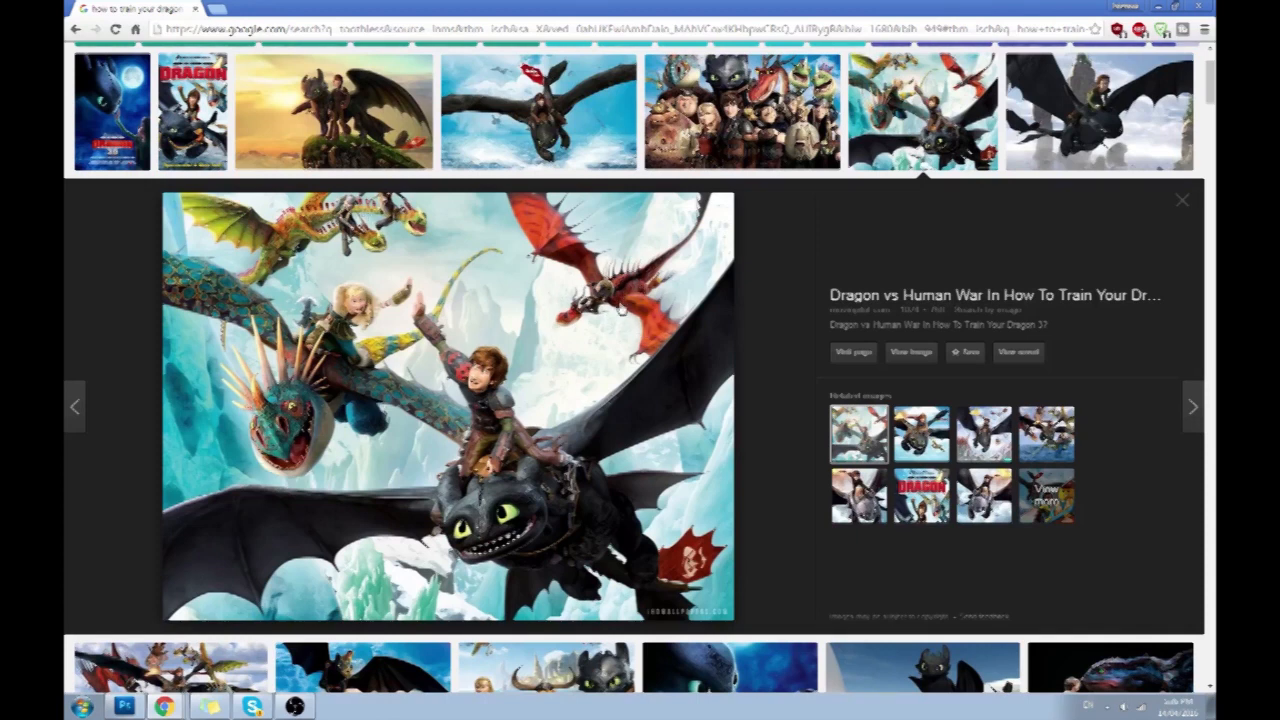
pyautogui.click(538, 112)
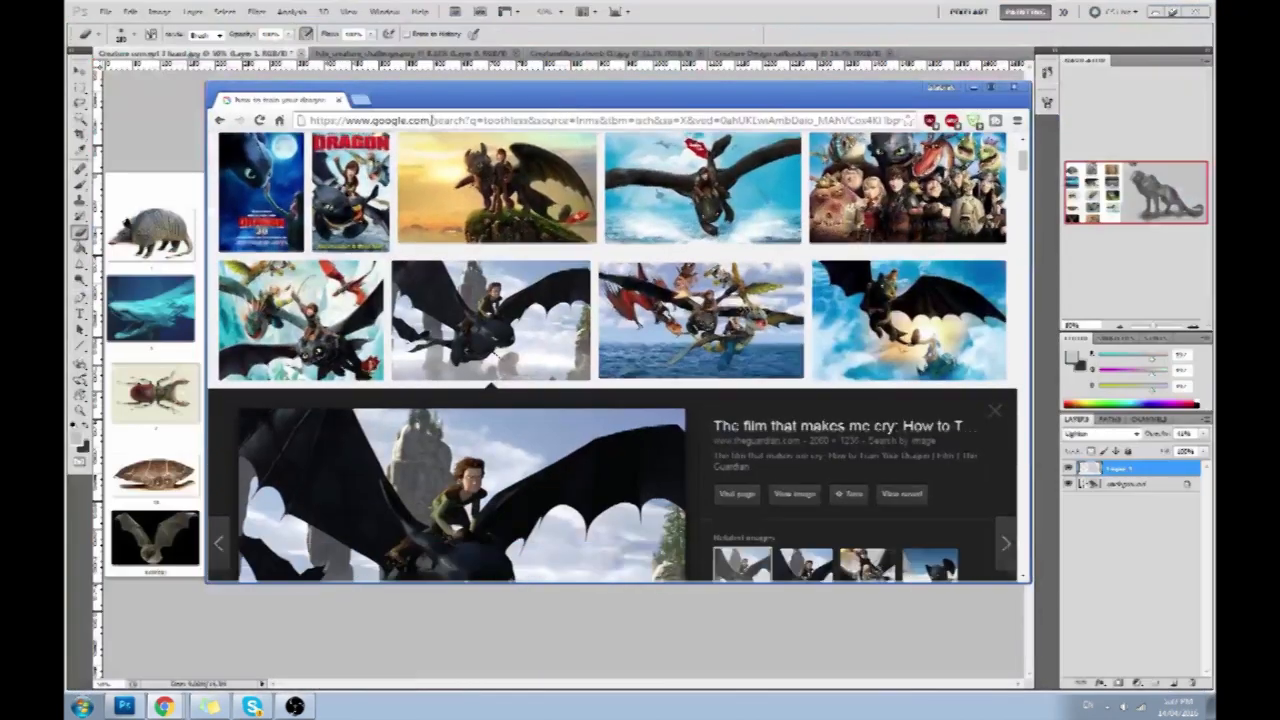
# Step: Return to the grey creature sheet in Photoshop with the browser out of view
pyautogui.scroll(-3)
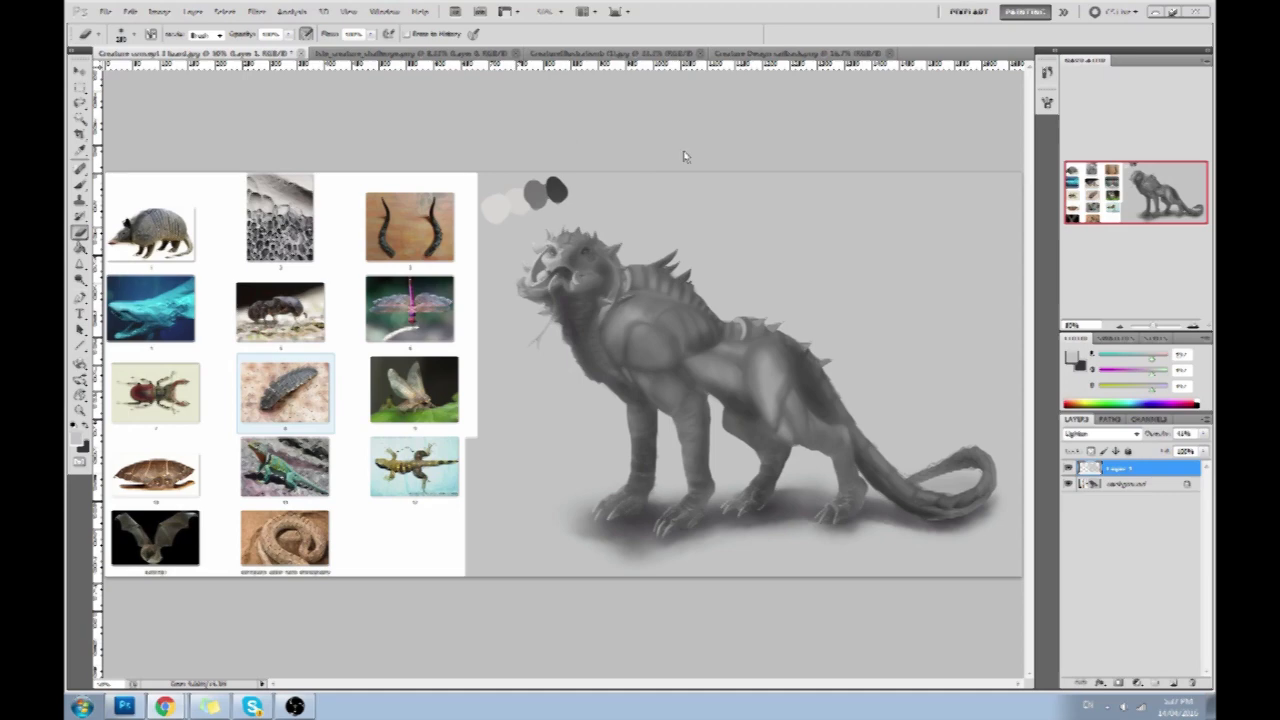
pyautogui.moveTo(726, 128)
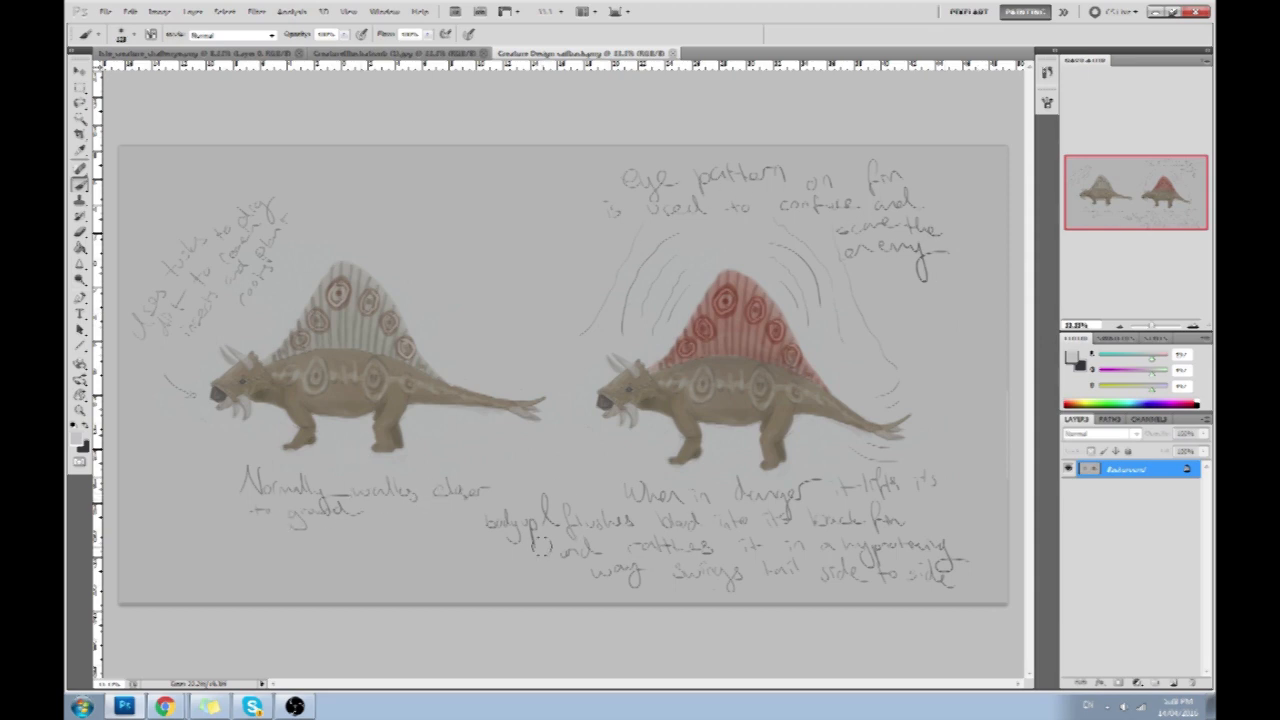
pyautogui.moveTo(956, 512)
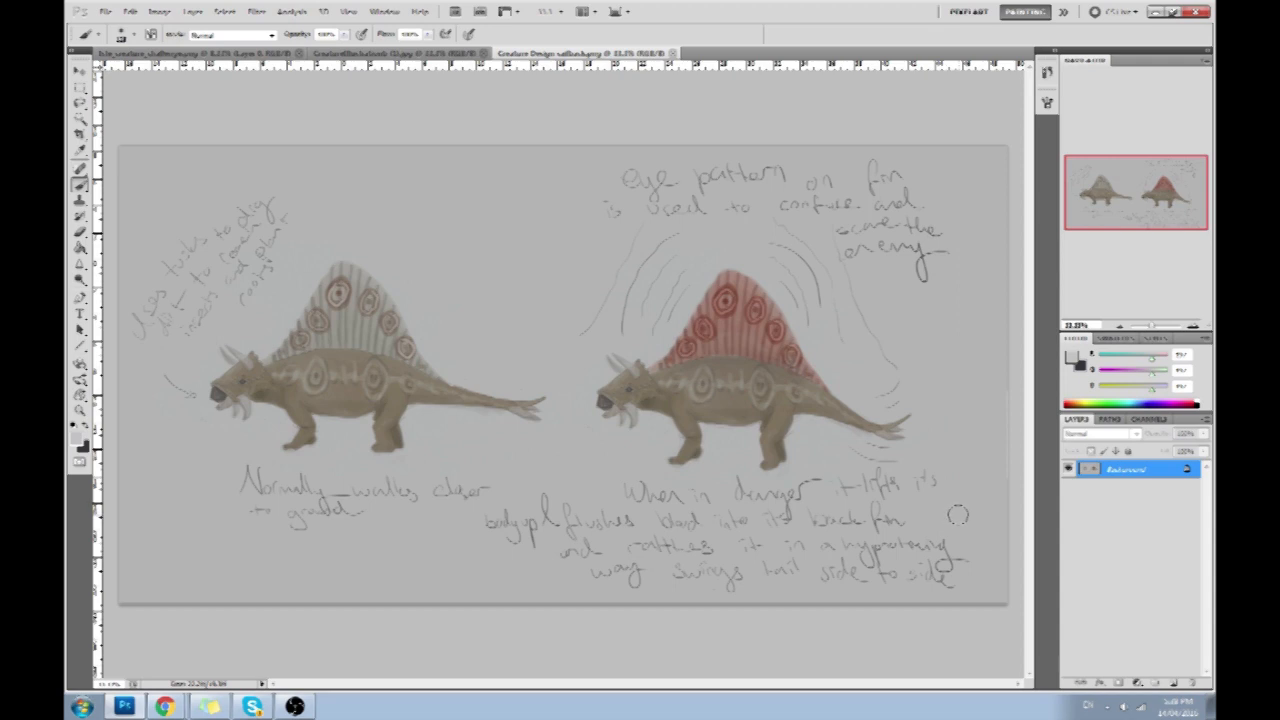
pyautogui.moveTo(840, 536)
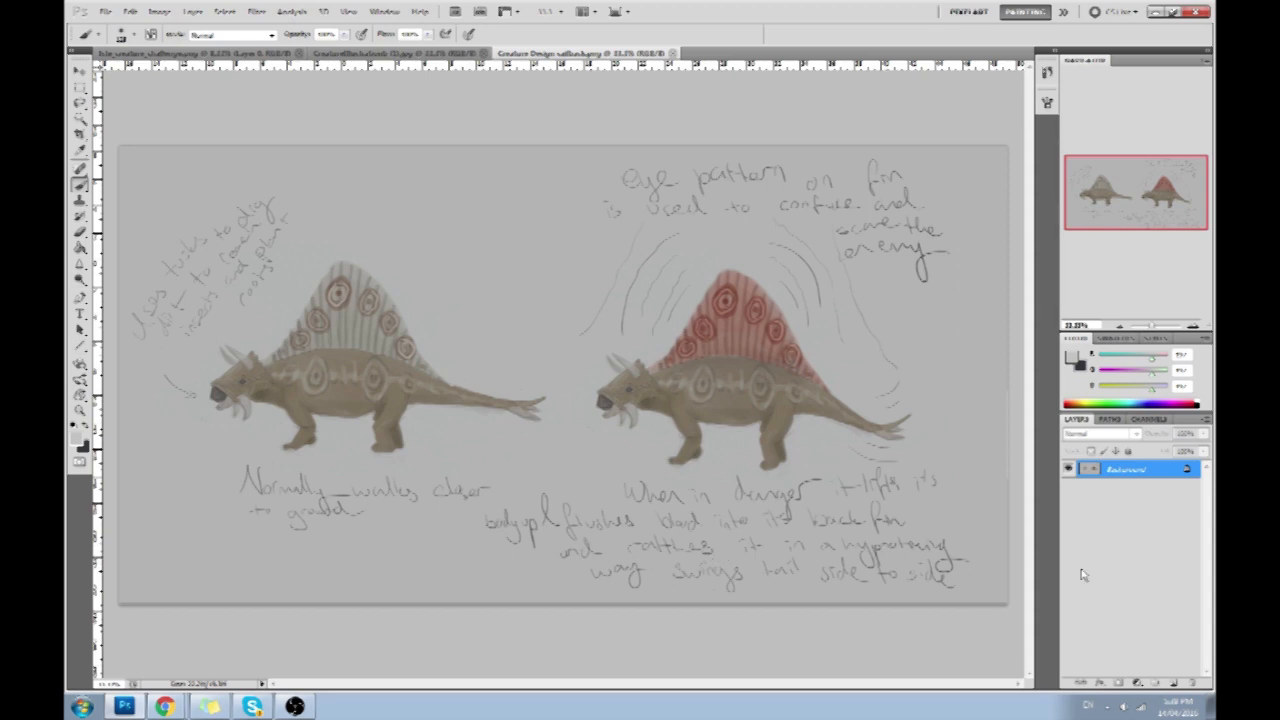
pyautogui.moveTo(1112, 572)
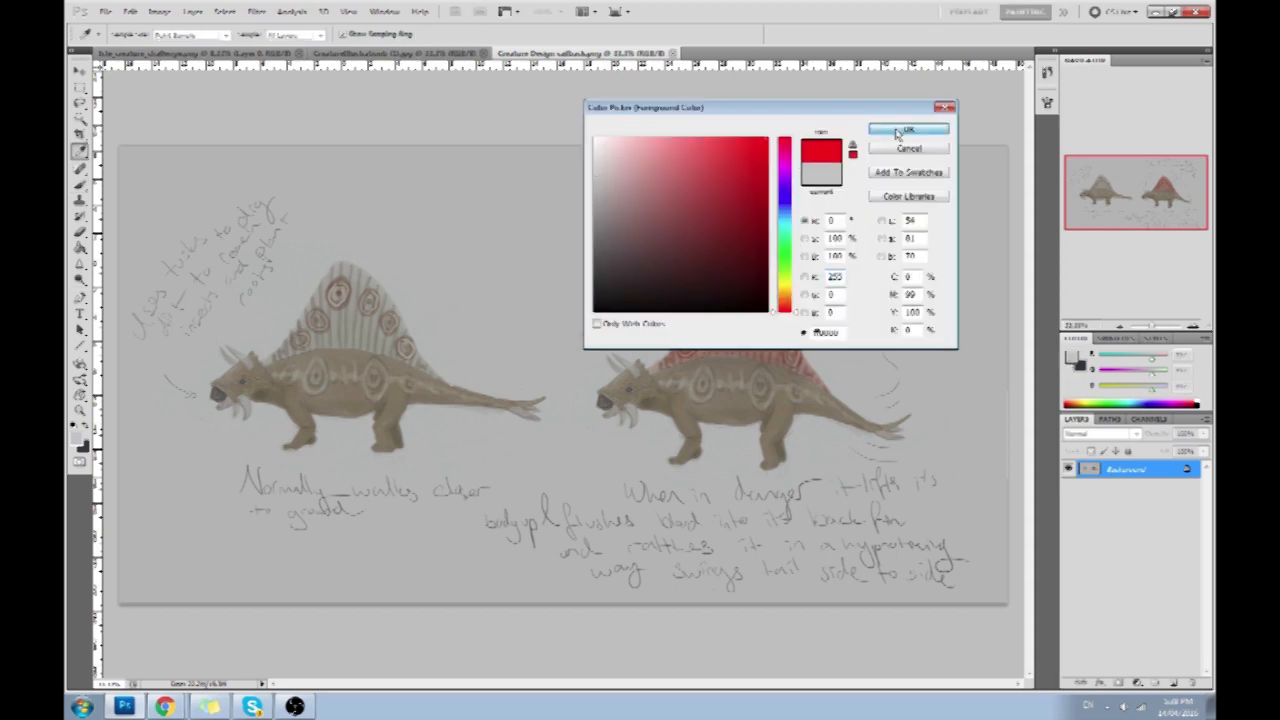
# Step: Confirm red and scribble sketch strokes between the creatures and across the right one's fin
pyautogui.click(908, 130)
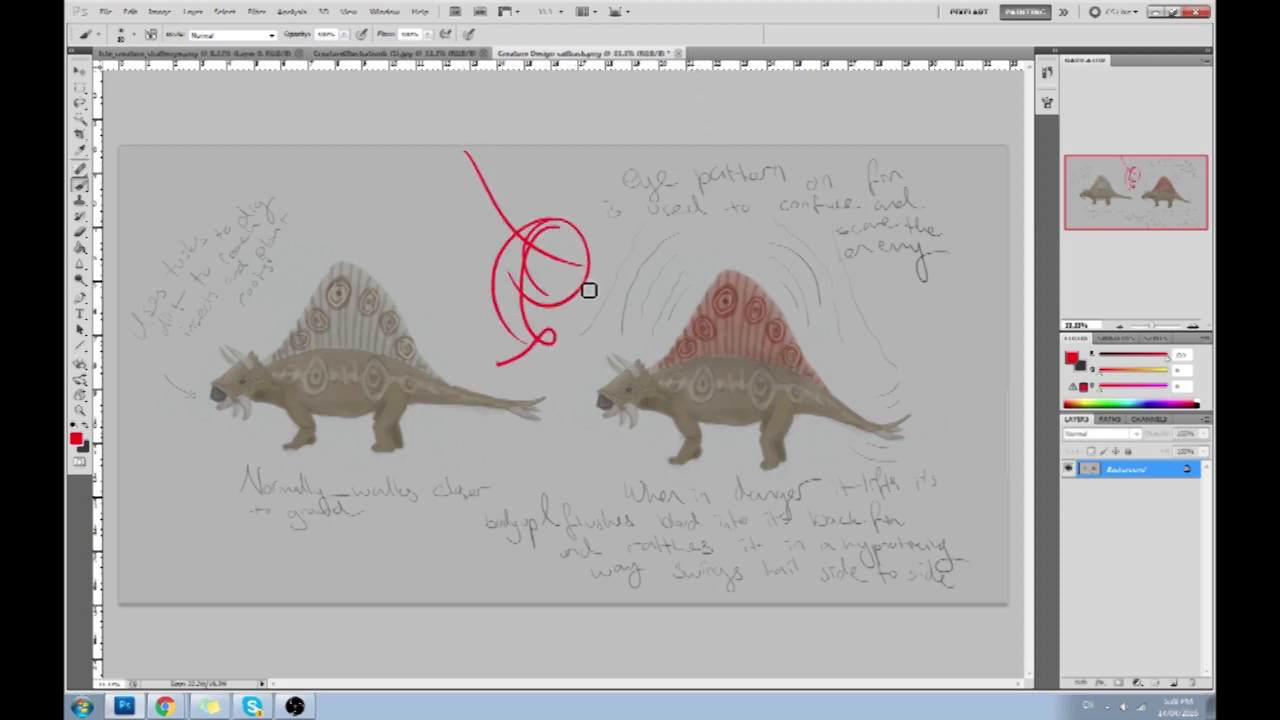
pyautogui.moveTo(588, 290); pyautogui.dragTo(480, 390)
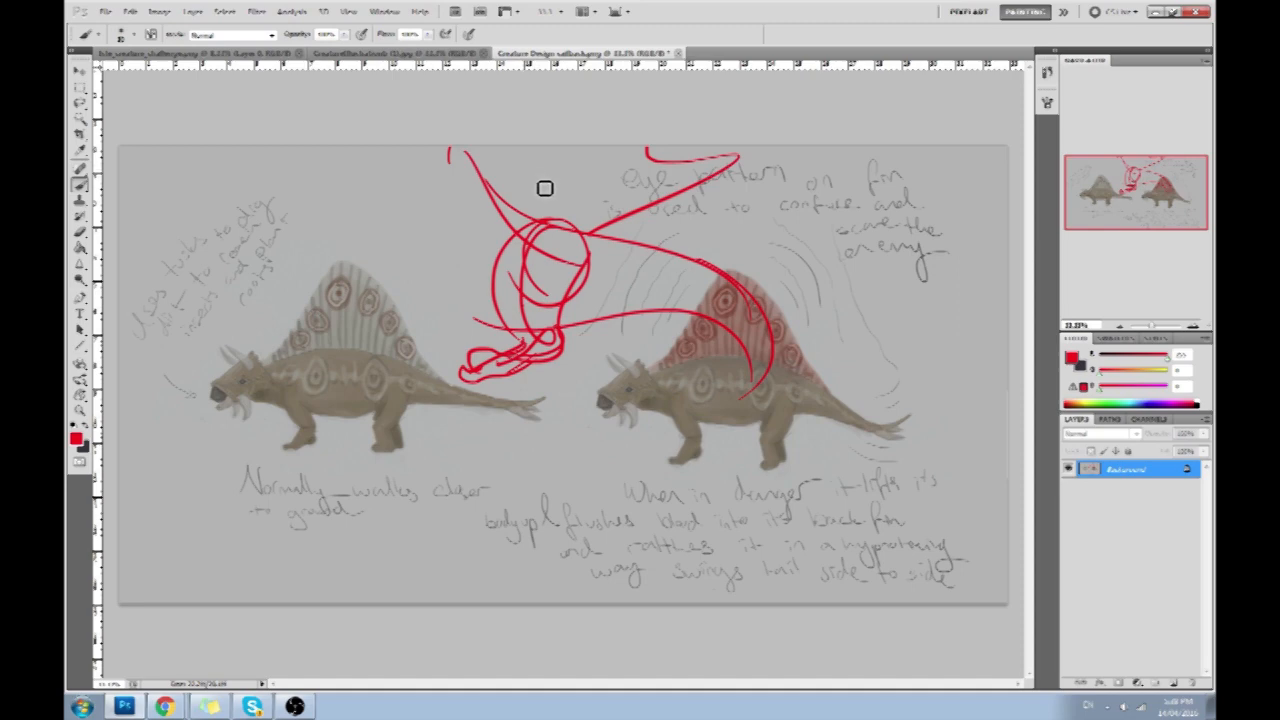
pyautogui.moveTo(512, 188)
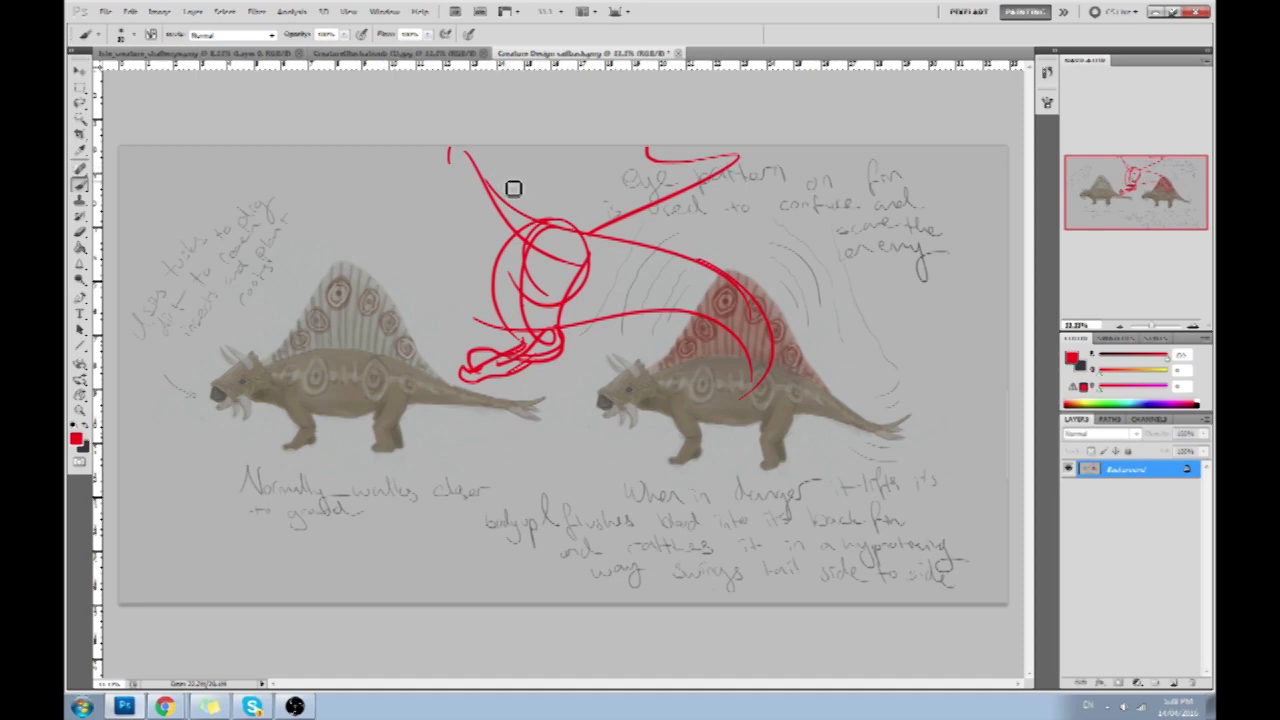
pyautogui.moveTo(684, 436); pyautogui.dragTo(784, 440)
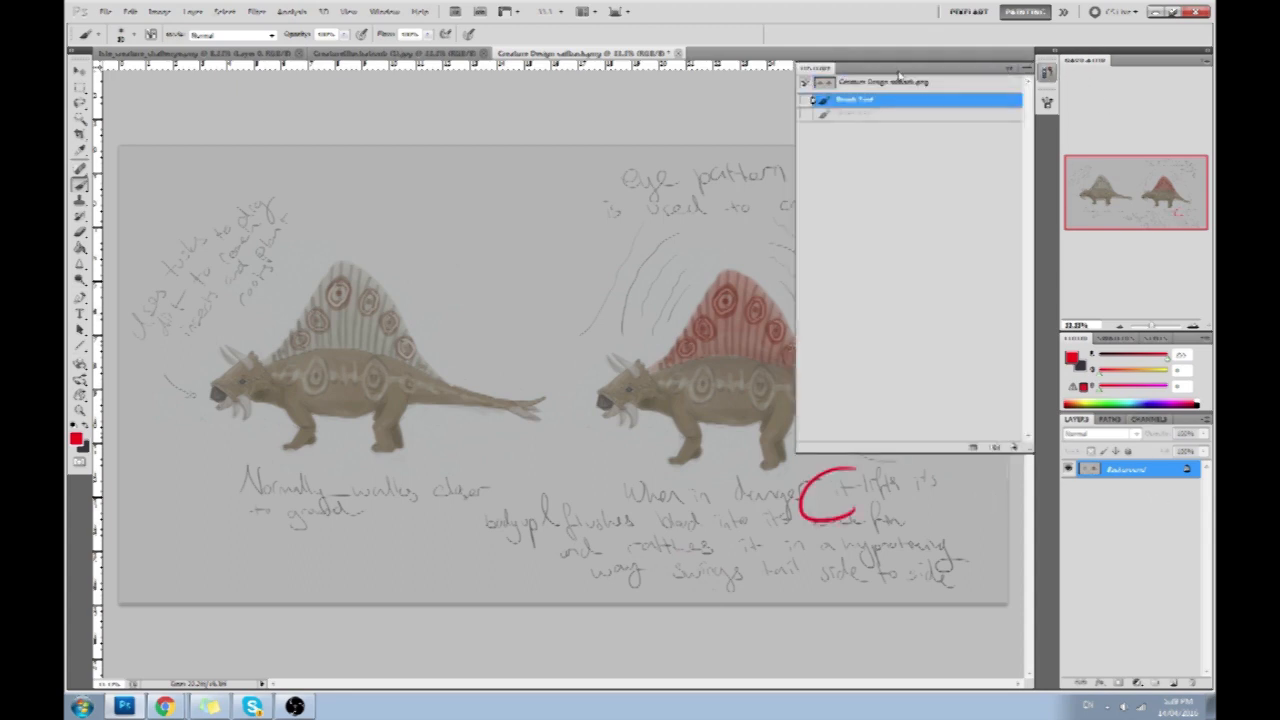
# Step: Clear the old red strokes, scribble a looping figure above the creatures, then switch to Chrome
pyautogui.click(856, 112)
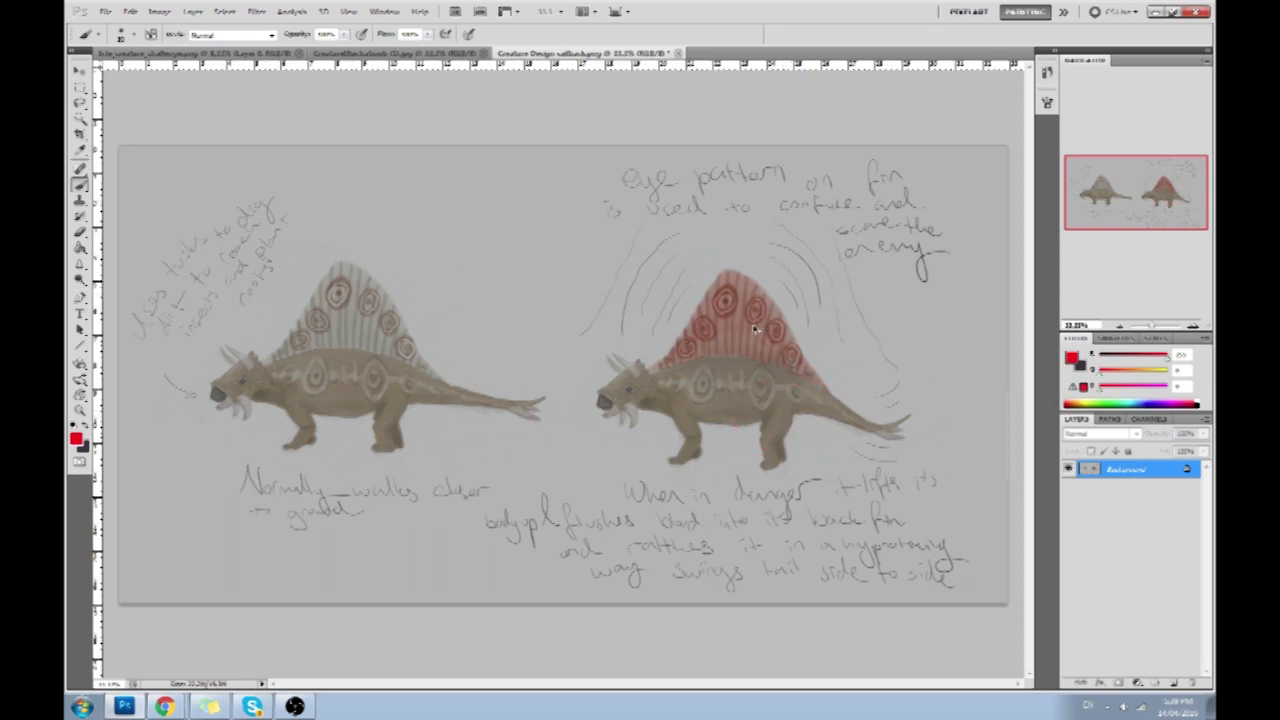
pyautogui.moveTo(636, 388); pyautogui.dragTo(756, 380)
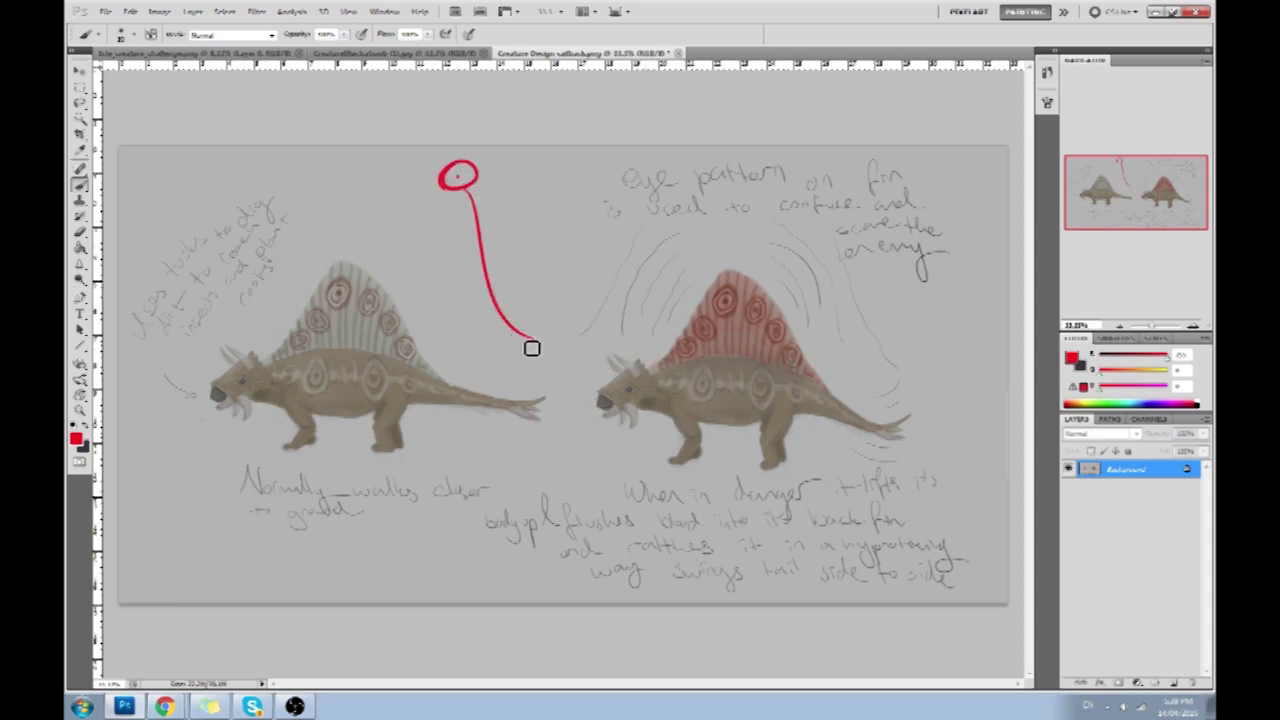
pyautogui.moveTo(530, 348); pyautogui.dragTo(464, 370)
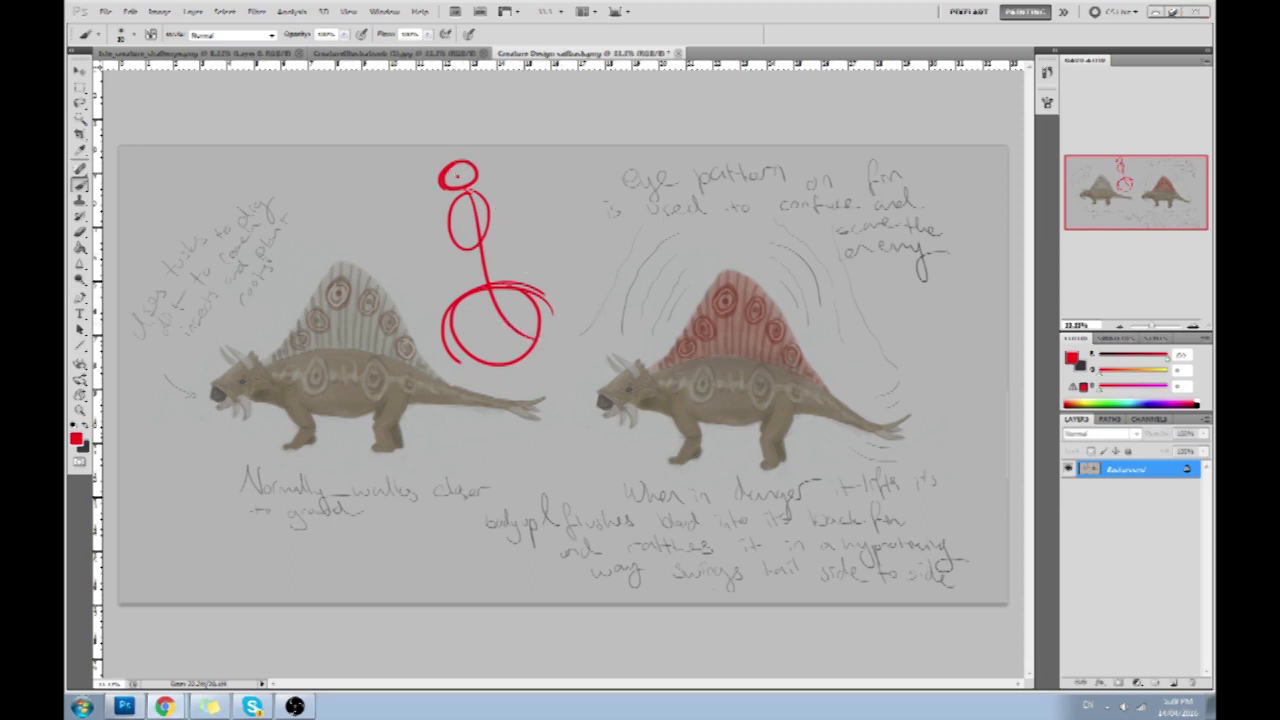
pyautogui.click(164, 706)
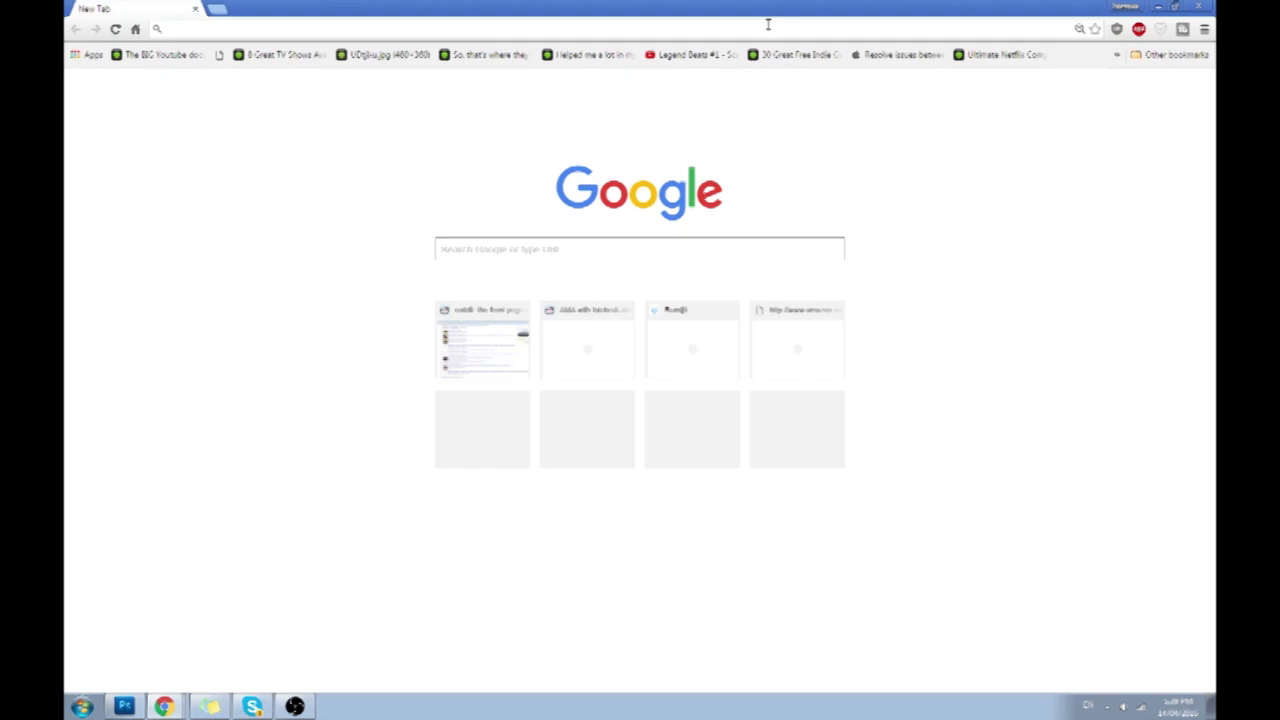
# Step: Search Google for 'kangaroo' and show the image results
pyautogui.write('kangaroo')
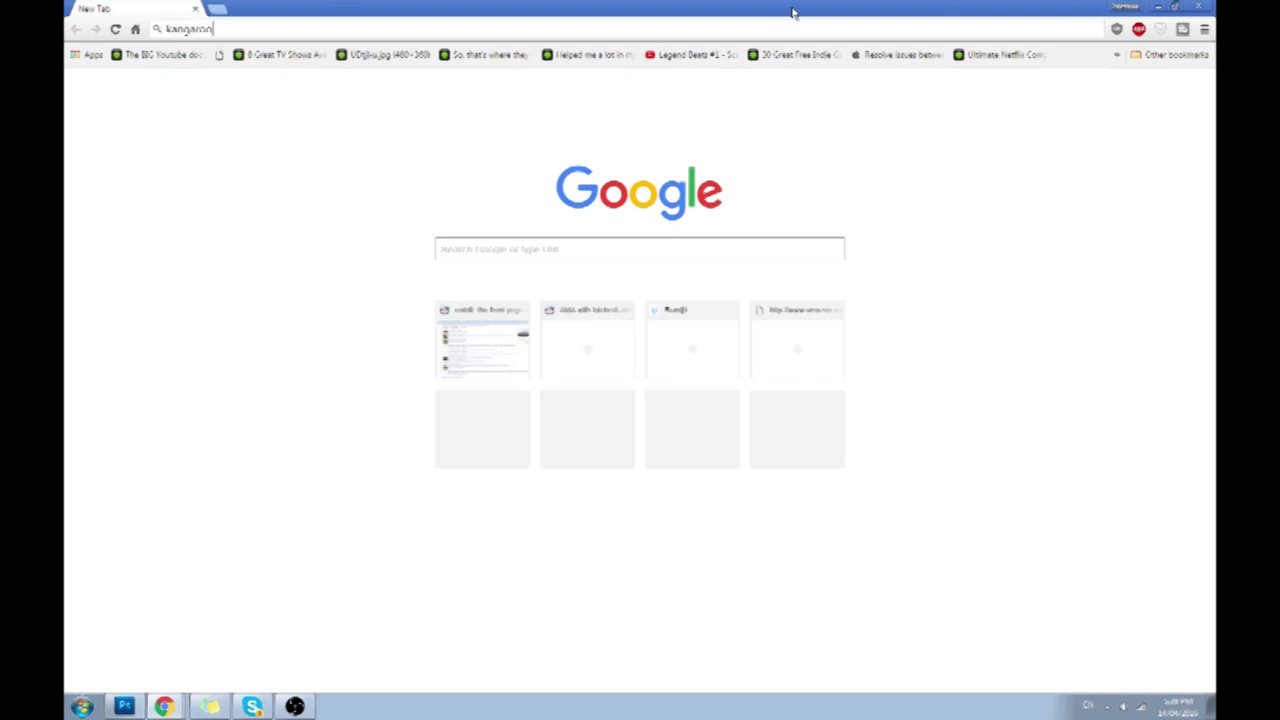
pyautogui.press('enter')
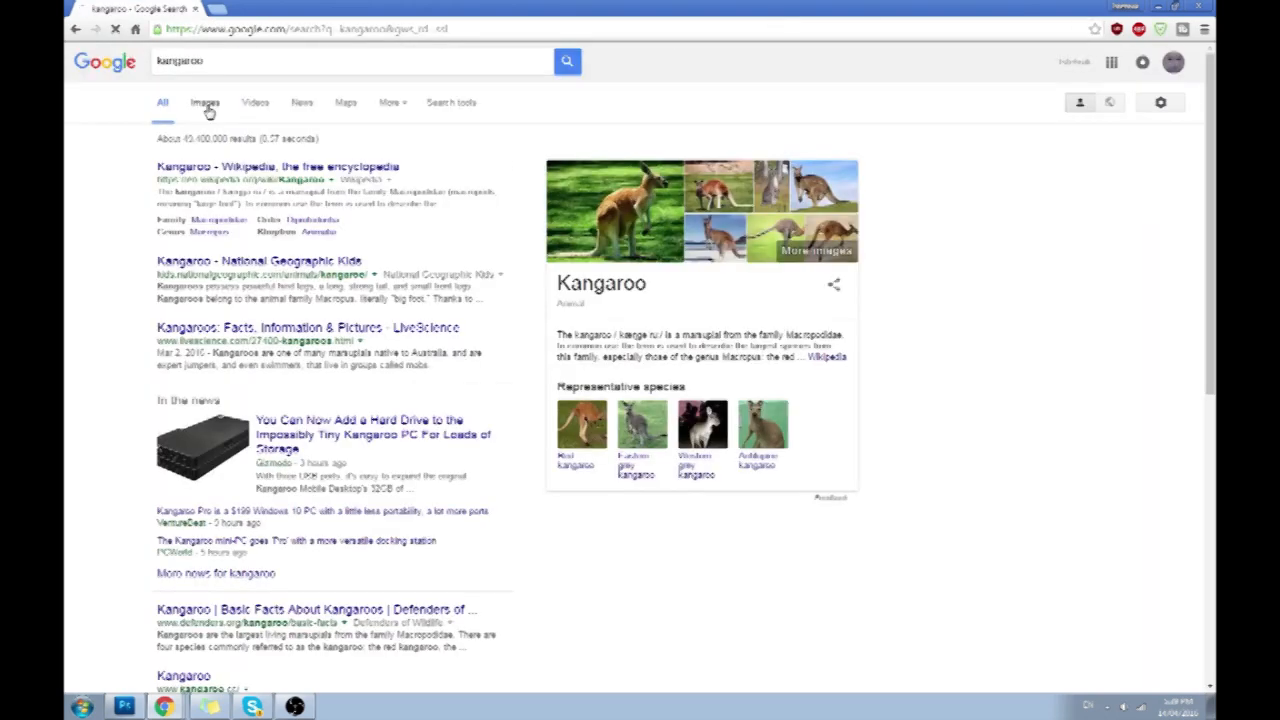
pyautogui.click(204, 102)
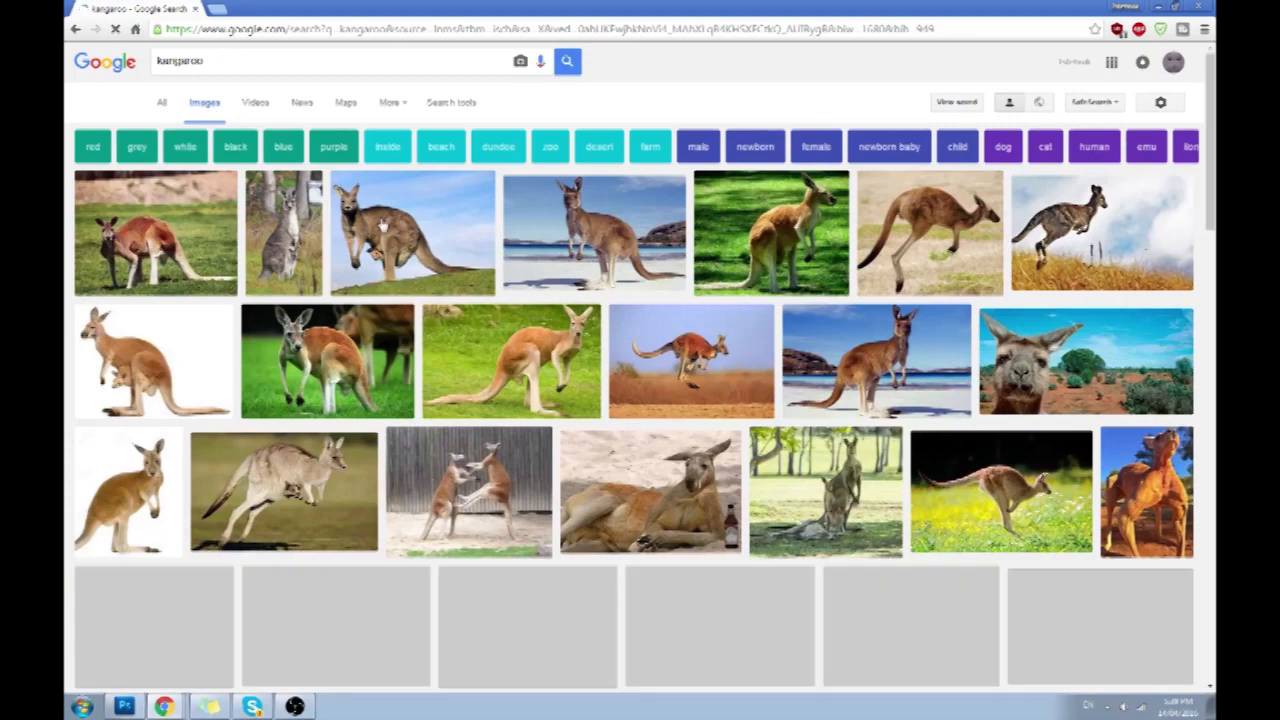
# Step: Preview several kangaroo photos, ending on one carrying a joey
pyautogui.click(592, 232)
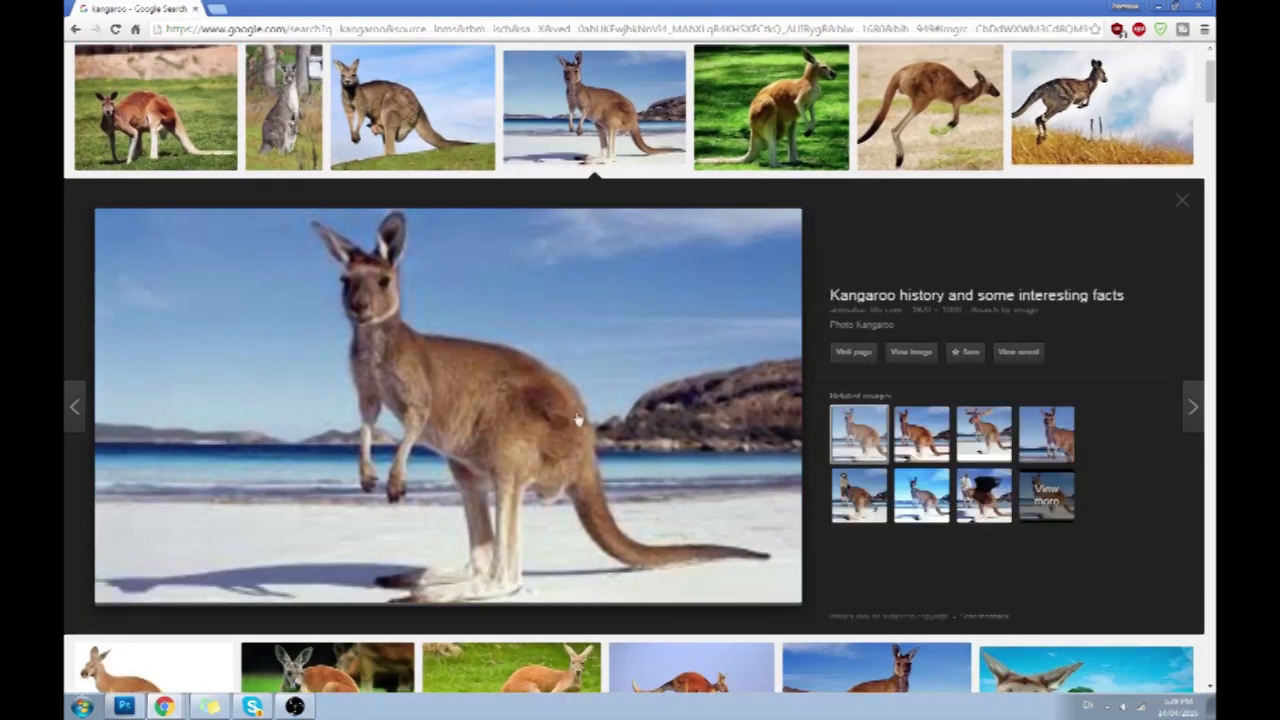
pyautogui.moveTo(670, 560)
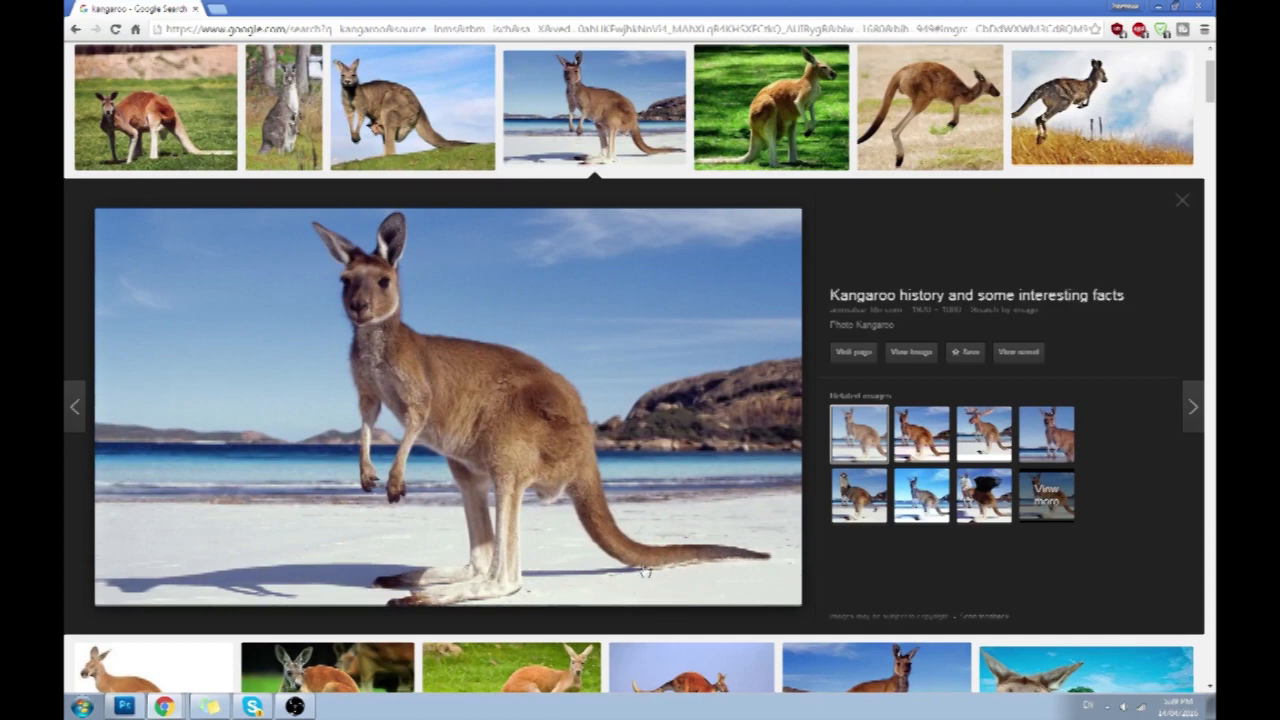
pyautogui.moveTo(392, 486)
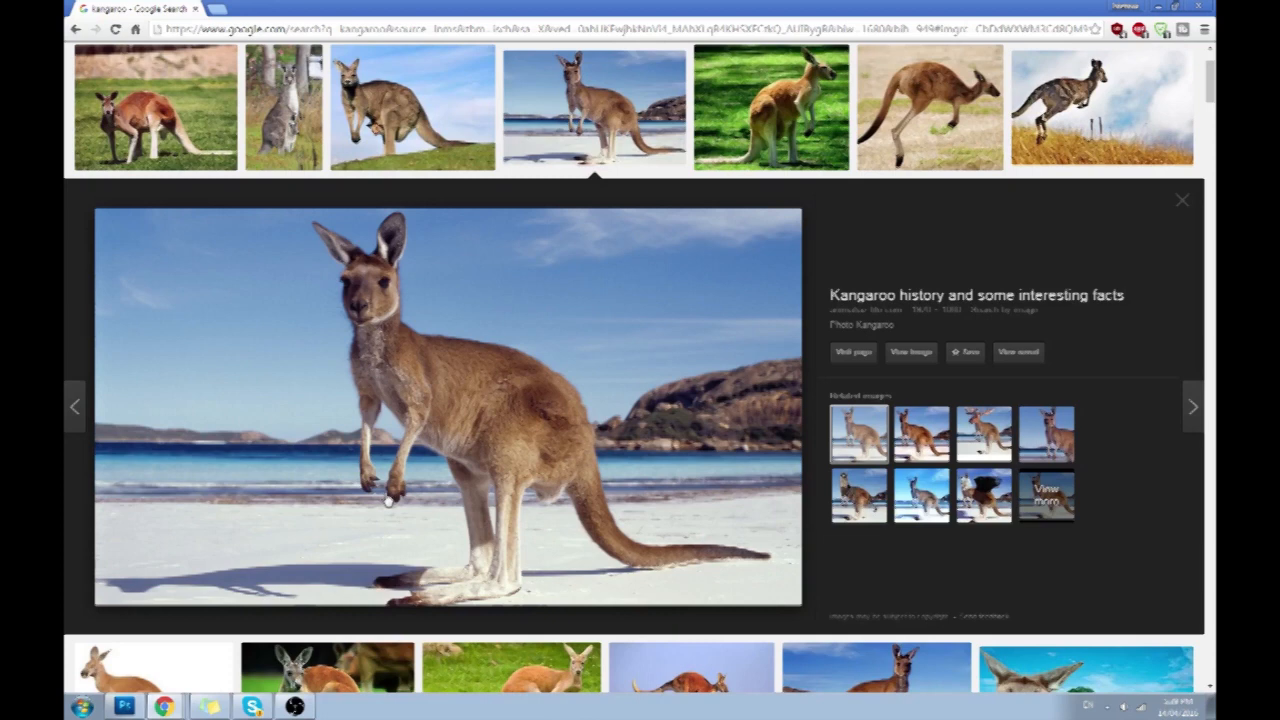
pyautogui.moveTo(538, 524)
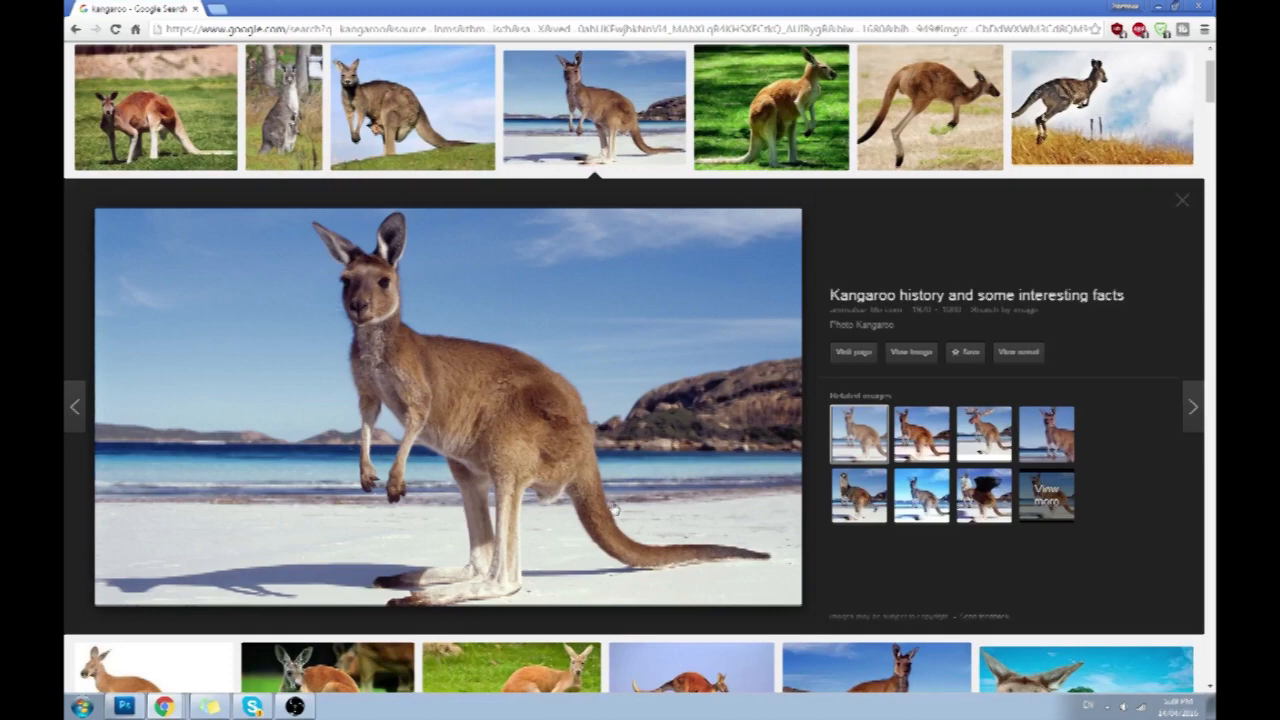
pyautogui.click(412, 108)
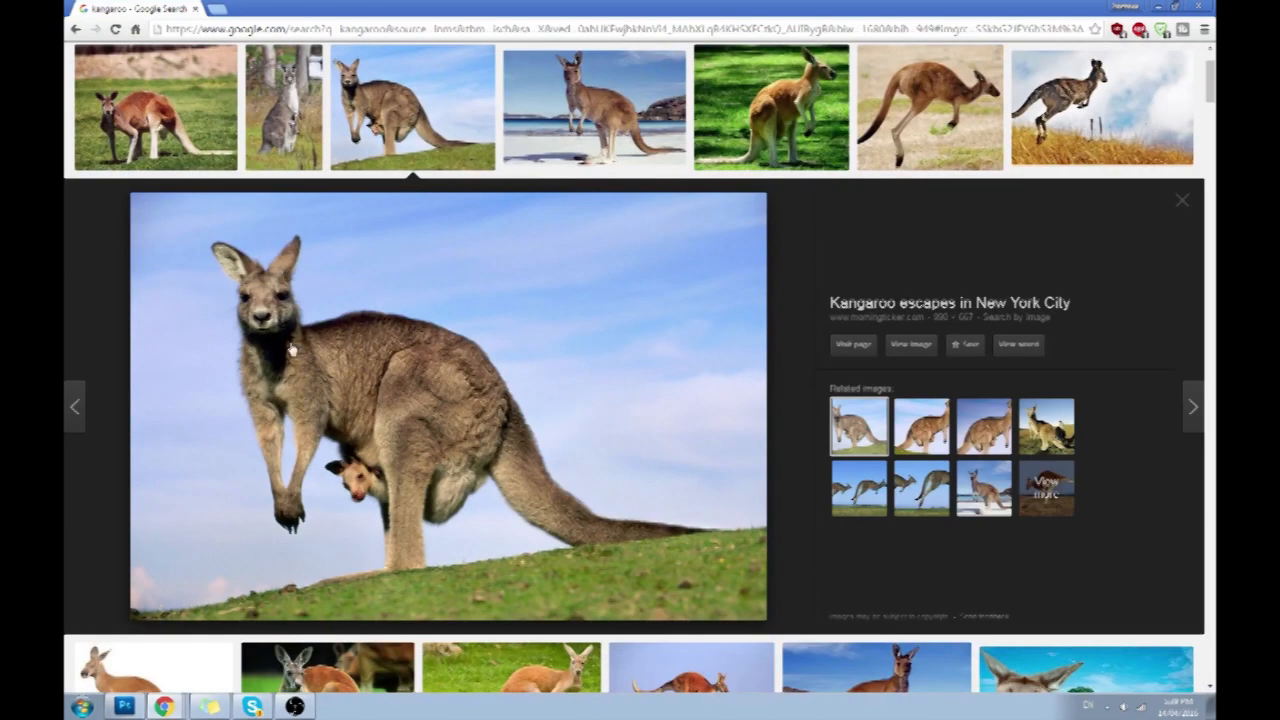
pyautogui.click(594, 108)
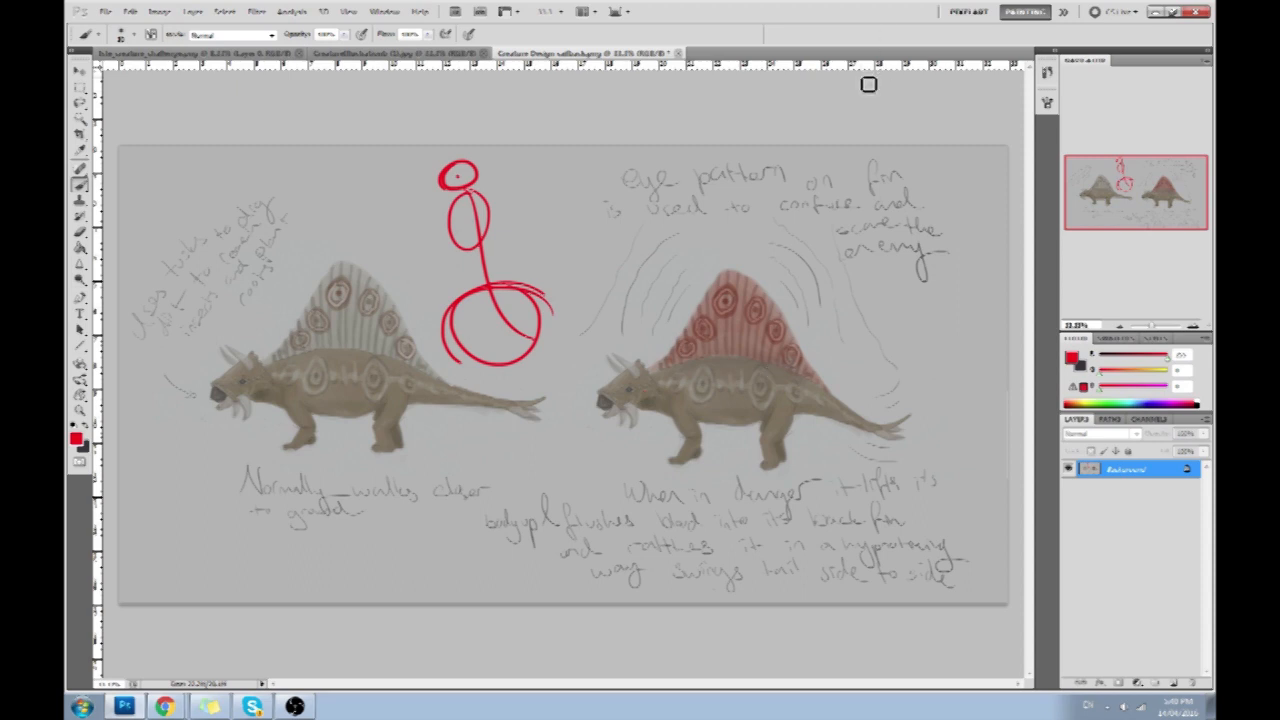
pyautogui.moveTo(688, 268)
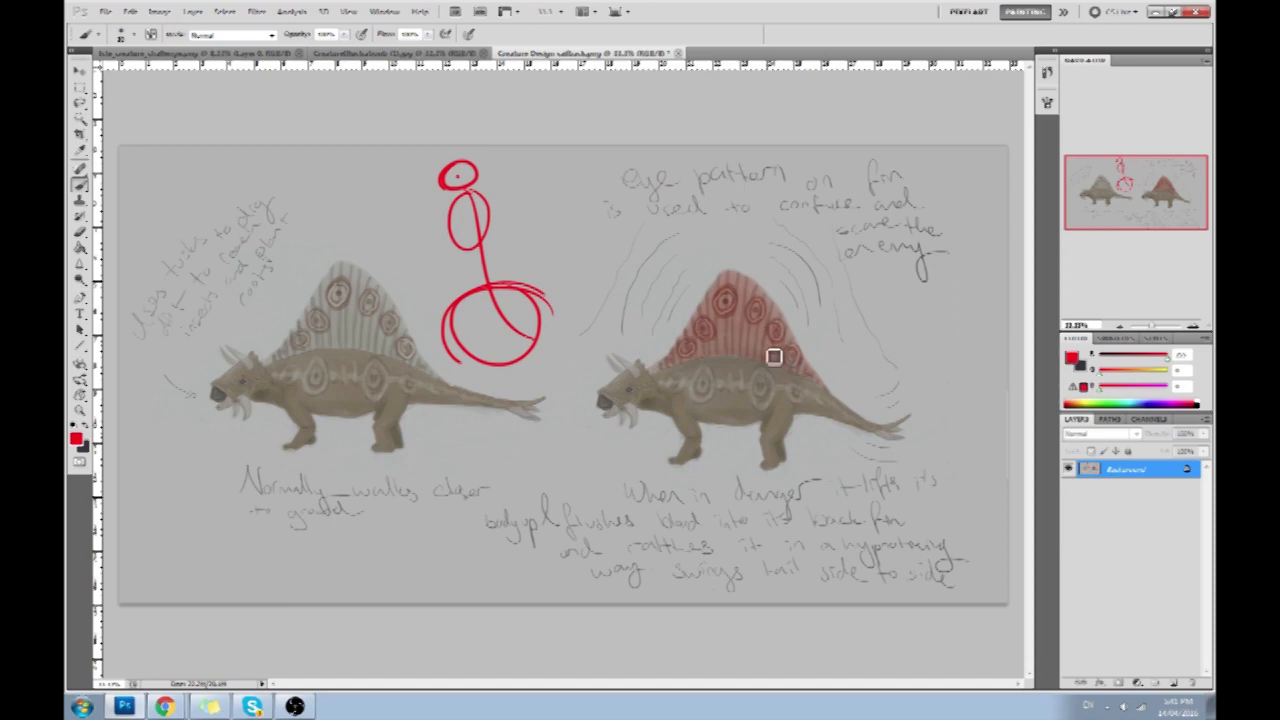
pyautogui.moveTo(704, 380)
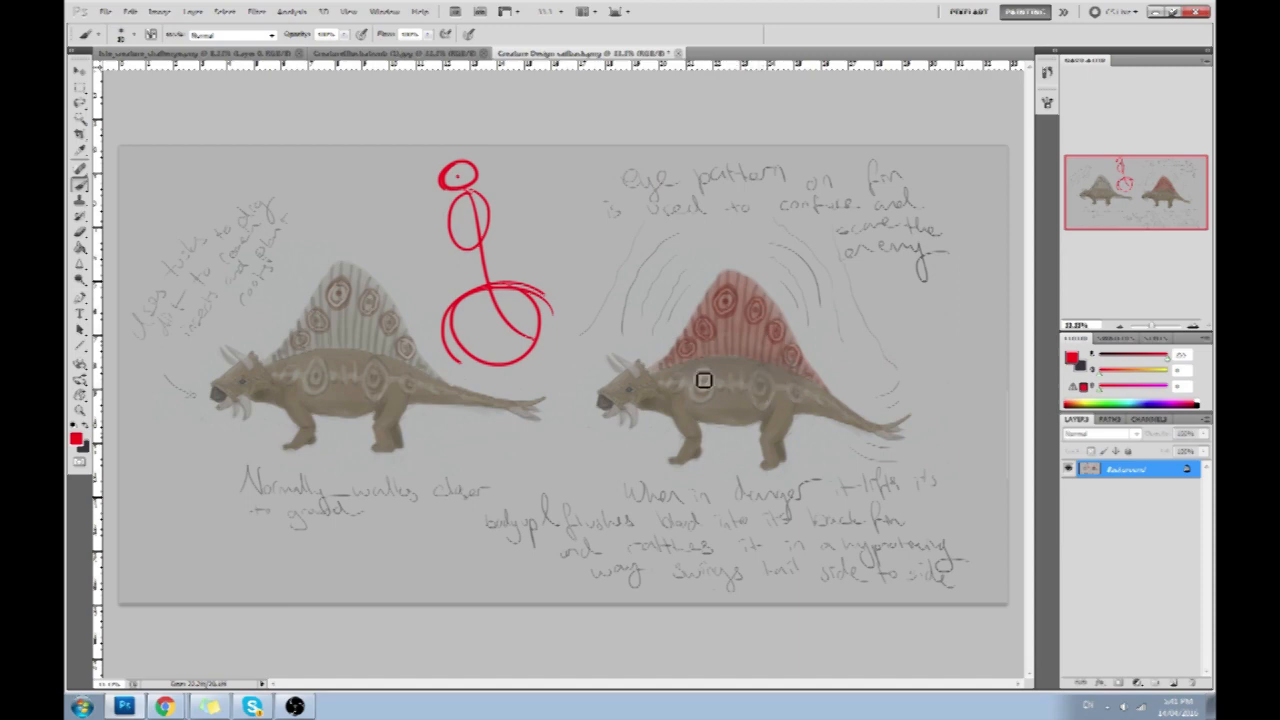
pyautogui.moveTo(668, 276)
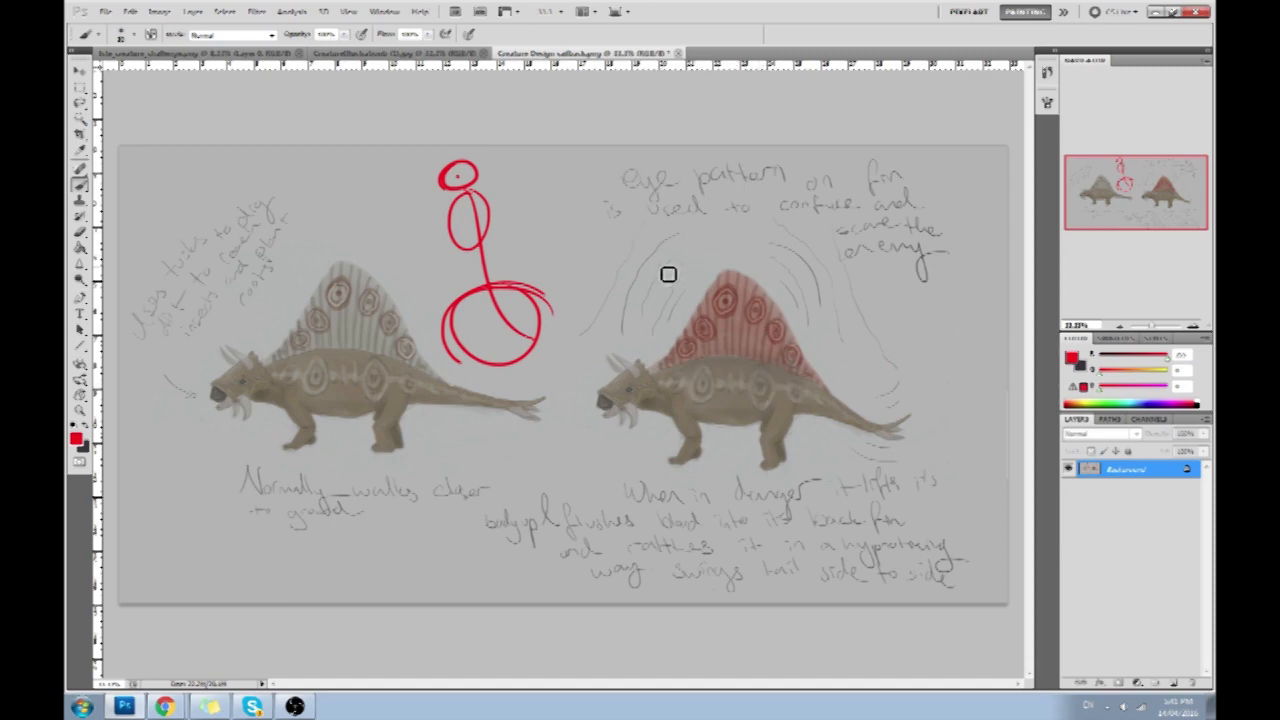
# Step: Outline the right creature's back, tail and belly in red
pyautogui.moveTo(670, 276); pyautogui.dragTo(720, 270)
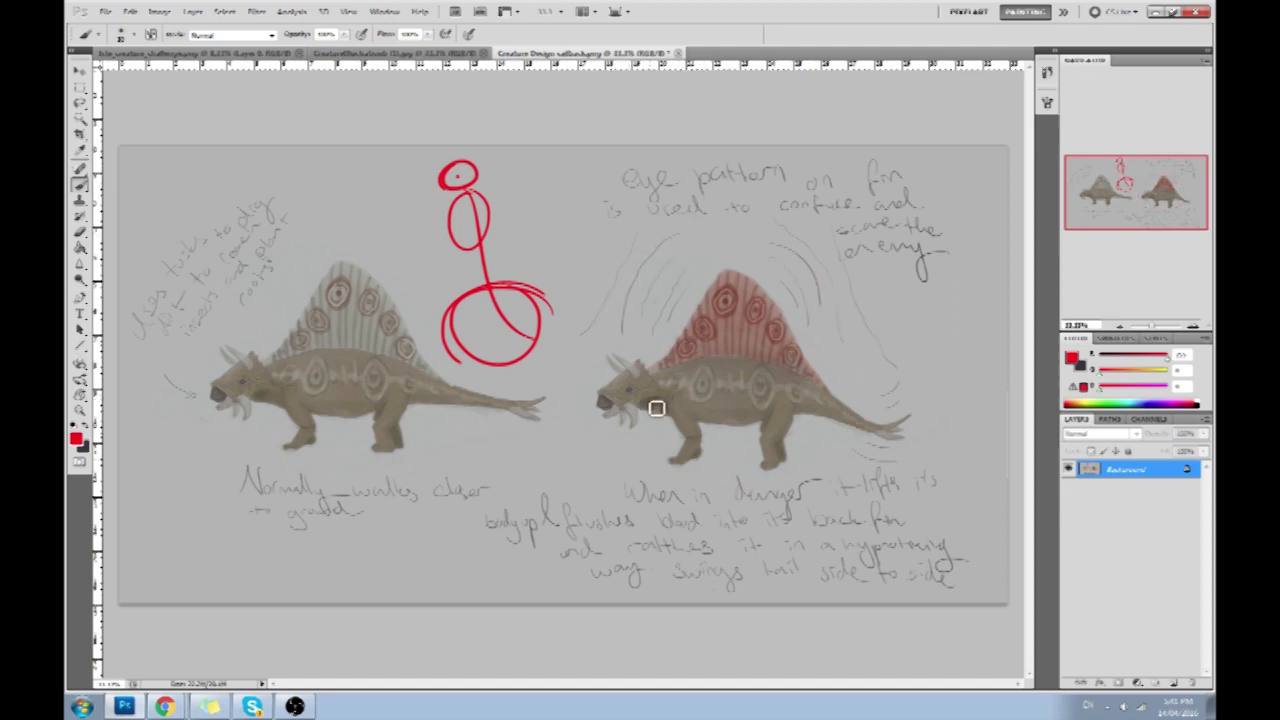
pyautogui.moveTo(656, 408); pyautogui.dragTo(778, 358)
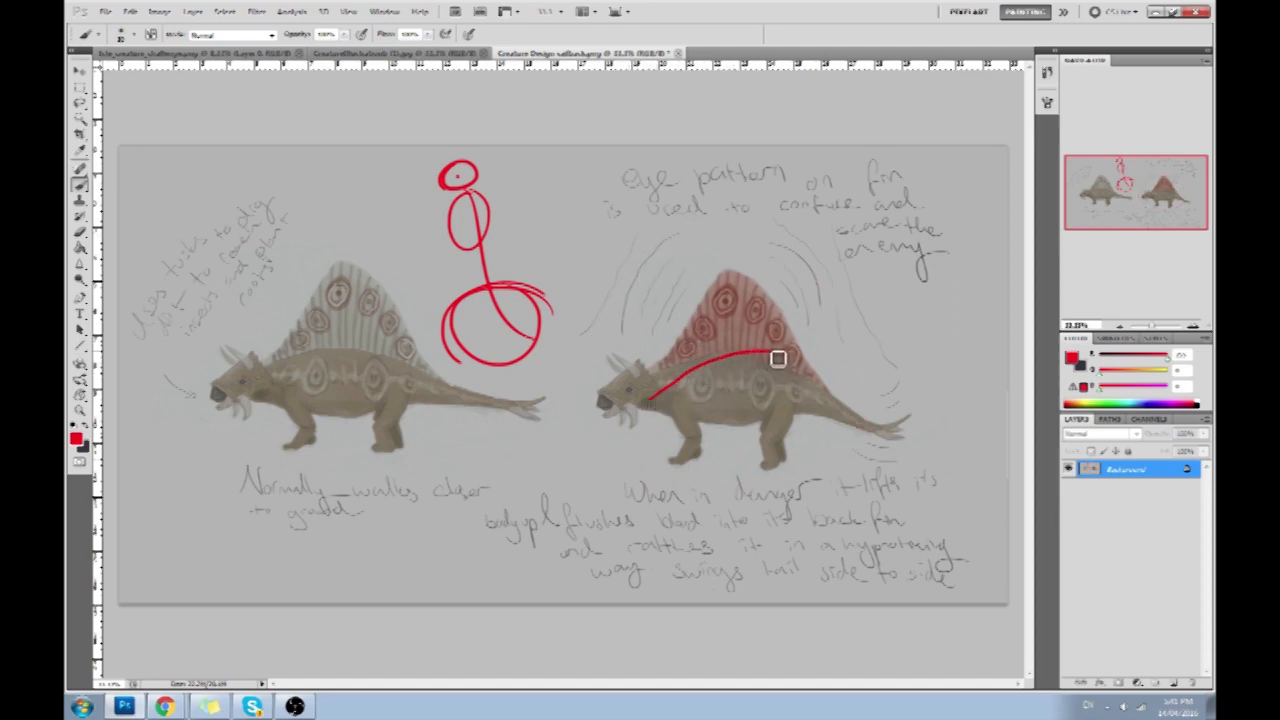
pyautogui.moveTo(778, 358); pyautogui.dragTo(676, 392)
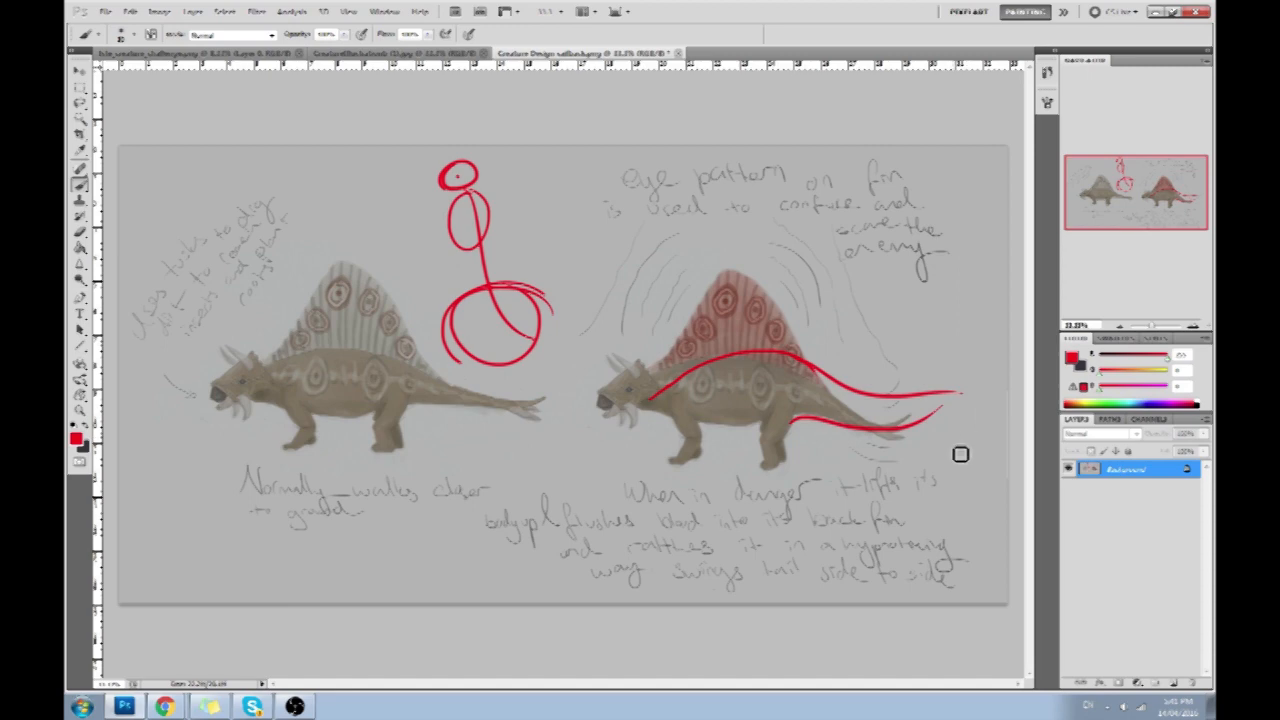
pyautogui.moveTo(960, 454); pyautogui.dragTo(980, 398)
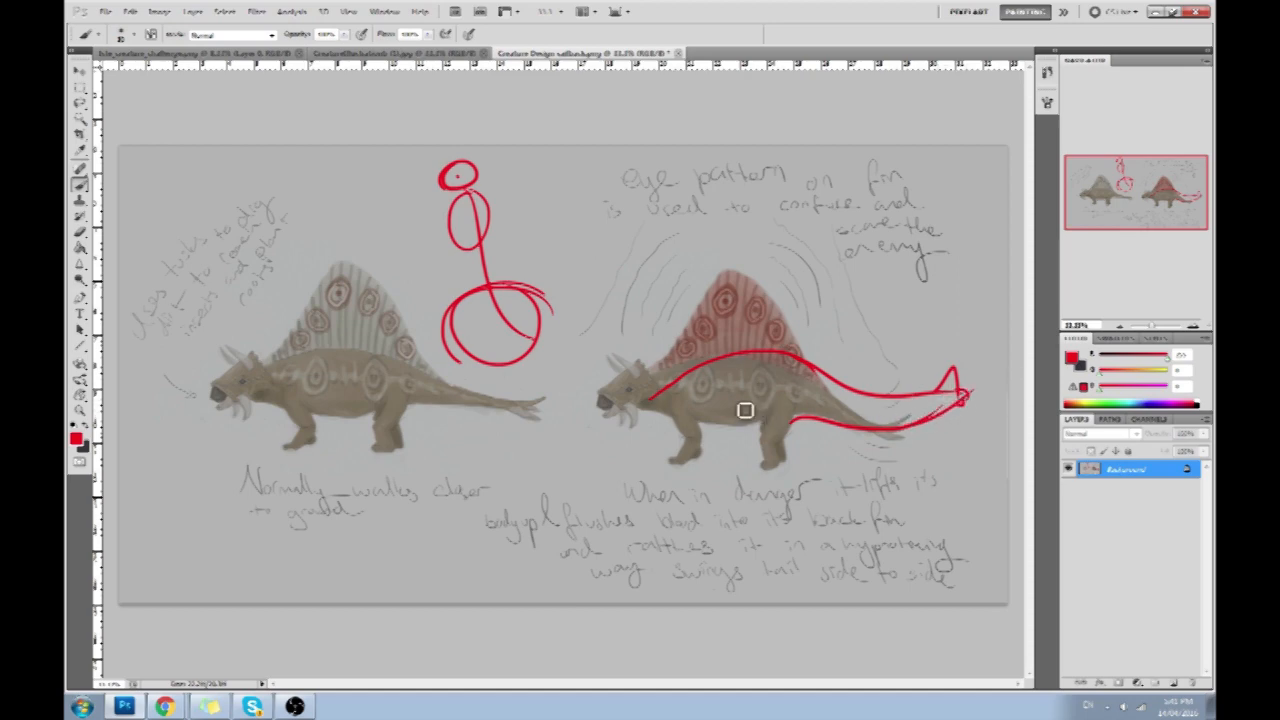
# Step: Sketch the hind and front legs, head and snout, and a taller fin outline
pyautogui.moveTo(744, 410); pyautogui.dragTo(764, 444)
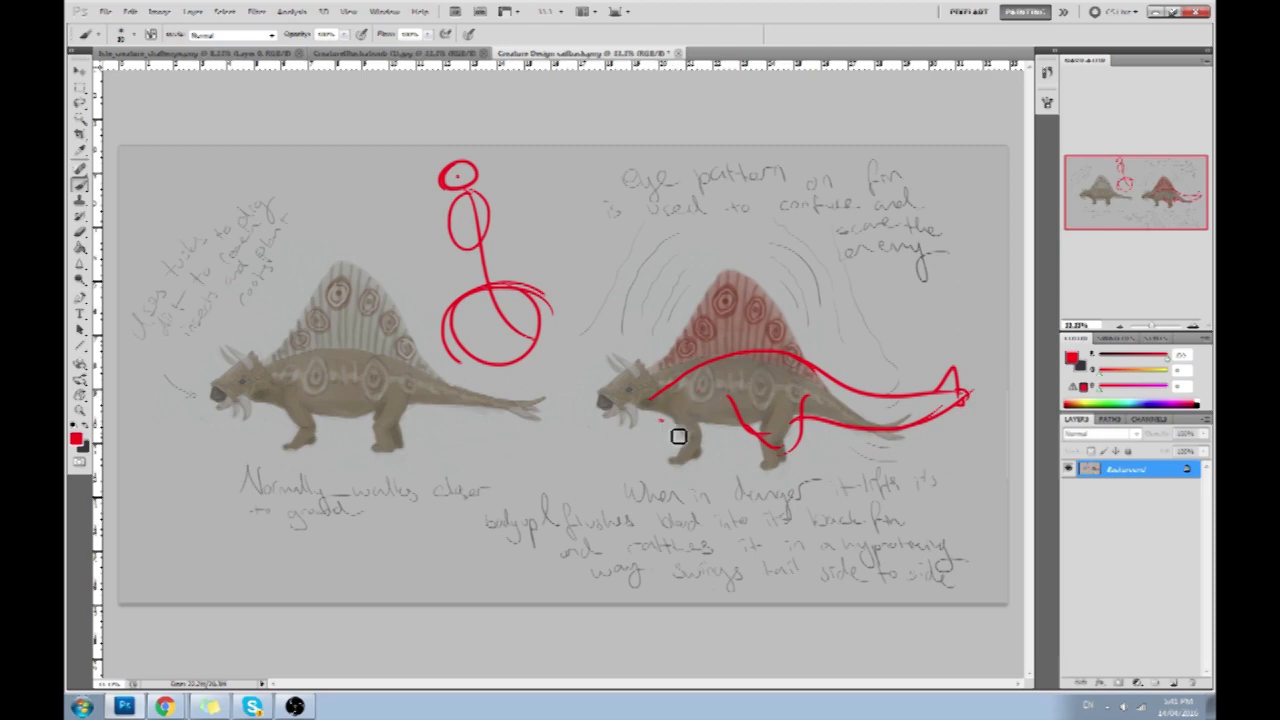
pyautogui.moveTo(678, 436); pyautogui.dragTo(700, 460)
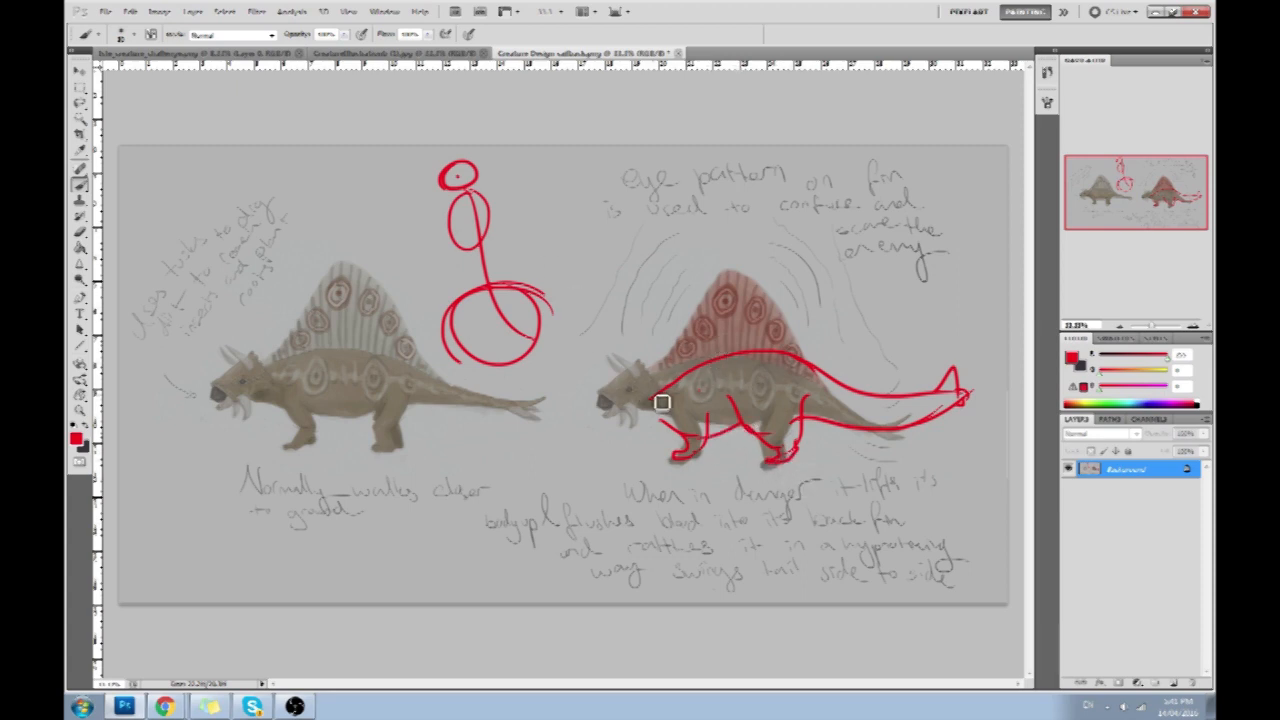
pyautogui.moveTo(662, 402); pyautogui.dragTo(612, 440)
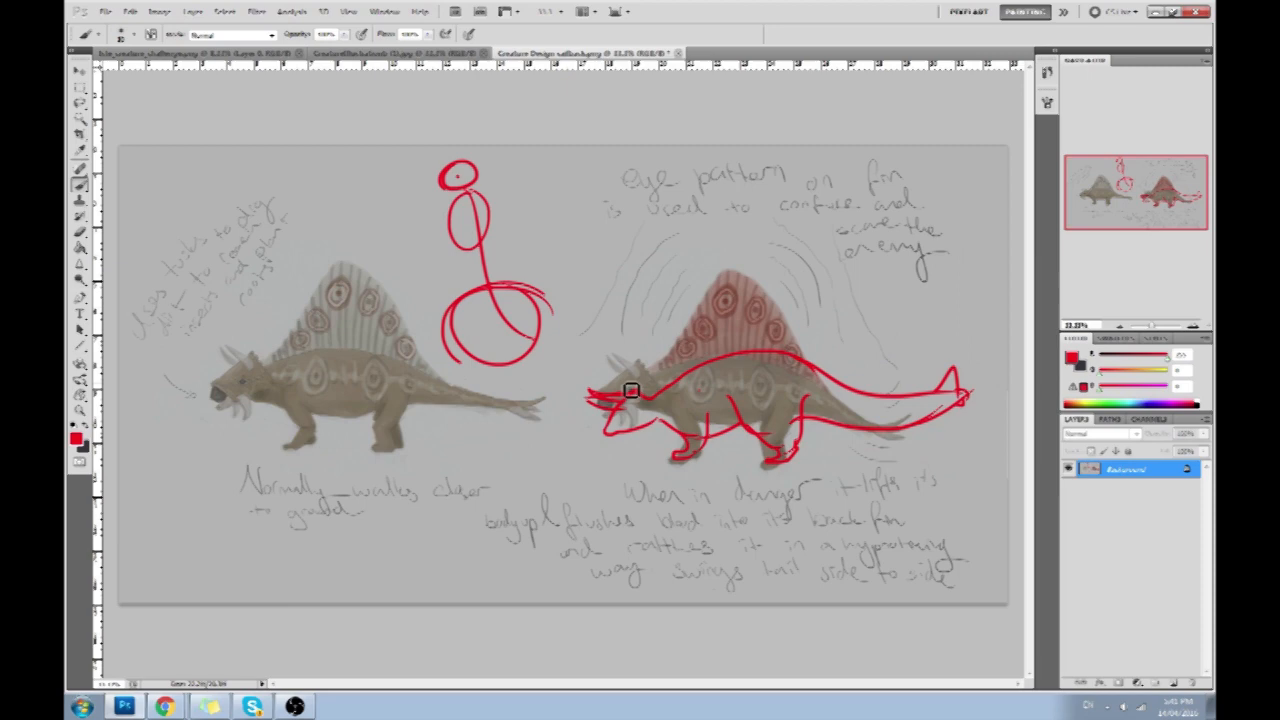
pyautogui.moveTo(680, 360); pyautogui.dragTo(600, 440)
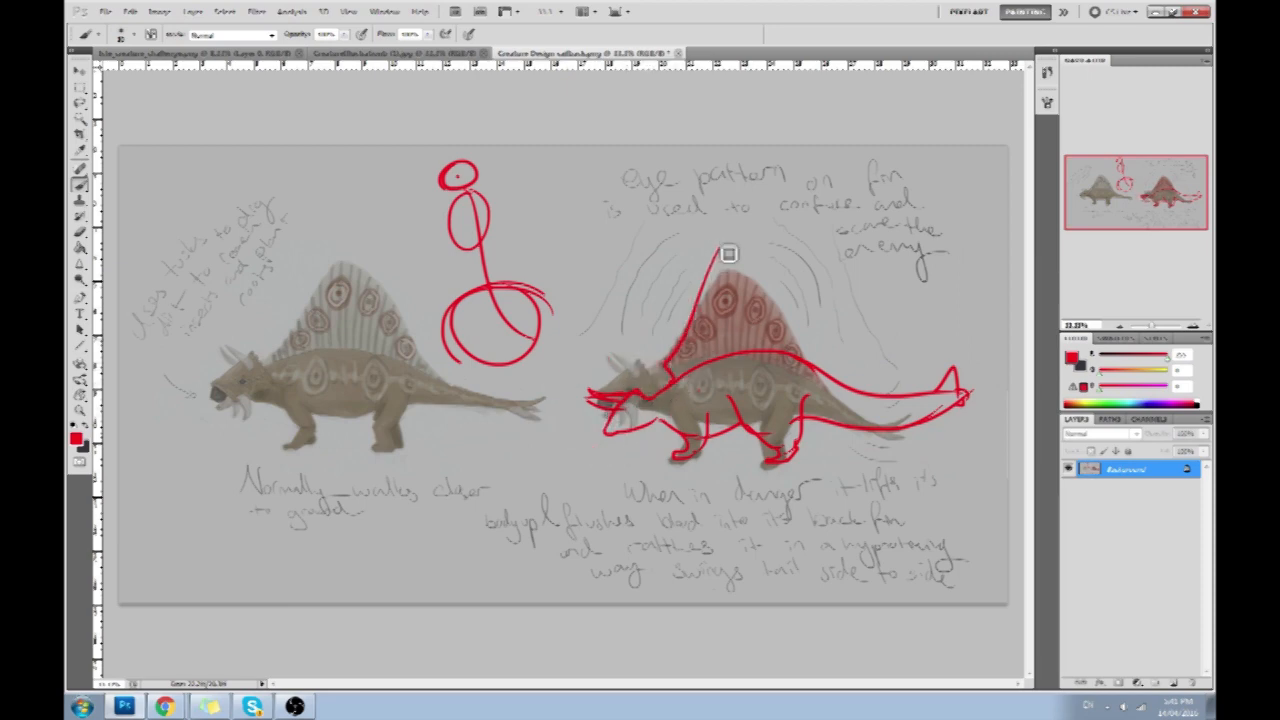
pyautogui.moveTo(728, 252); pyautogui.dragTo(802, 338)
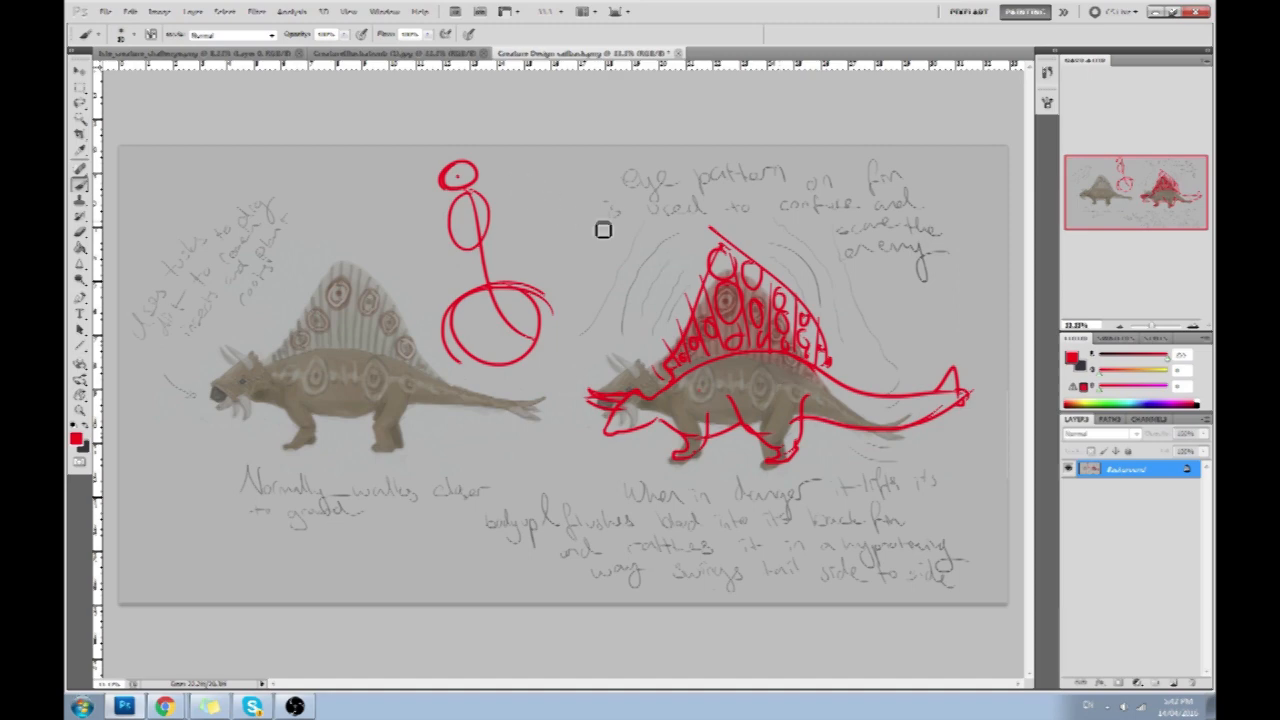
# Step: Hand-write 'Function' in red above the right creature's sail
pyautogui.moveTo(600, 230); pyautogui.dragTo(692, 212)
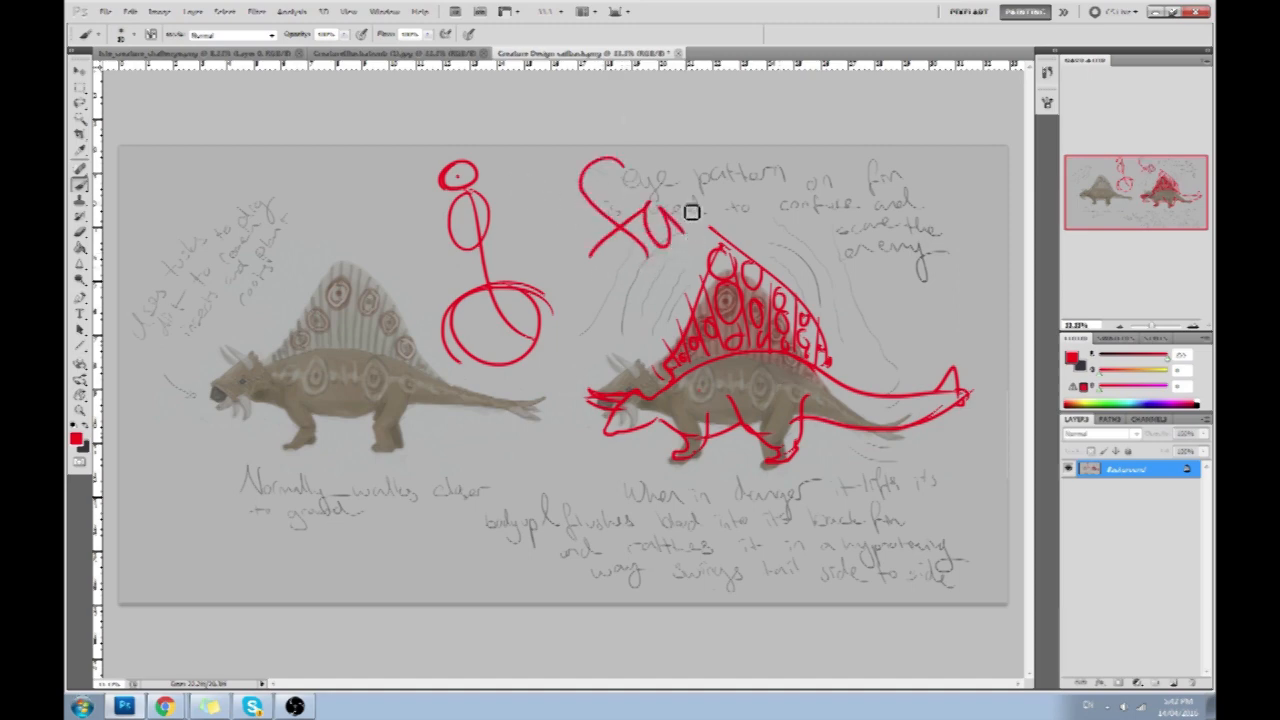
pyautogui.moveTo(690, 212); pyautogui.dragTo(876, 236)
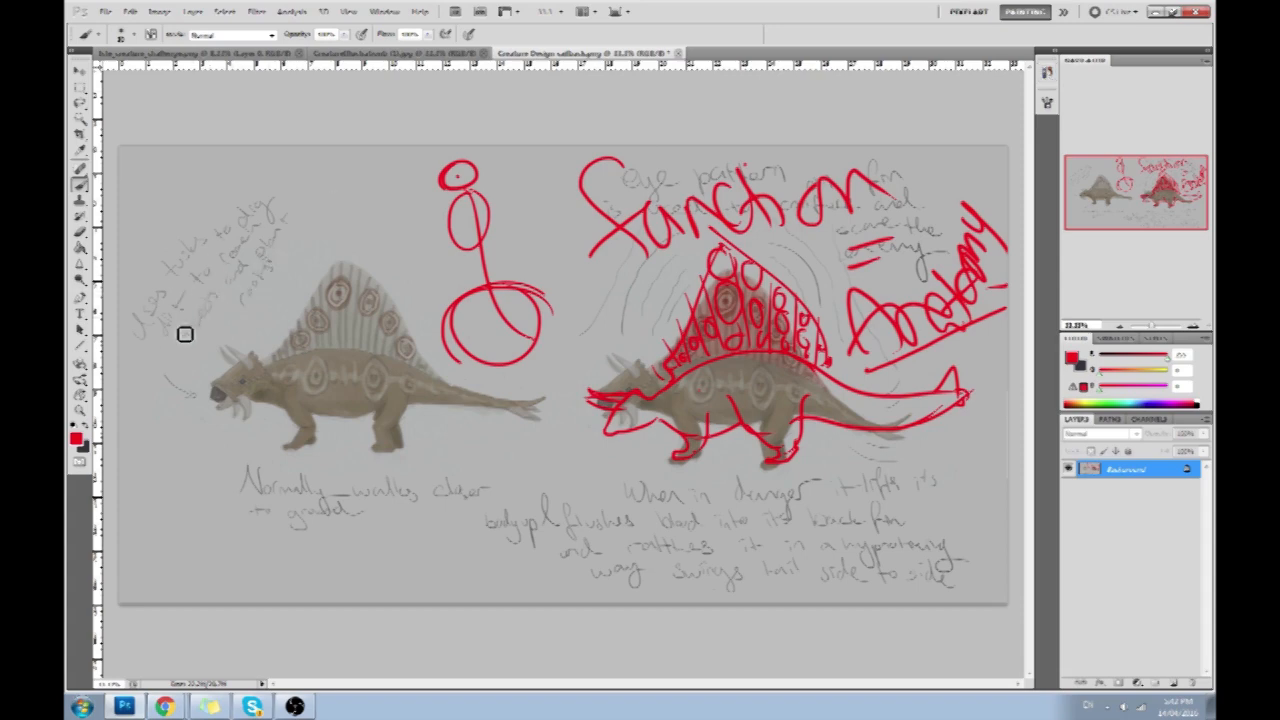
pyautogui.moveTo(288, 278)
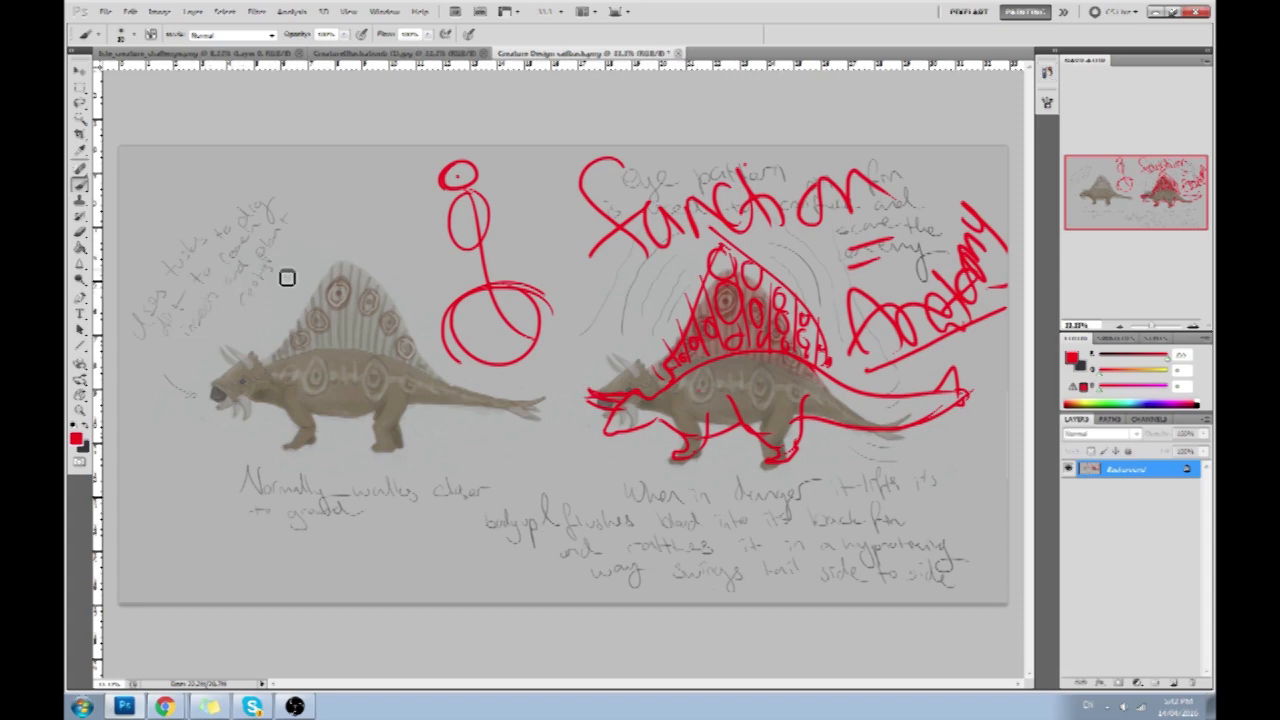
pyautogui.moveTo(472, 502)
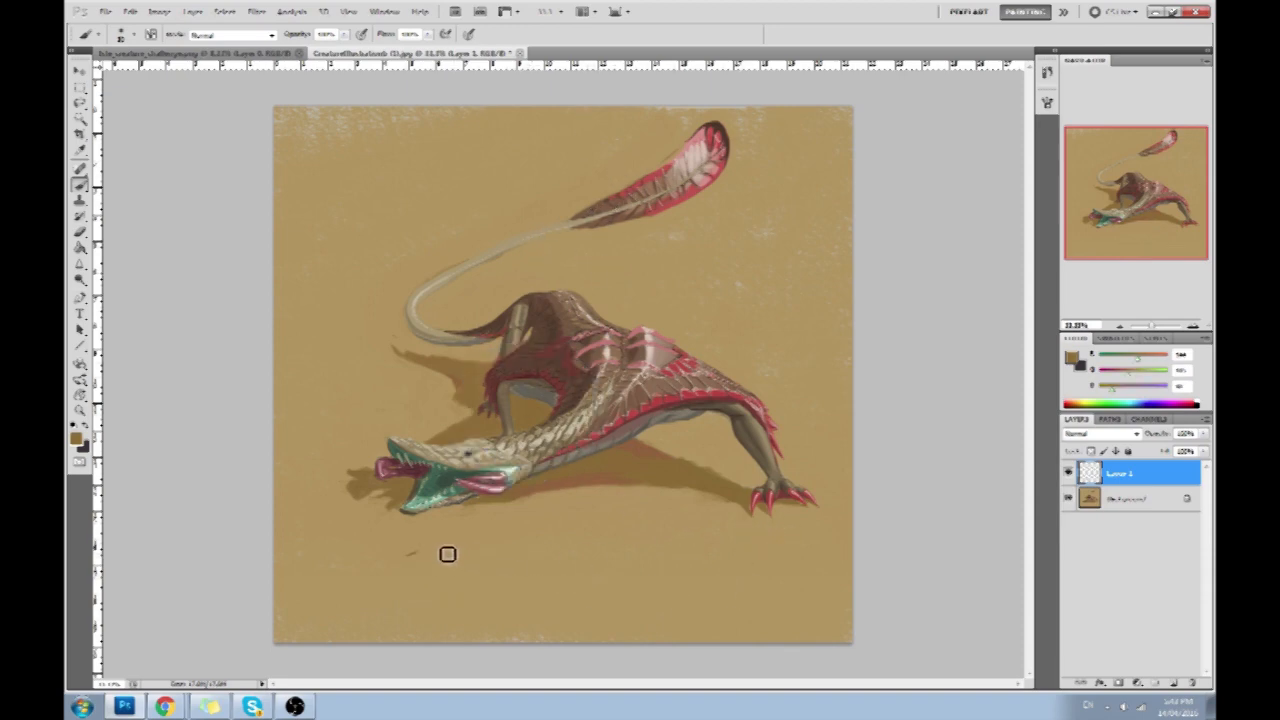
# Step: Sketch rough looping lines beneath the lizard and near its mouth
pyautogui.moveTo(448, 556); pyautogui.dragTo(632, 620)
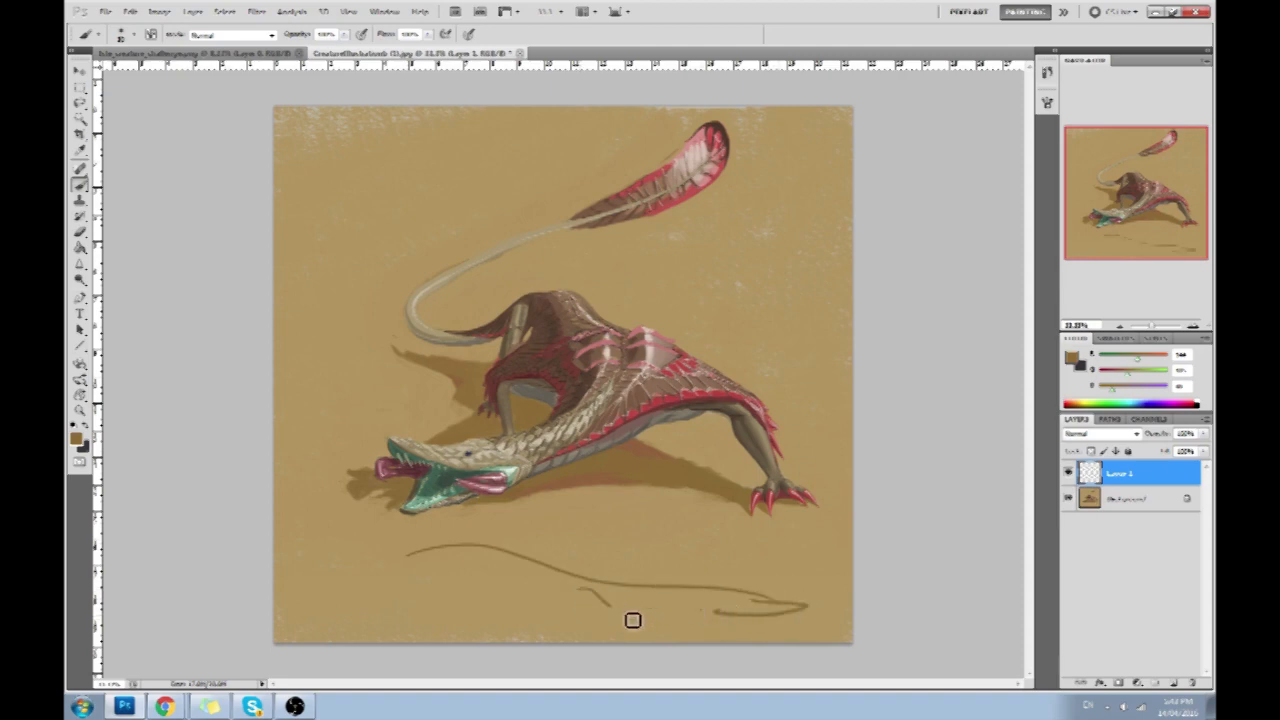
pyautogui.moveTo(632, 620); pyautogui.dragTo(364, 494)
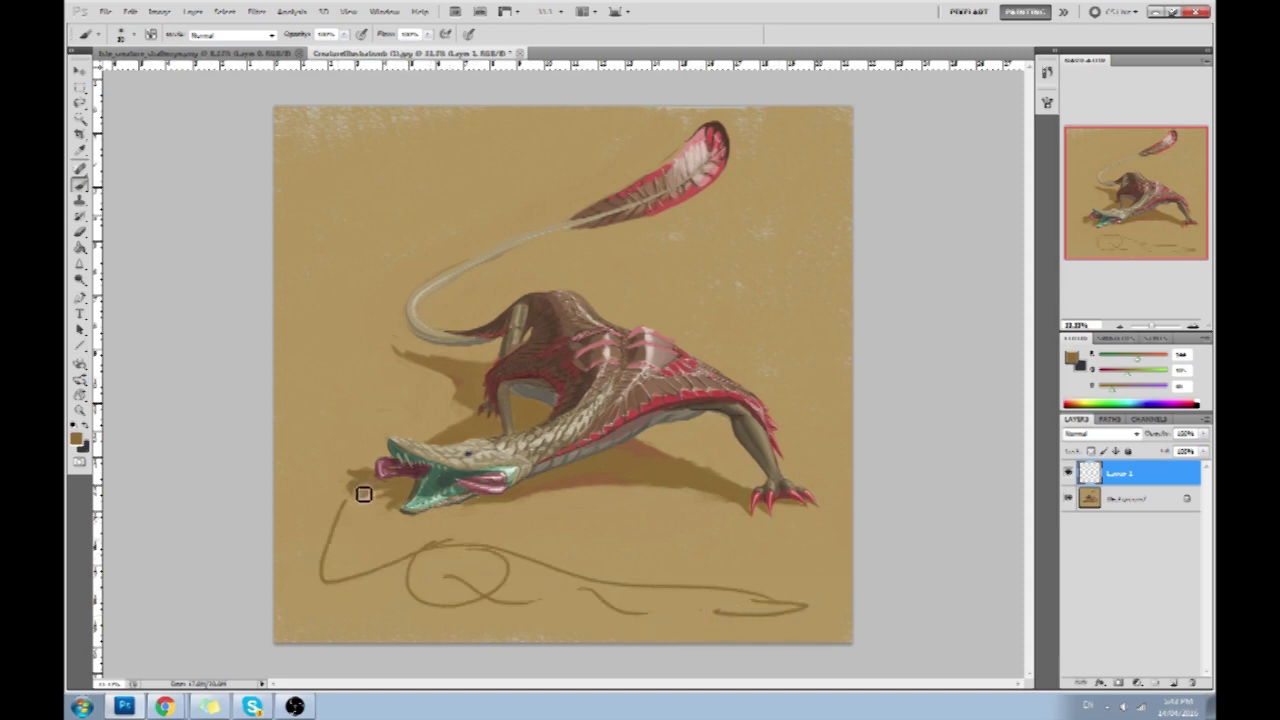
pyautogui.moveTo(364, 496); pyautogui.dragTo(308, 620)
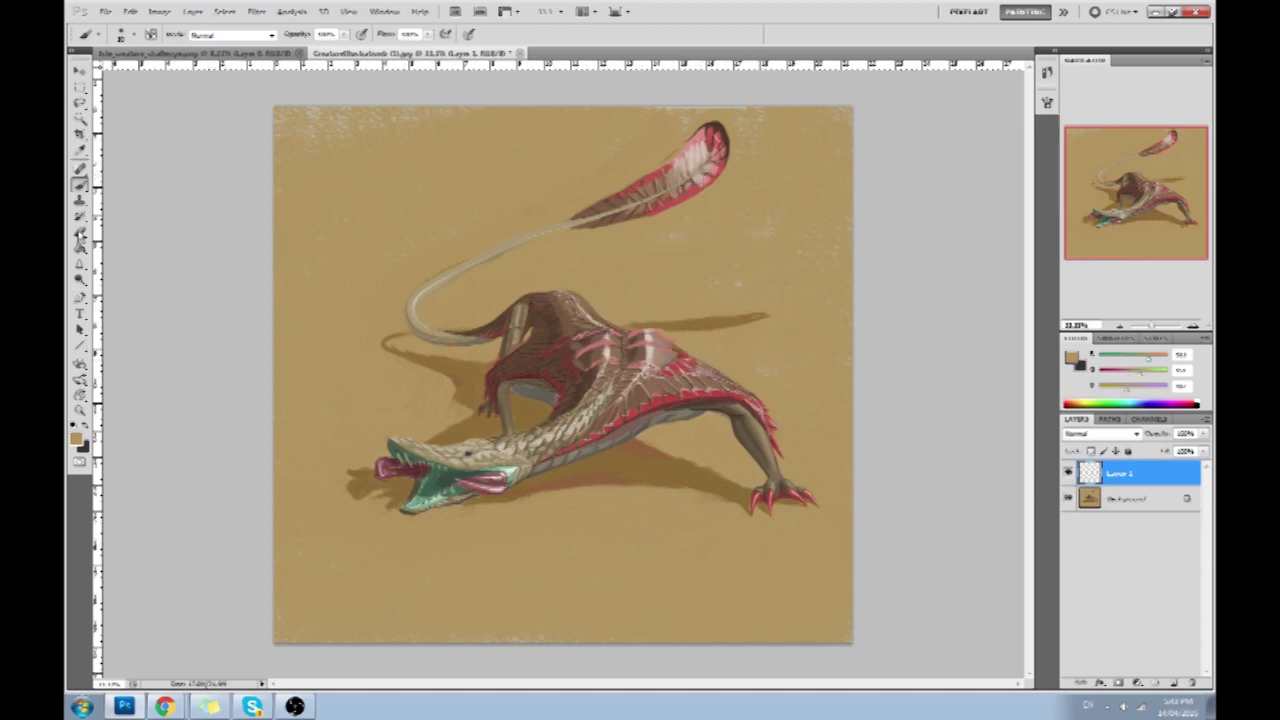
pyautogui.click(80, 264)
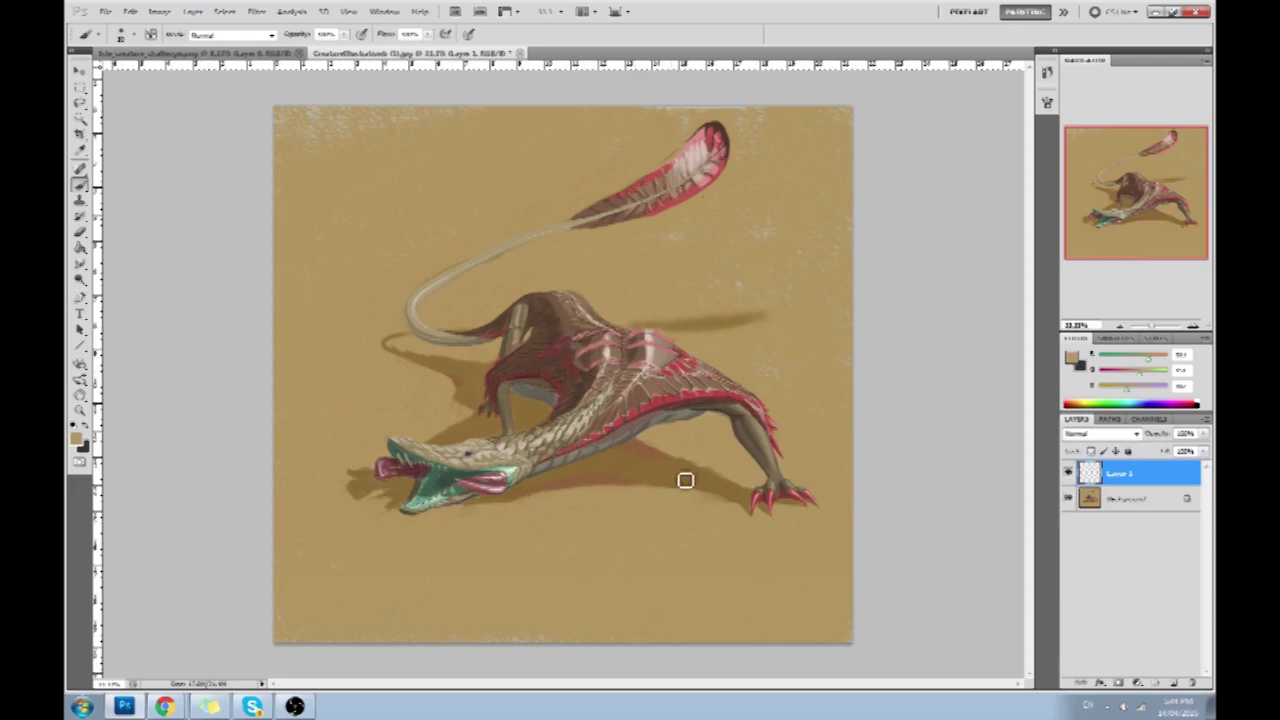
pyautogui.moveTo(492, 416)
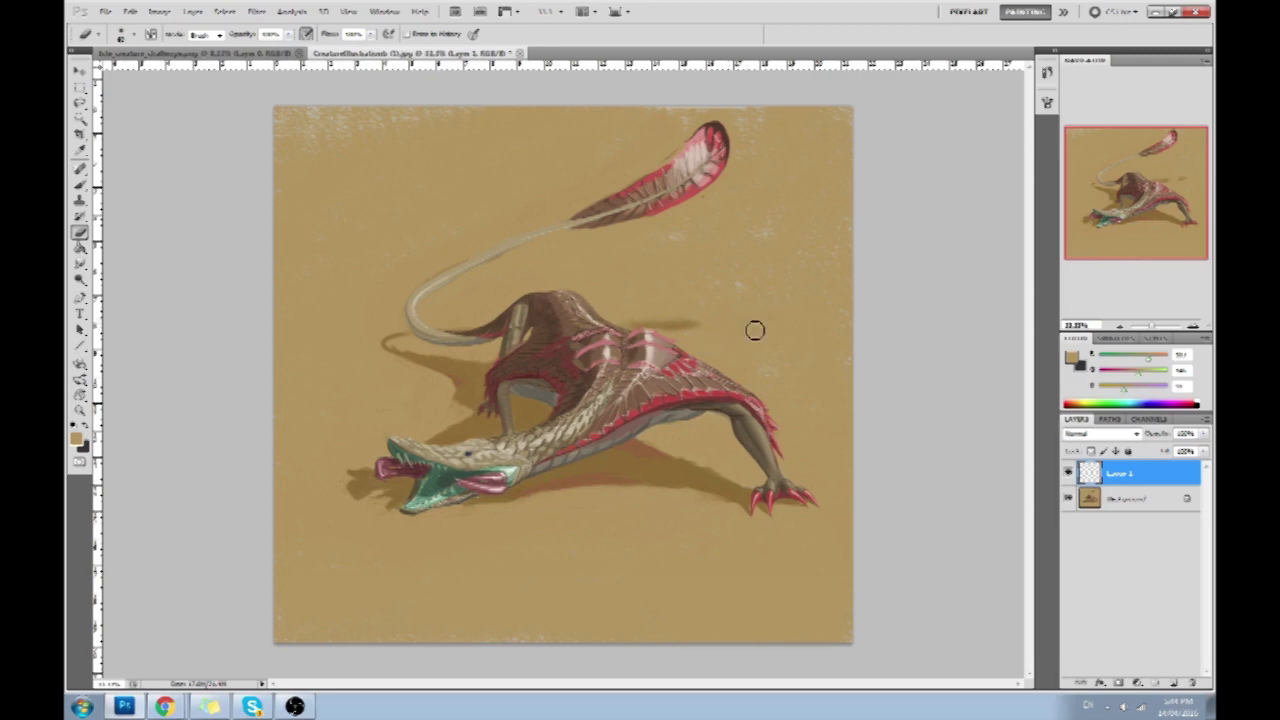
pyautogui.moveTo(760, 292)
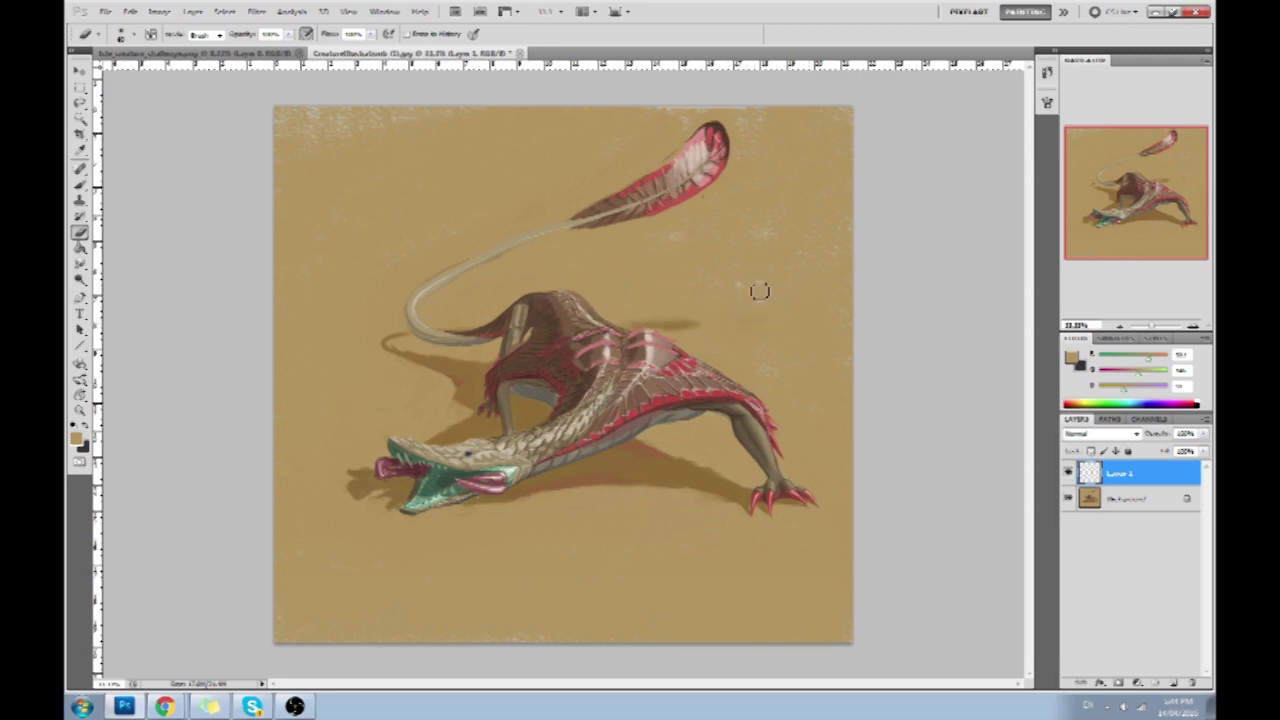
# Step: Flatten the lizard painting into a single background layer
pyautogui.click(80, 264)
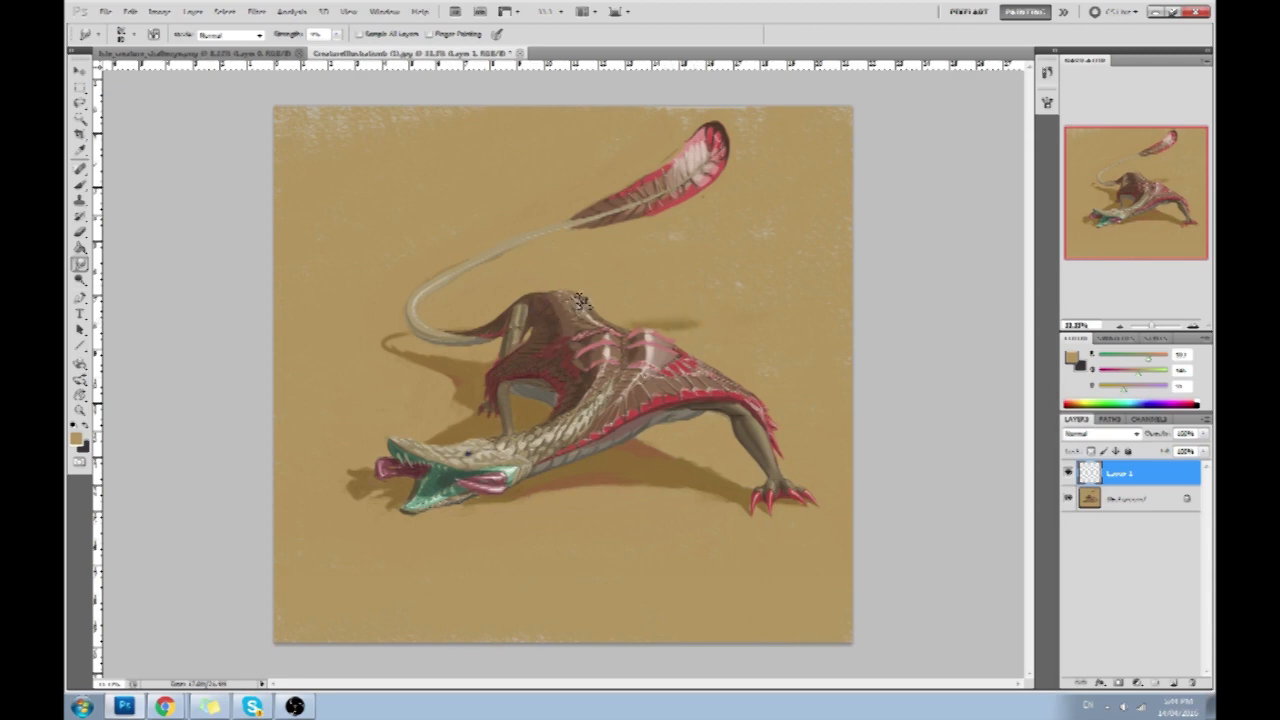
pyautogui.moveTo(576, 336)
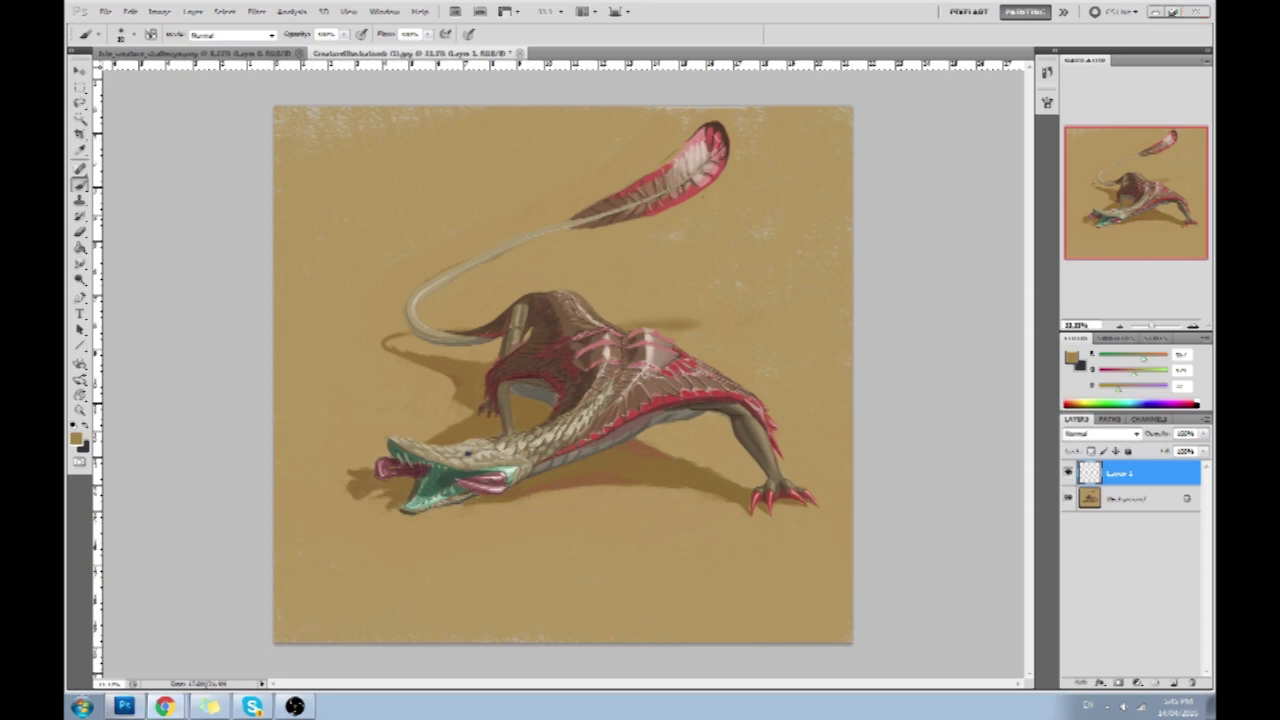
pyautogui.moveTo(788, 232)
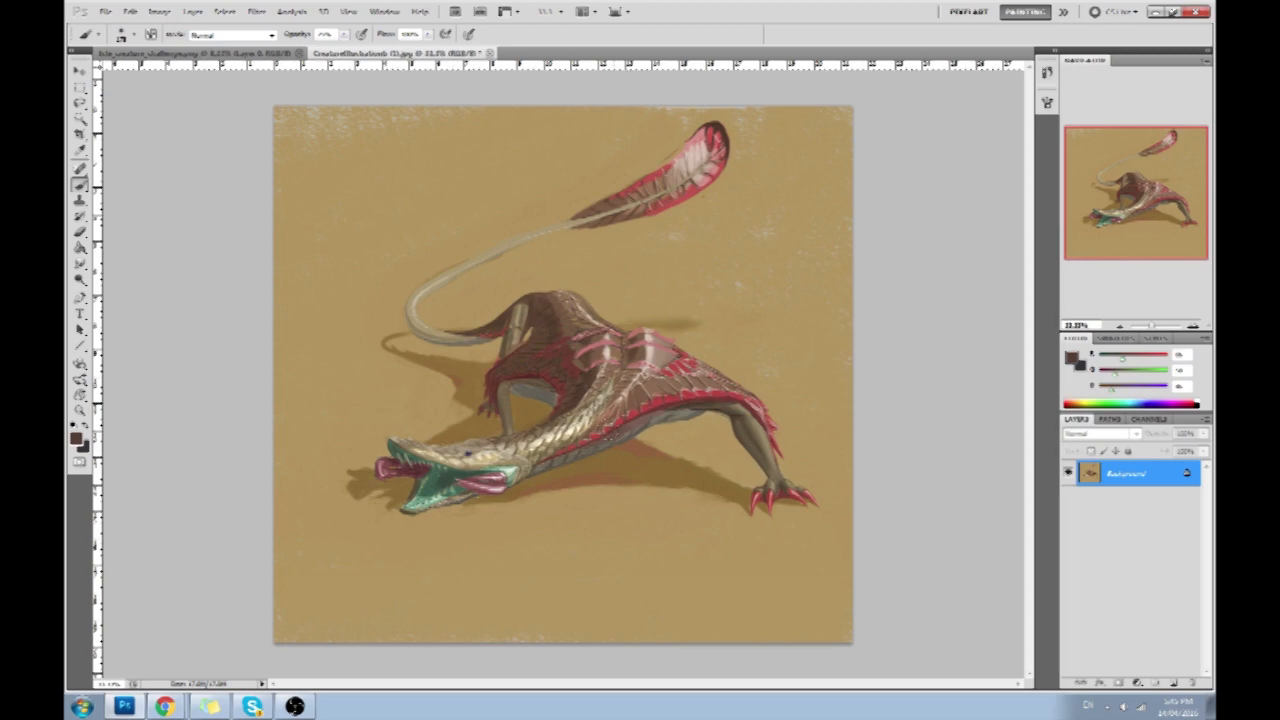
# Step: Revert the lizard painting to its original snapshot via the History panel
pyautogui.click(80, 284)
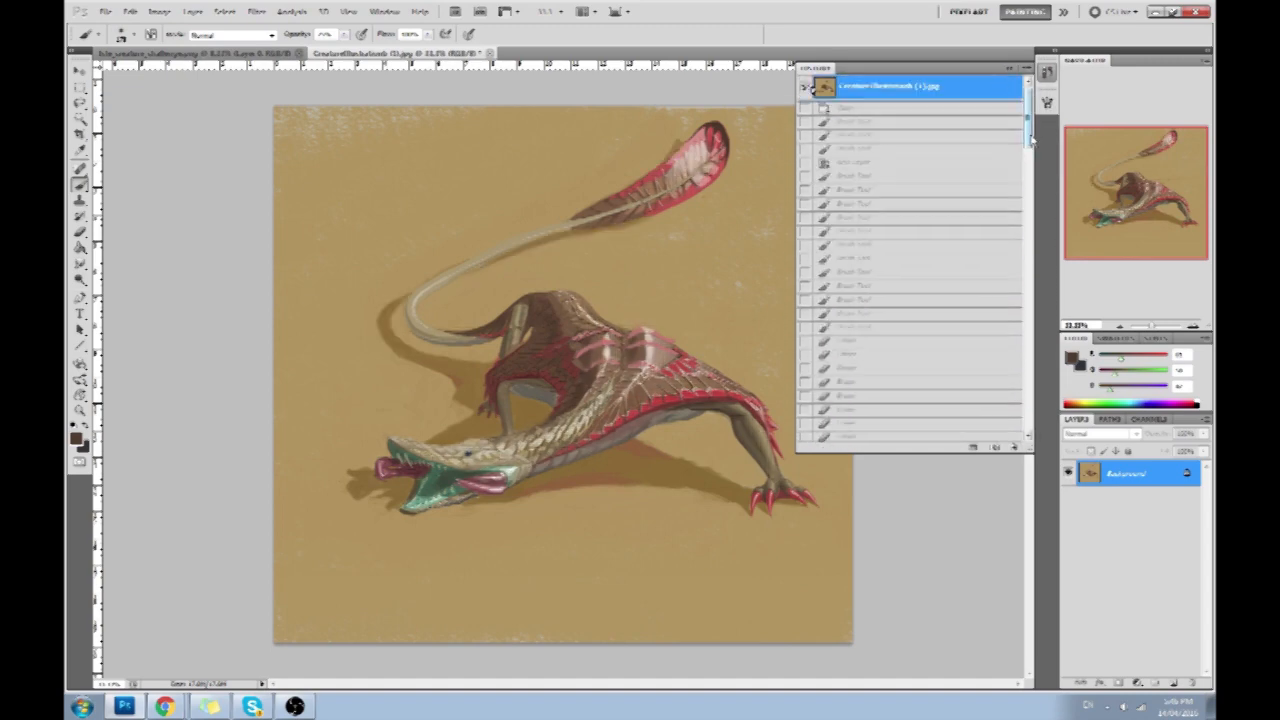
pyautogui.scroll(-3)
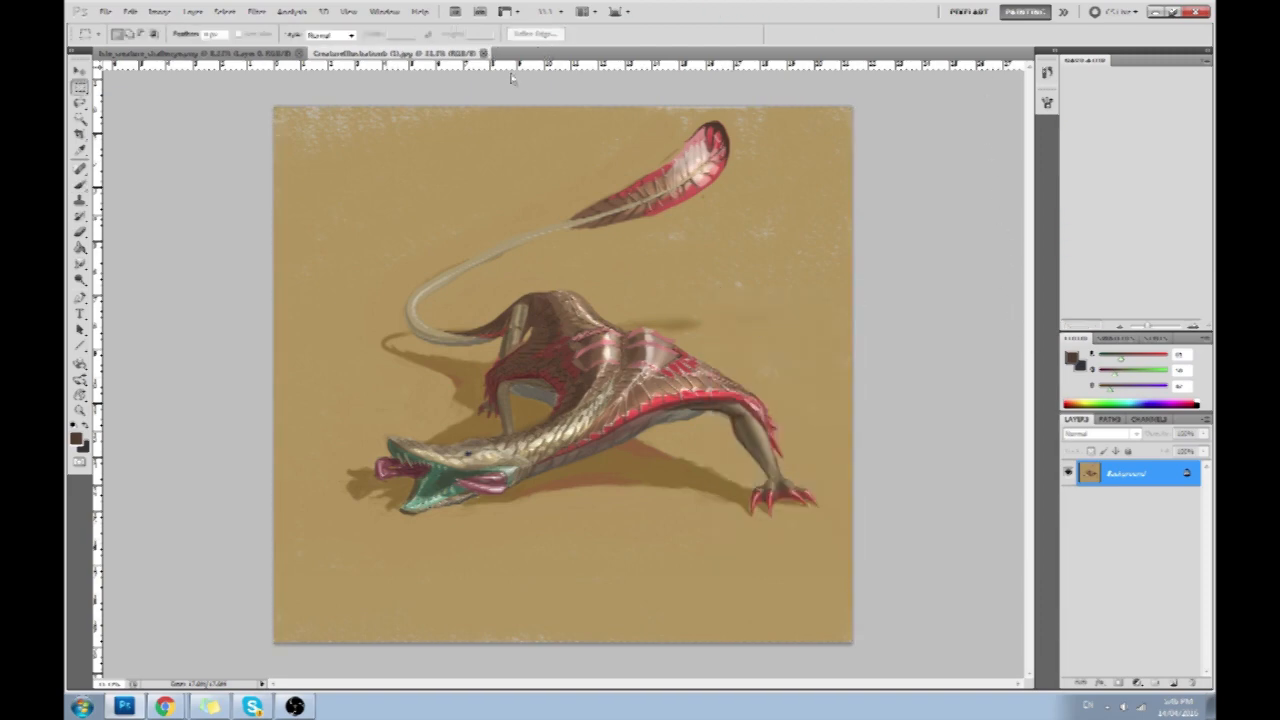
pyautogui.click(400, 52)
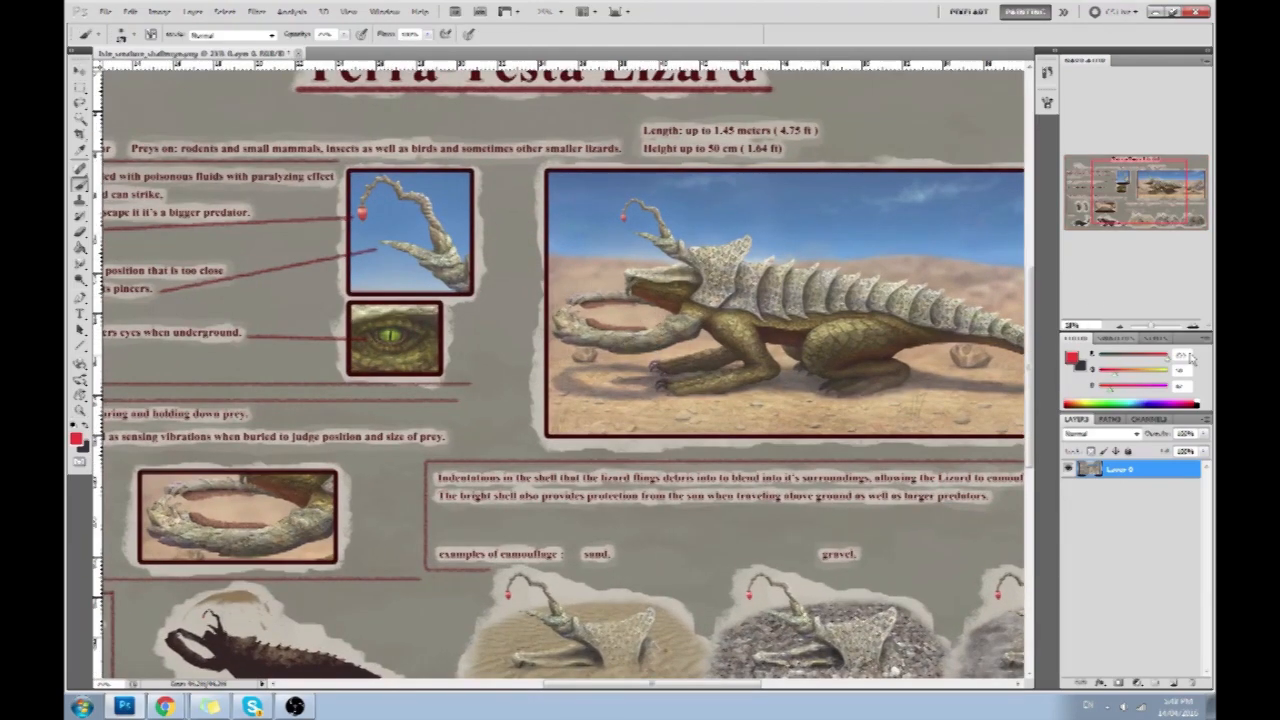
pyautogui.click(1074, 358)
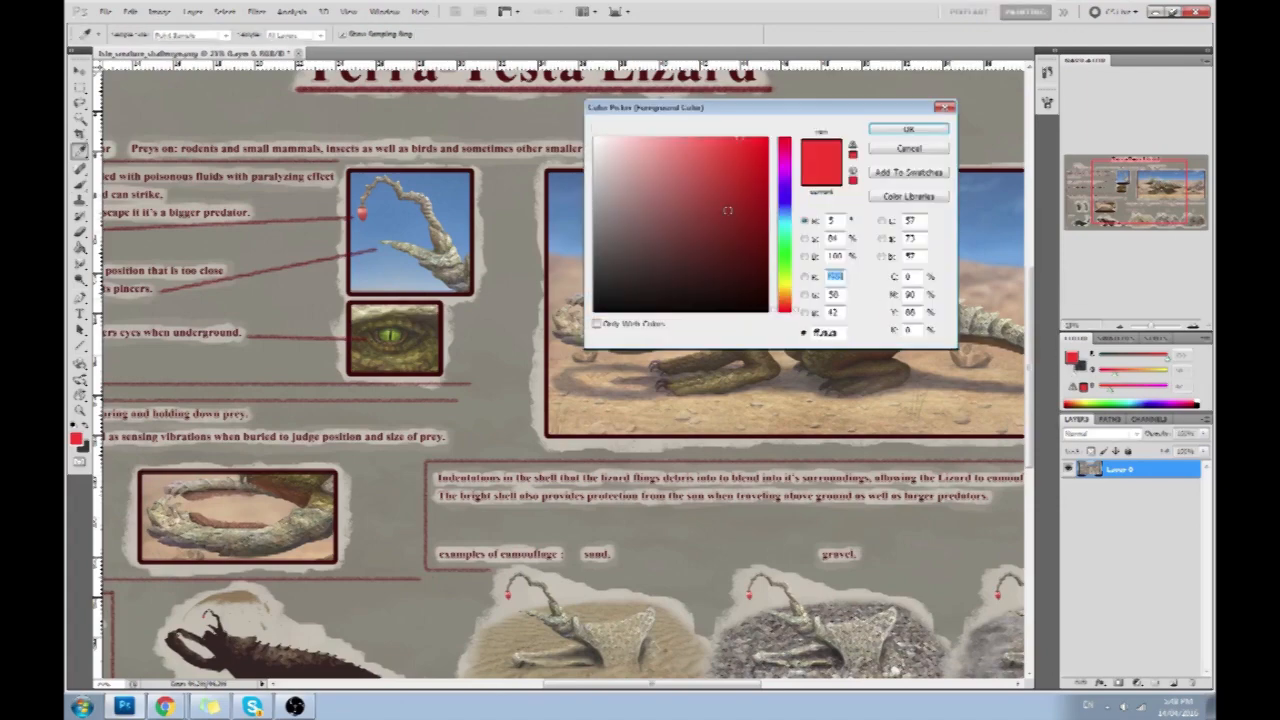
pyautogui.click(908, 128)
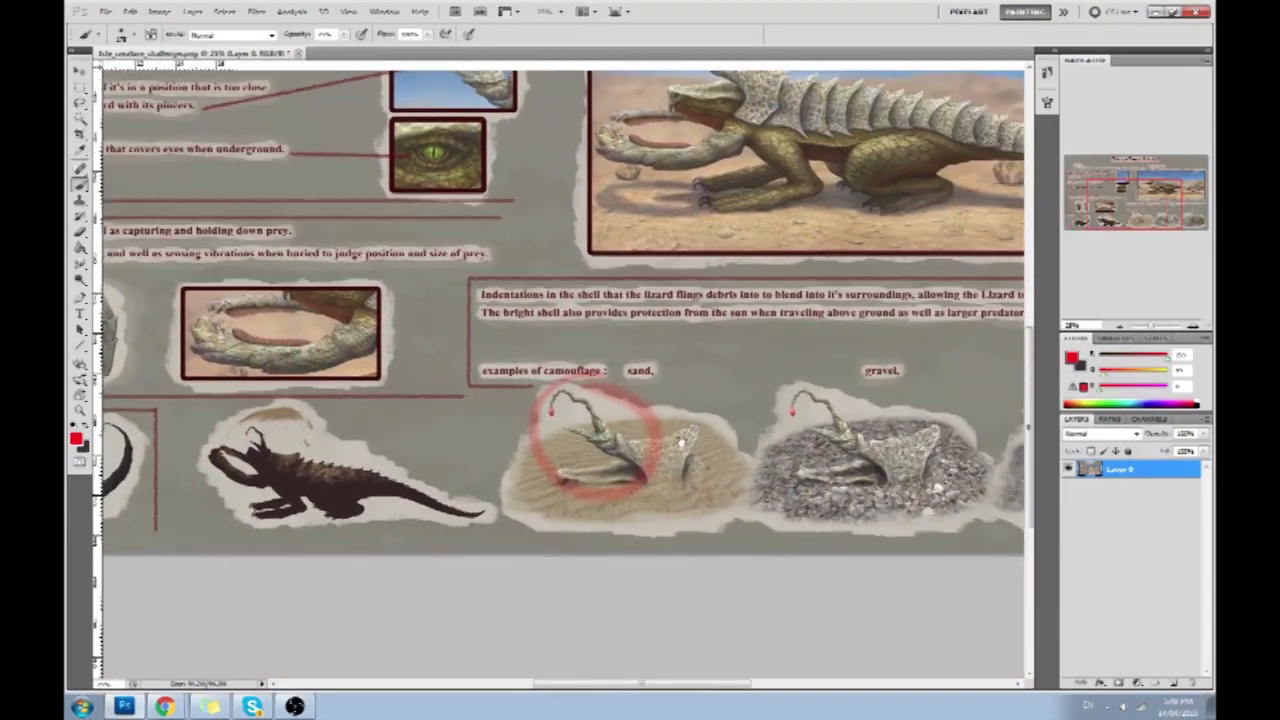
pyautogui.scroll(-3)
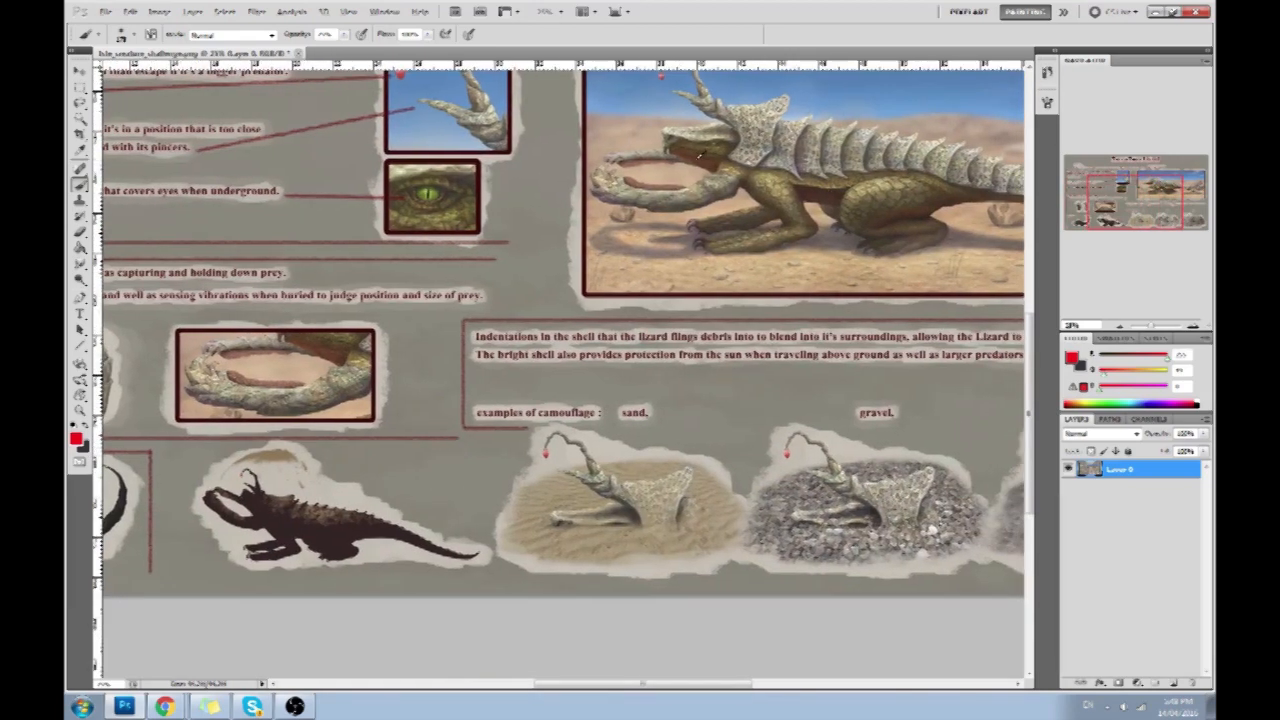
pyautogui.moveTo(640, 524)
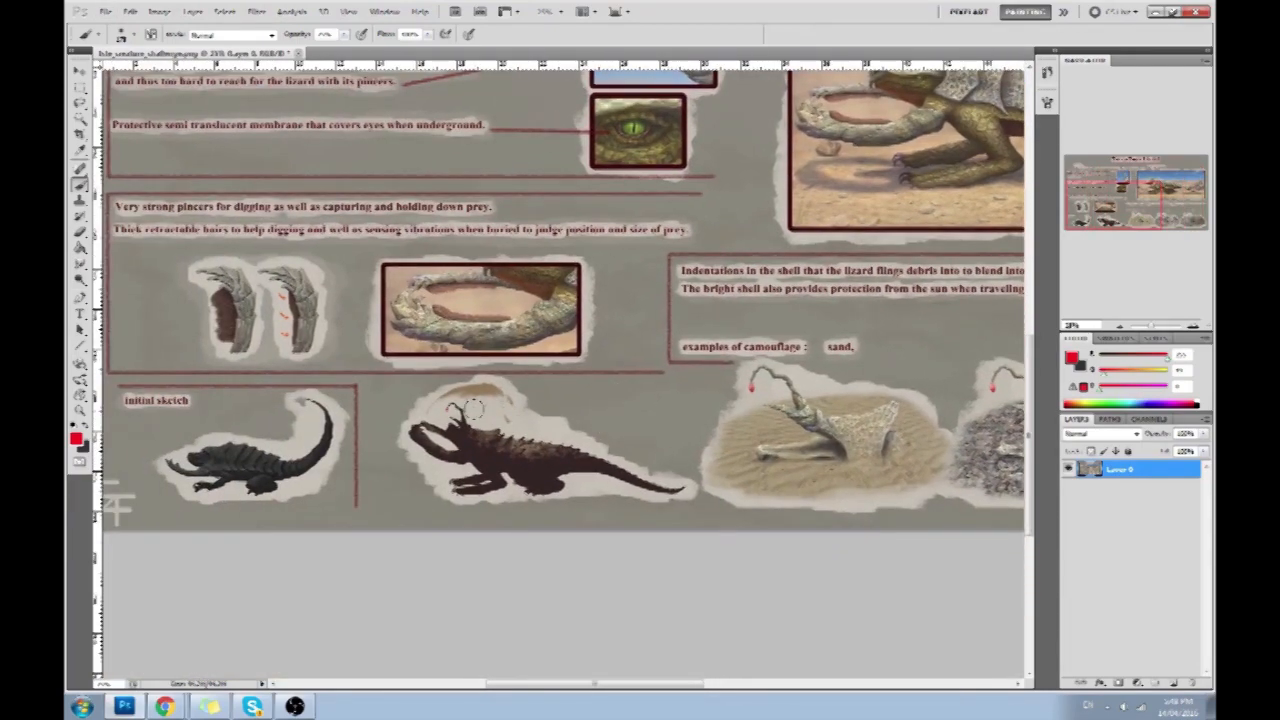
pyautogui.scroll(-3)
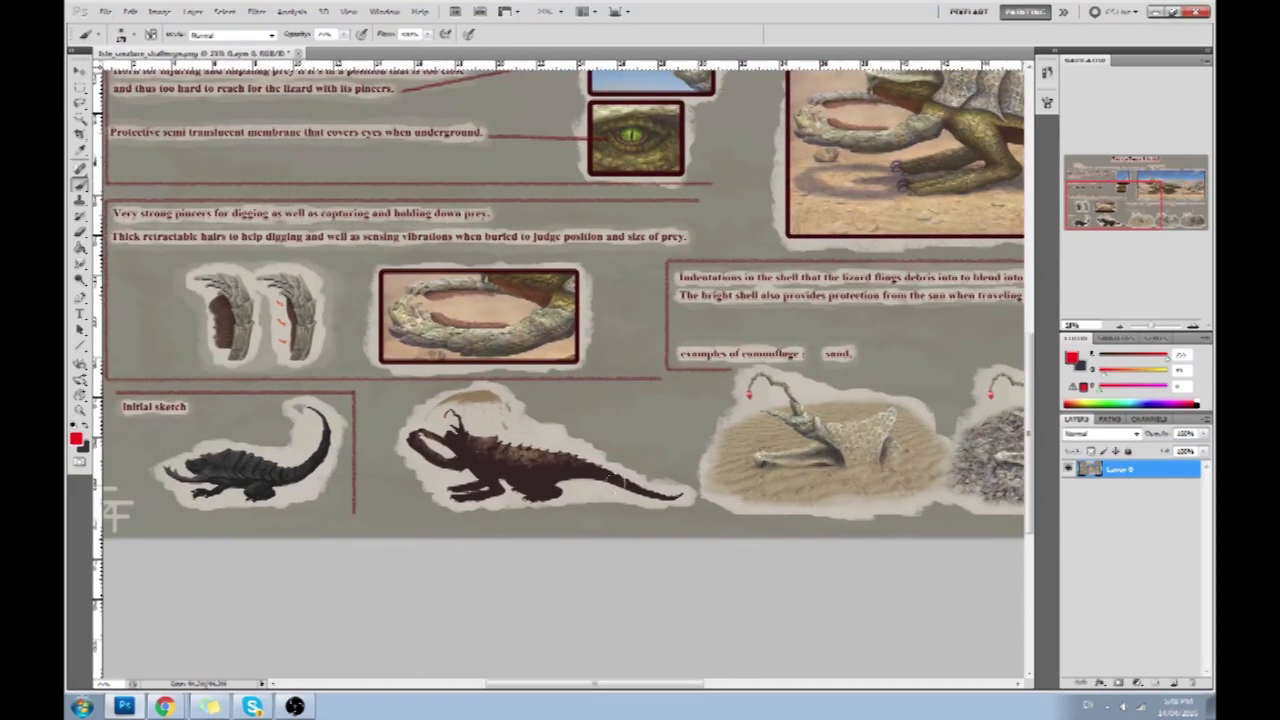
pyautogui.scroll(3)
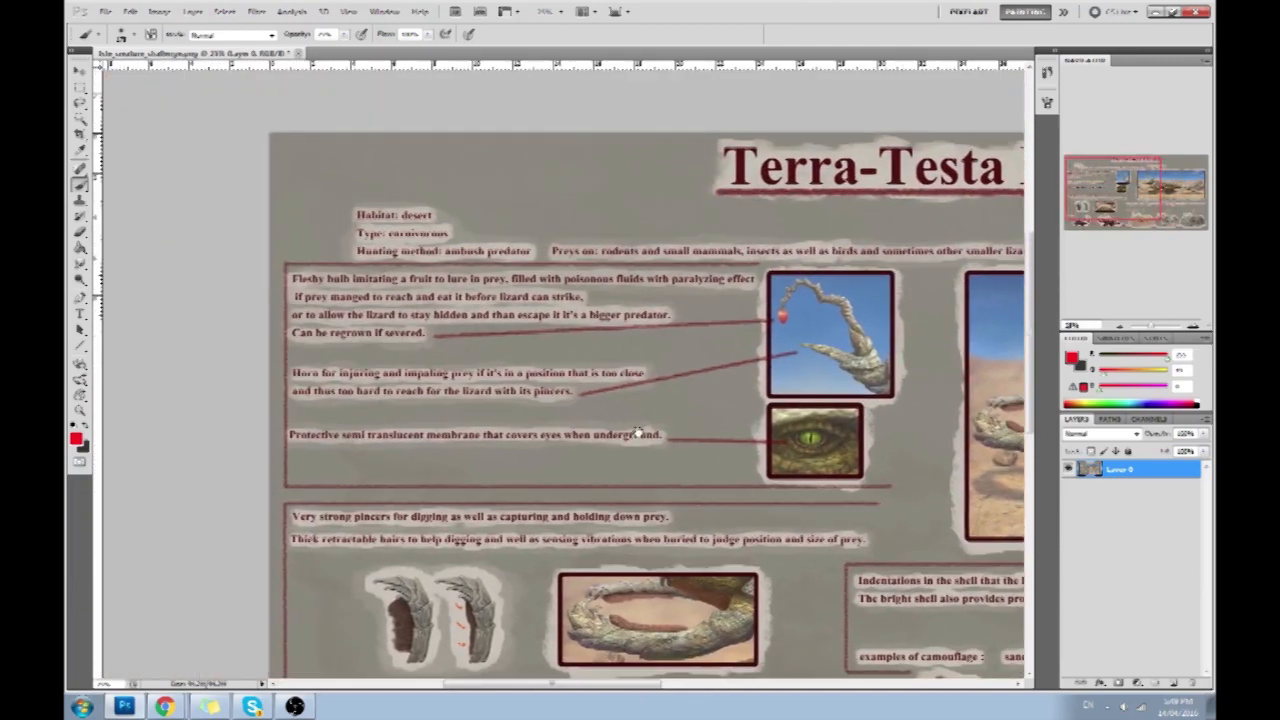